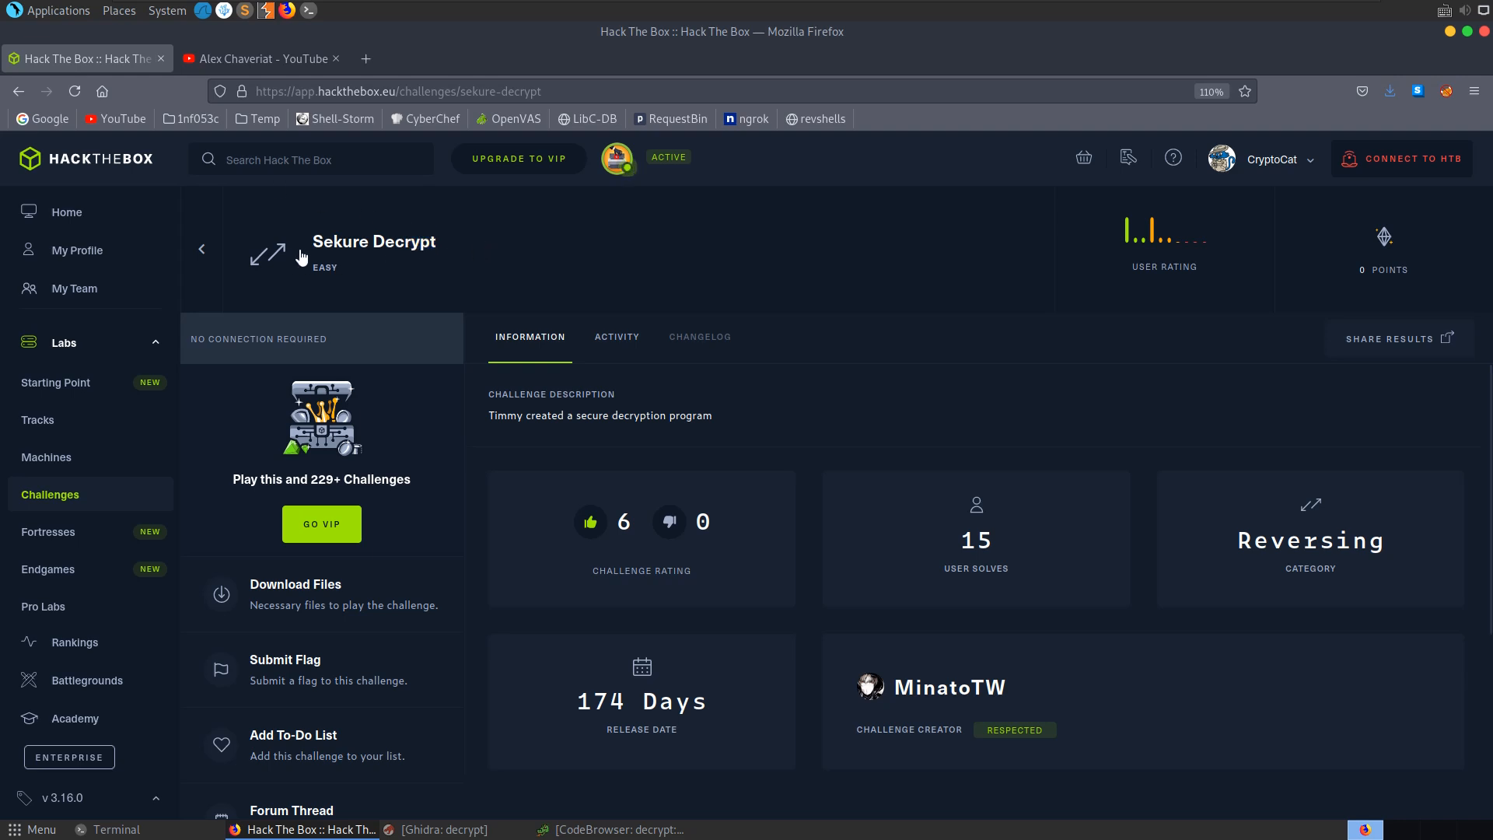
Highlight the challenge description, browse Alex Chaveriat's YouTube uploads, and return to the Sekure Decrypt page.
double_click(323, 268)
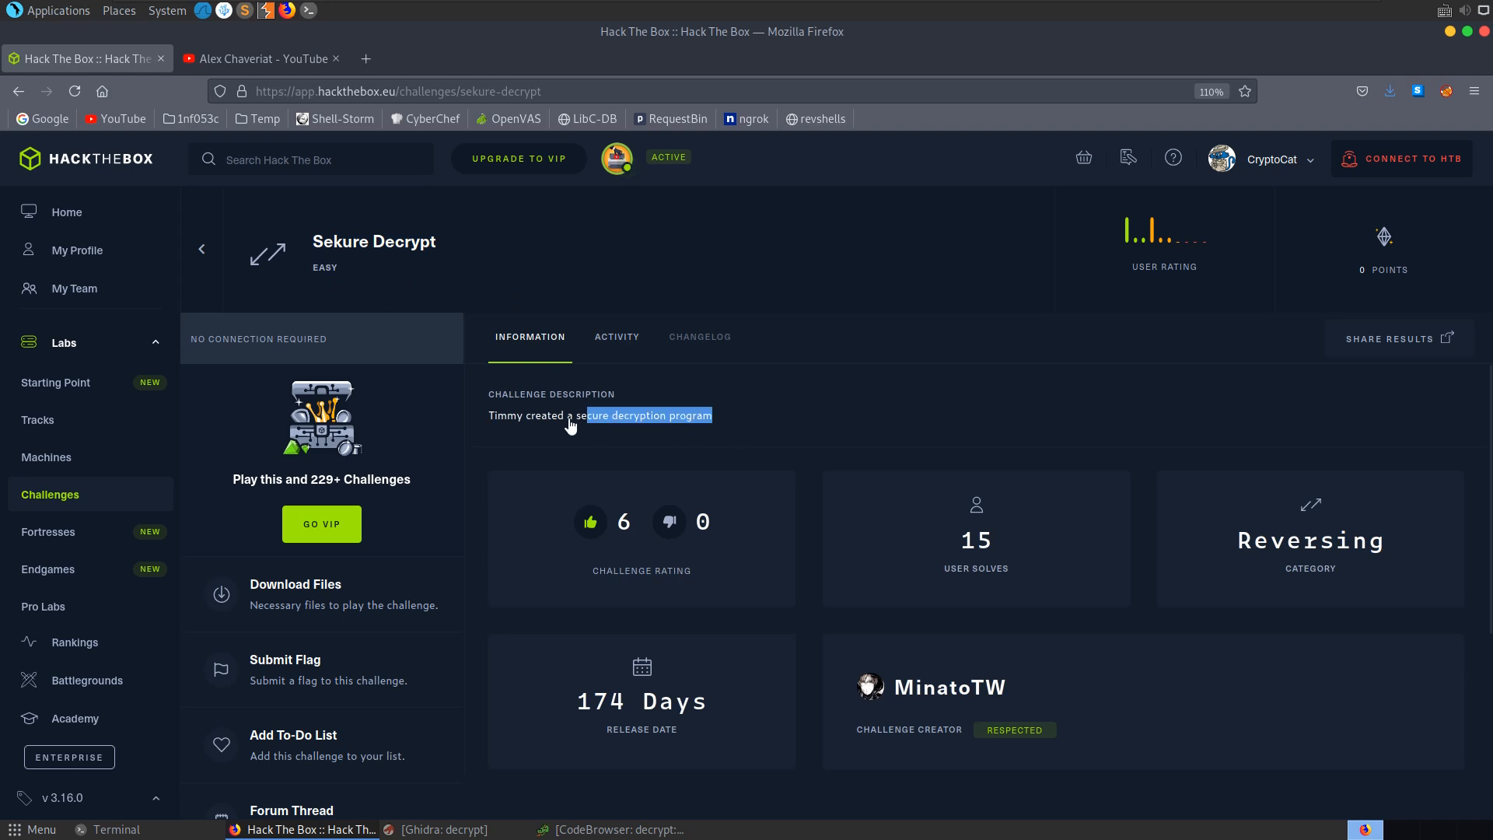
left_click_drag(591, 415, 712, 415)
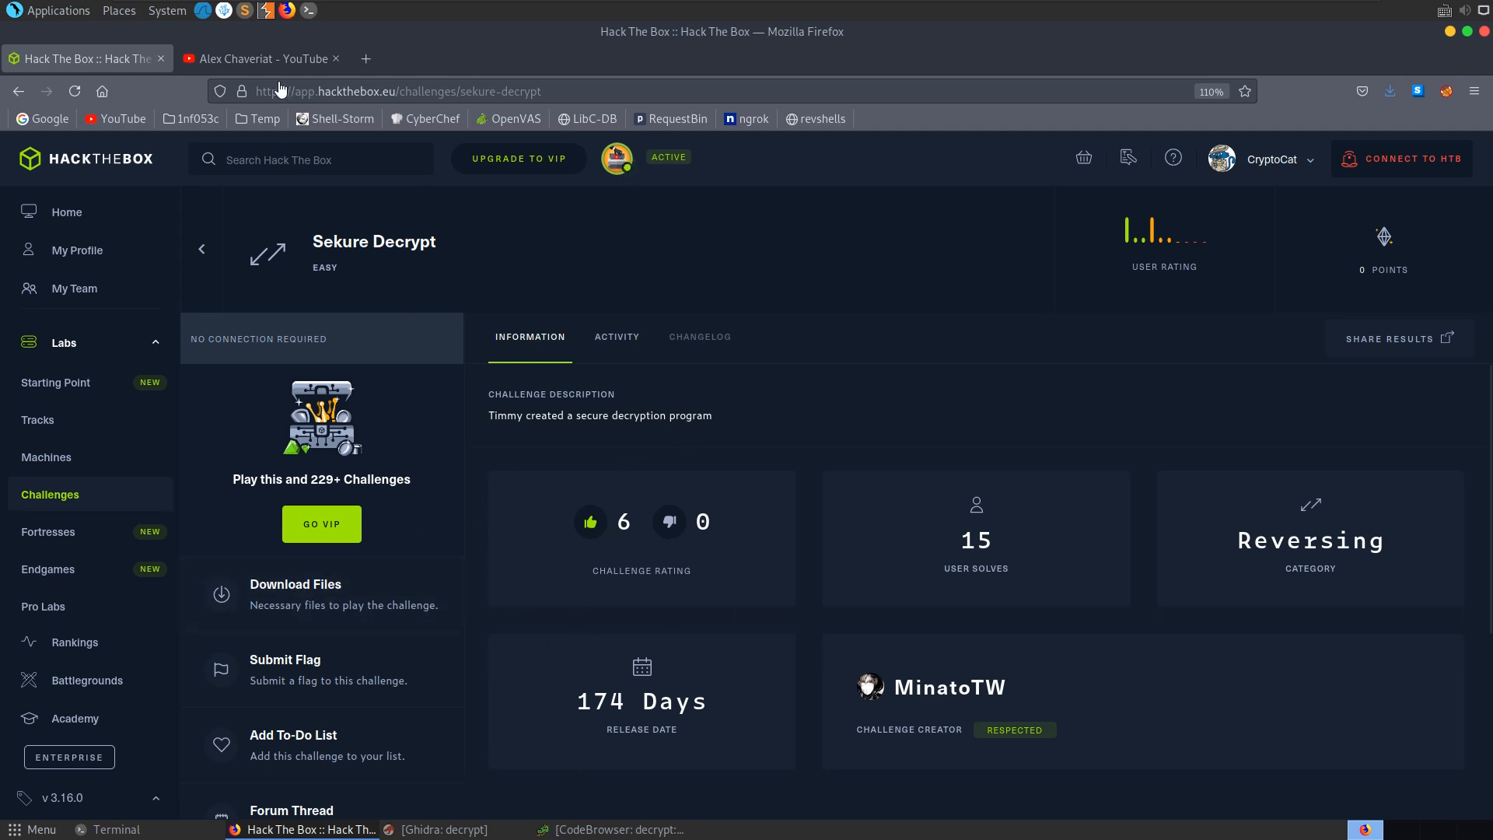
left_click(257, 58)
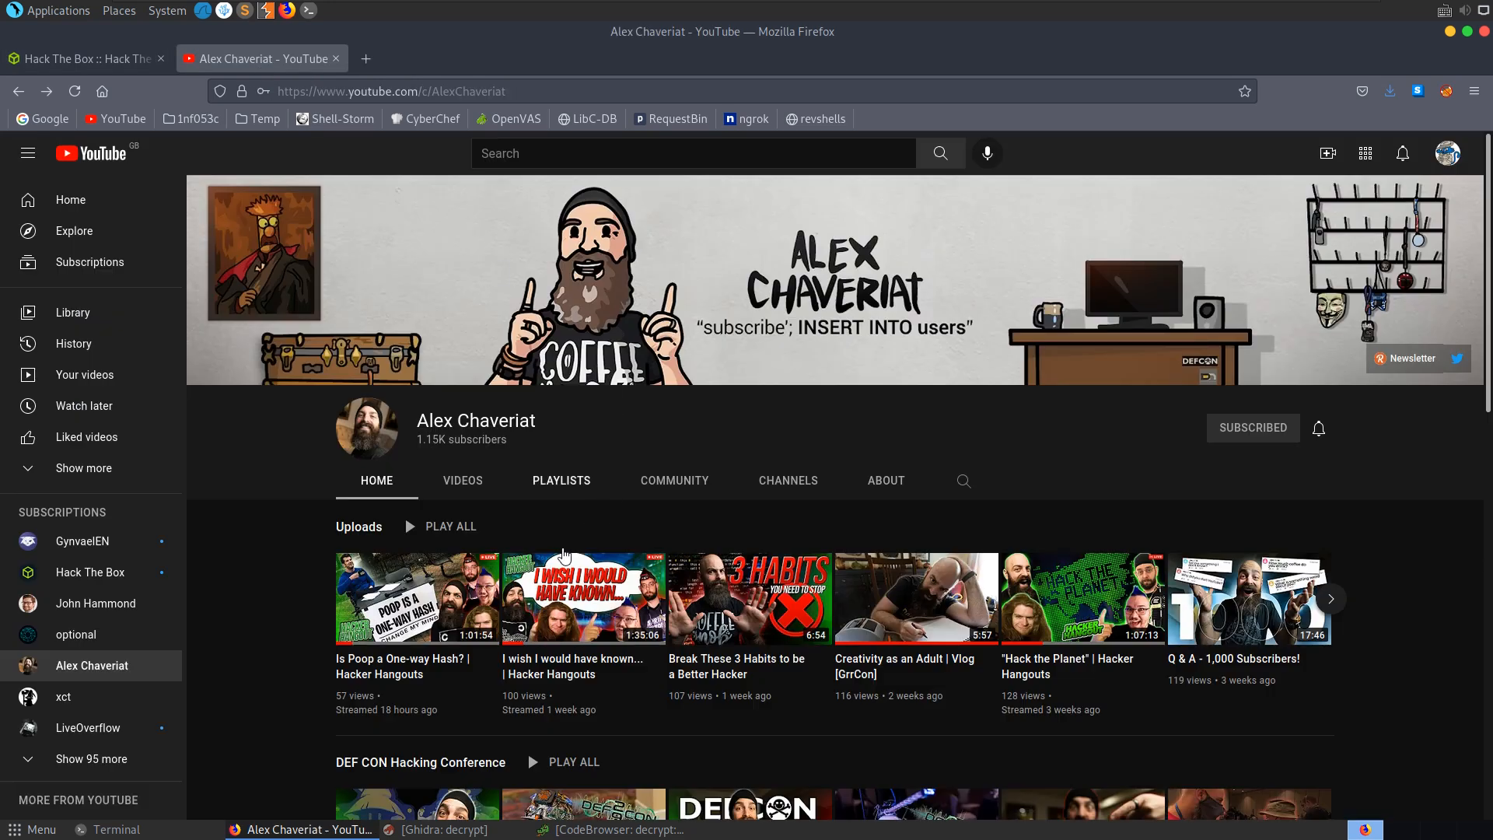
scroll("down", 3)
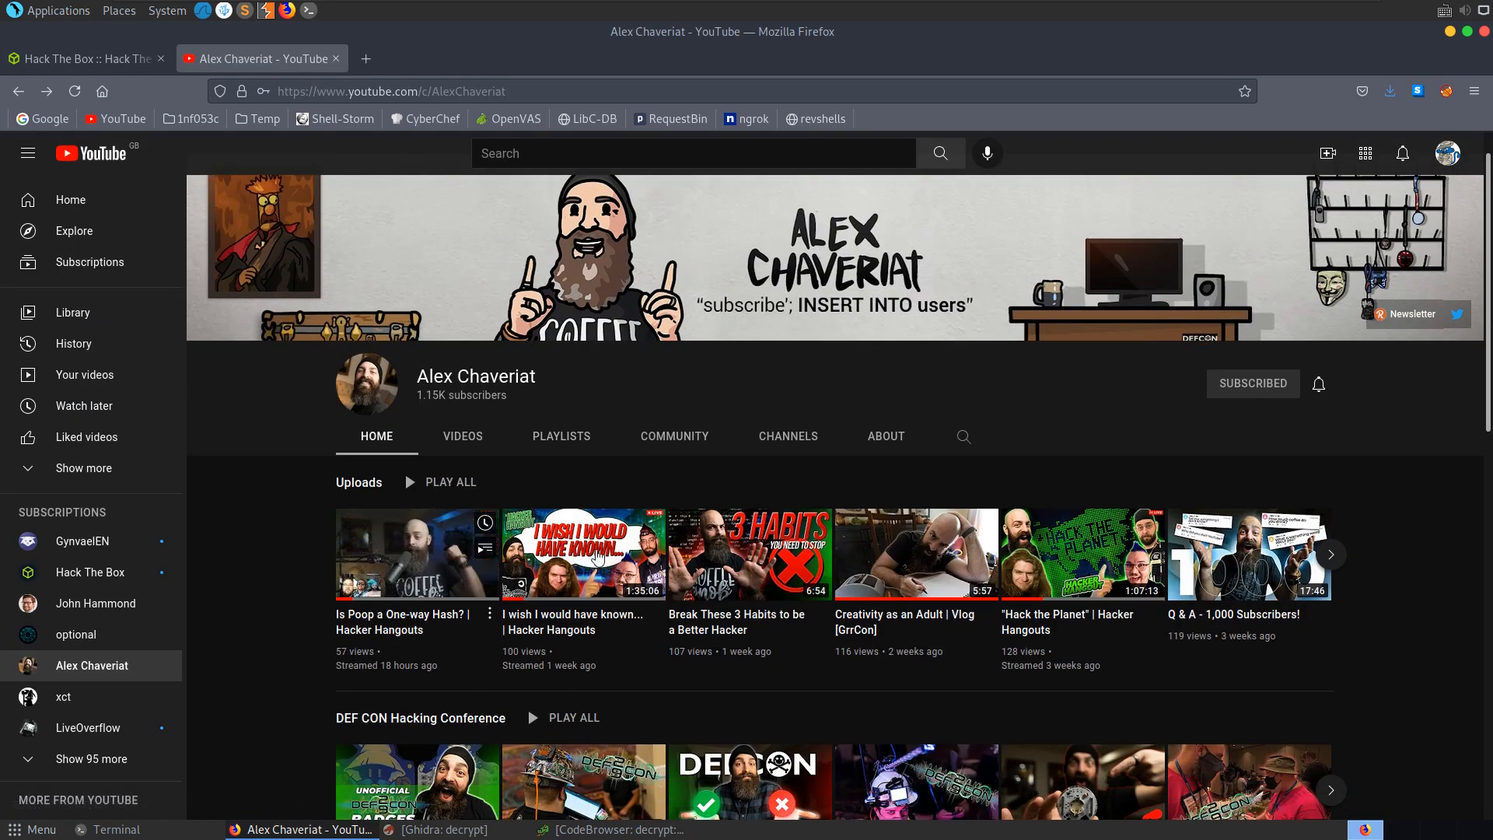
mouse_move(342, 642)
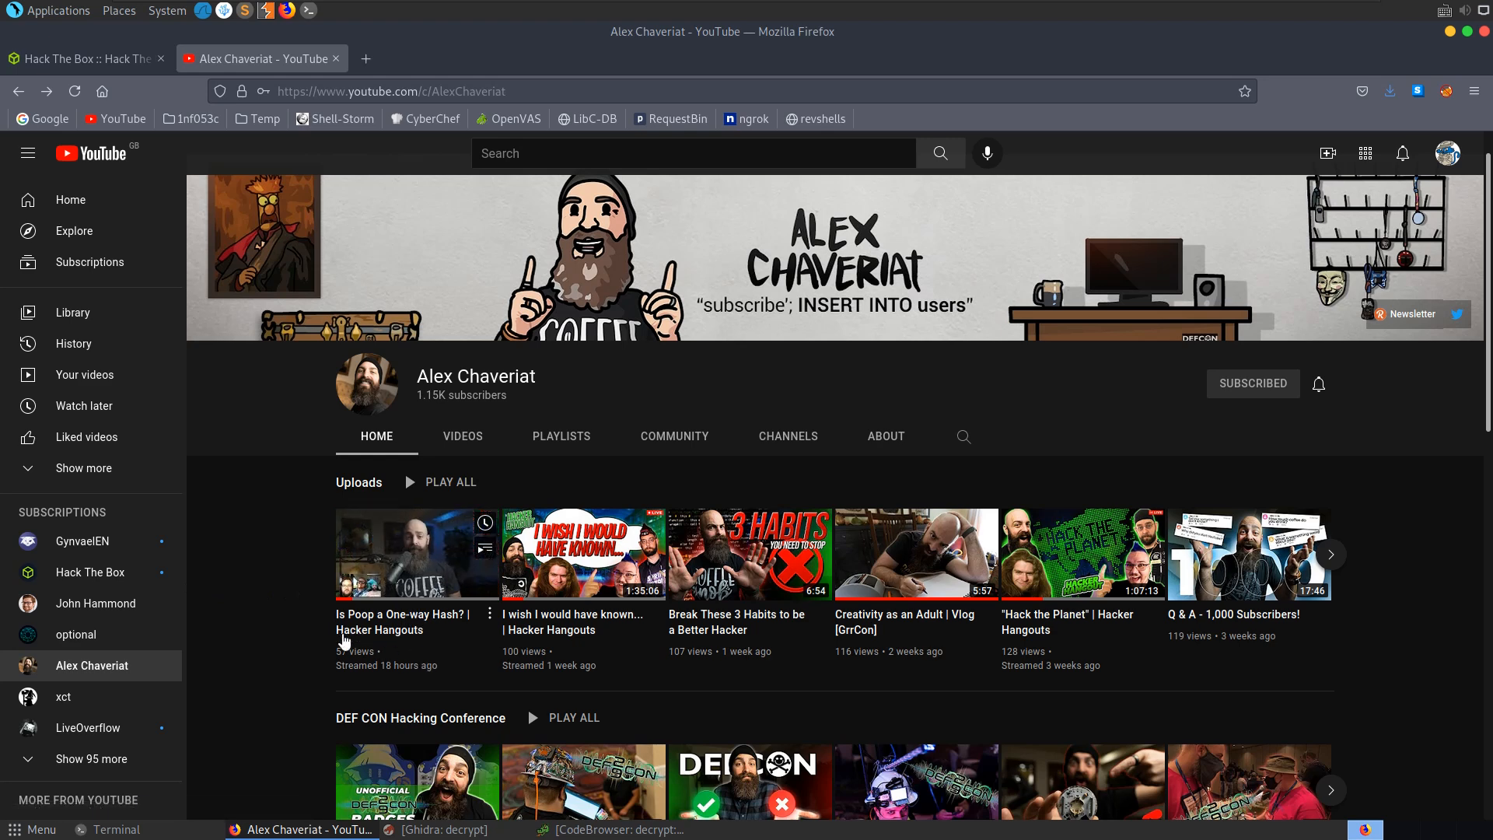
mouse_move(596, 637)
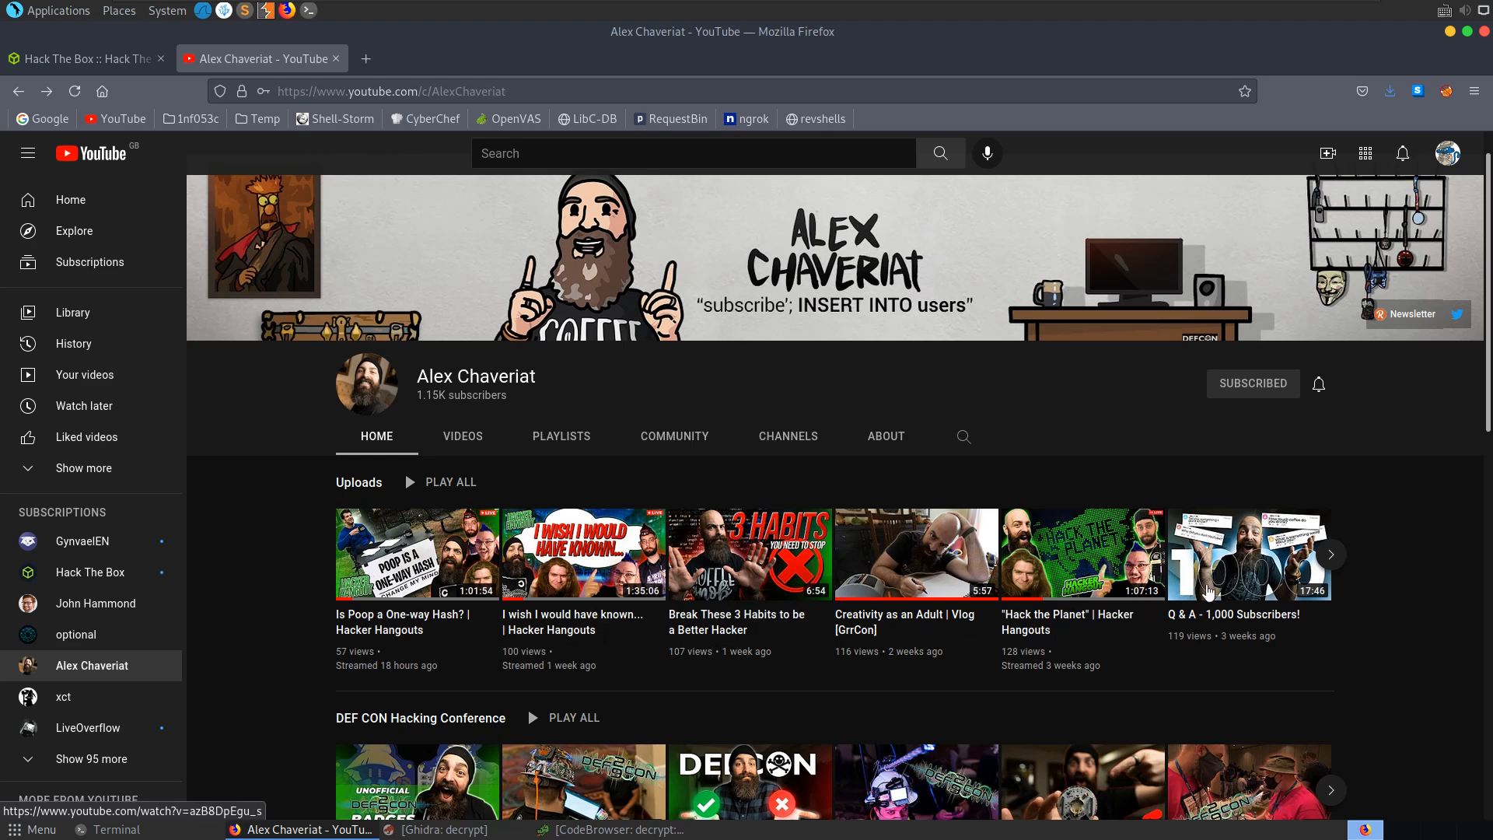
scroll("down", 3)
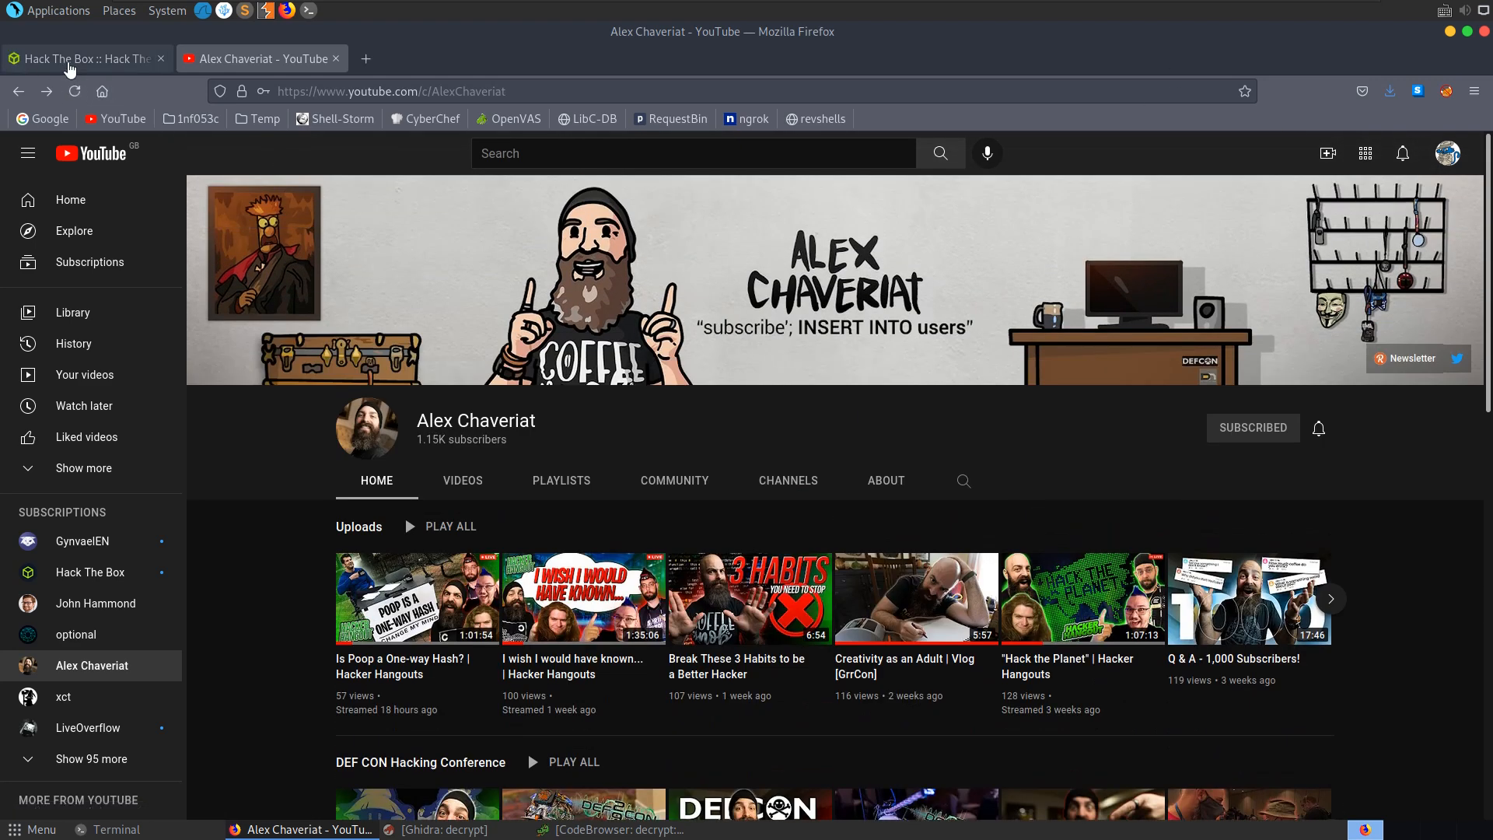
left_click(81, 57)
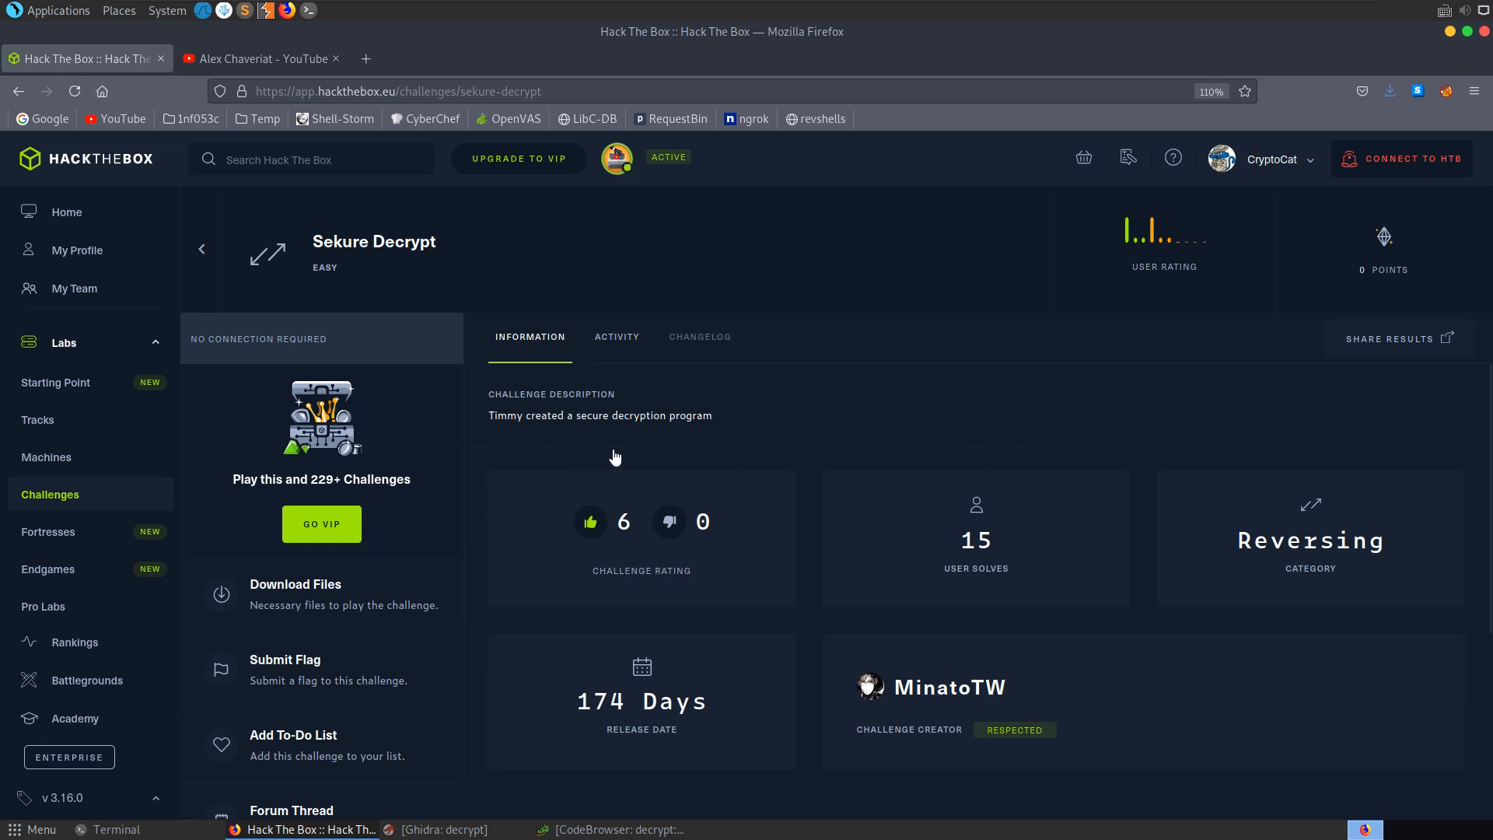
mouse_move(1449, 36)
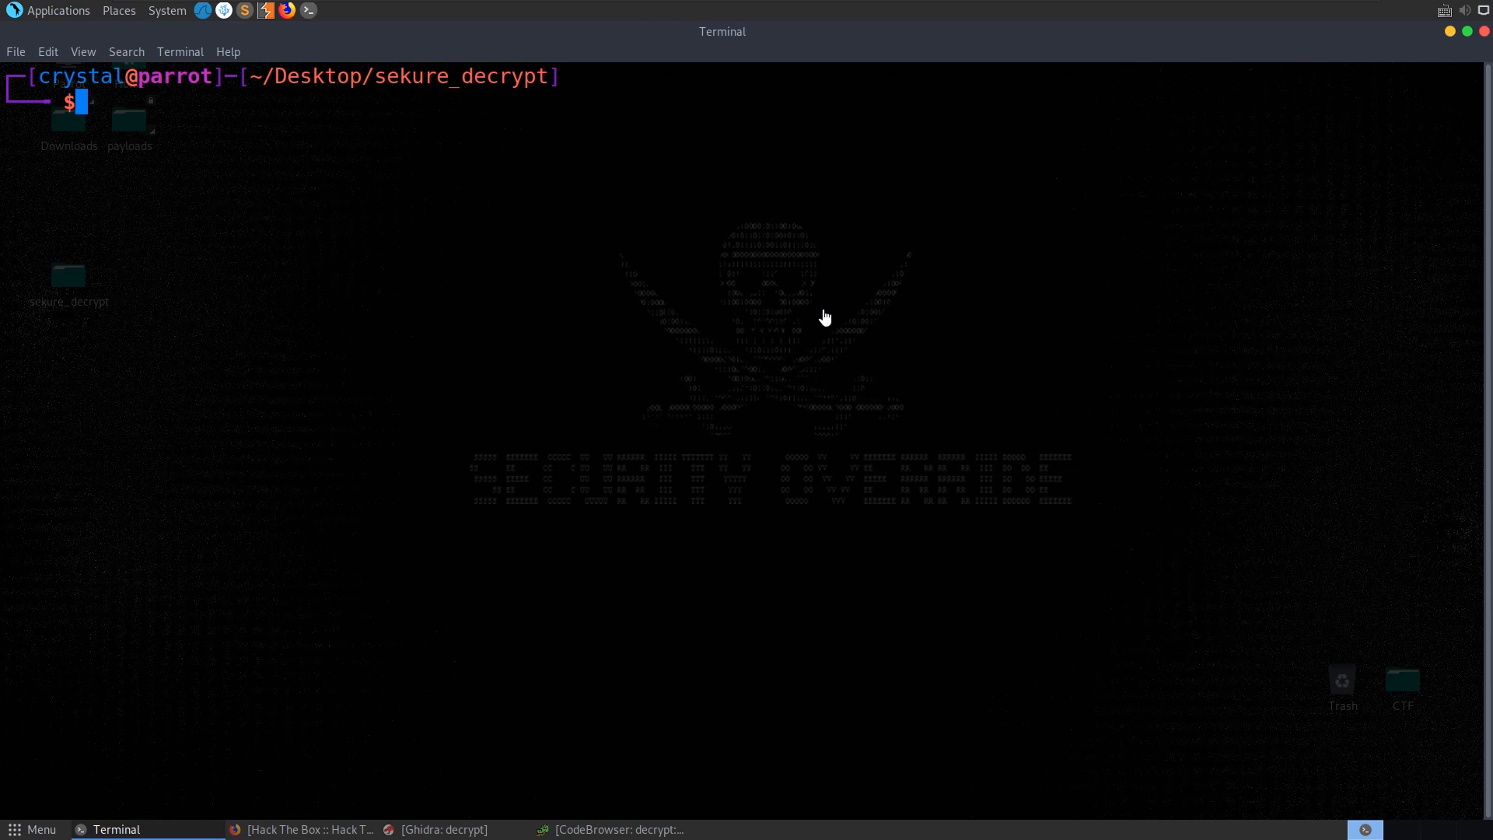
List the sekure_decrypt files and run file * to identify the core dump, dec executable and C sources.
double_click(464, 77)
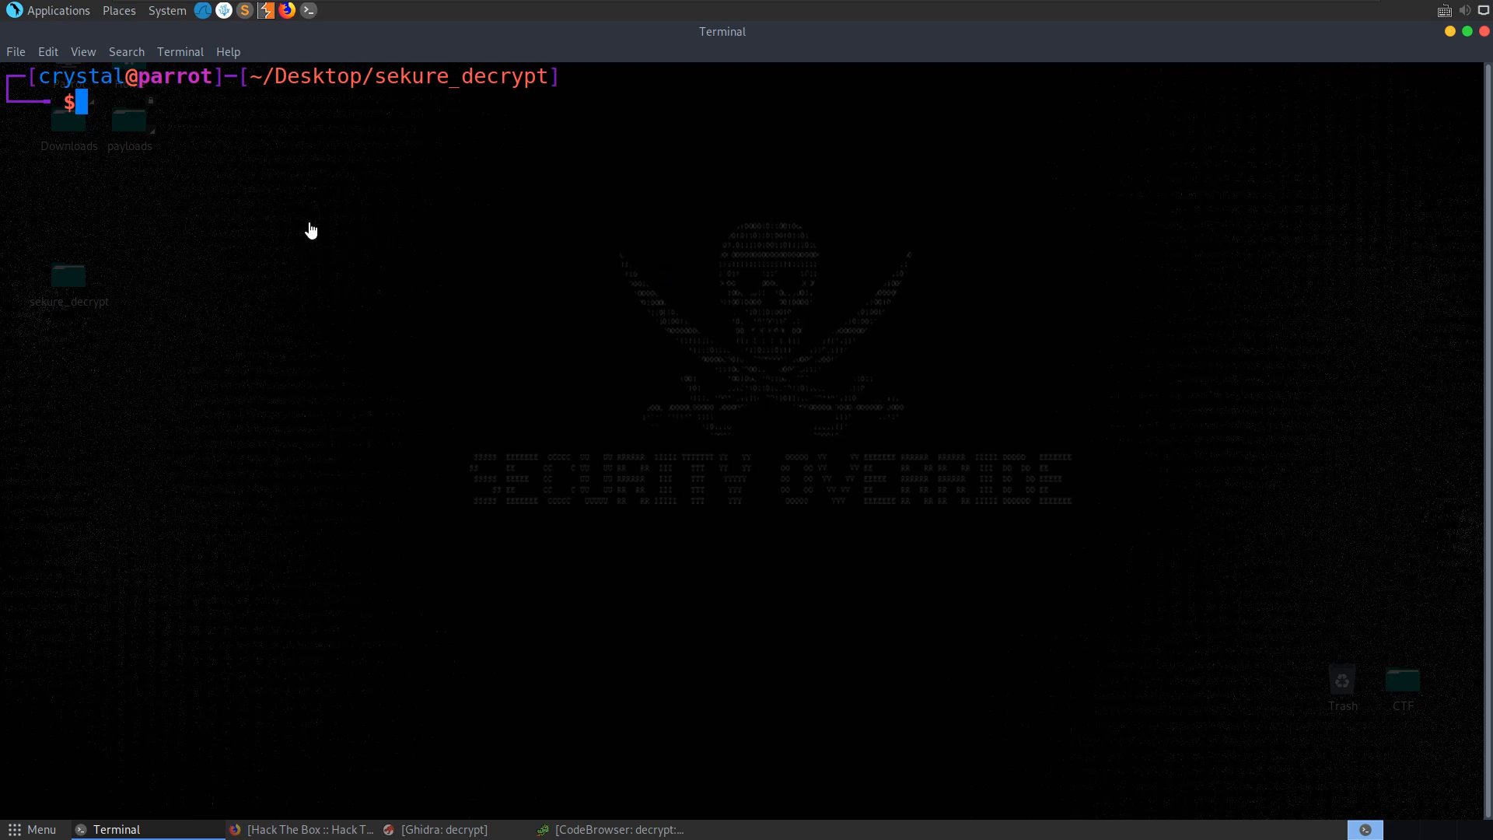
mouse_move(548, 271)
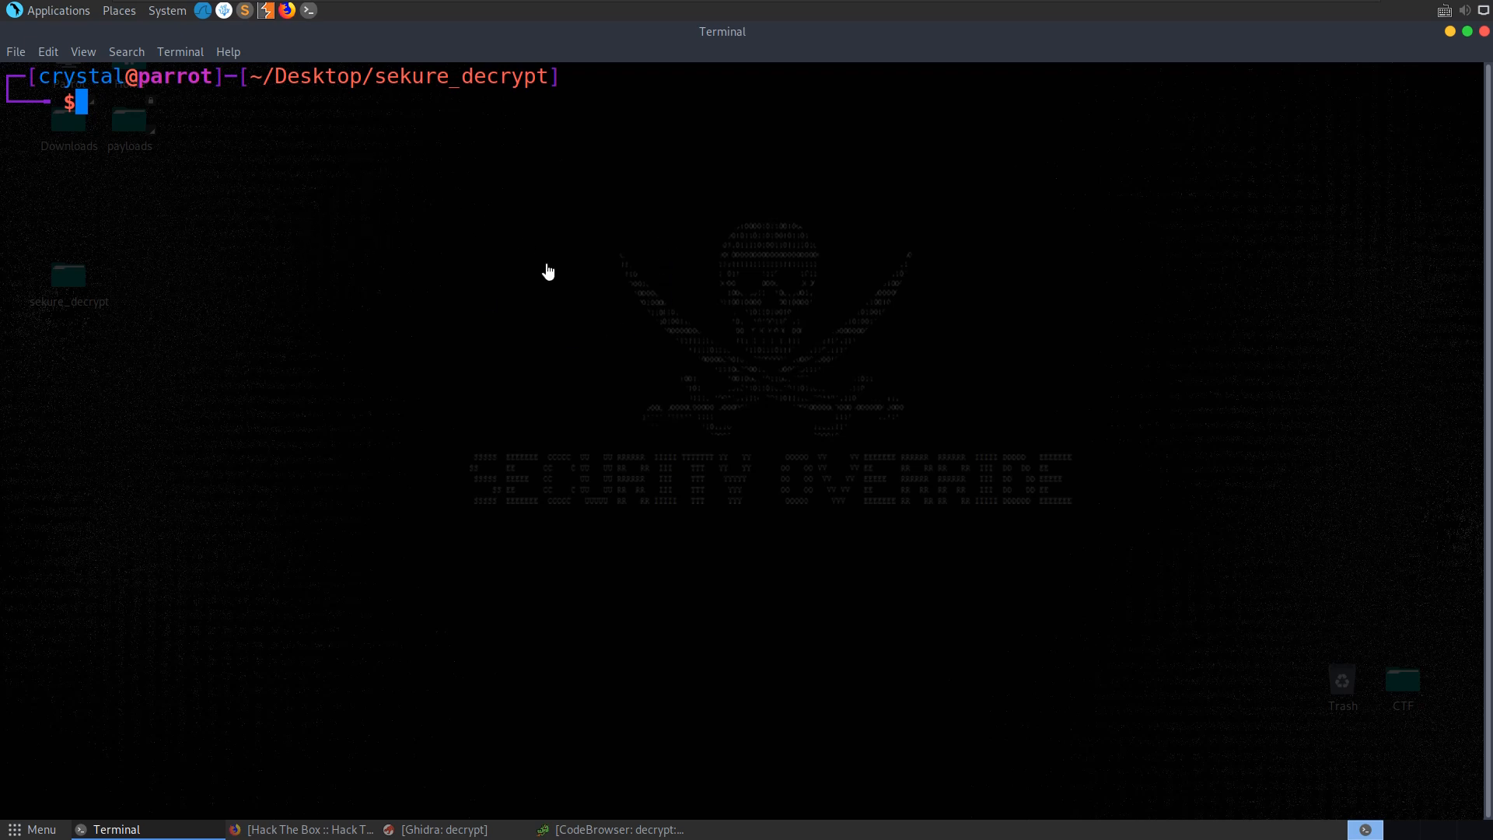
type("ls")
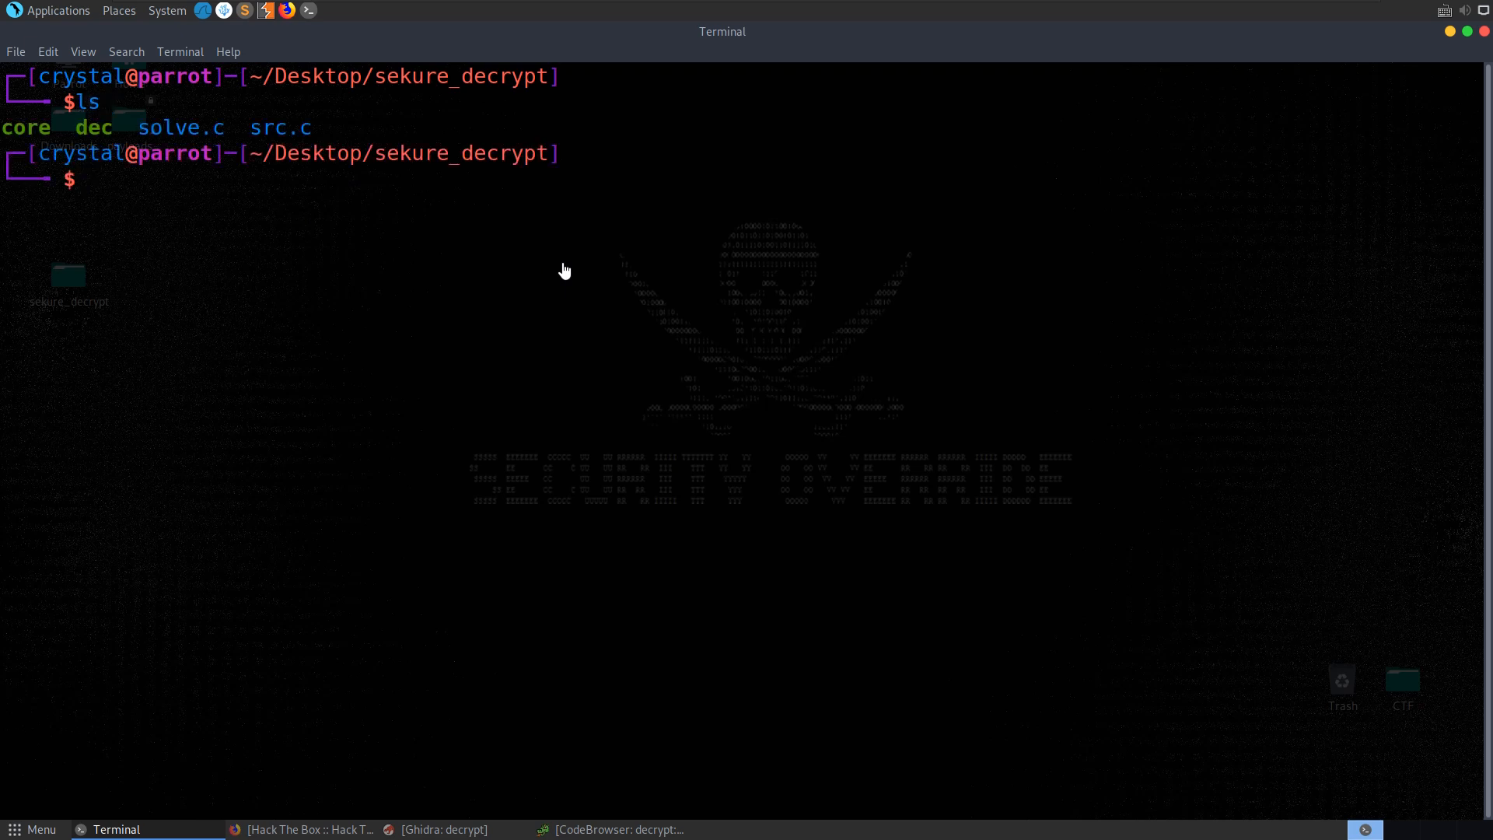
double_click(26, 126)
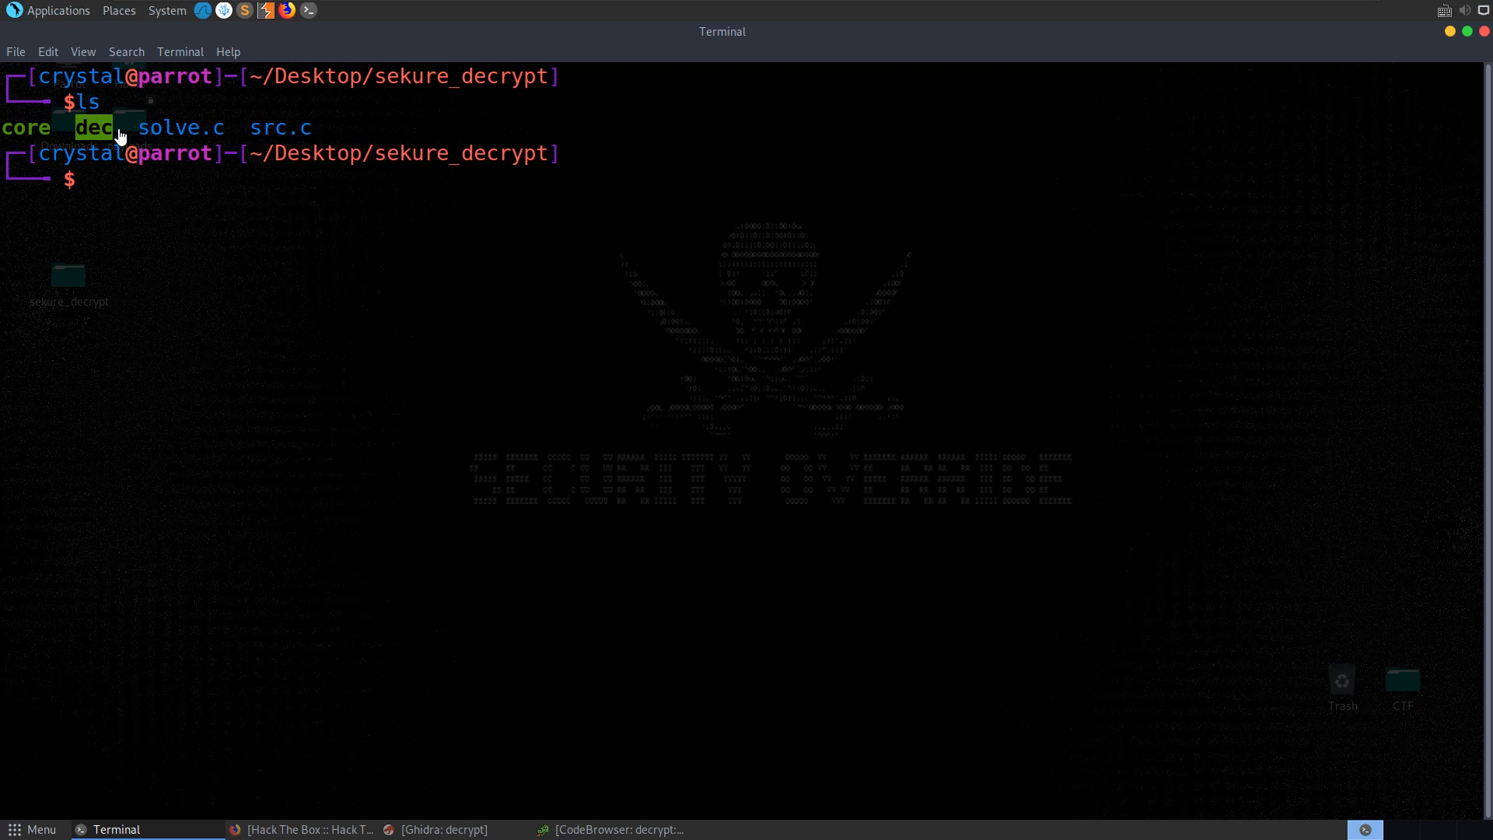
type("file *")
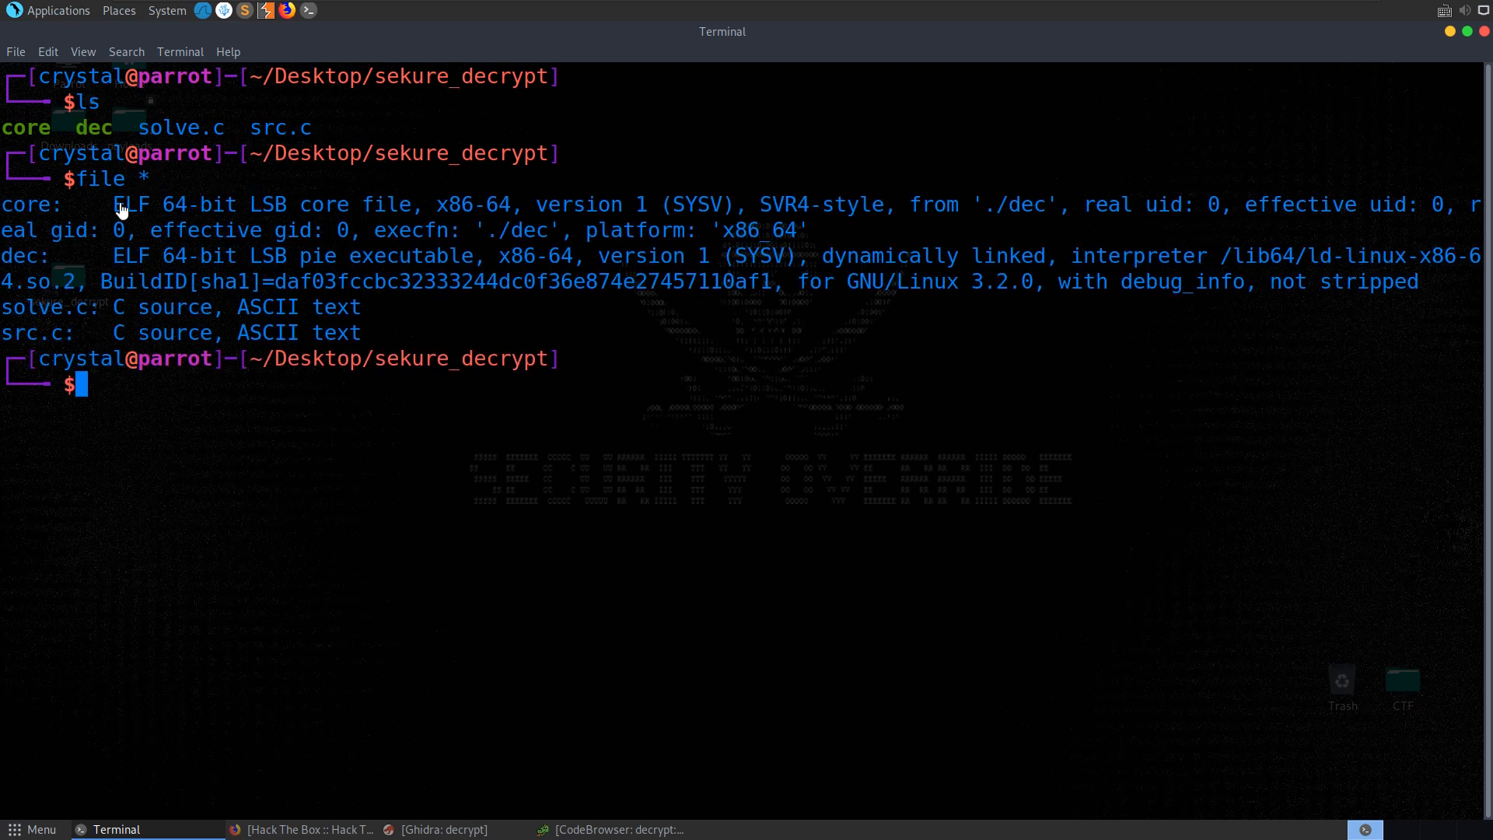
left_click_drag(112, 255, 375, 255)
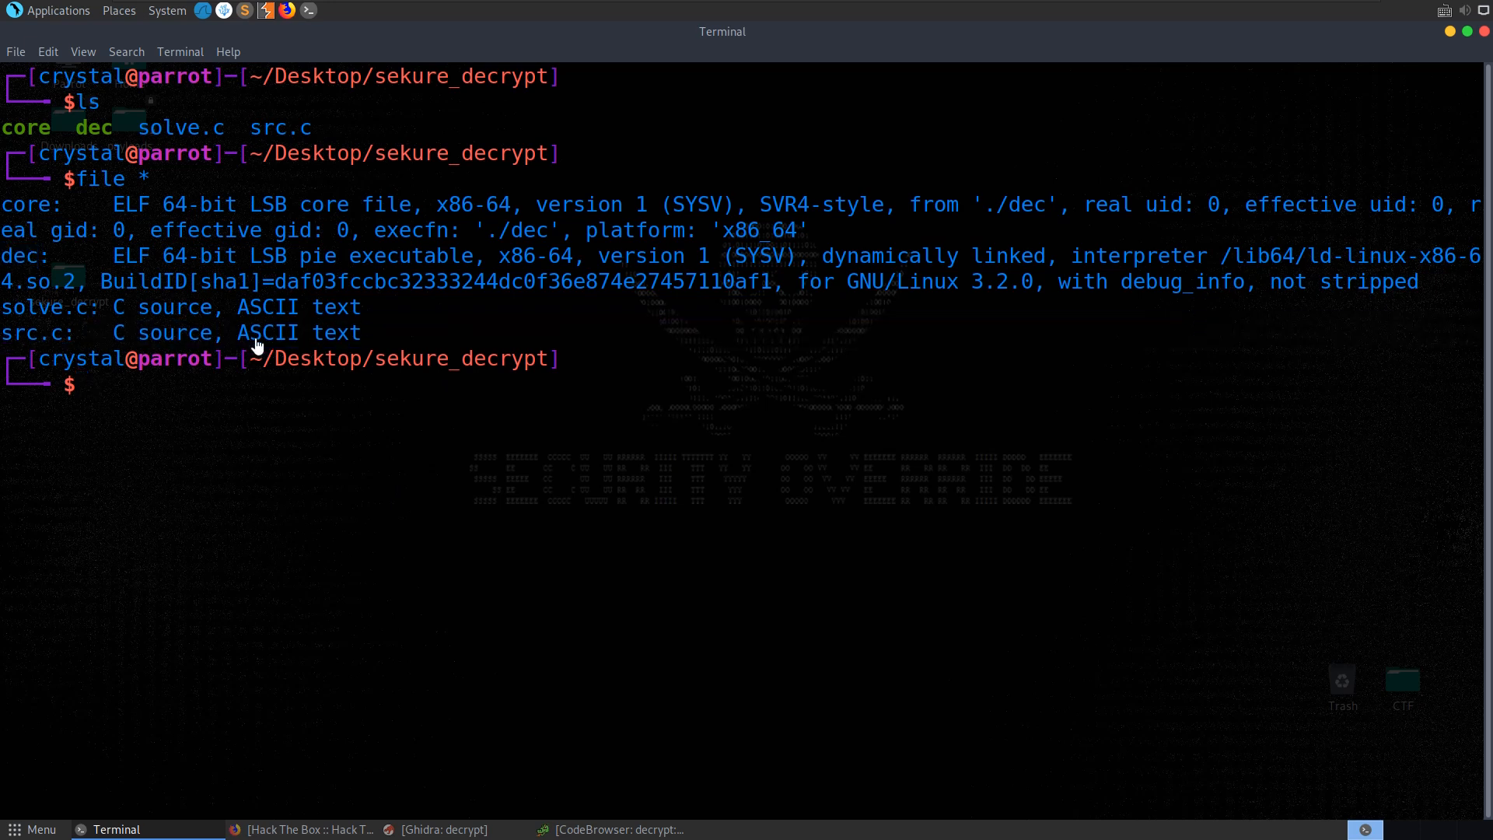
double_click(18, 255)
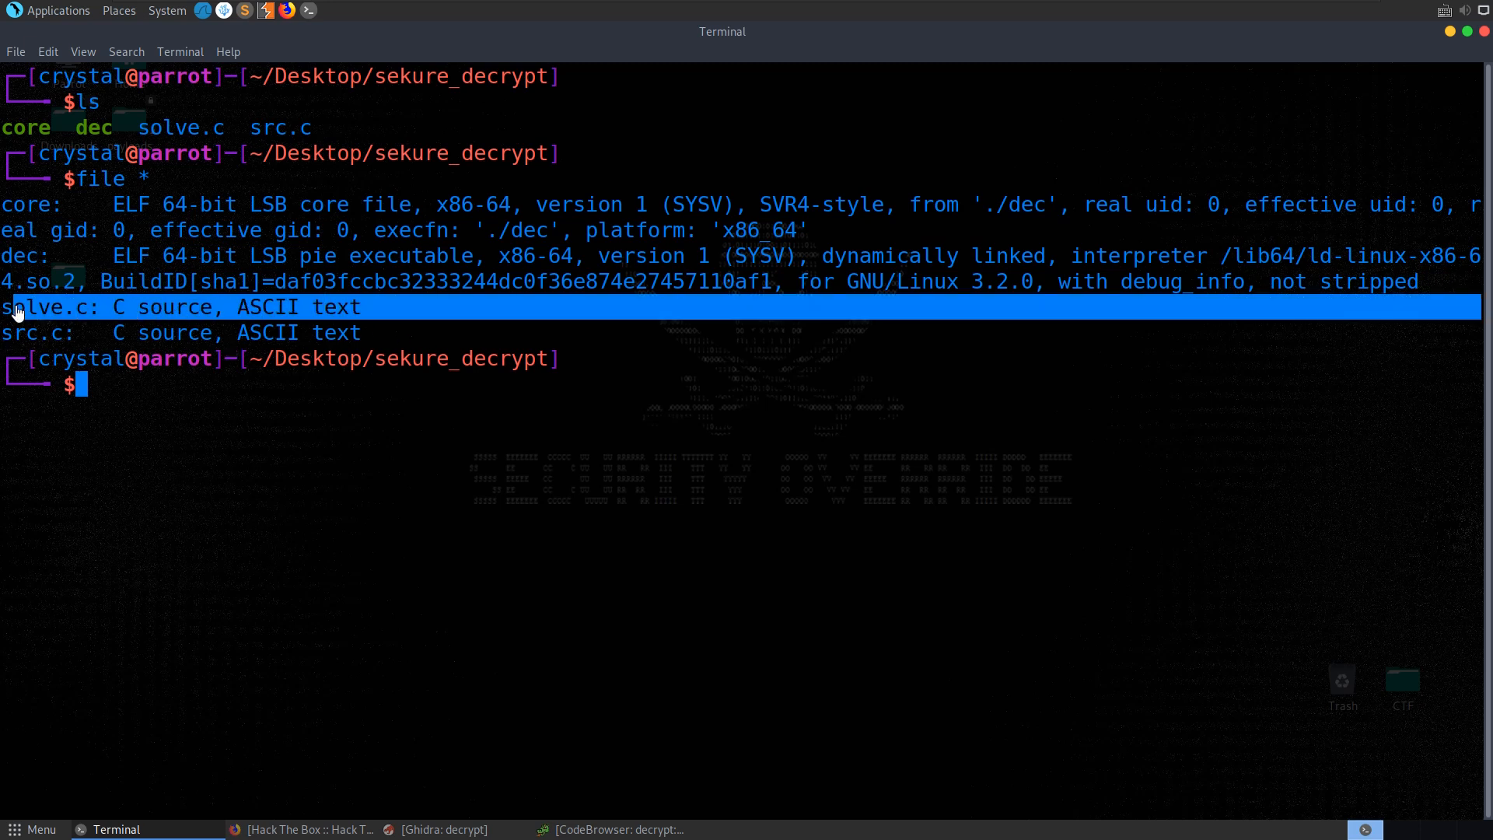
mouse_move(510, 300)
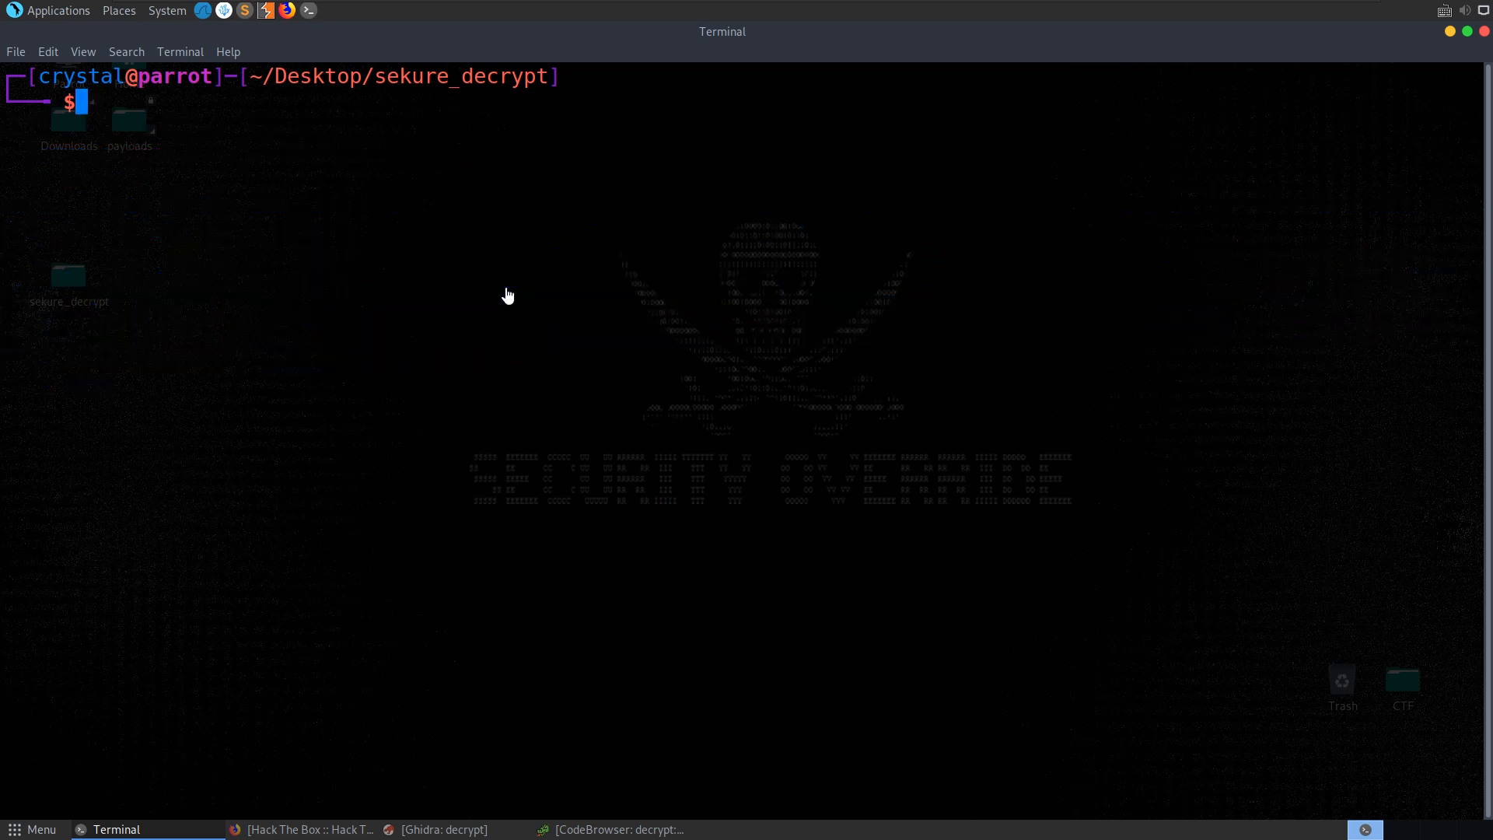
Enter codium src.c to open the source in VSCodium.
type("codium src.c")
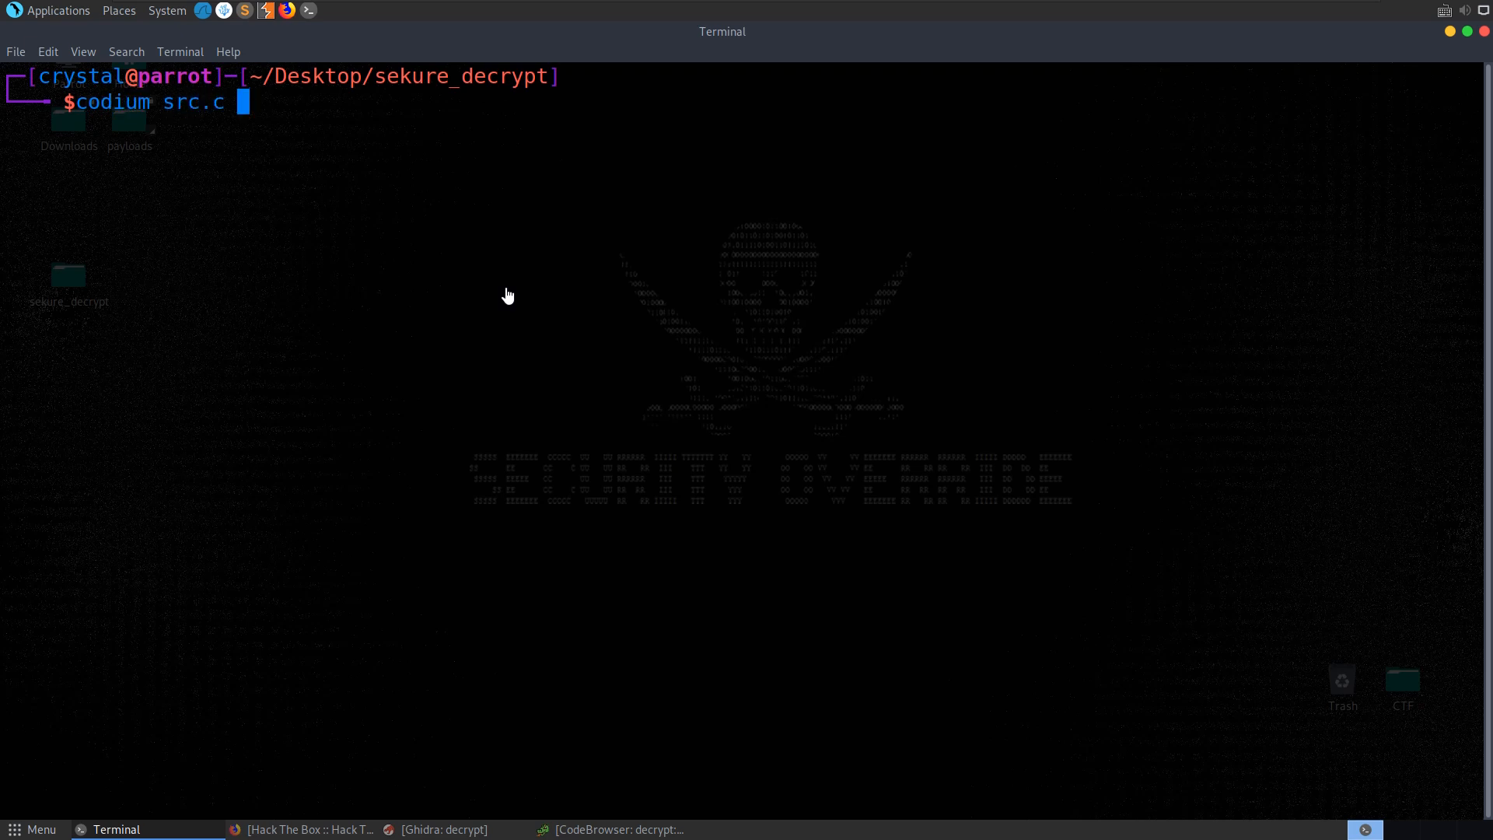
Launch VSCodium on src.c and review the mcrypt decrypt routine and its char* buffer handling.
key("Return")
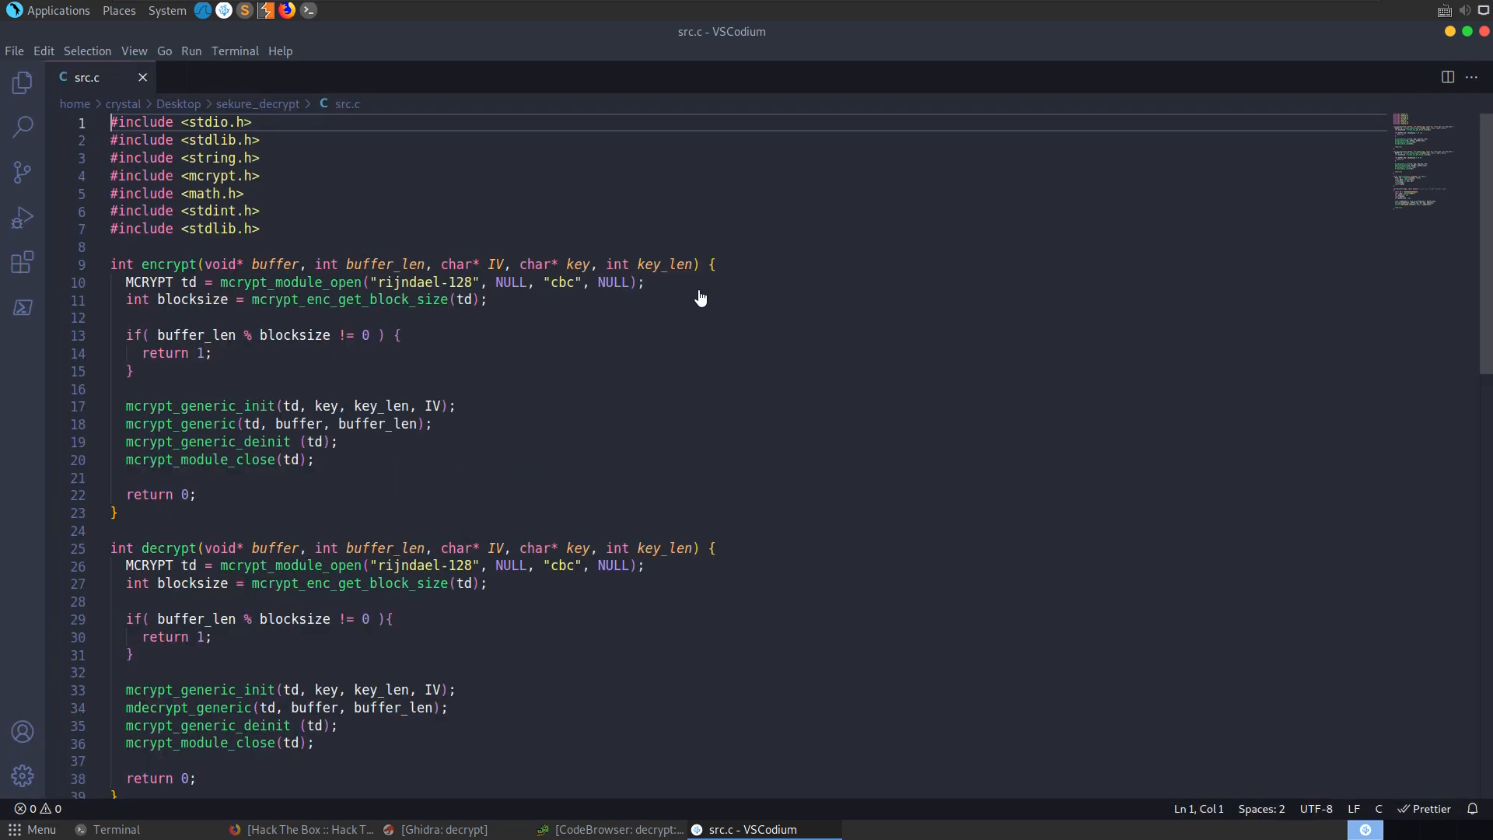
scroll("down", 3)
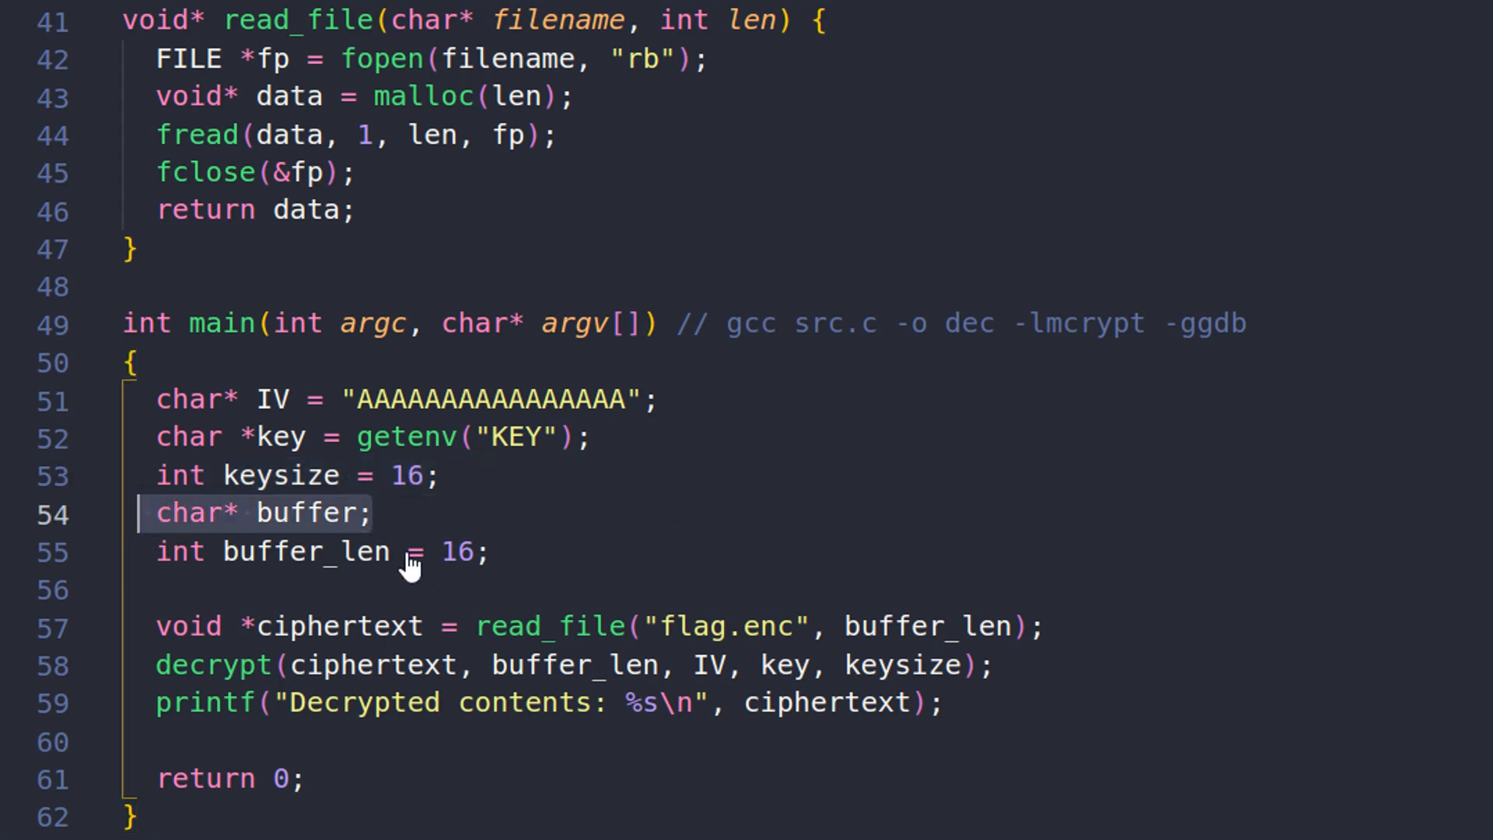
left_click(372, 513)
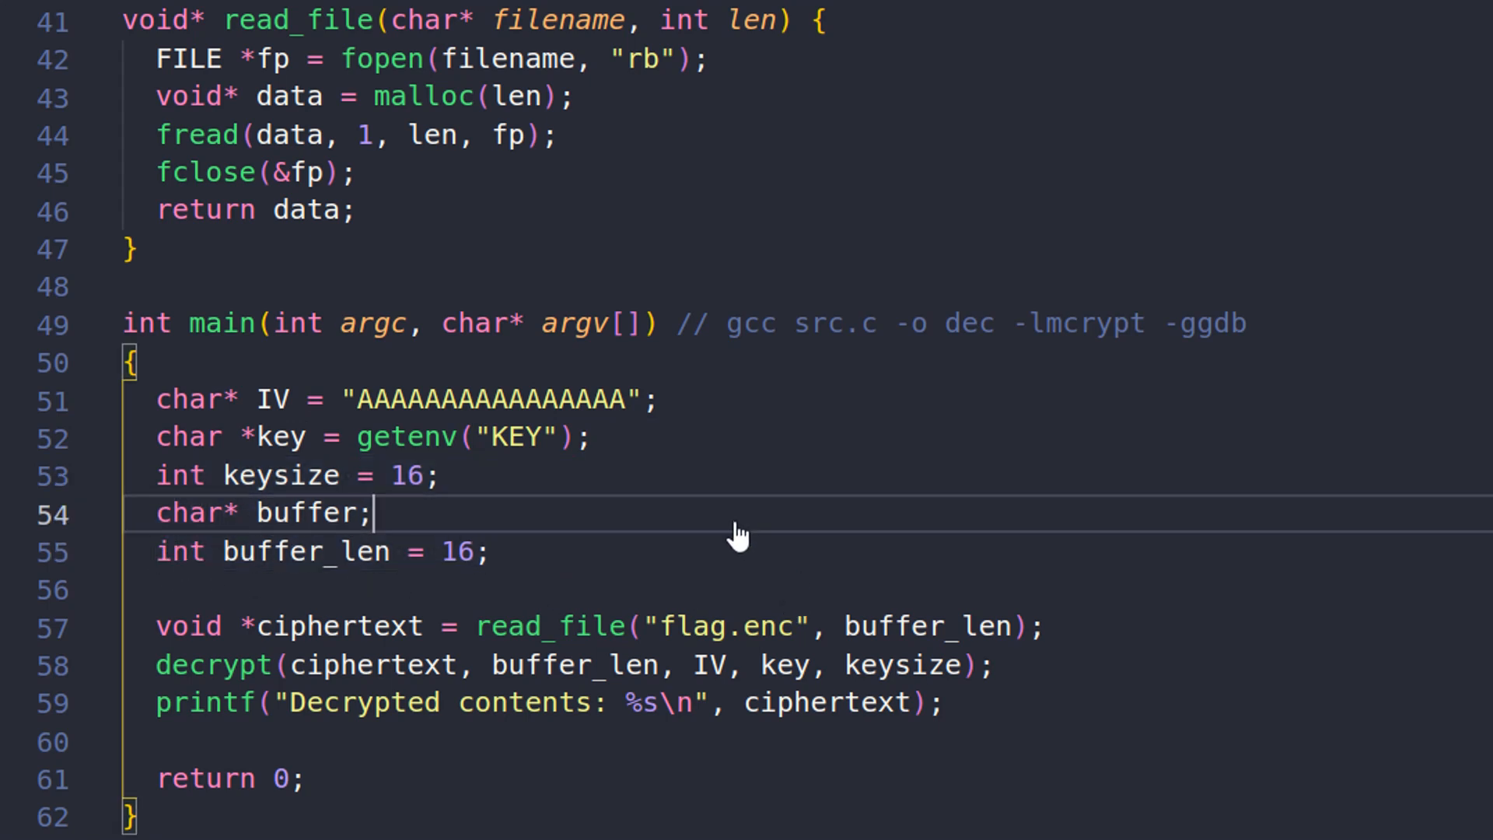
double_click(335, 627)
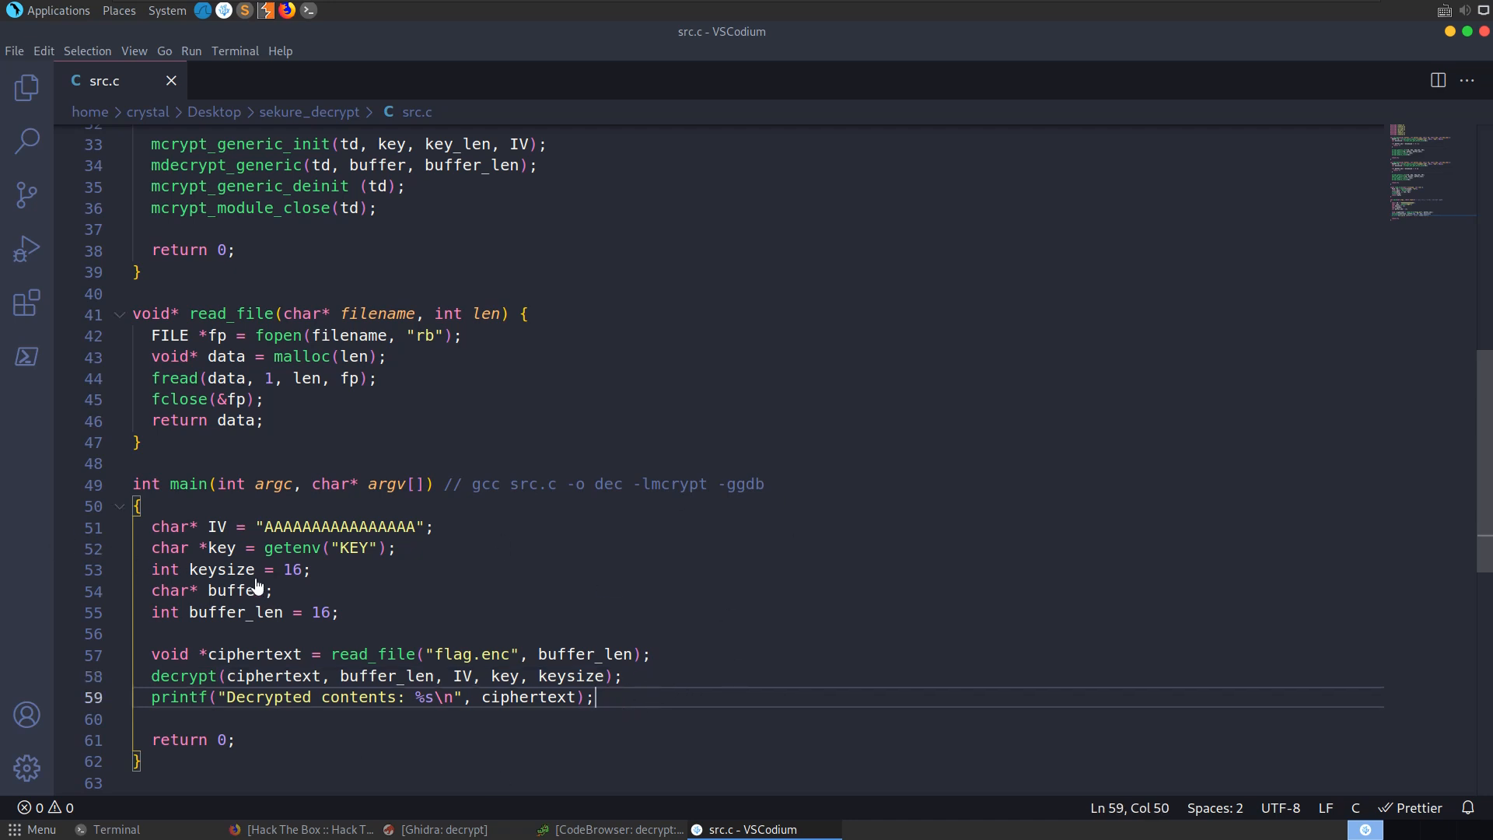
Read read_file() and main(), noting where flag.enc is read and decrypted with the key.
scroll("down", 3)
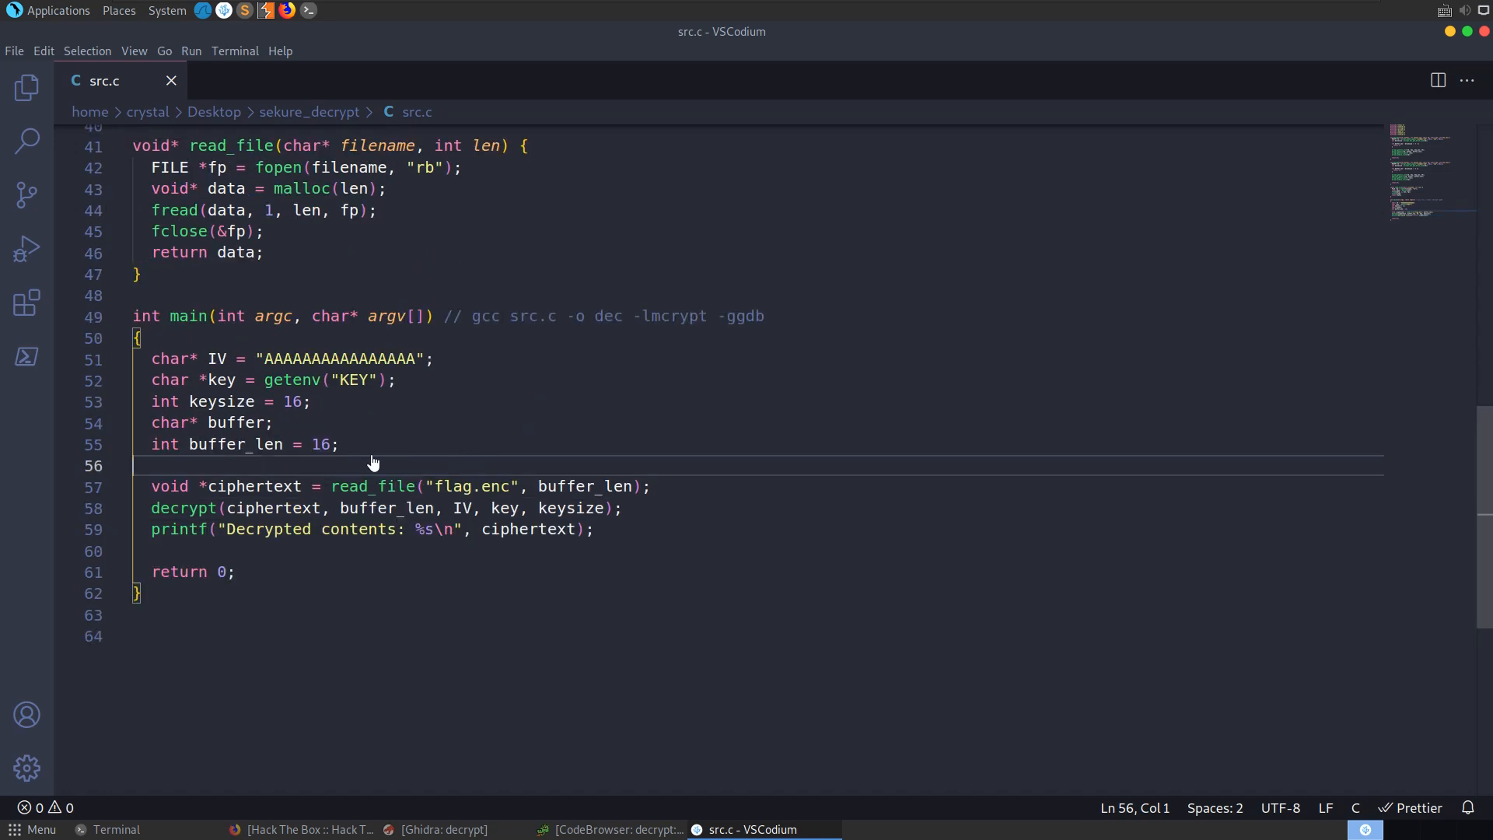
double_click(456, 485)
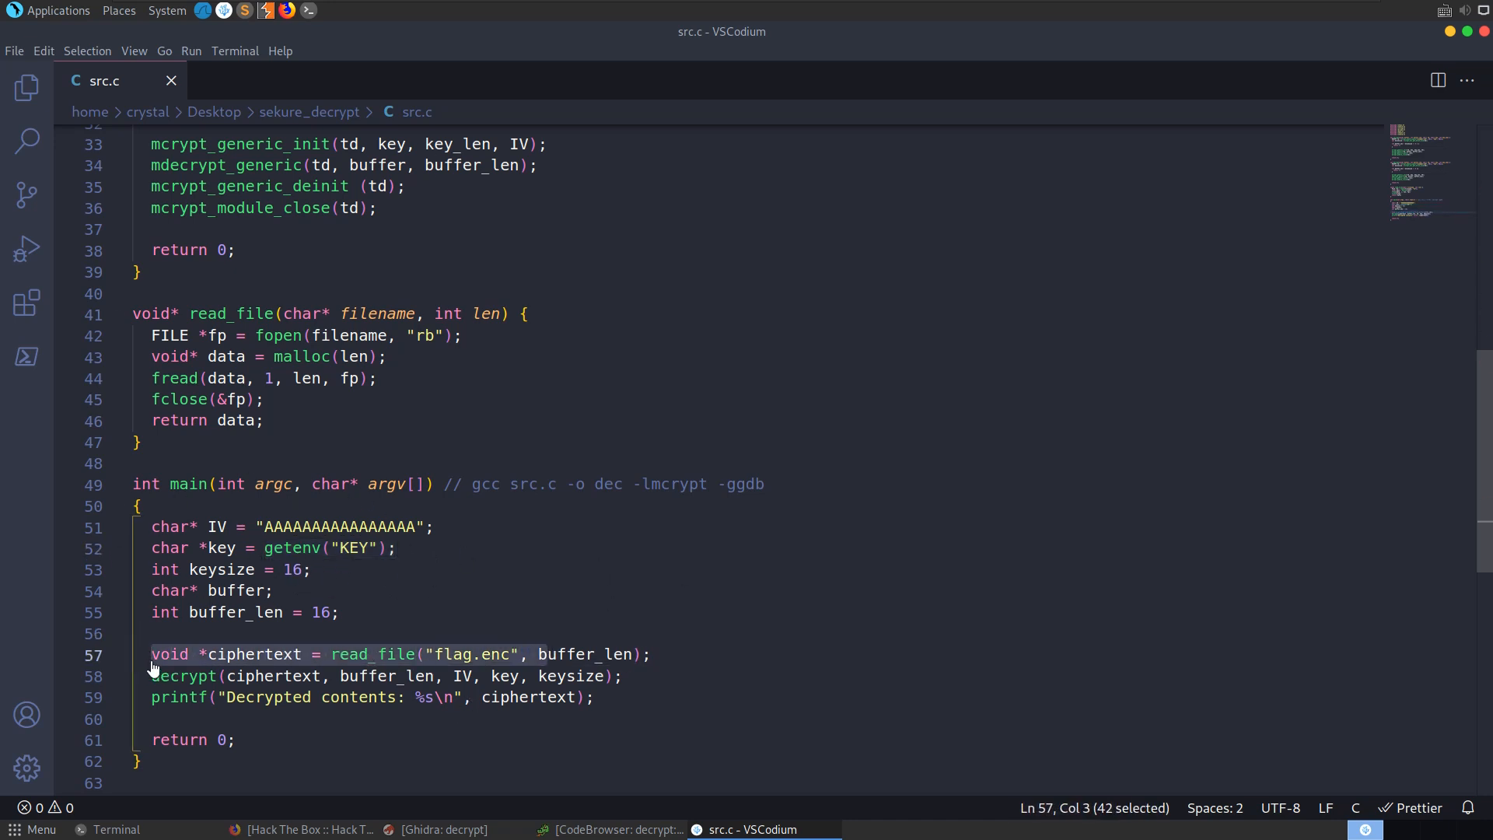
left_click(637, 655)
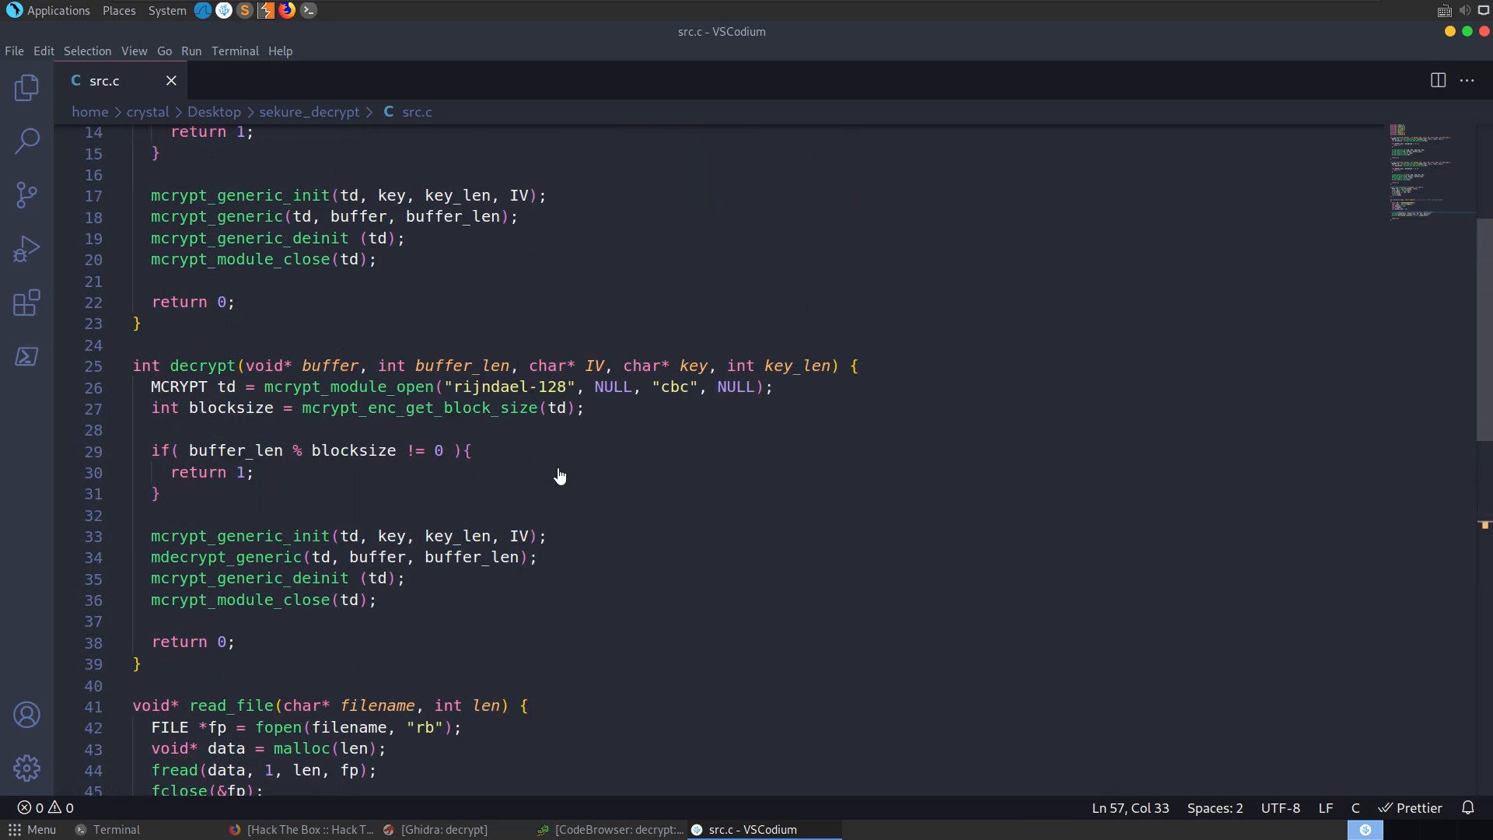
scroll("down", 3)
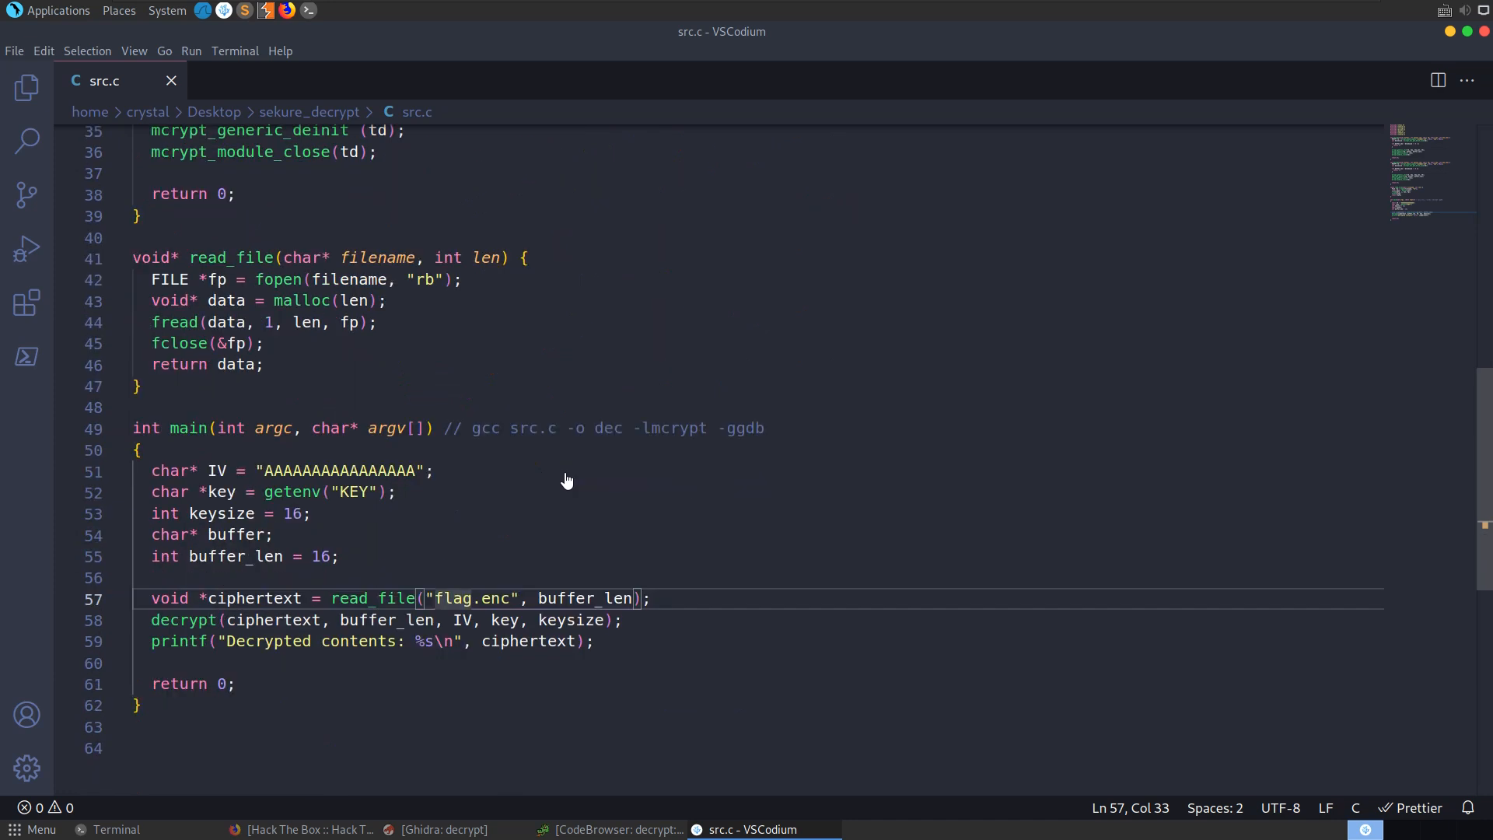
left_click(324, 598)
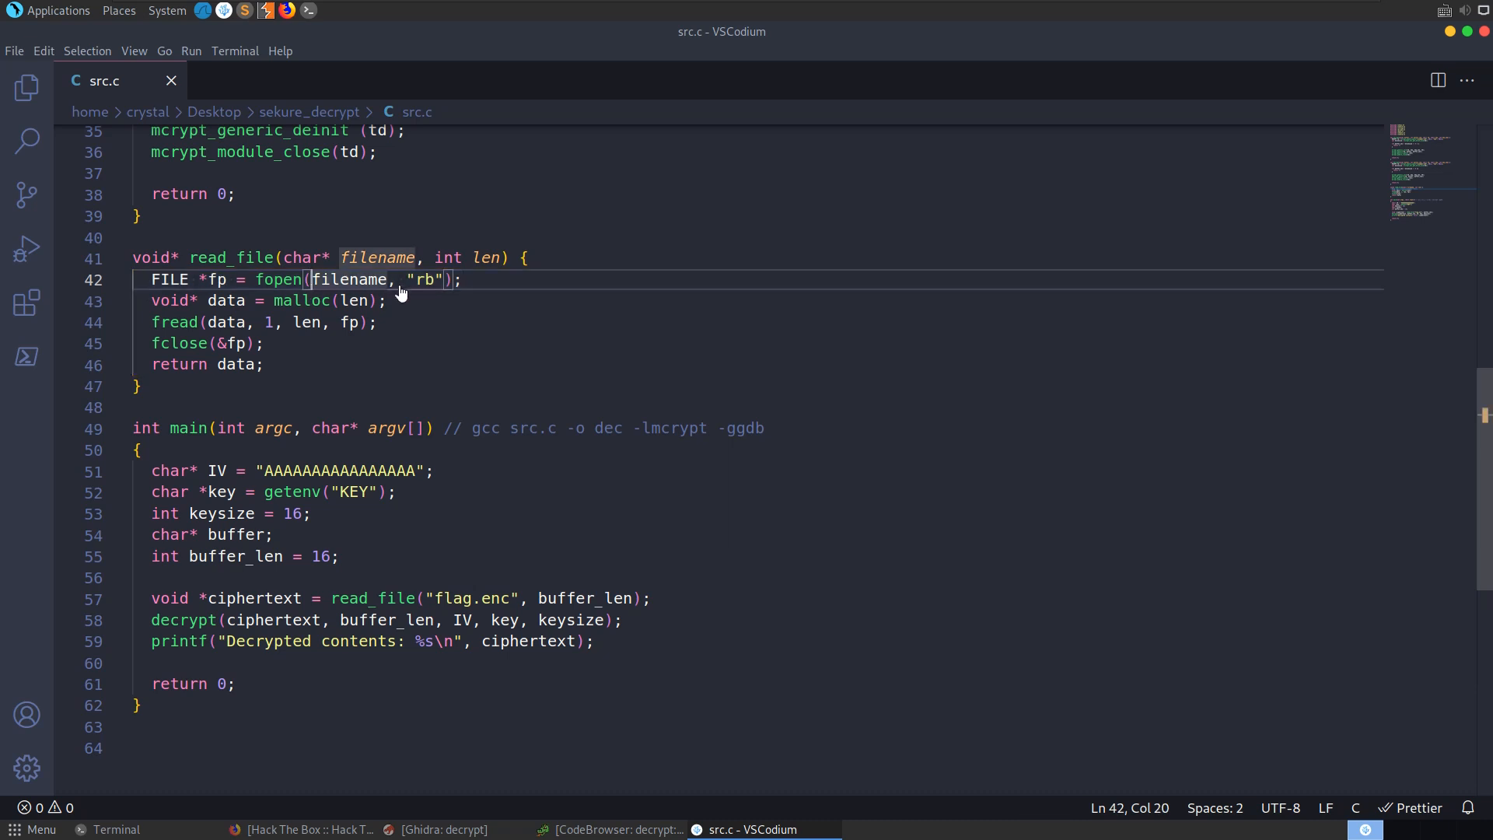
double_click(475, 597)
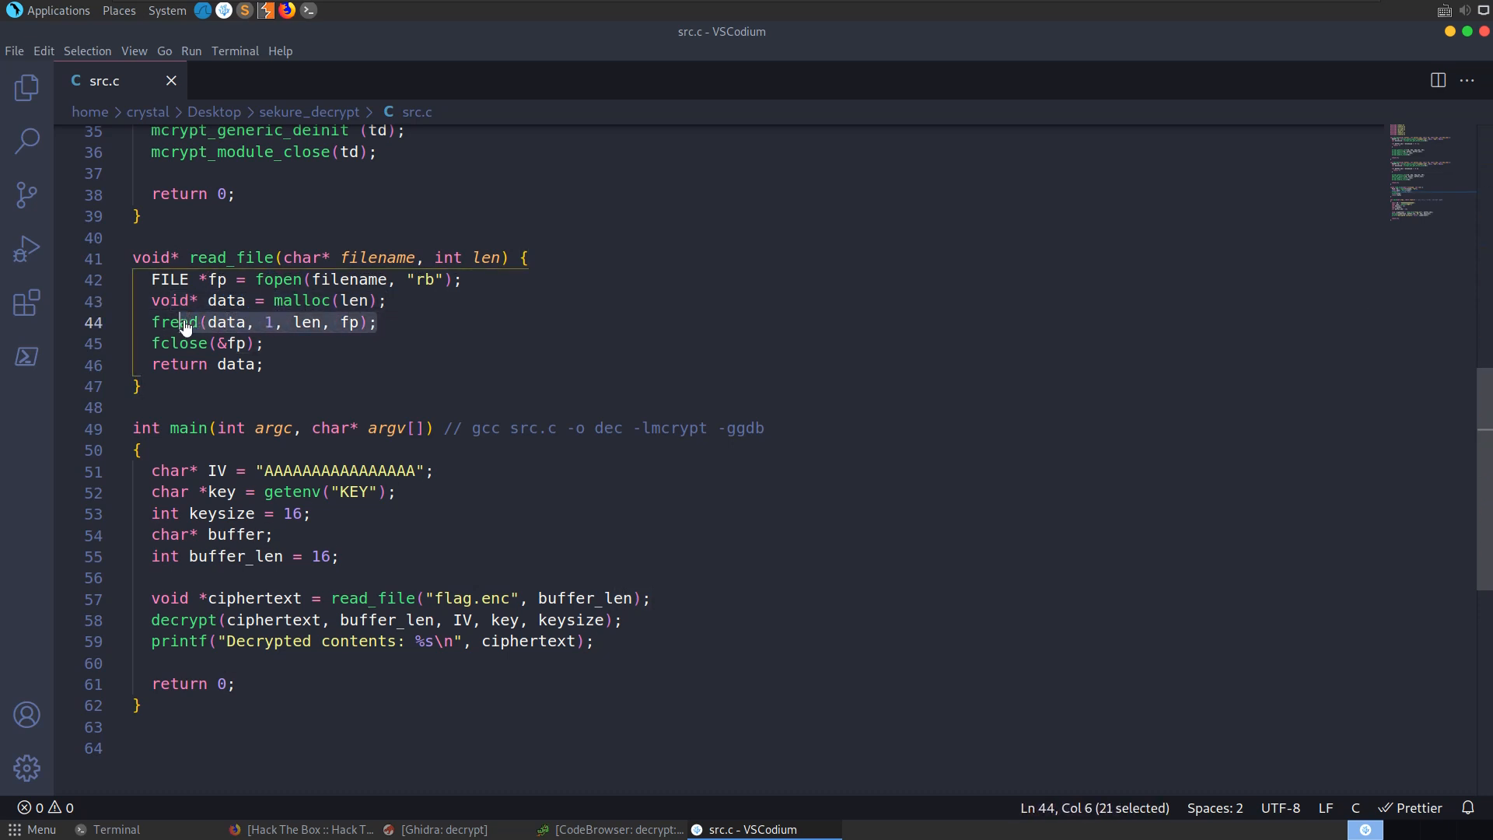
left_click(227, 322)
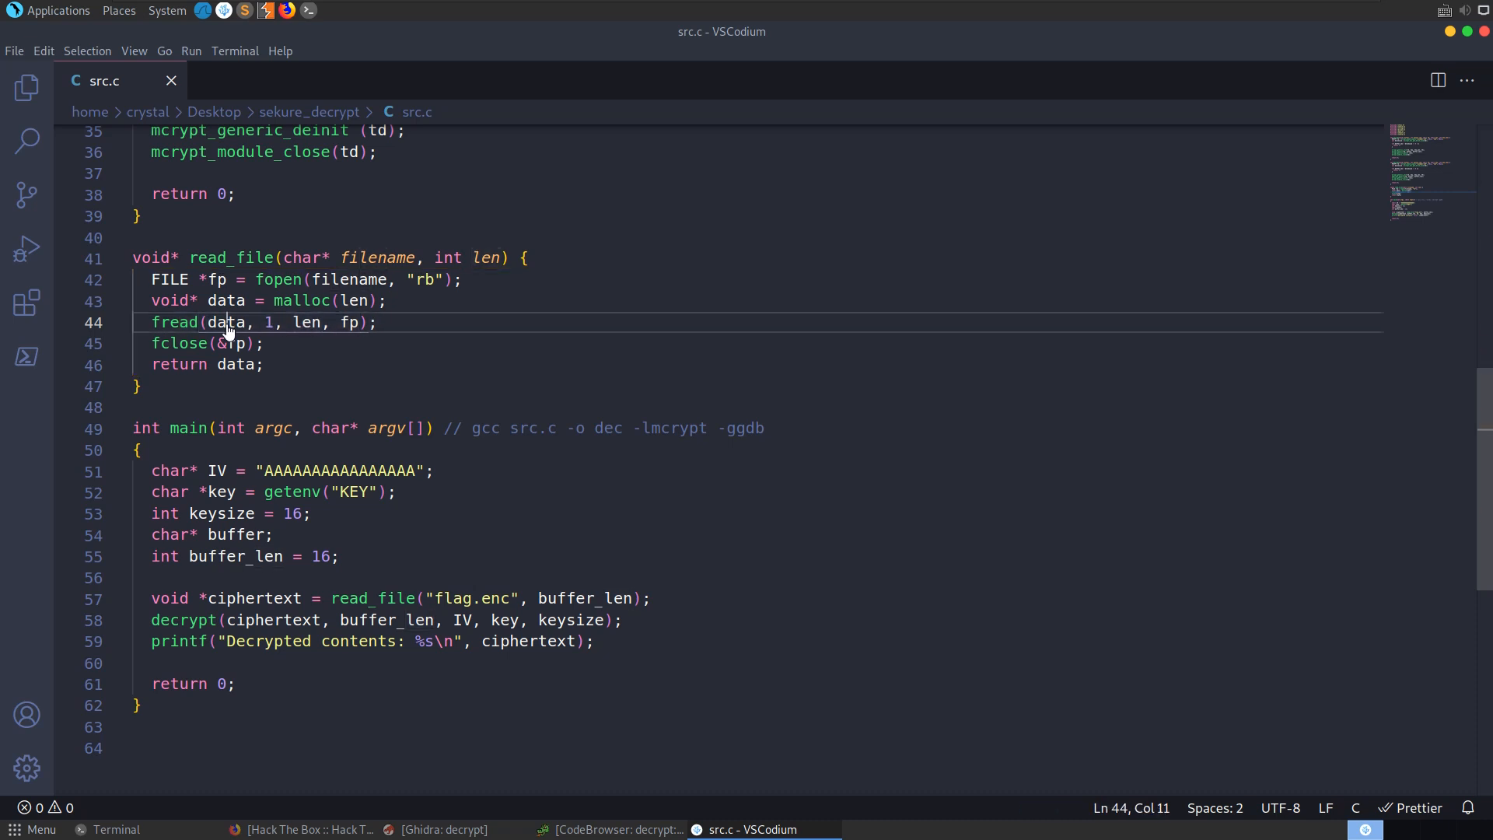
left_click_drag(201, 301, 383, 300)
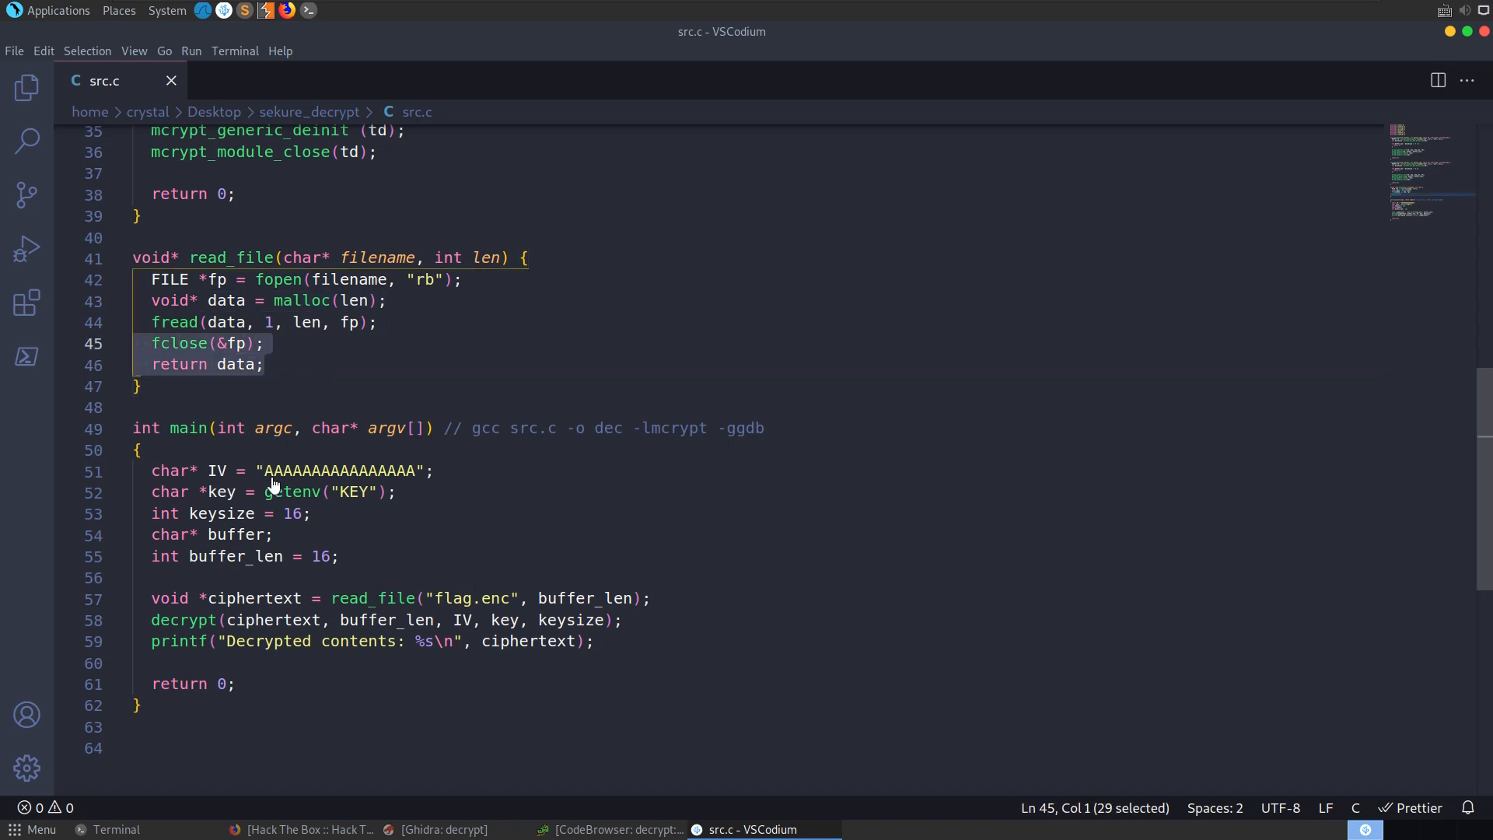
left_click(532, 641)
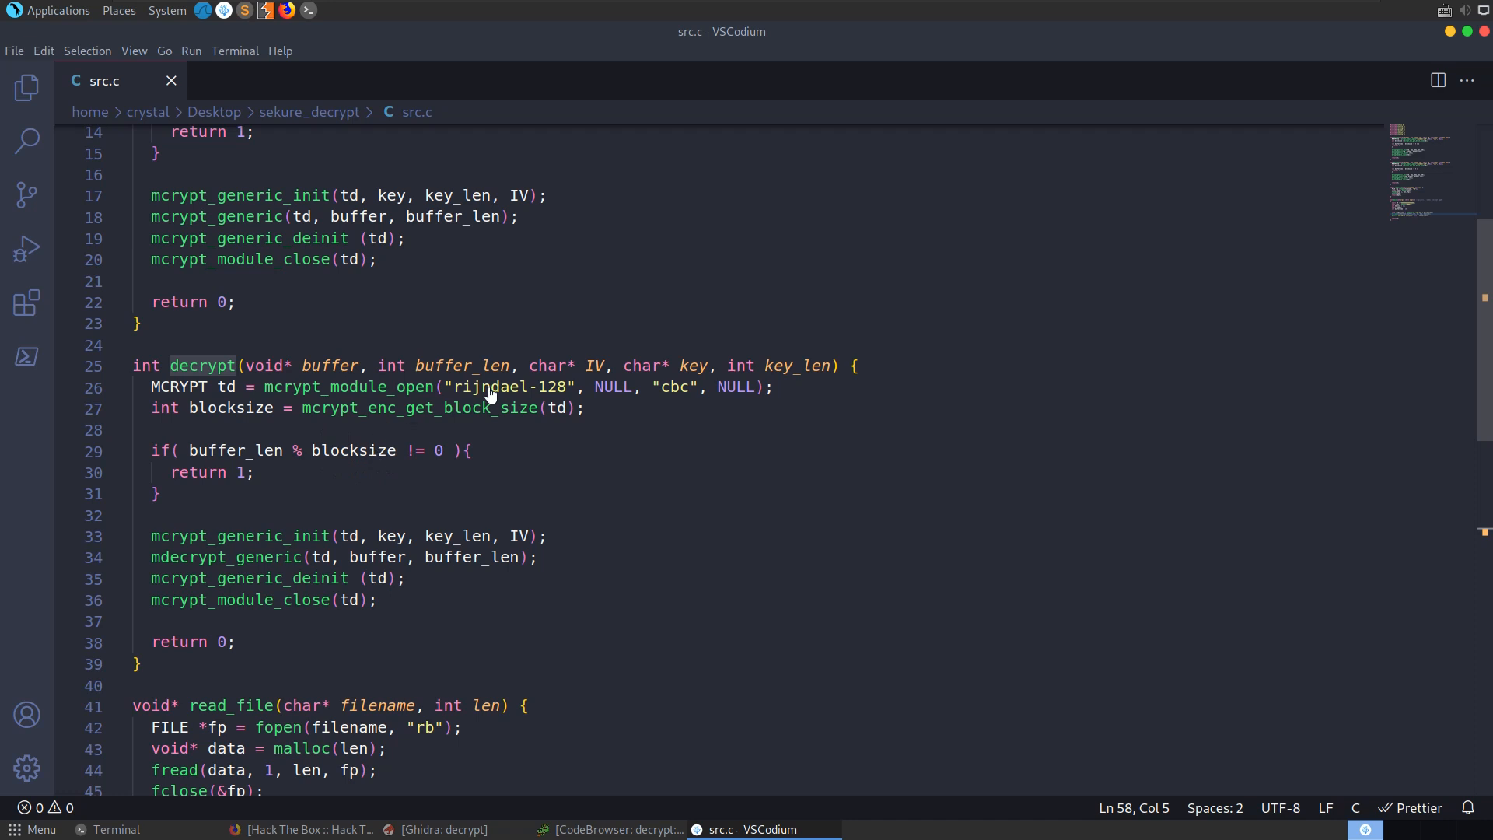
mouse_move(306, 488)
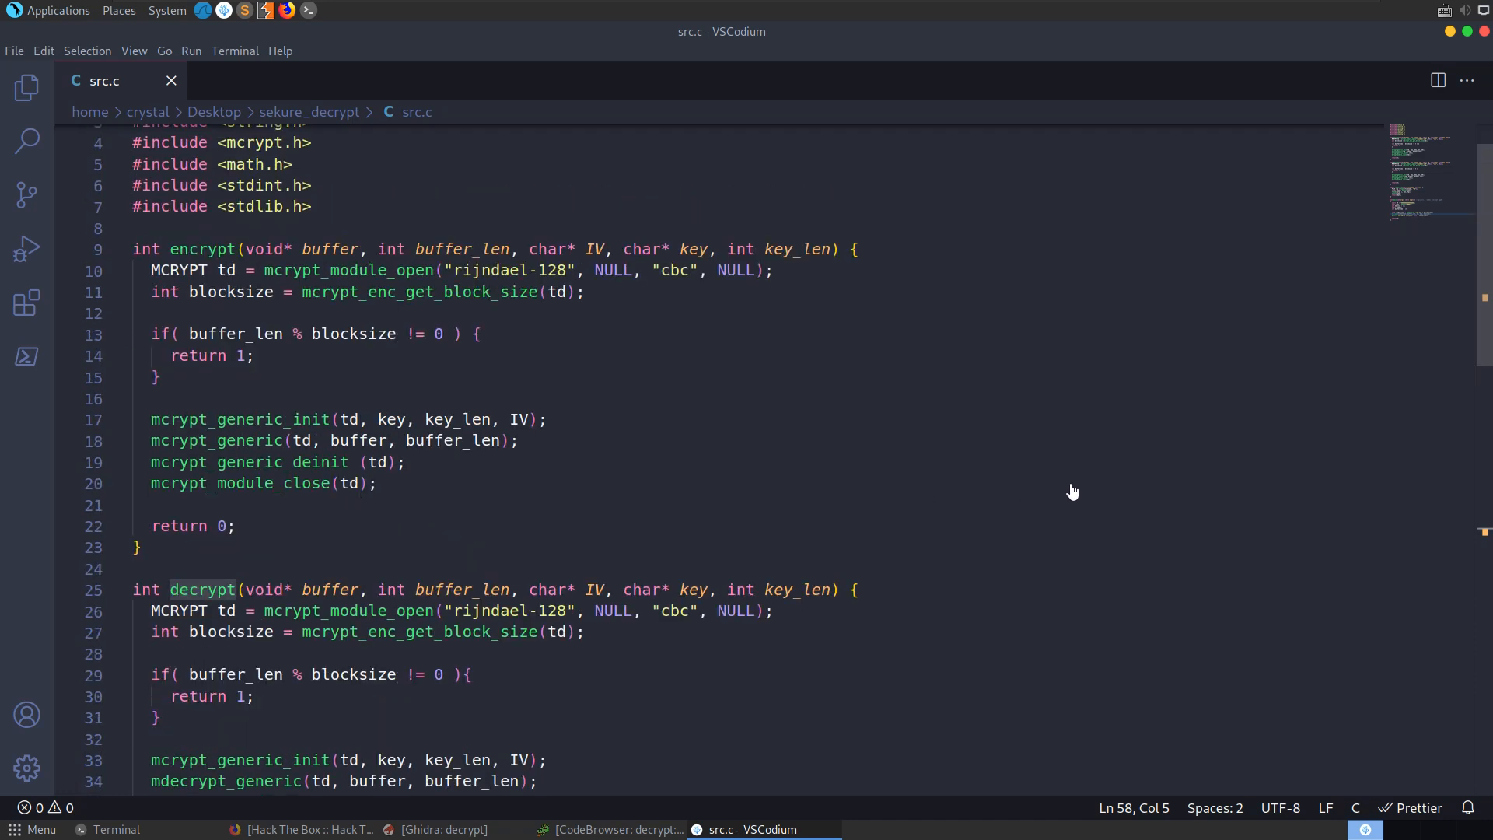
scroll("down", 3)
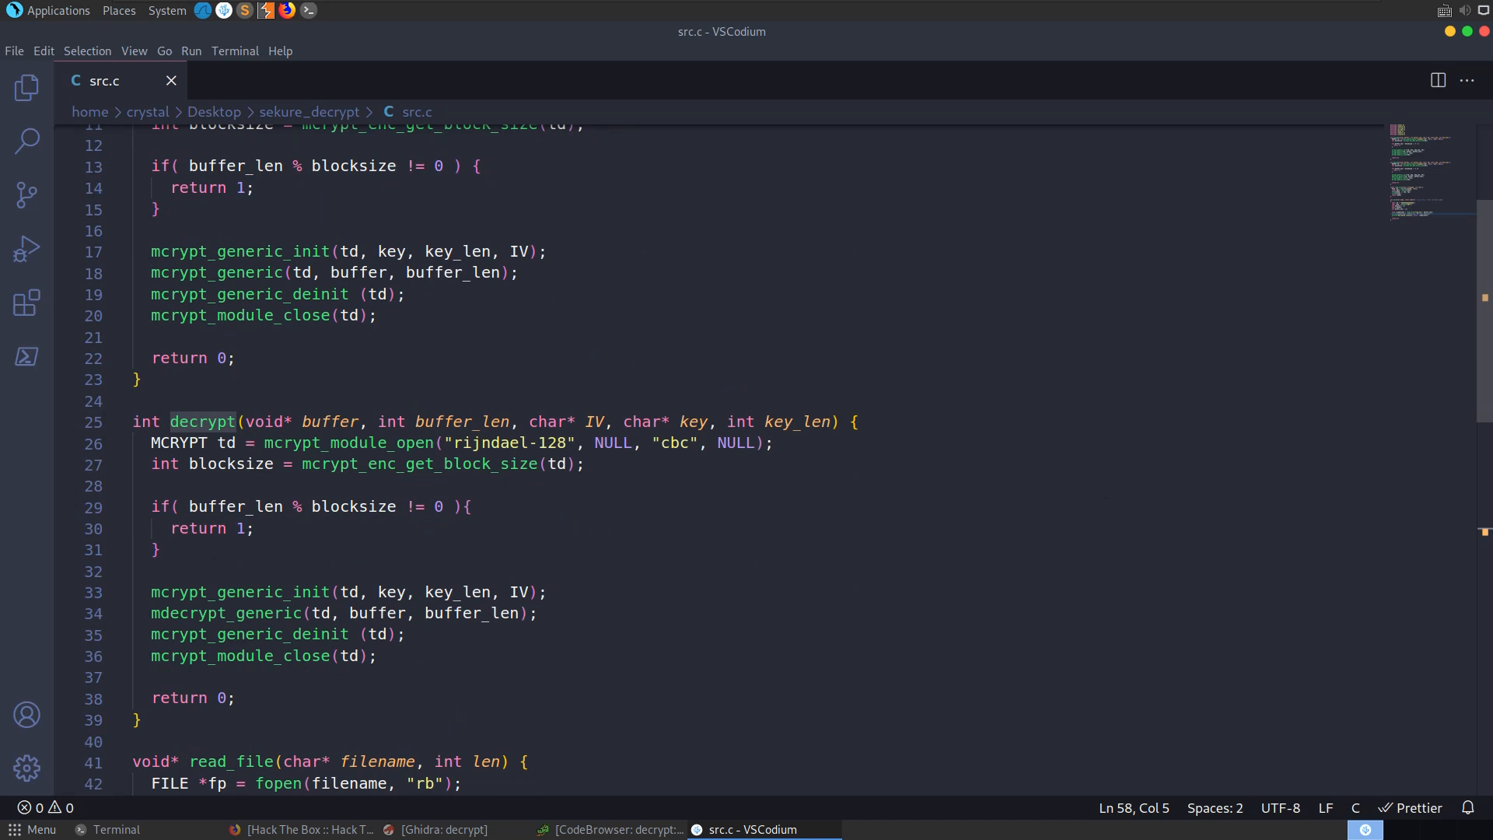
double_click(678, 443)
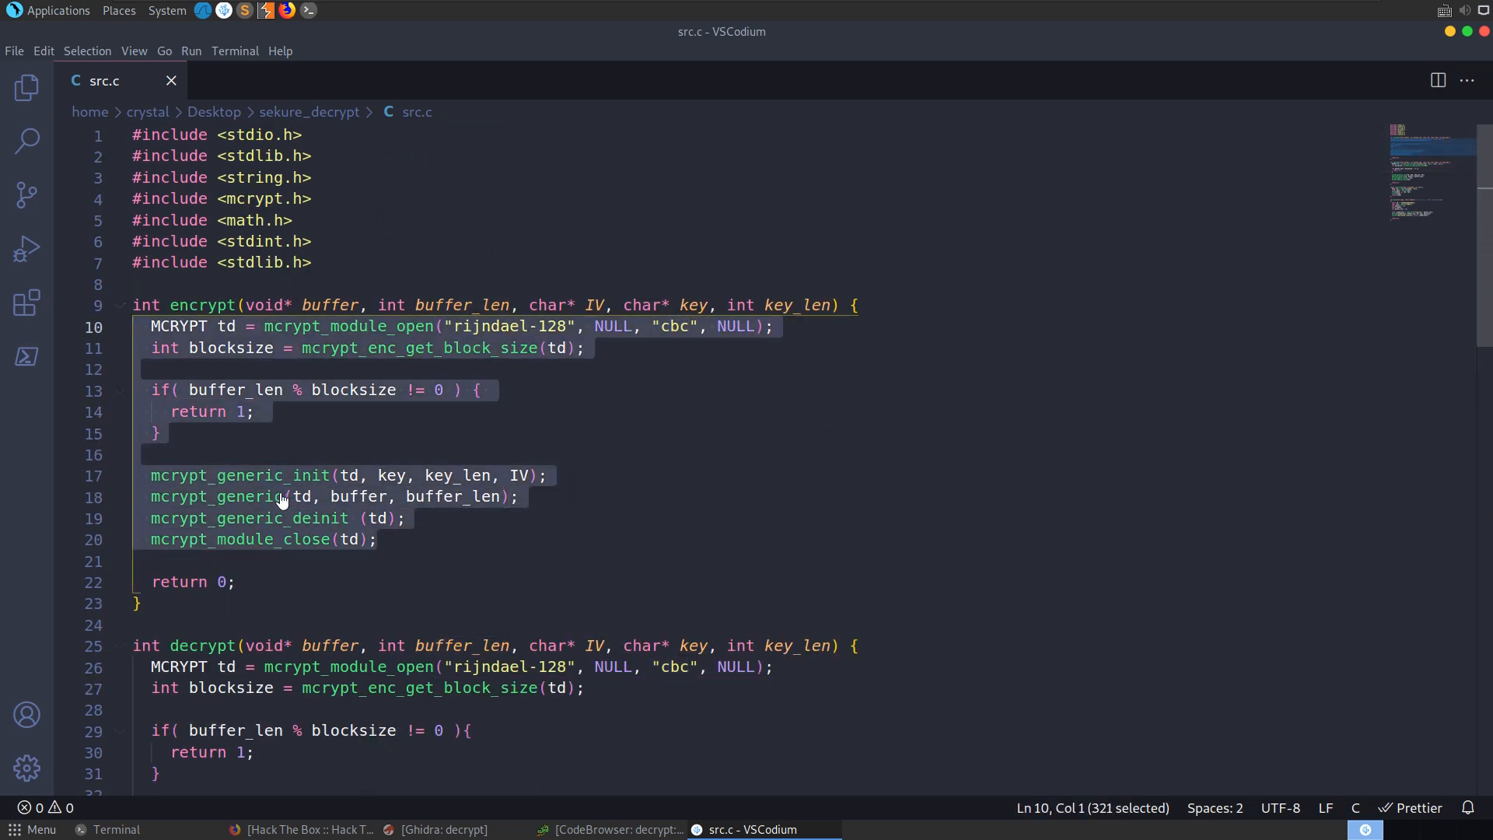
scroll("down", 3)
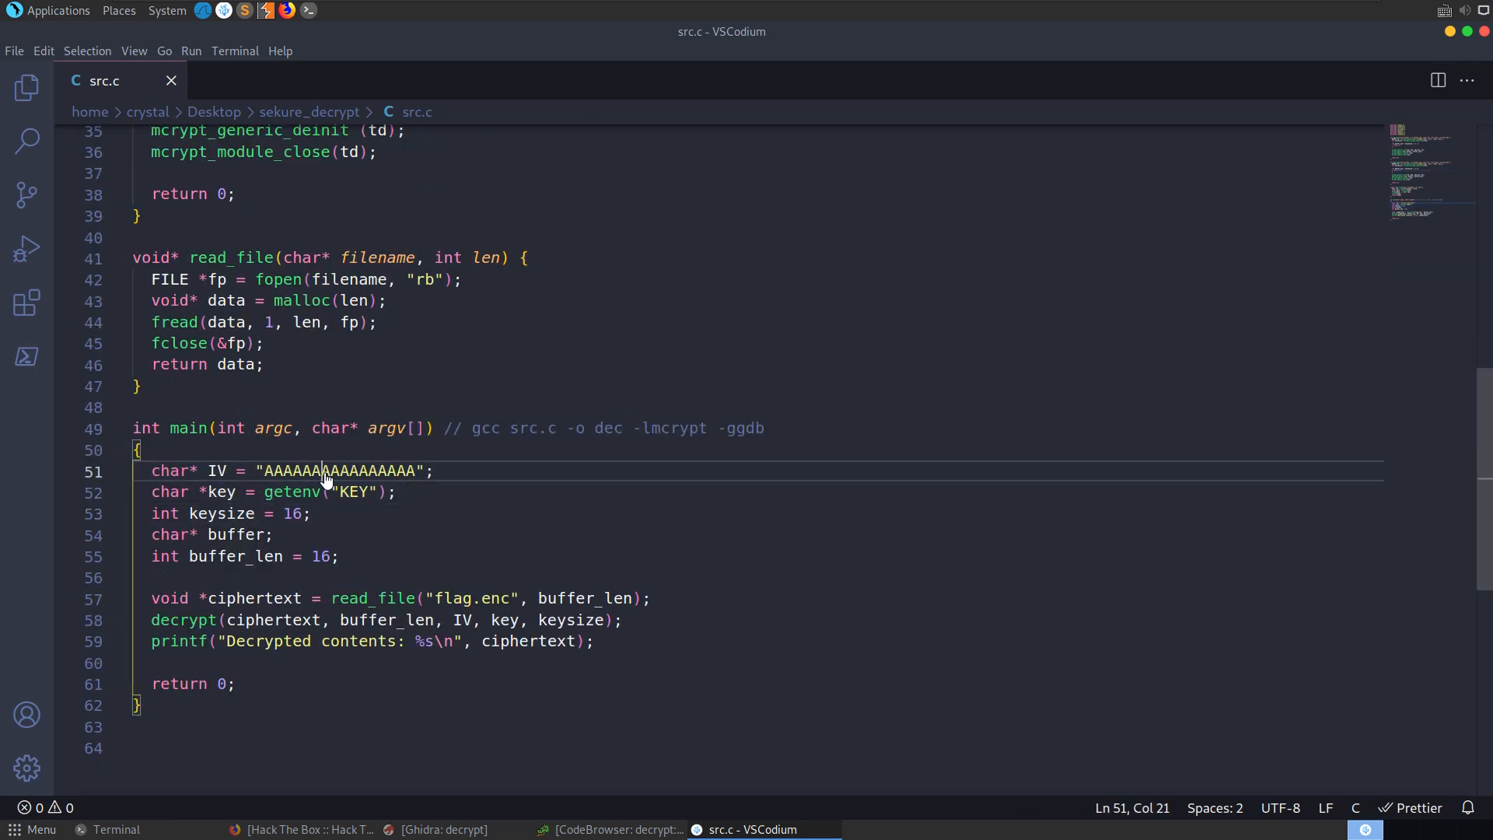
left_click_drag(324, 469, 417, 470)
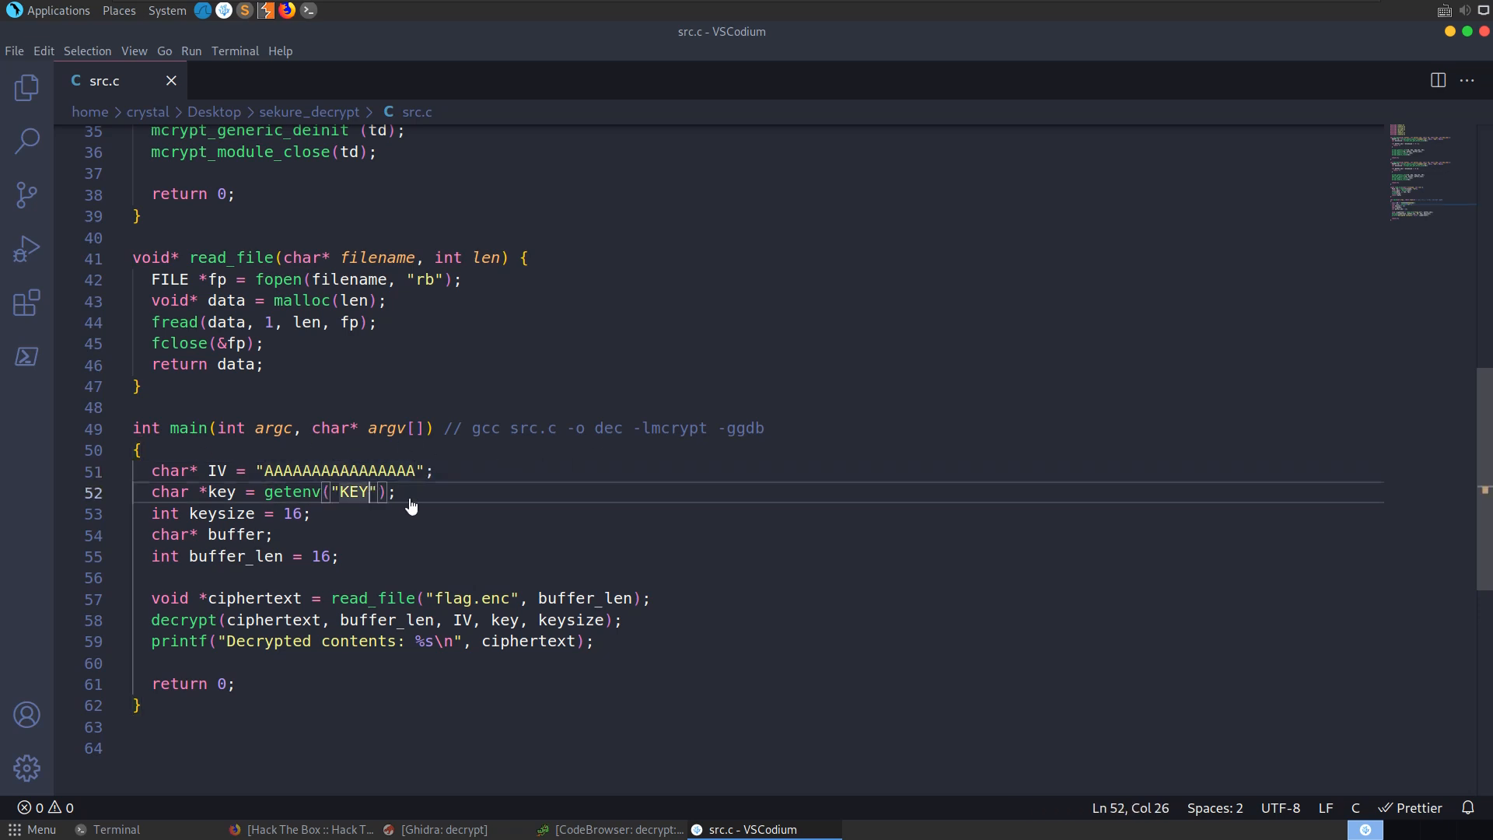
left_click_drag(132, 428, 395, 491)
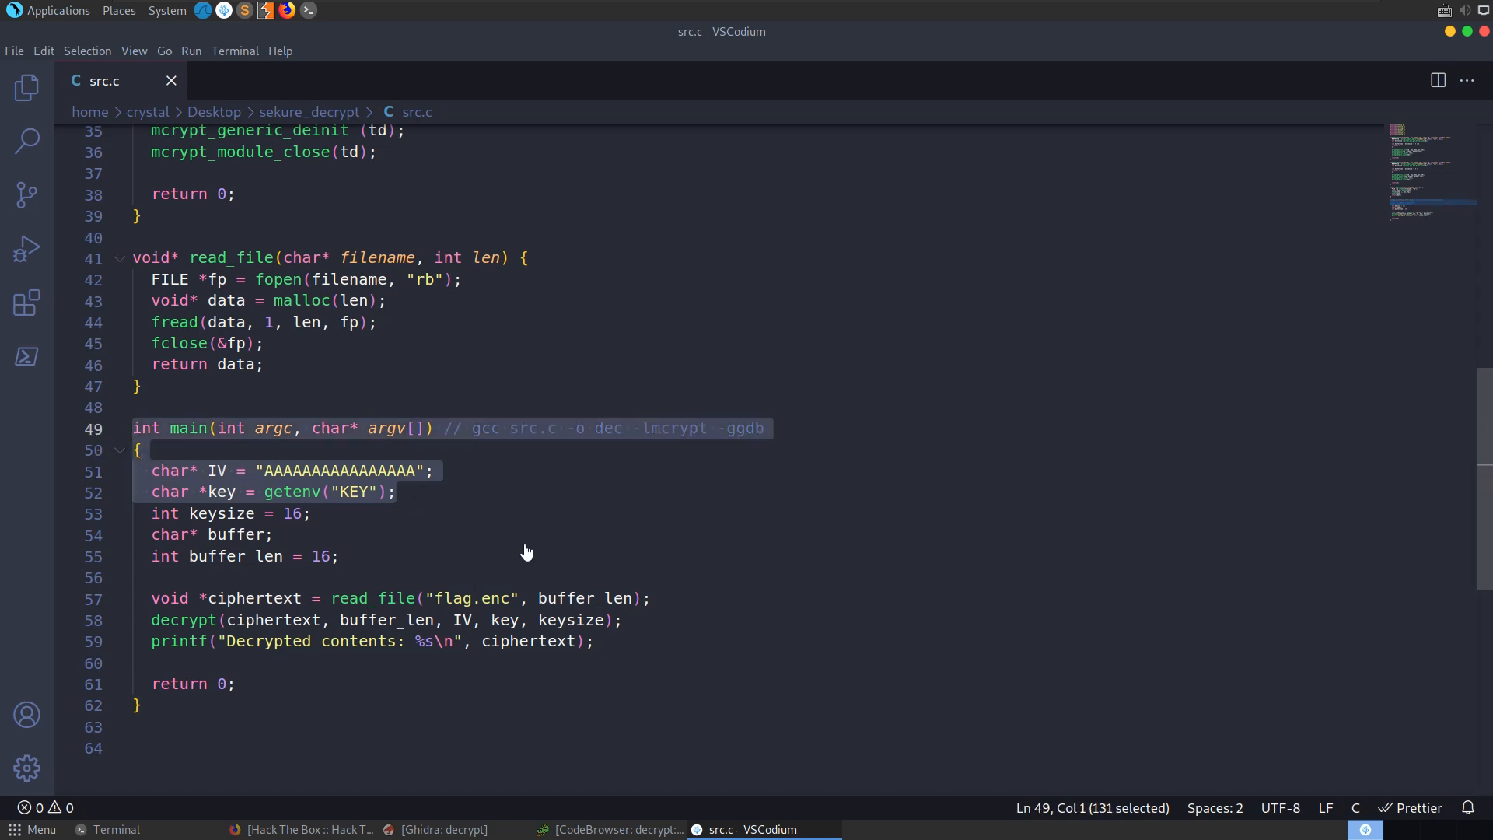
left_click(274, 534)
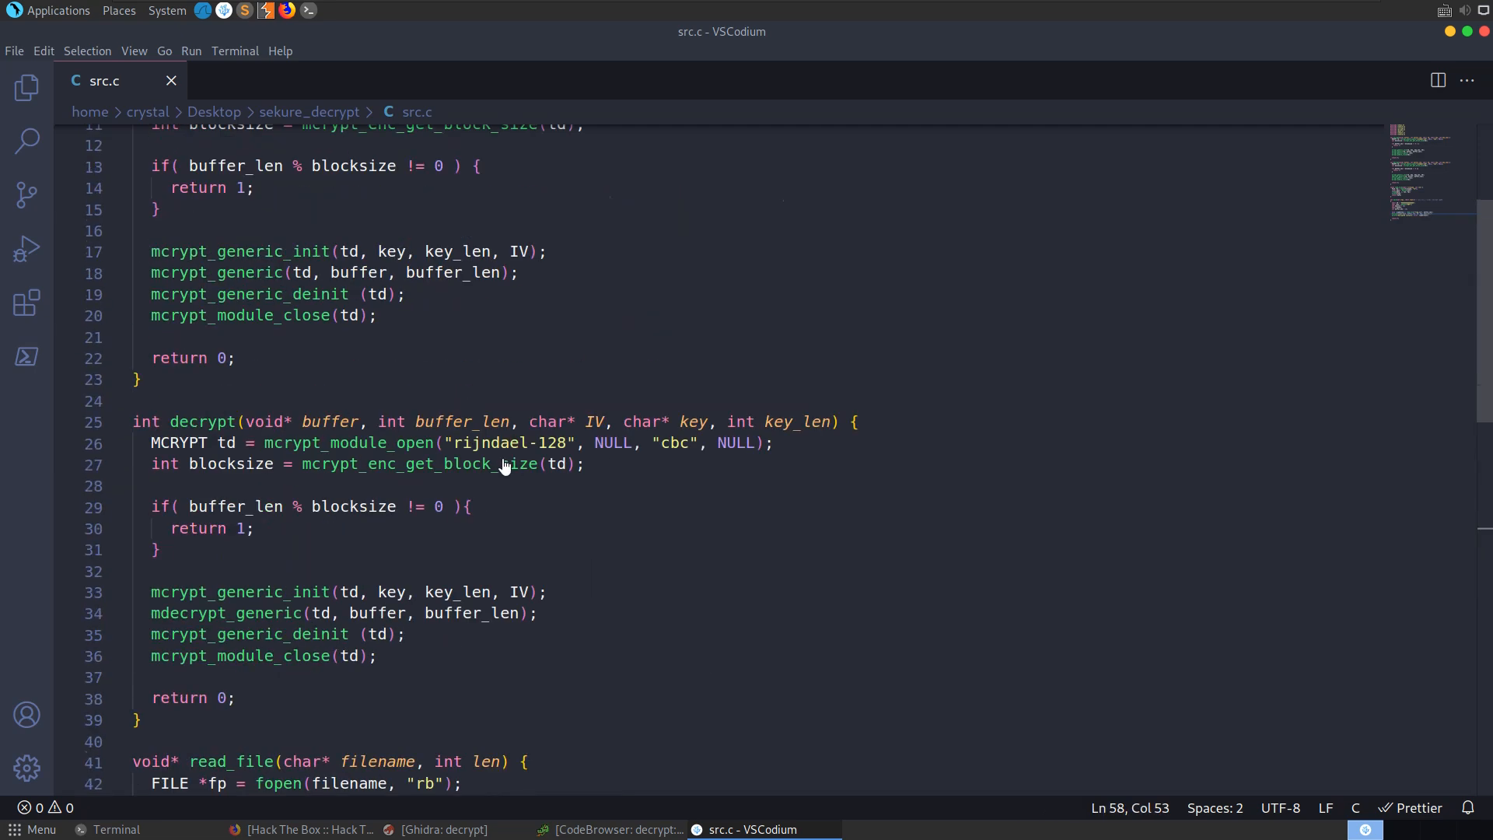
scroll("up", 3)
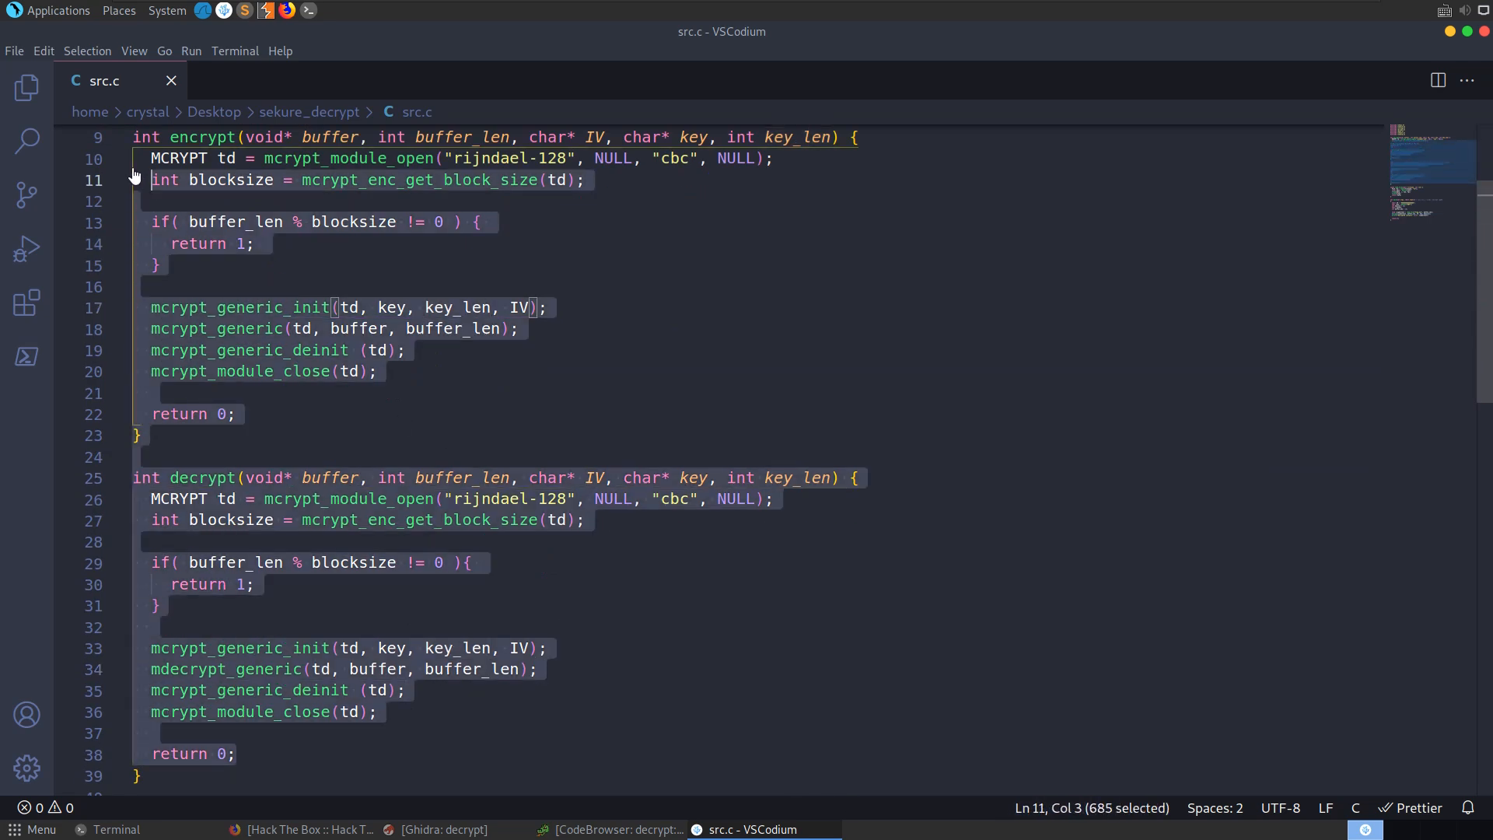
scroll("down", 3)
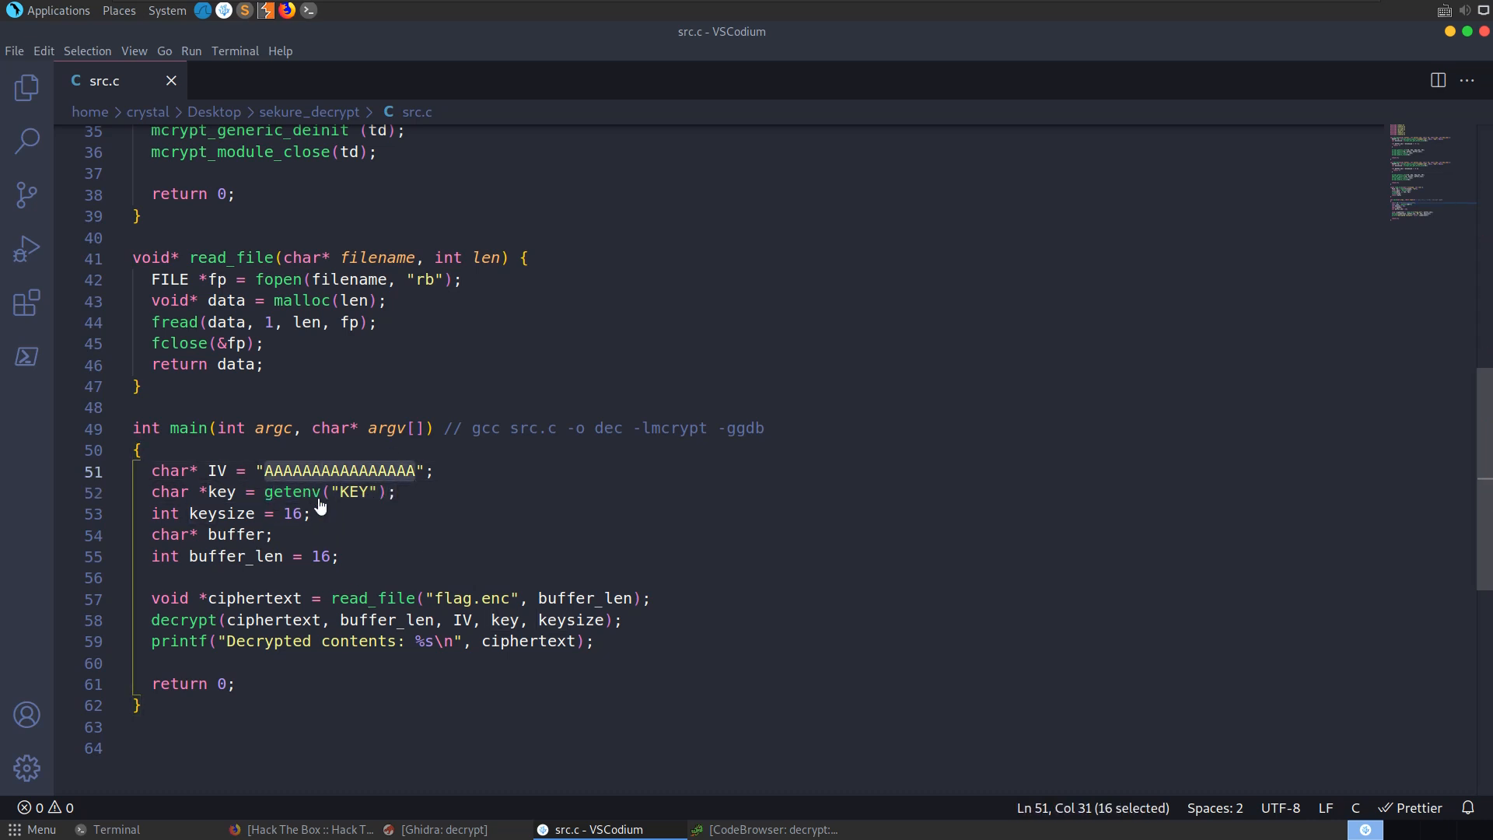
mouse_move(426, 451)
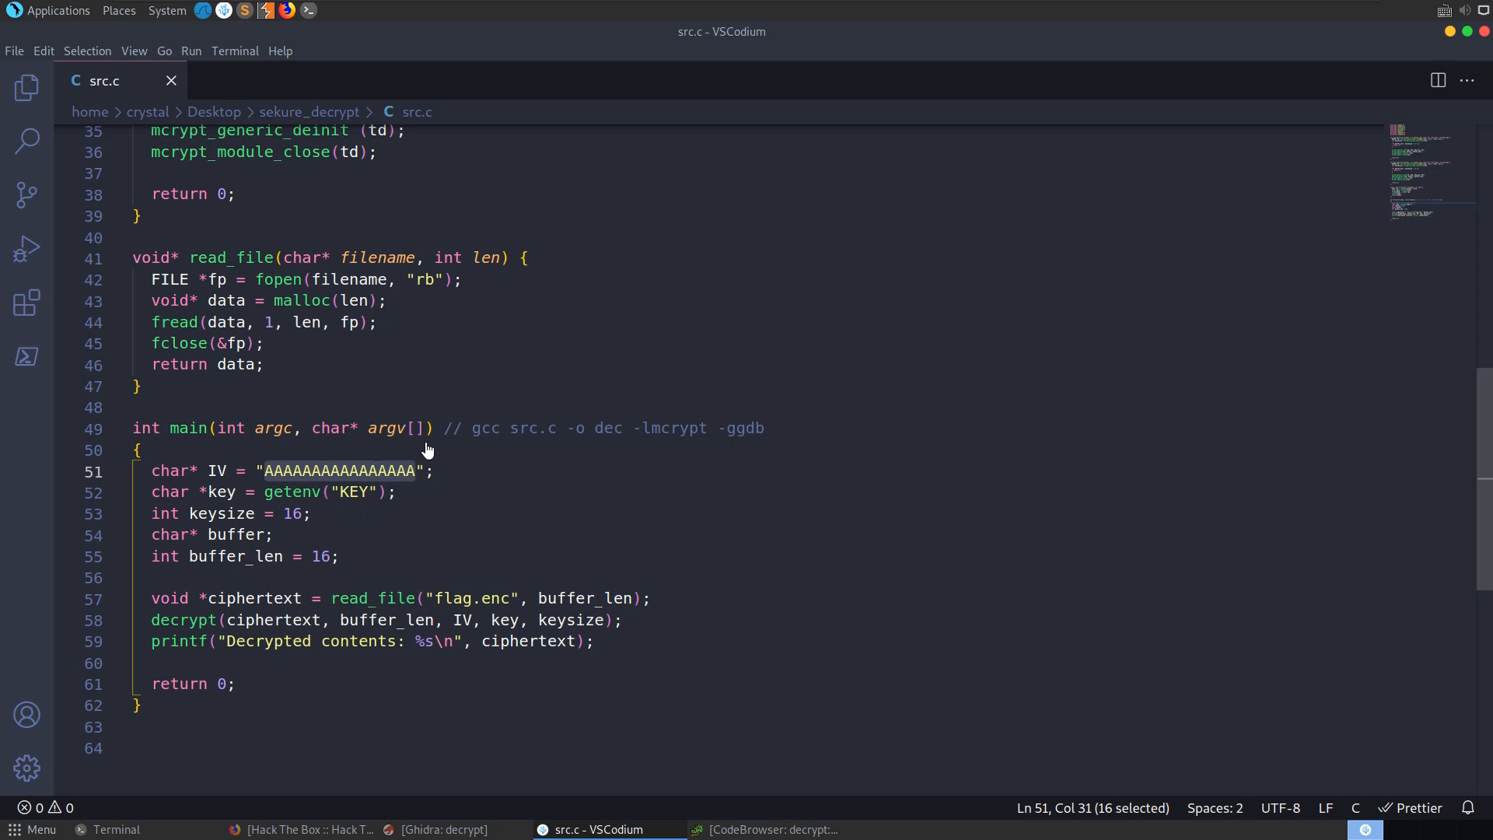
left_click(242, 493)
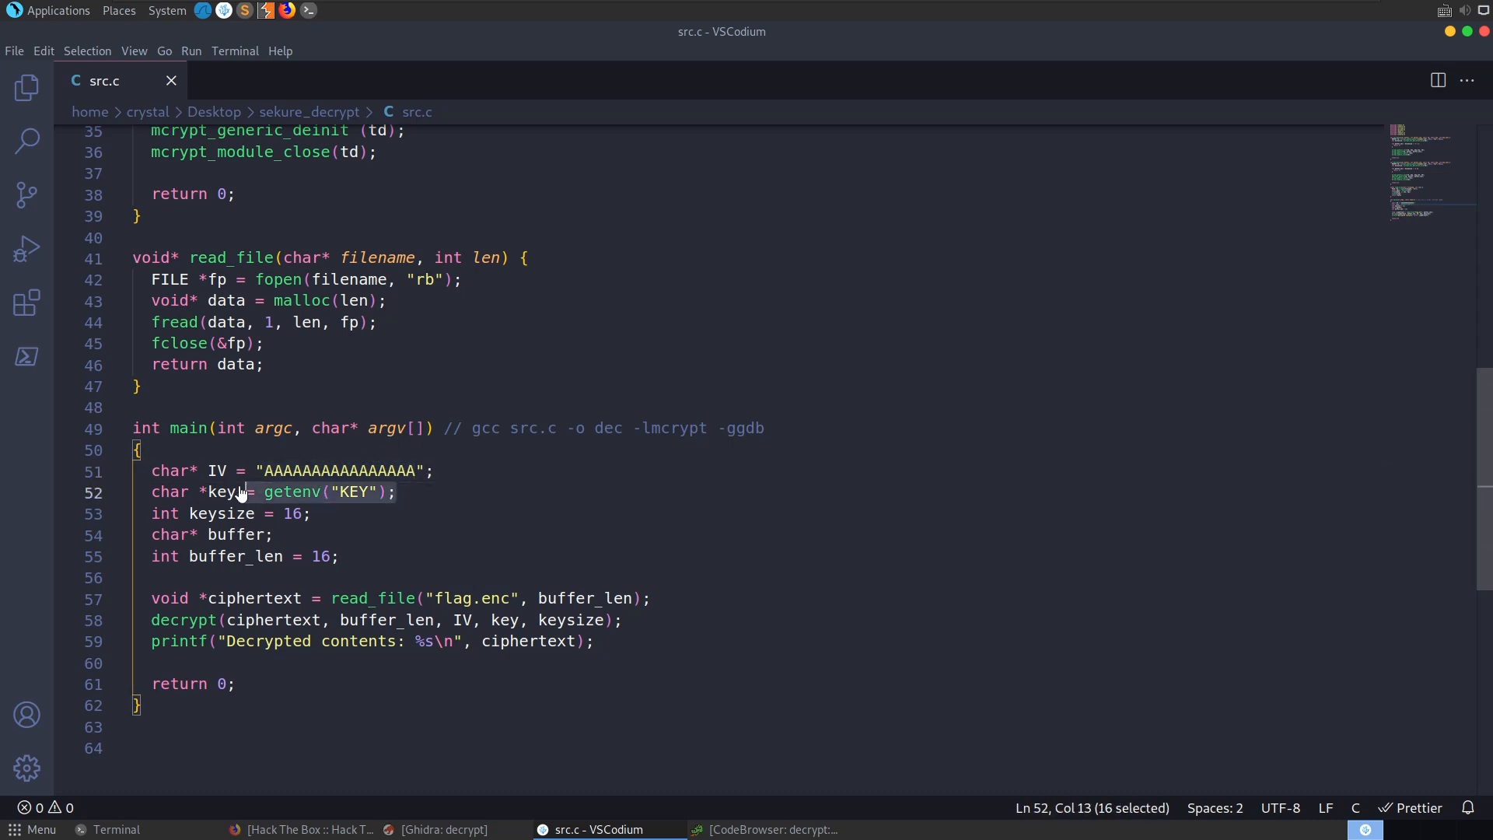
left_click_drag(243, 493, 174, 493)
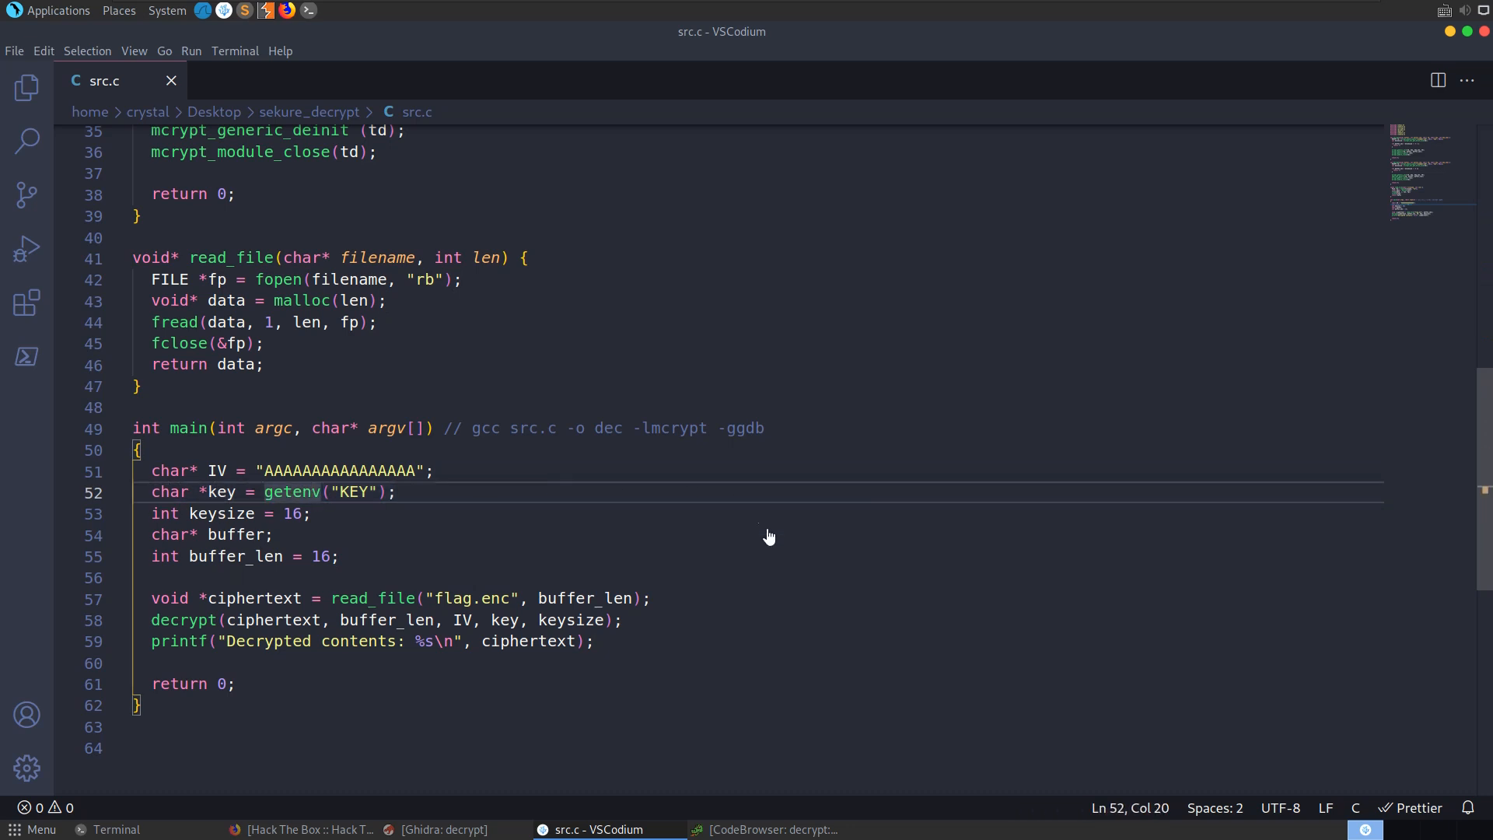
left_click(116, 829)
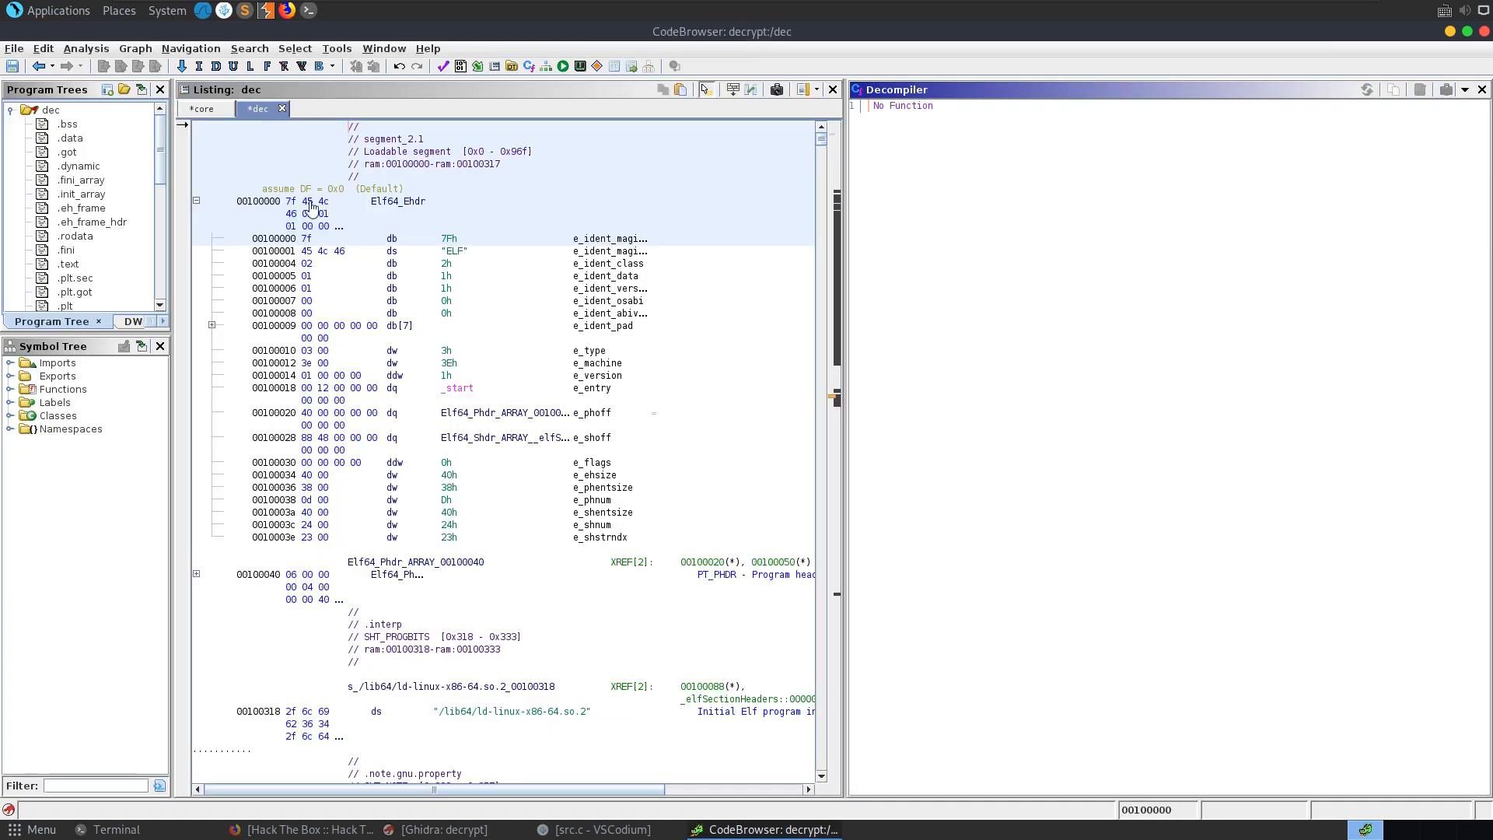
Search the dec program's strings filtered on 'key', then close the results.
left_click(201, 109)
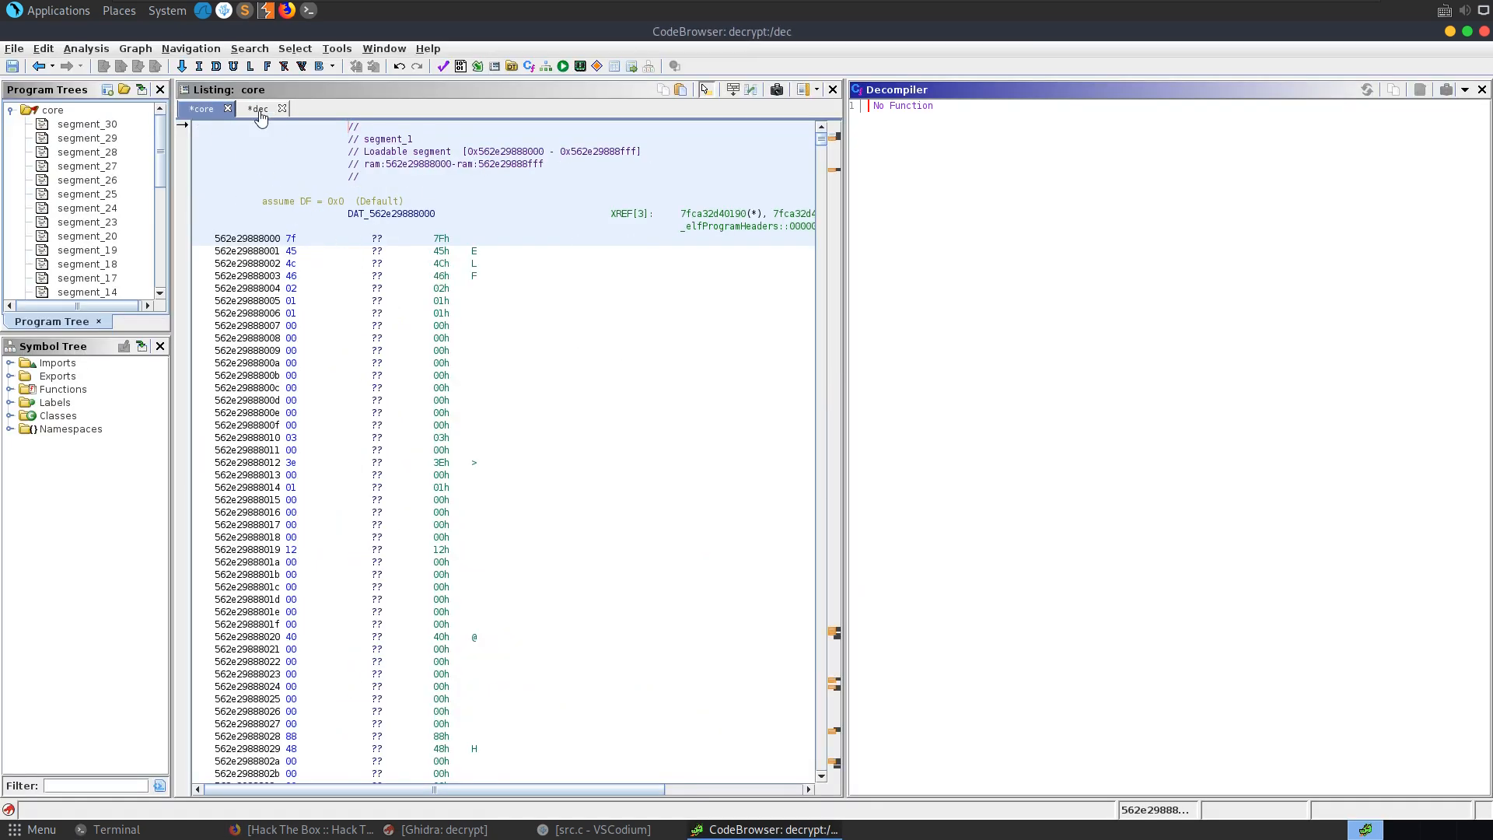
left_click(249, 48)
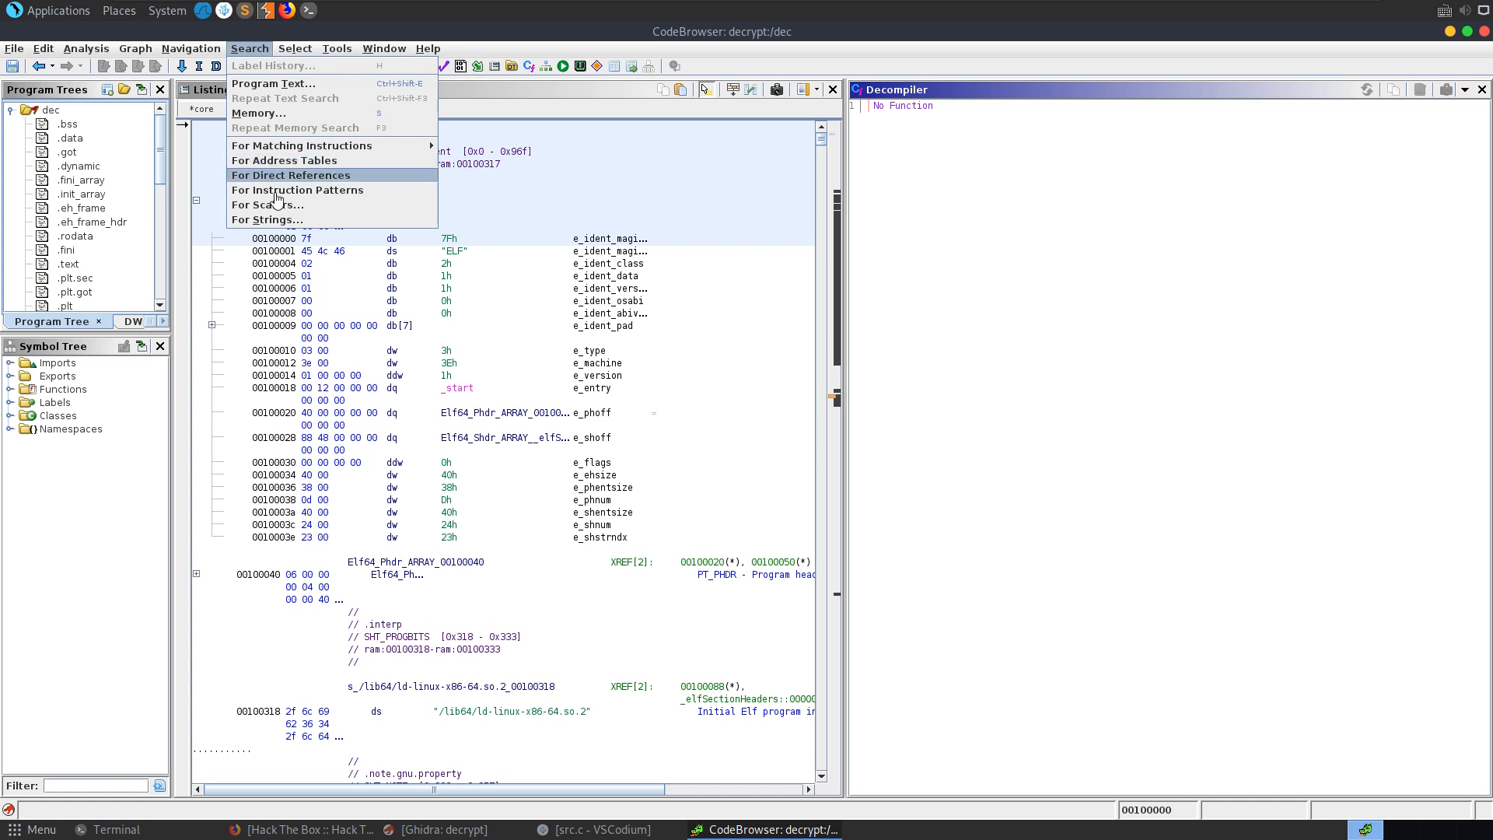
left_click(266, 219)
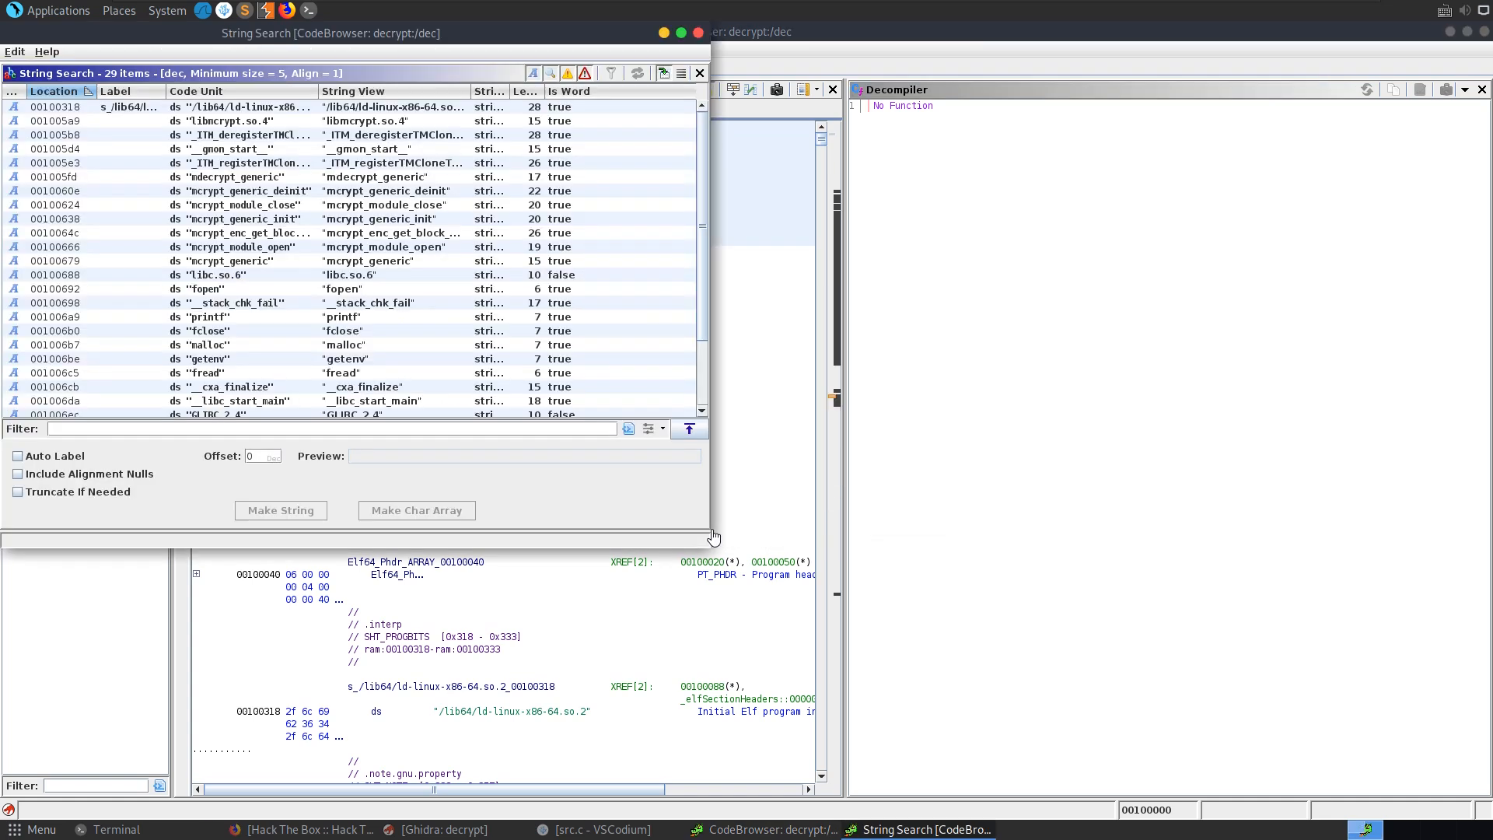
scroll("down", 3)
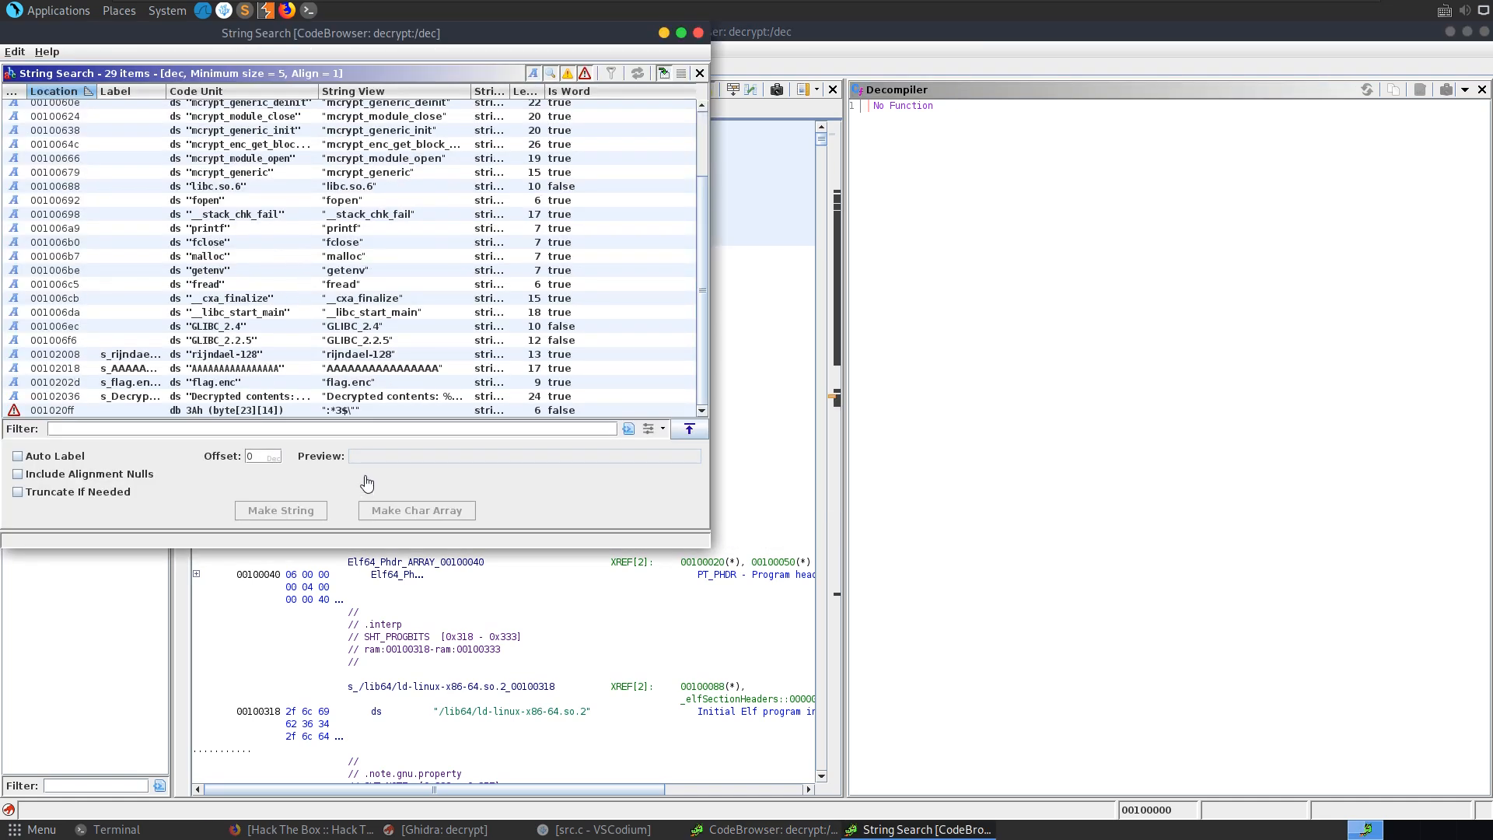
mouse_move(249, 410)
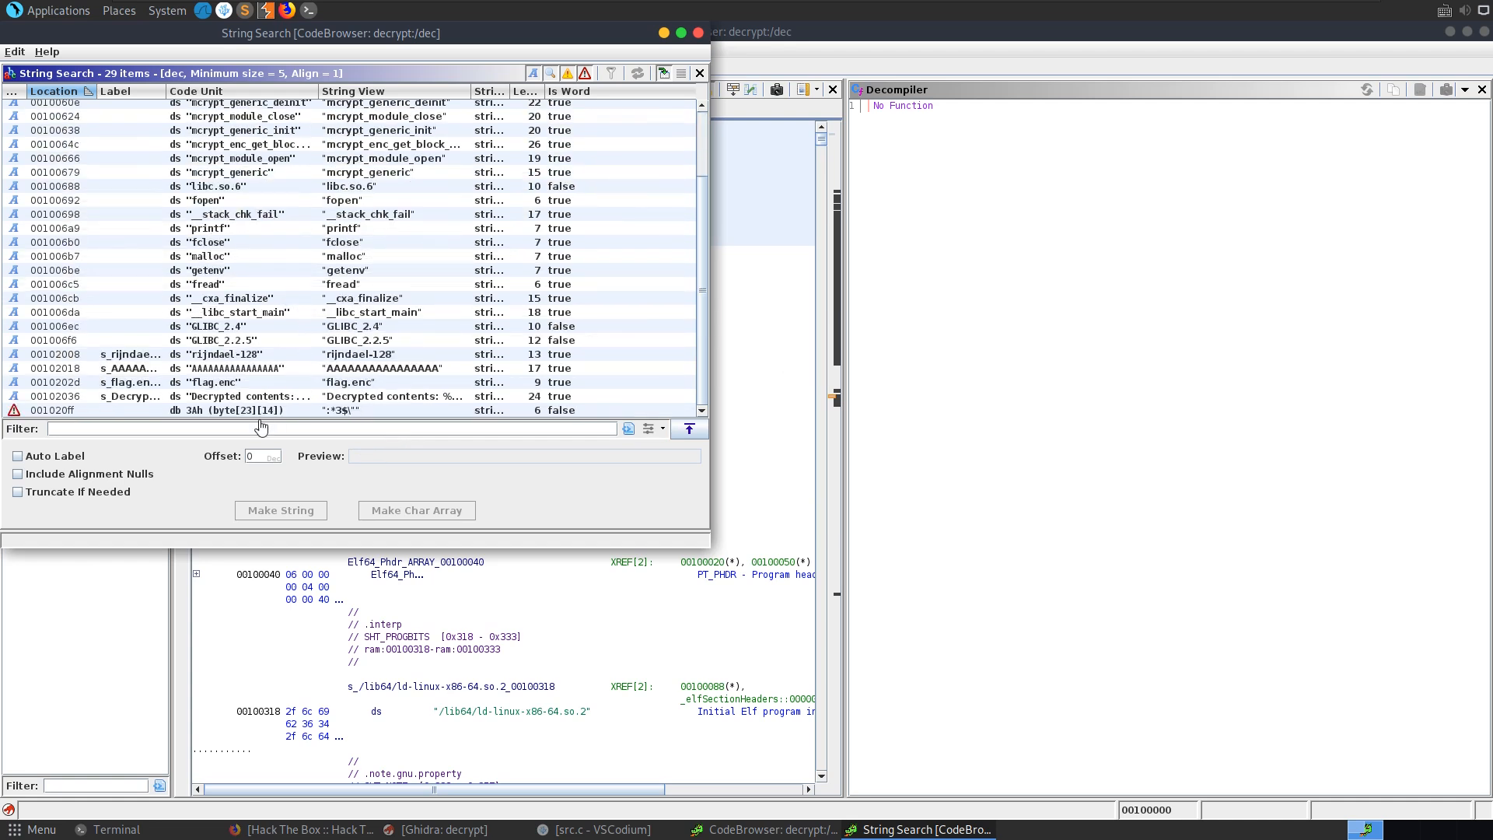
type("key")
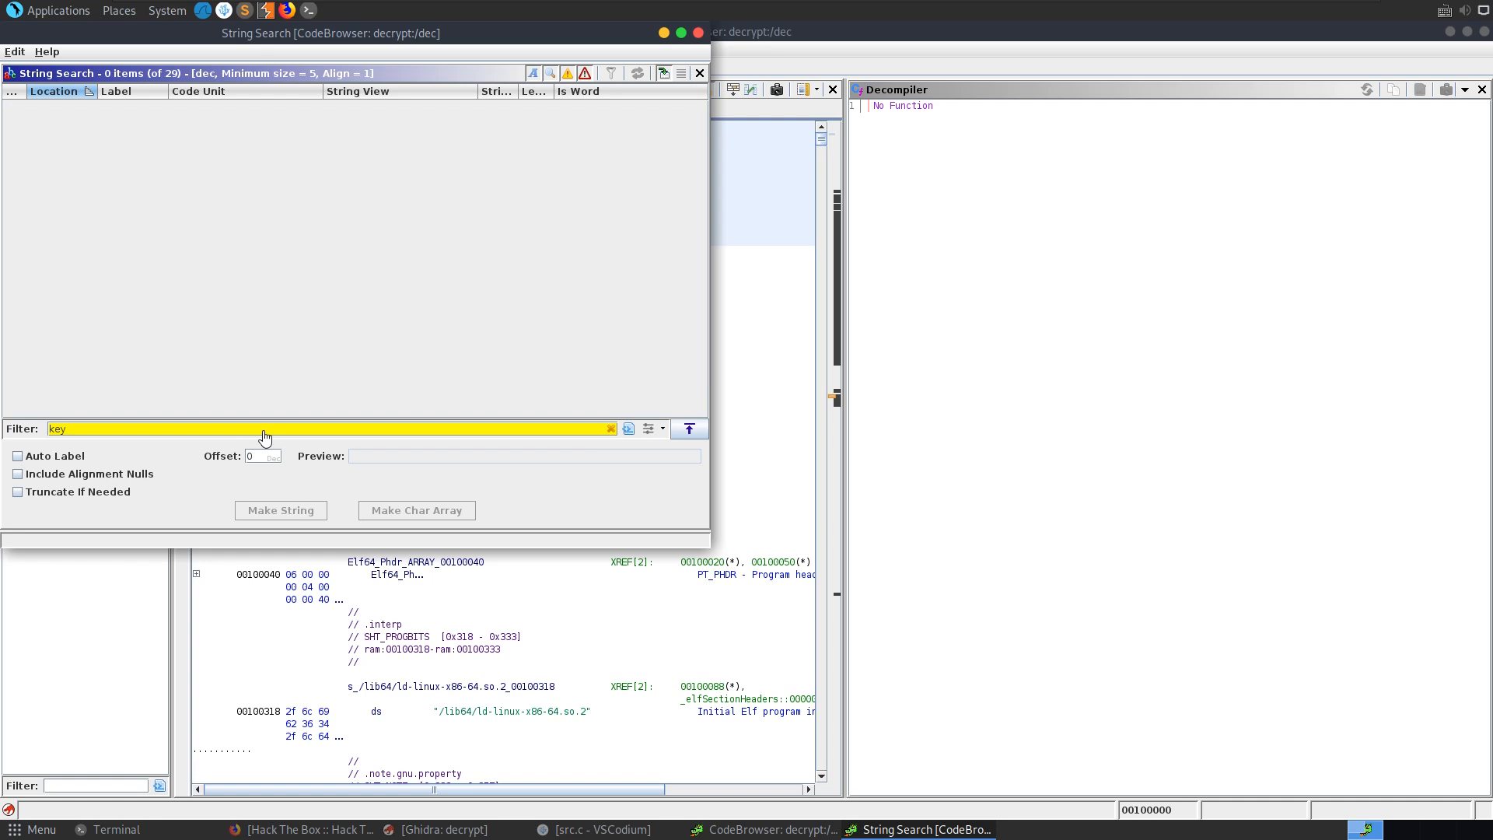
left_click(698, 73)
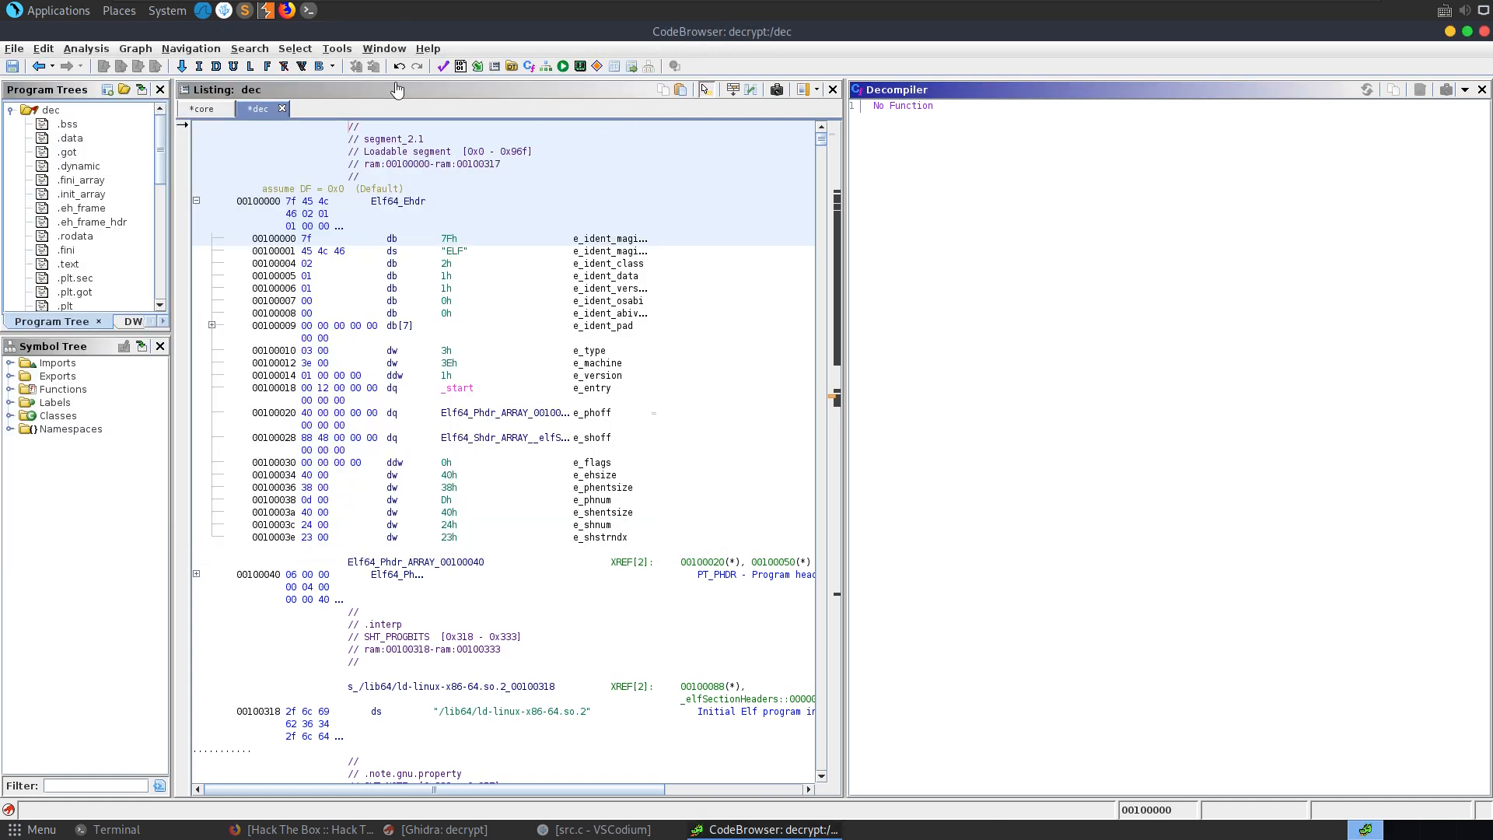
Search the core dump's strings filtered on 'ke', finding the KEY= environment string, then return to the listing.
left_click(201, 109)
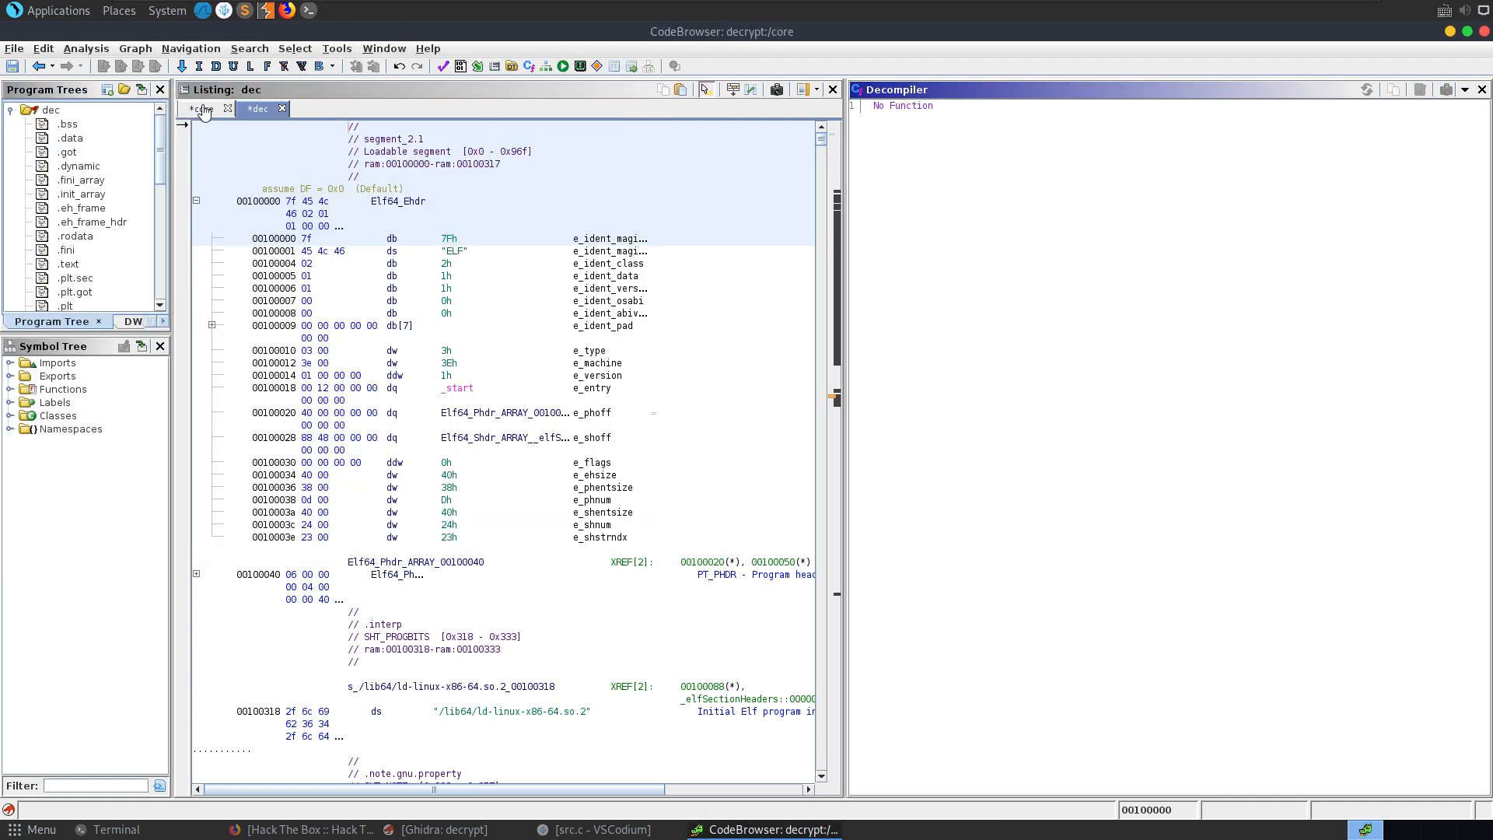
left_click(248, 48)
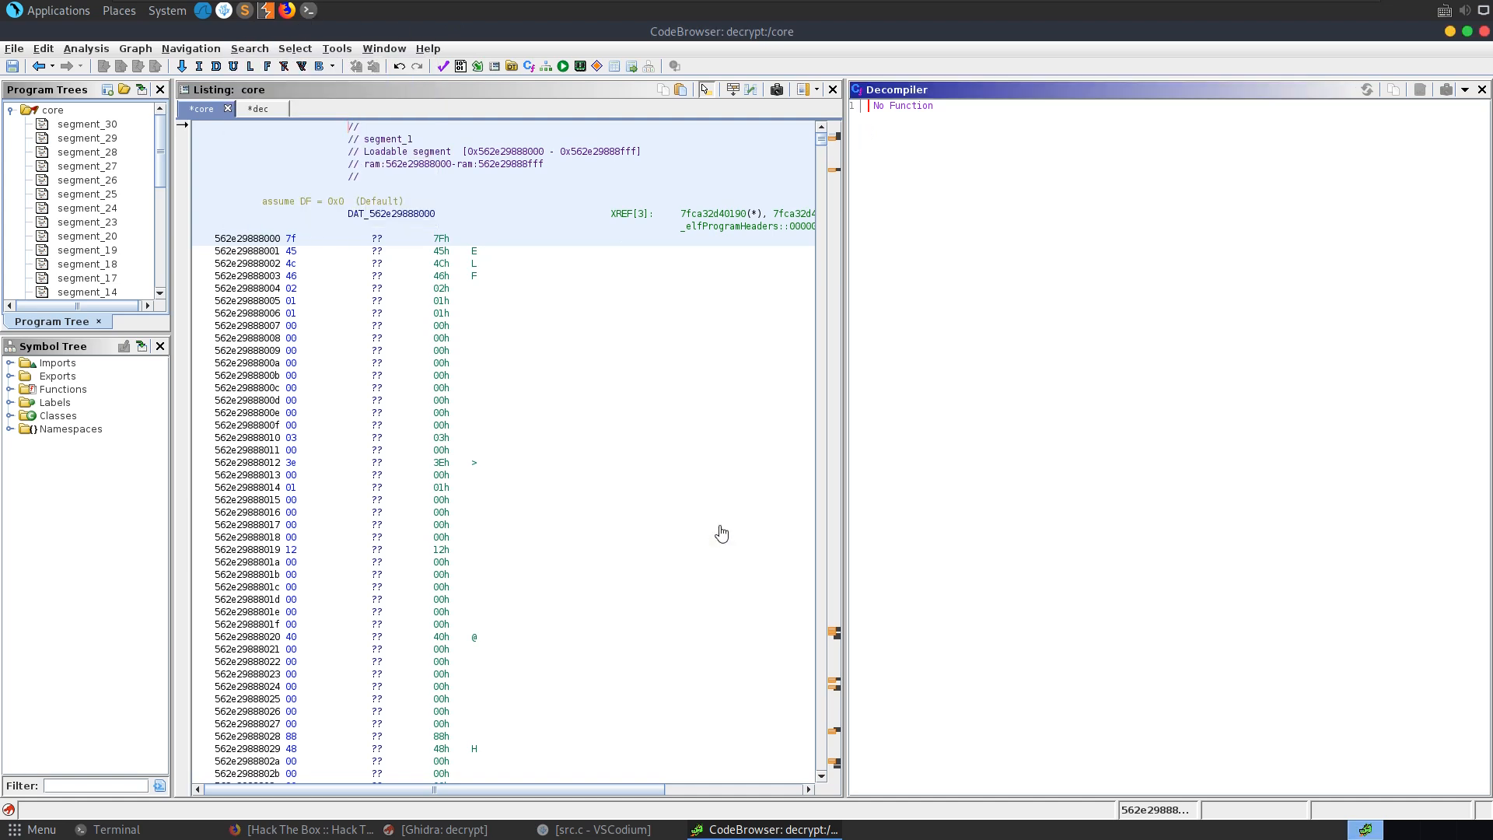
type("key")
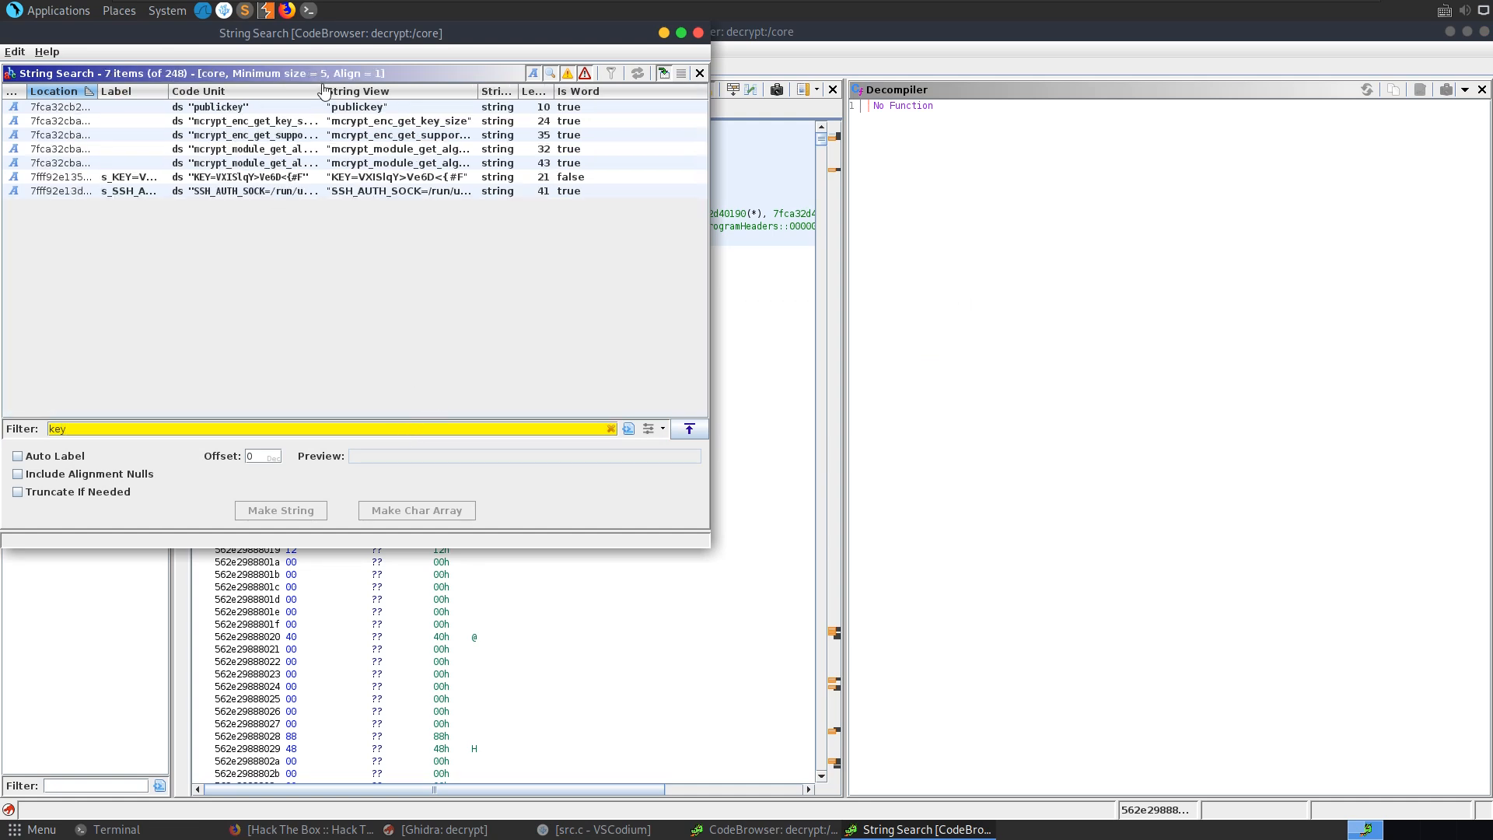
left_click(357, 90)
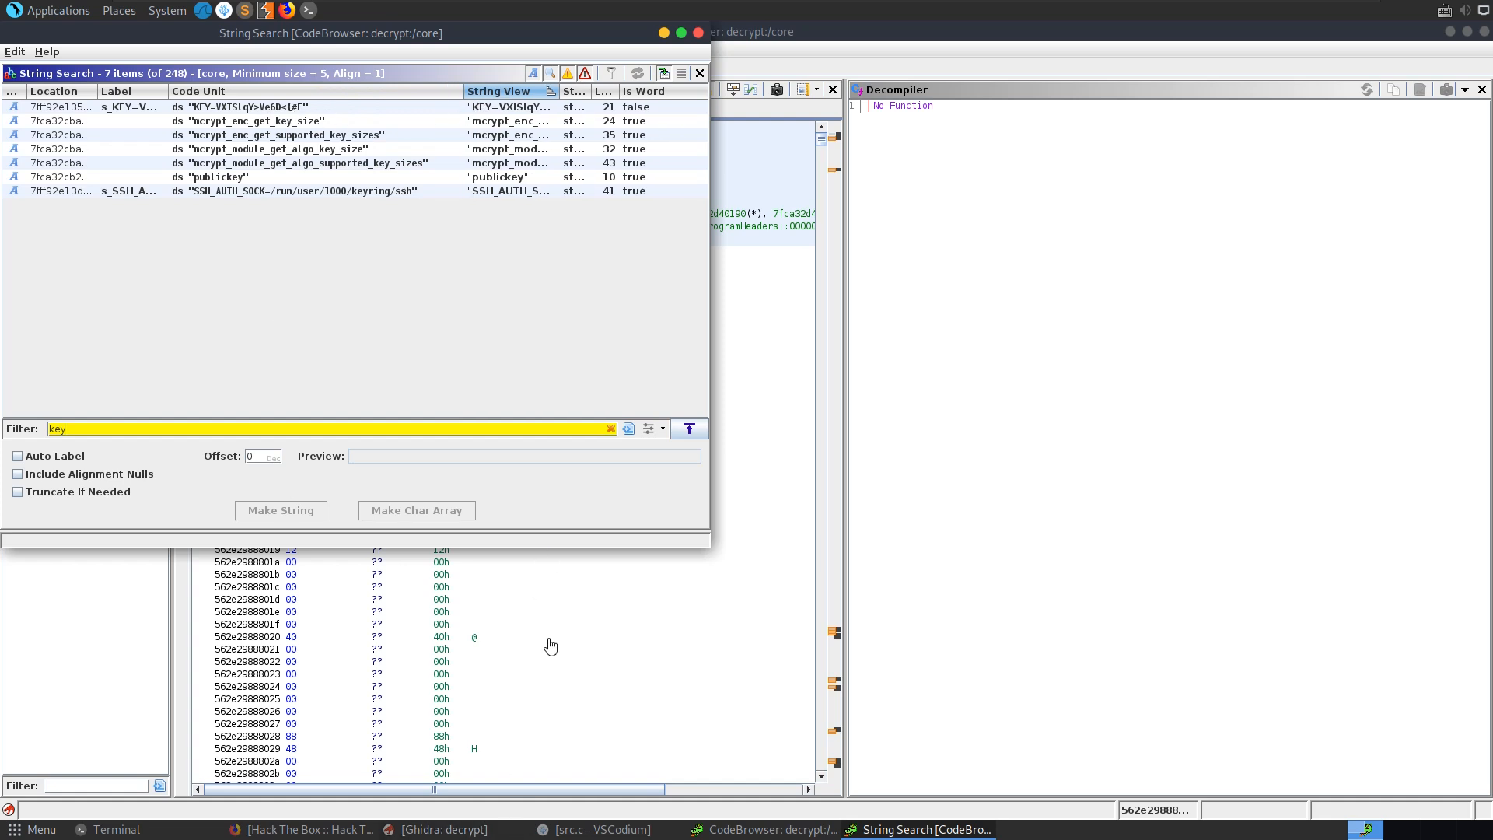
left_click(698, 73)
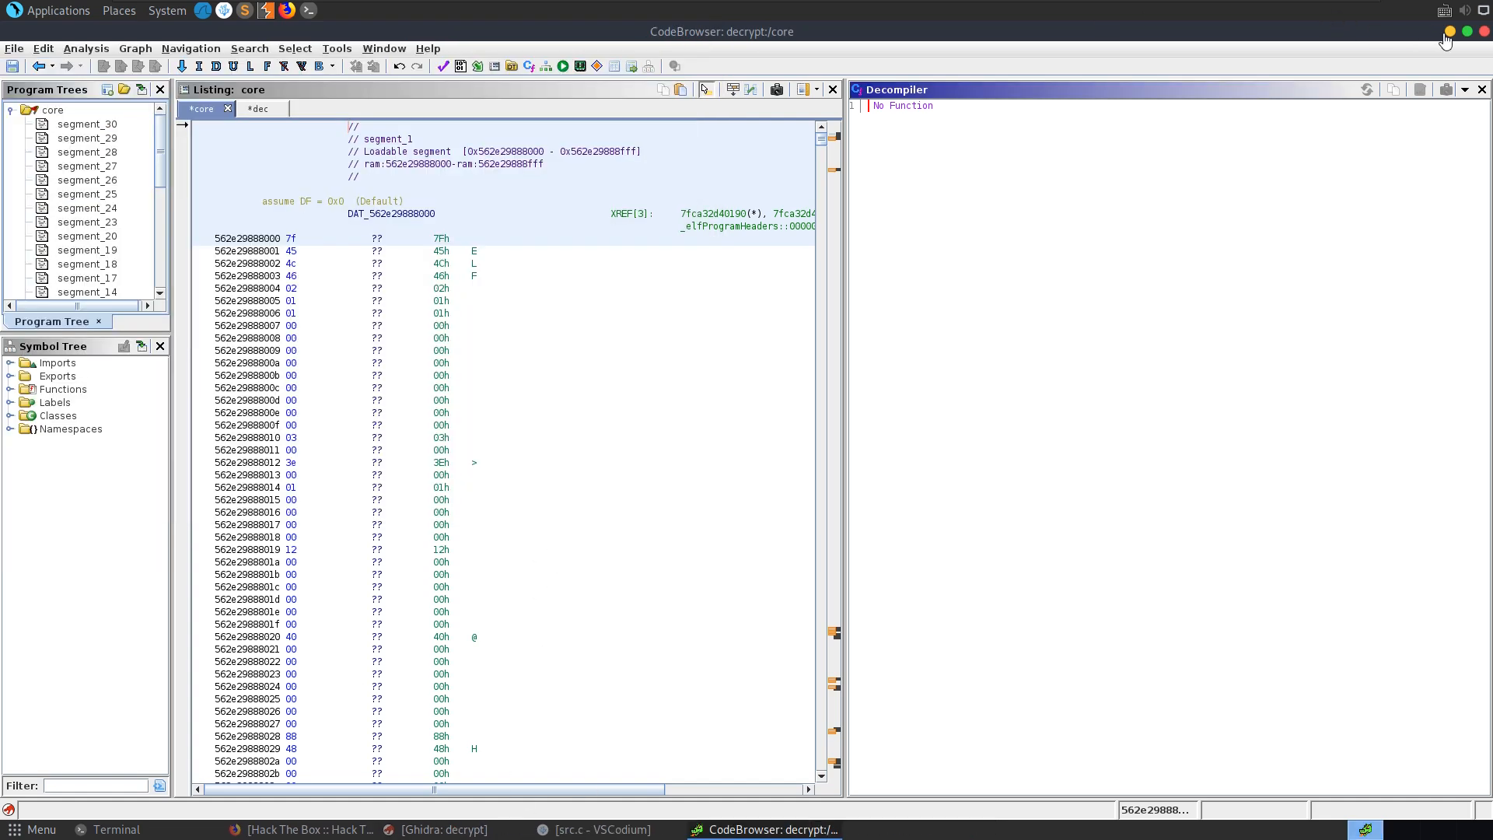
left_click(115, 829)
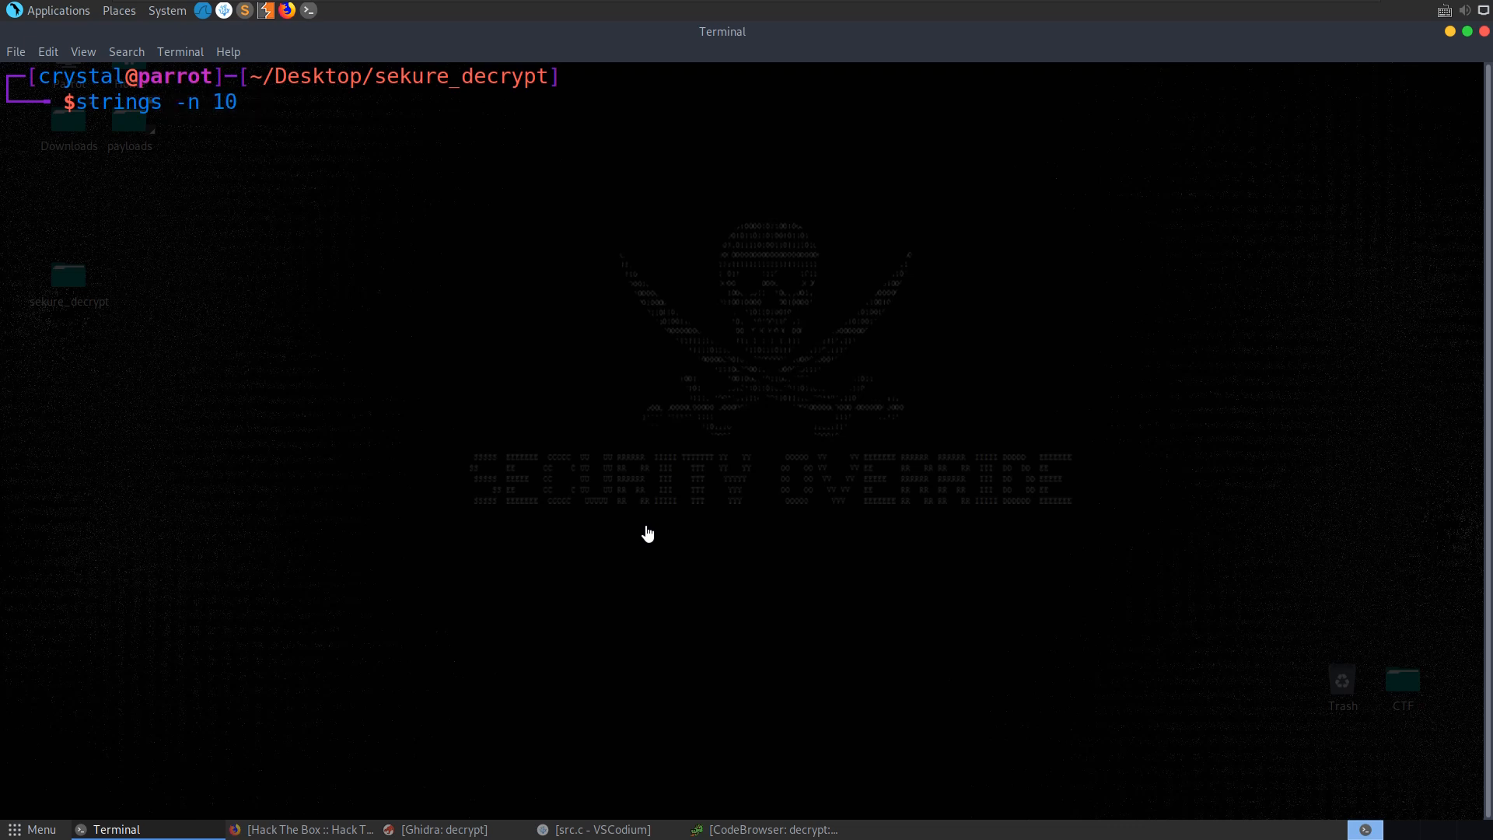
key("Return")
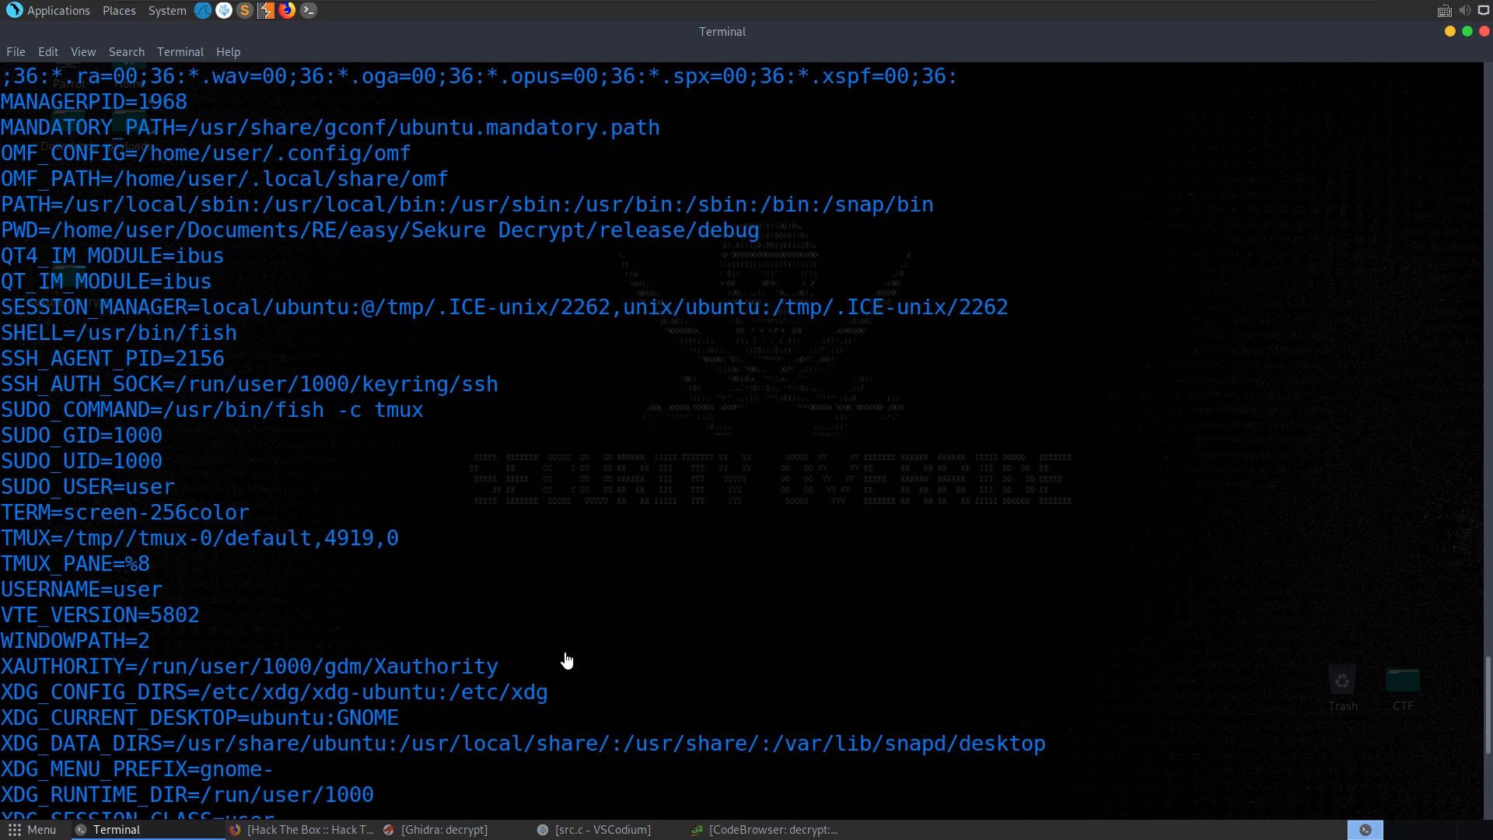
scroll("down", 3)
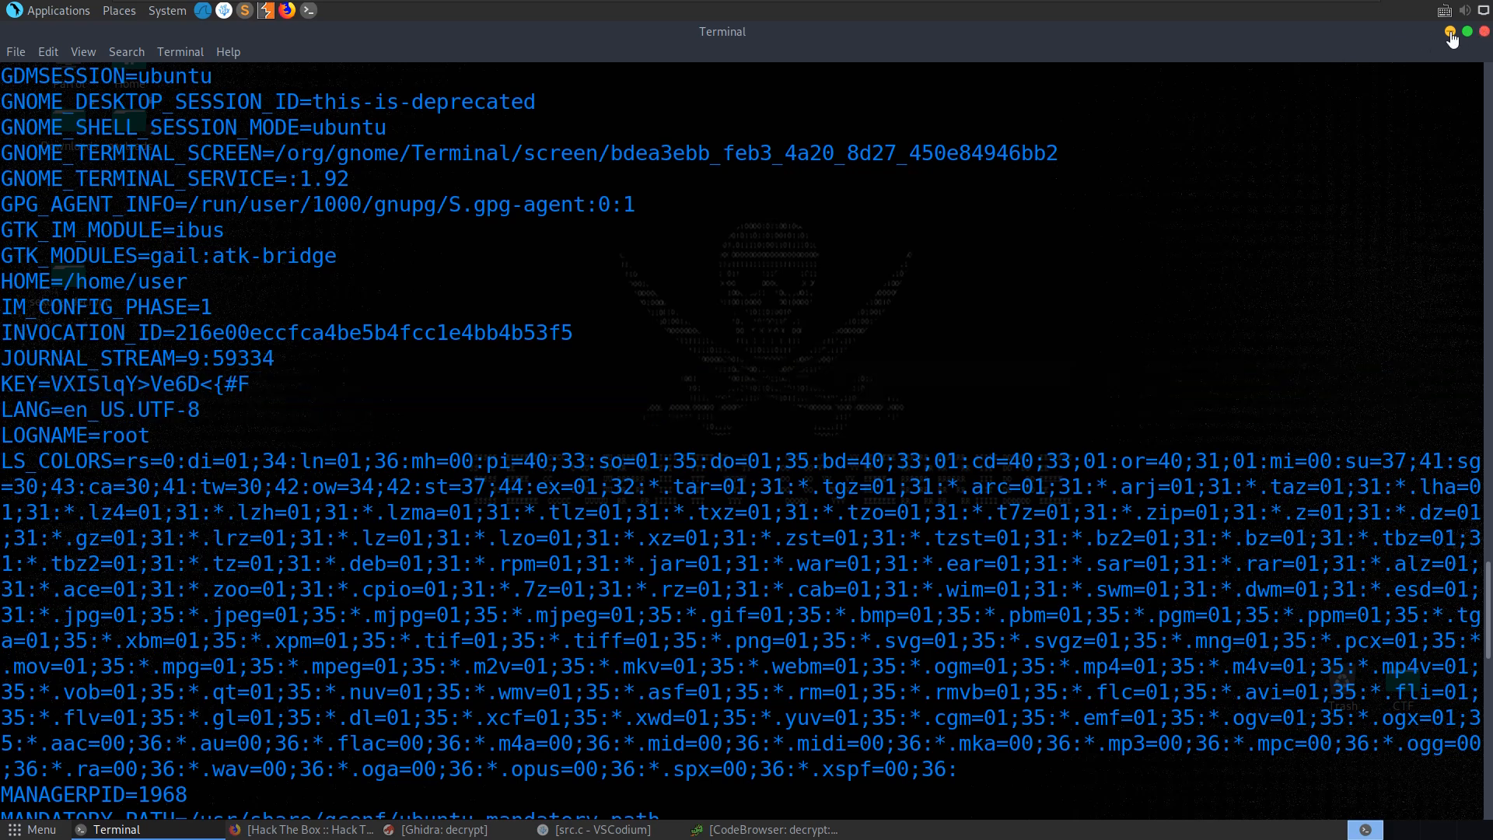
left_click(1453, 31)
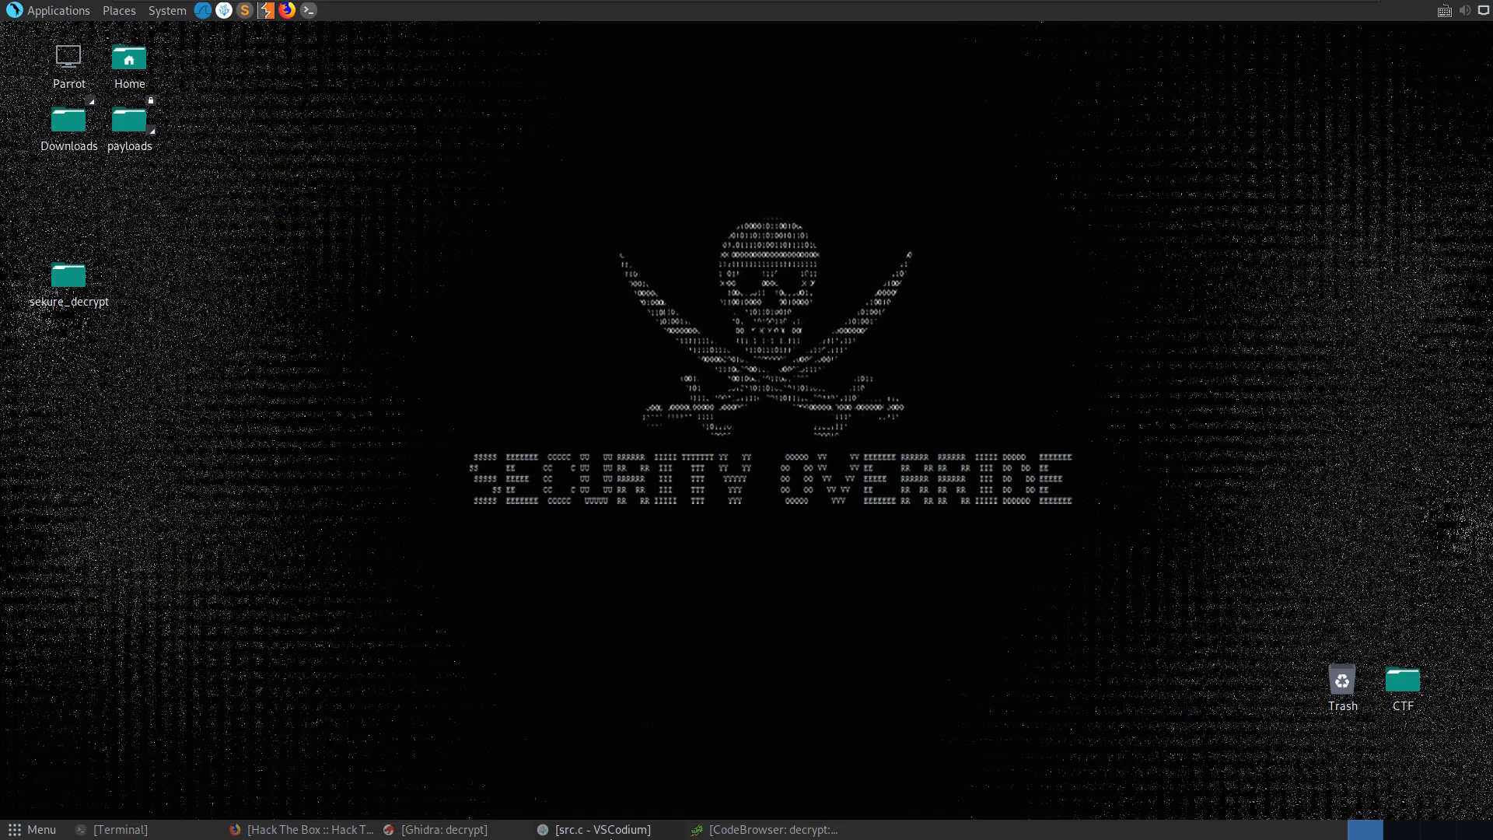
left_click(595, 829)
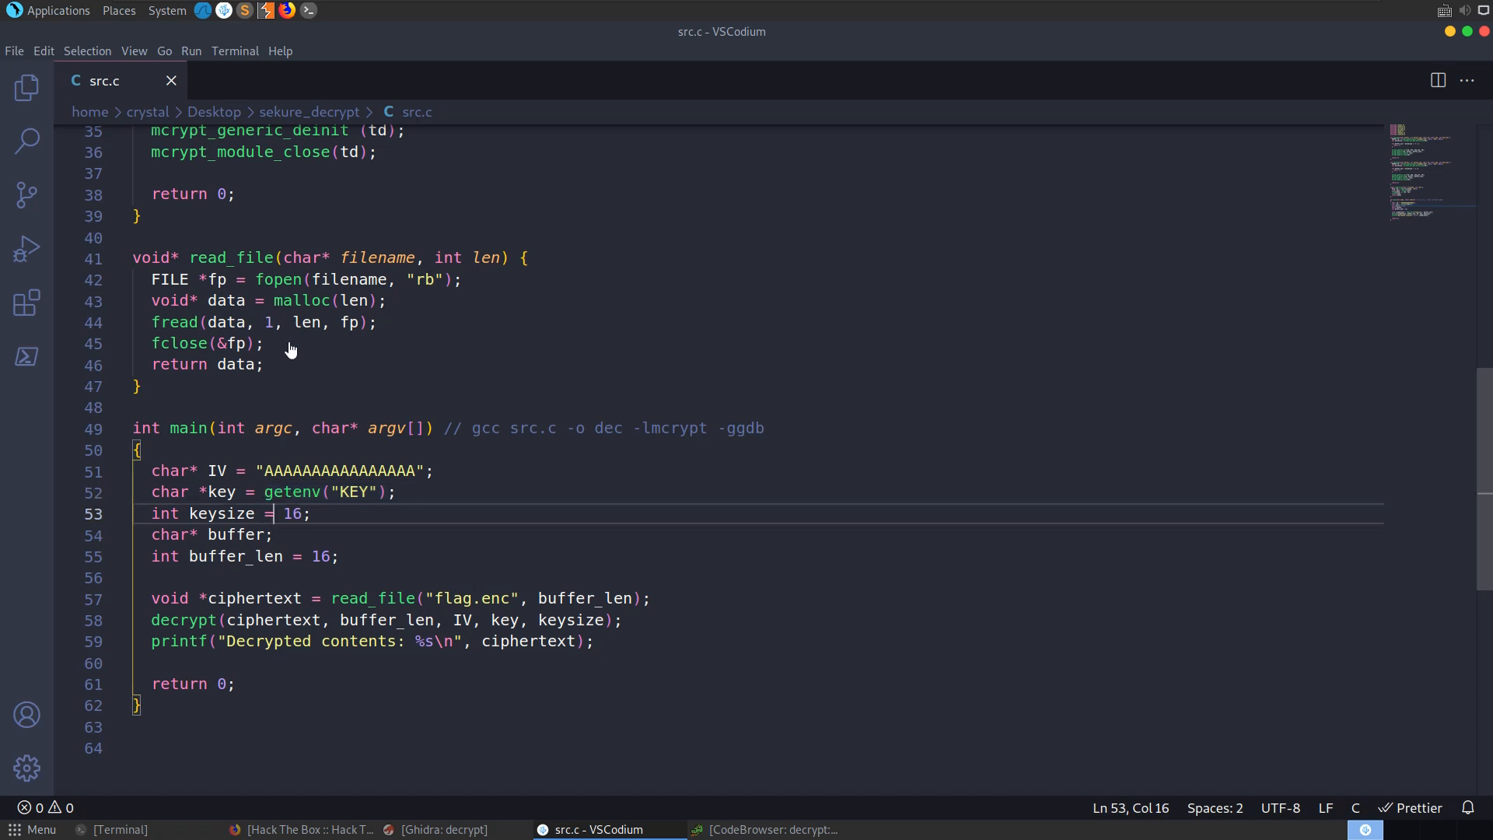
double_click(226, 300)
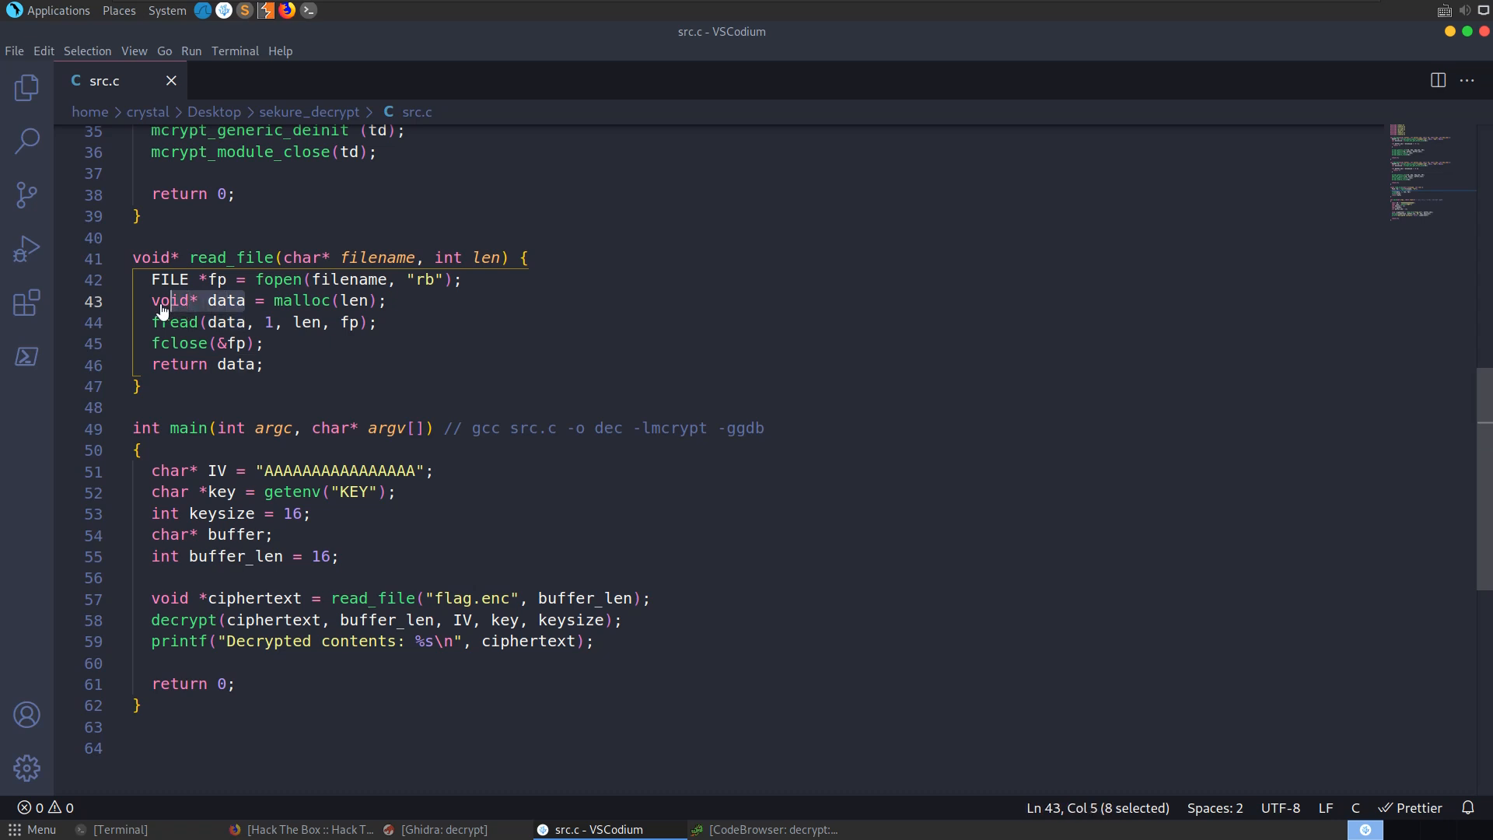
left_click_drag(186, 300, 386, 300)
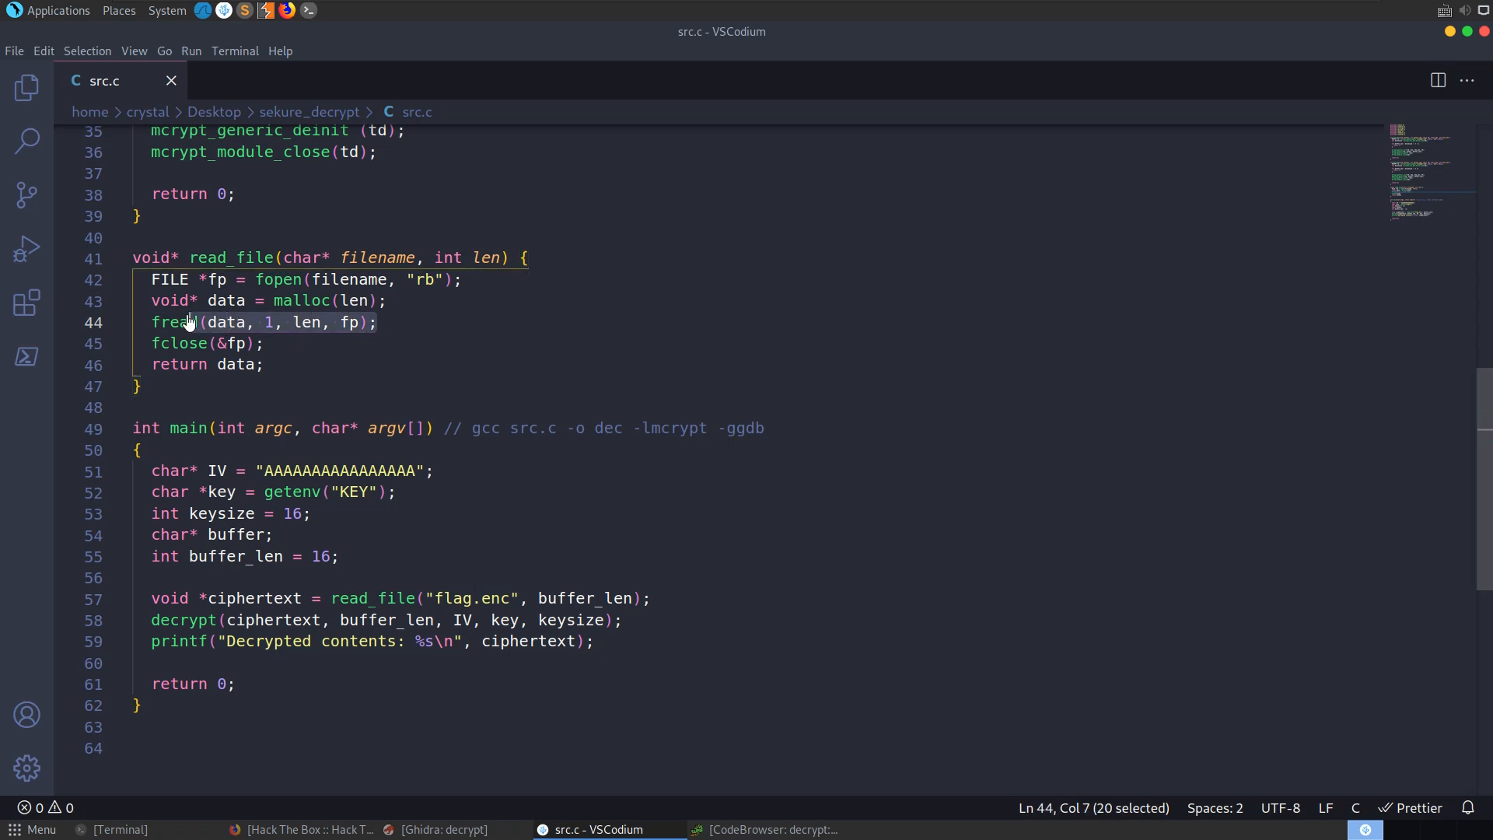
left_click(244, 300)
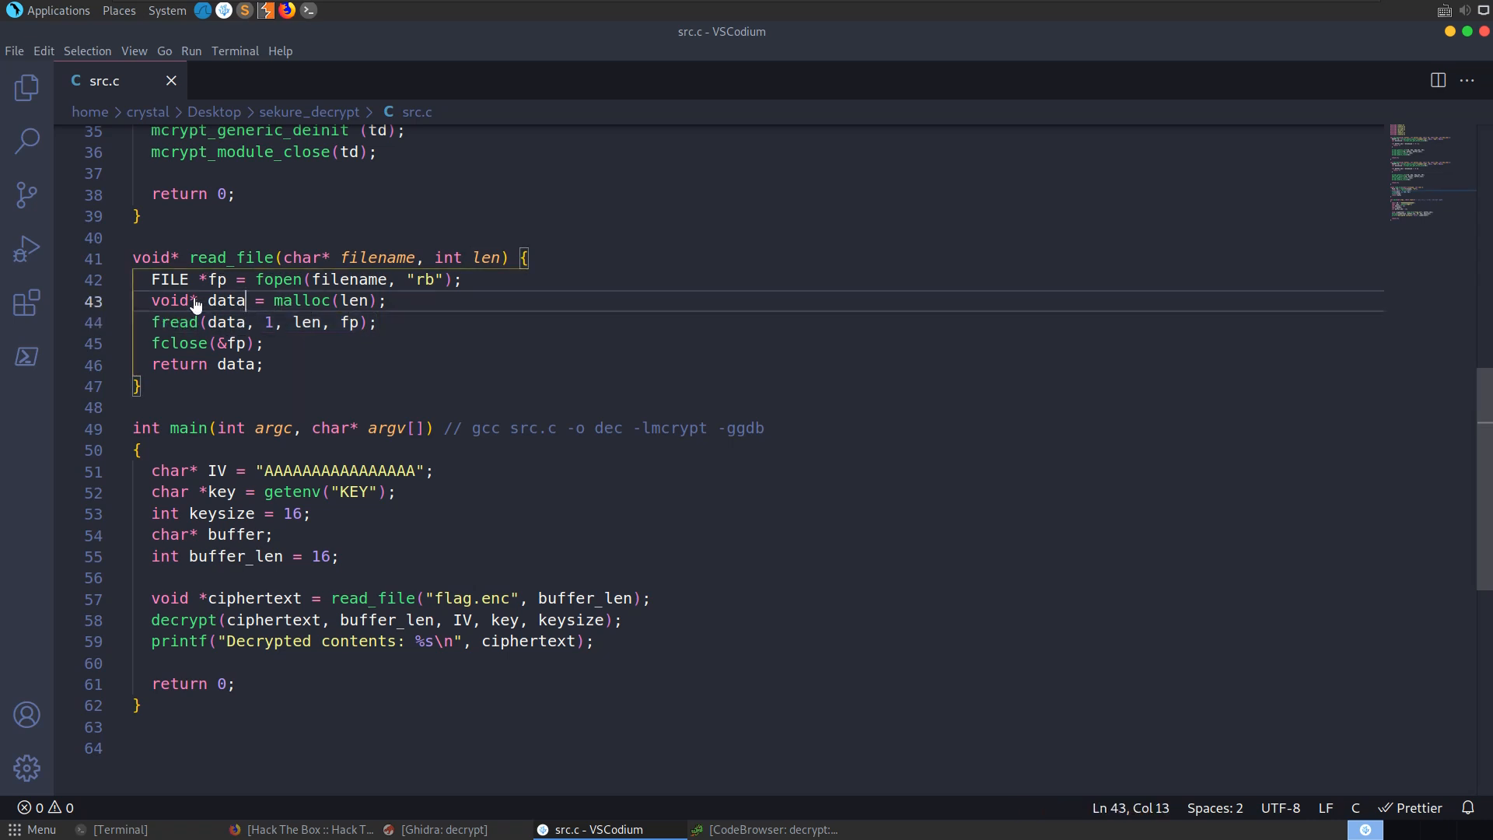
double_click(228, 300)
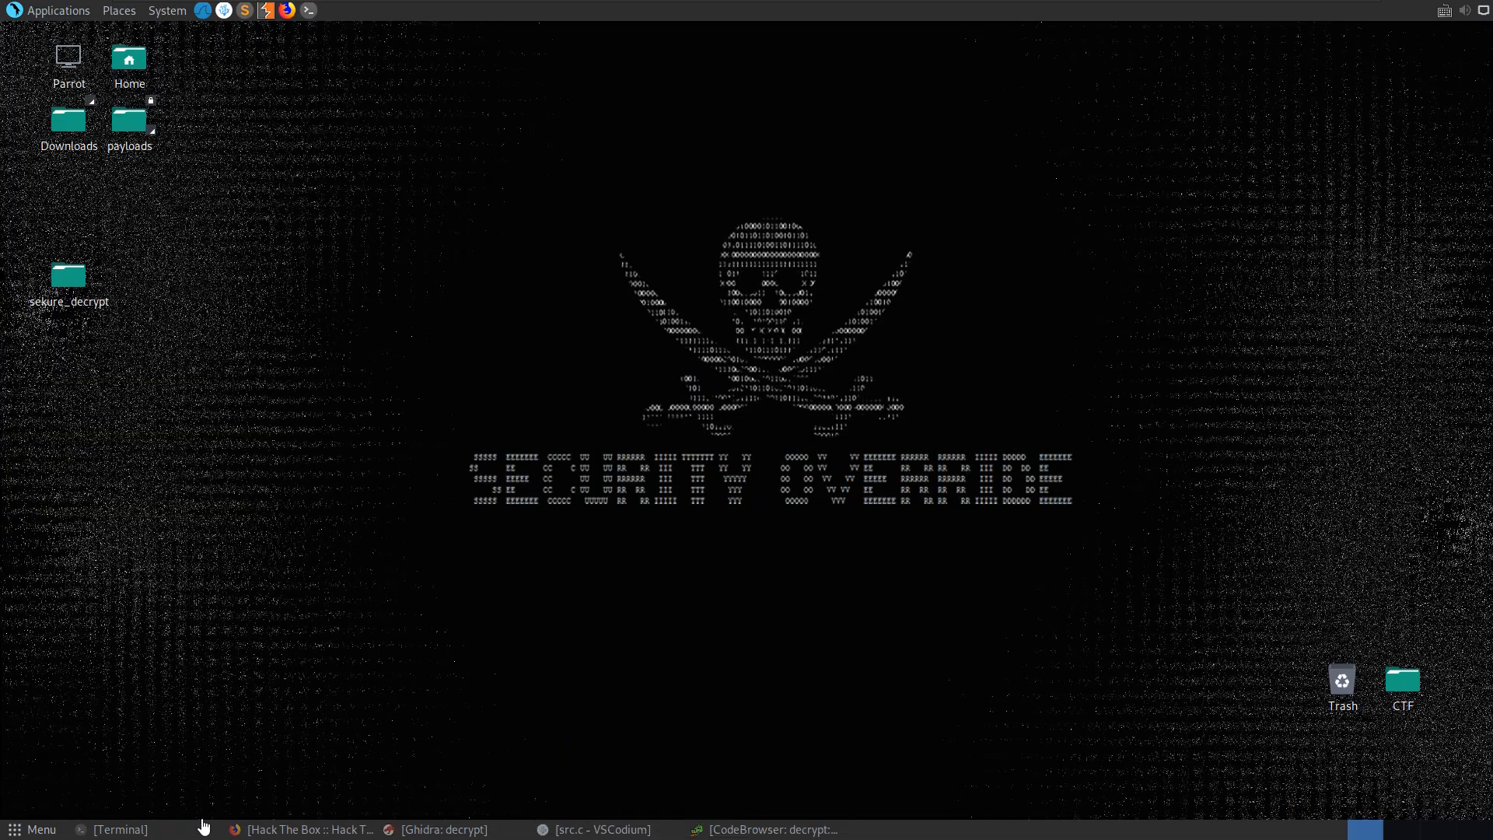
Restore Ghidra and read FUN_7fff92f50680's decompiled code from the core dump.
left_click(767, 829)
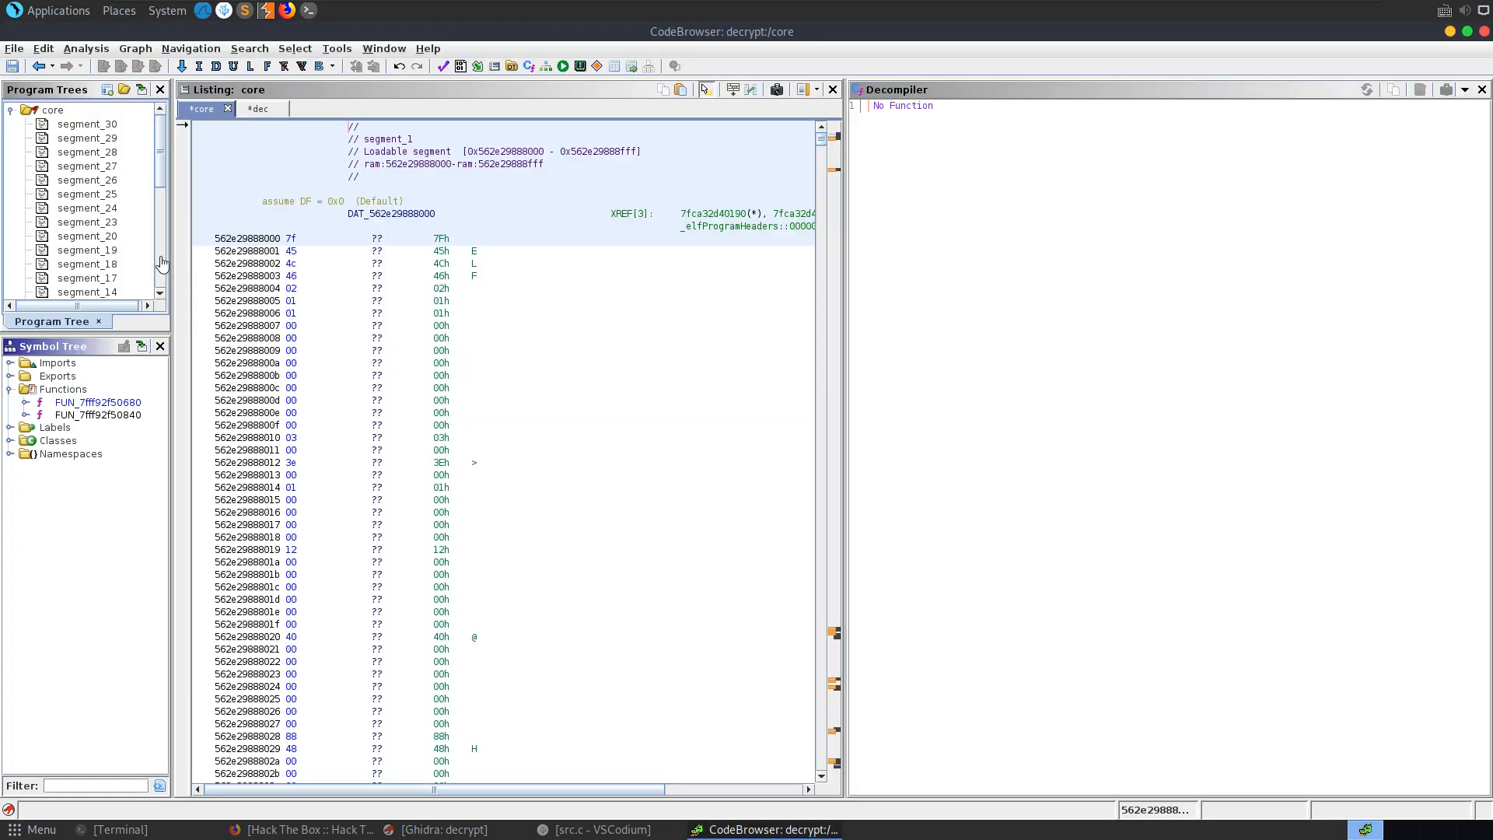
left_click(96, 401)
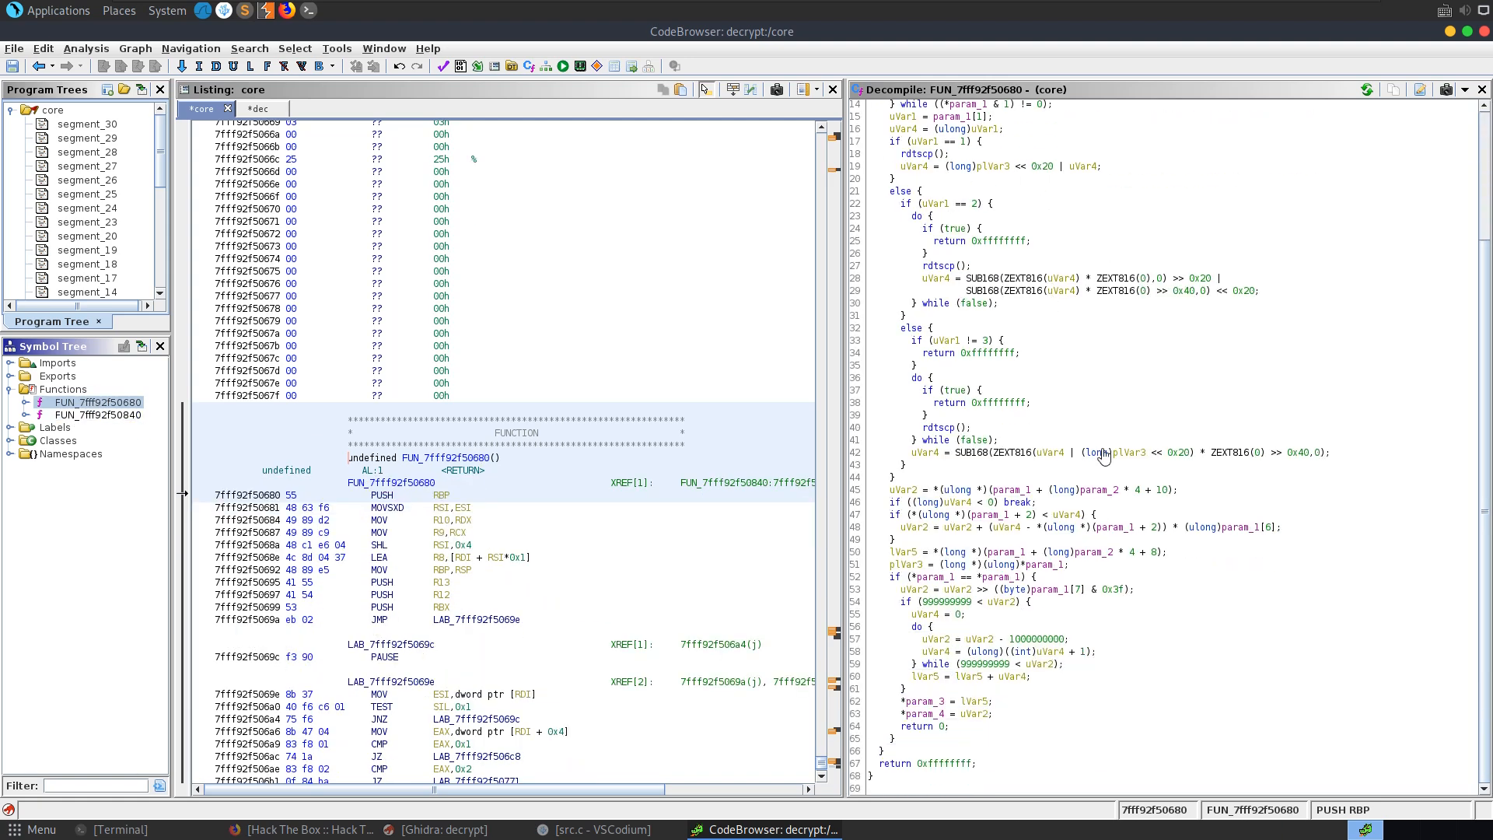
mouse_move(1000, 397)
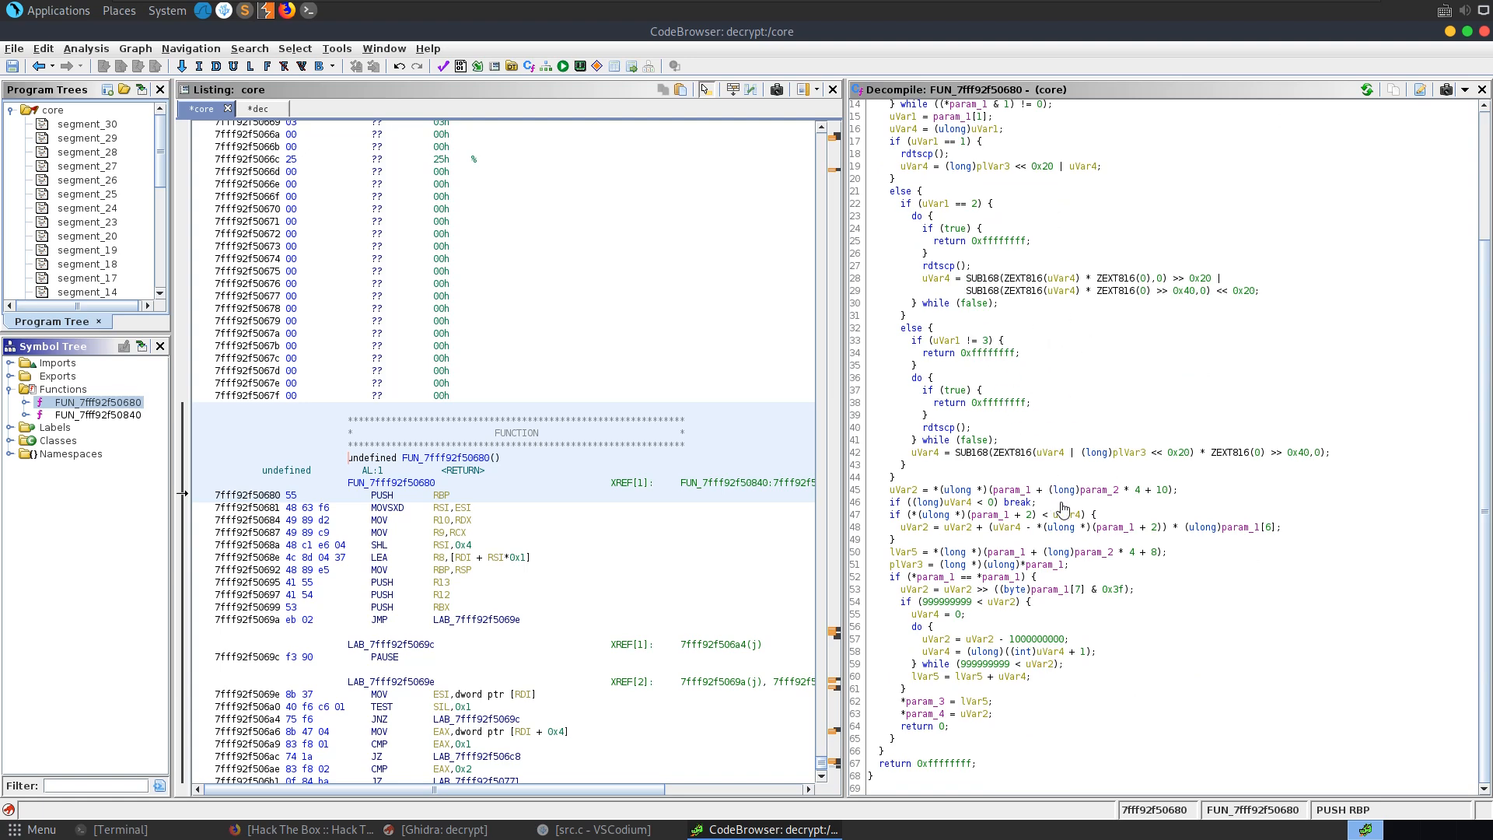
scroll("down", 3)
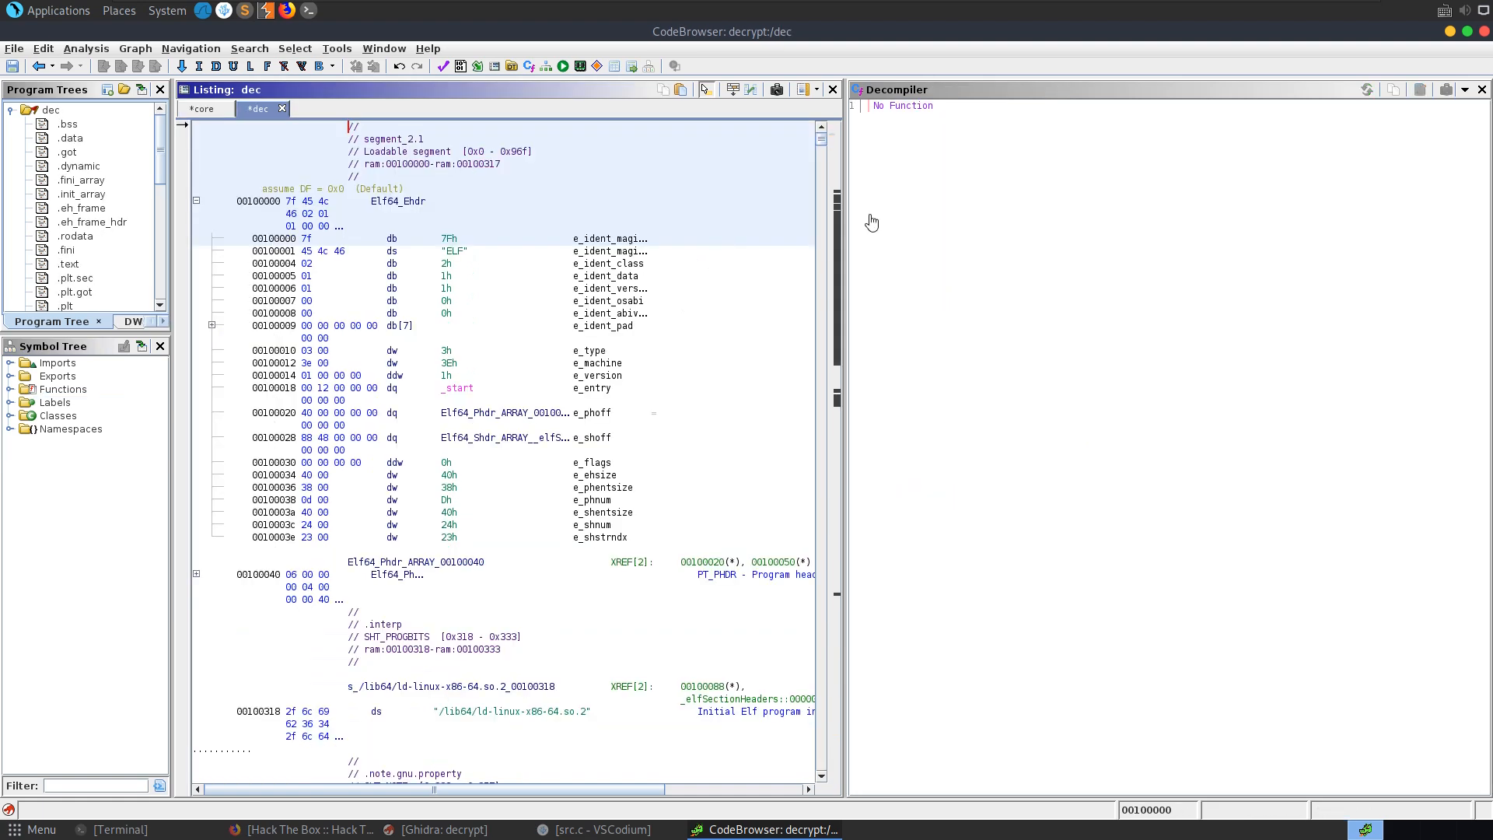
mouse_move(219, 152)
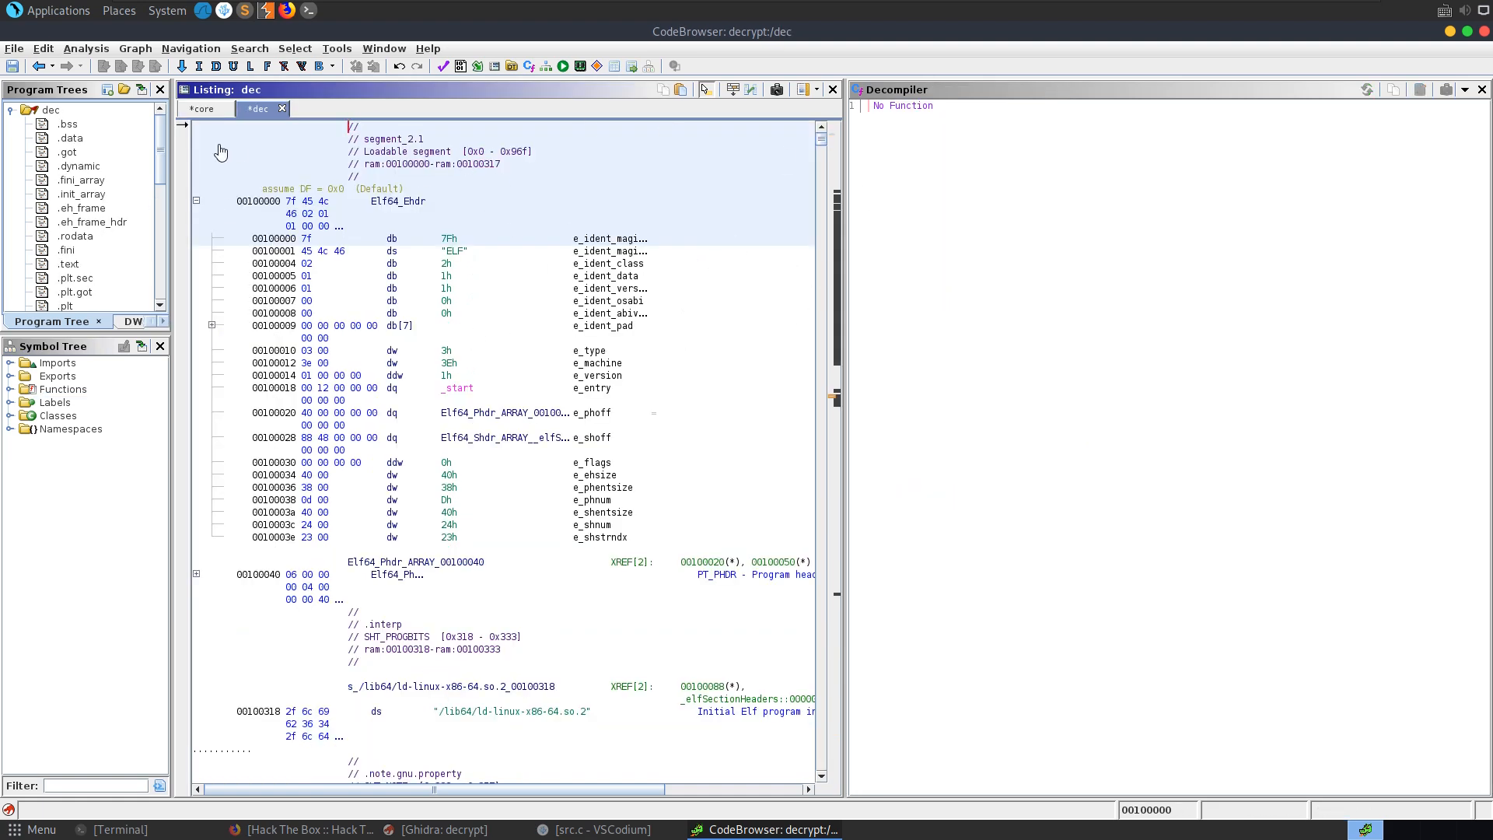
Decompile dec's main and examine the ciphertext load and the decrypt call.
left_click(11, 389)
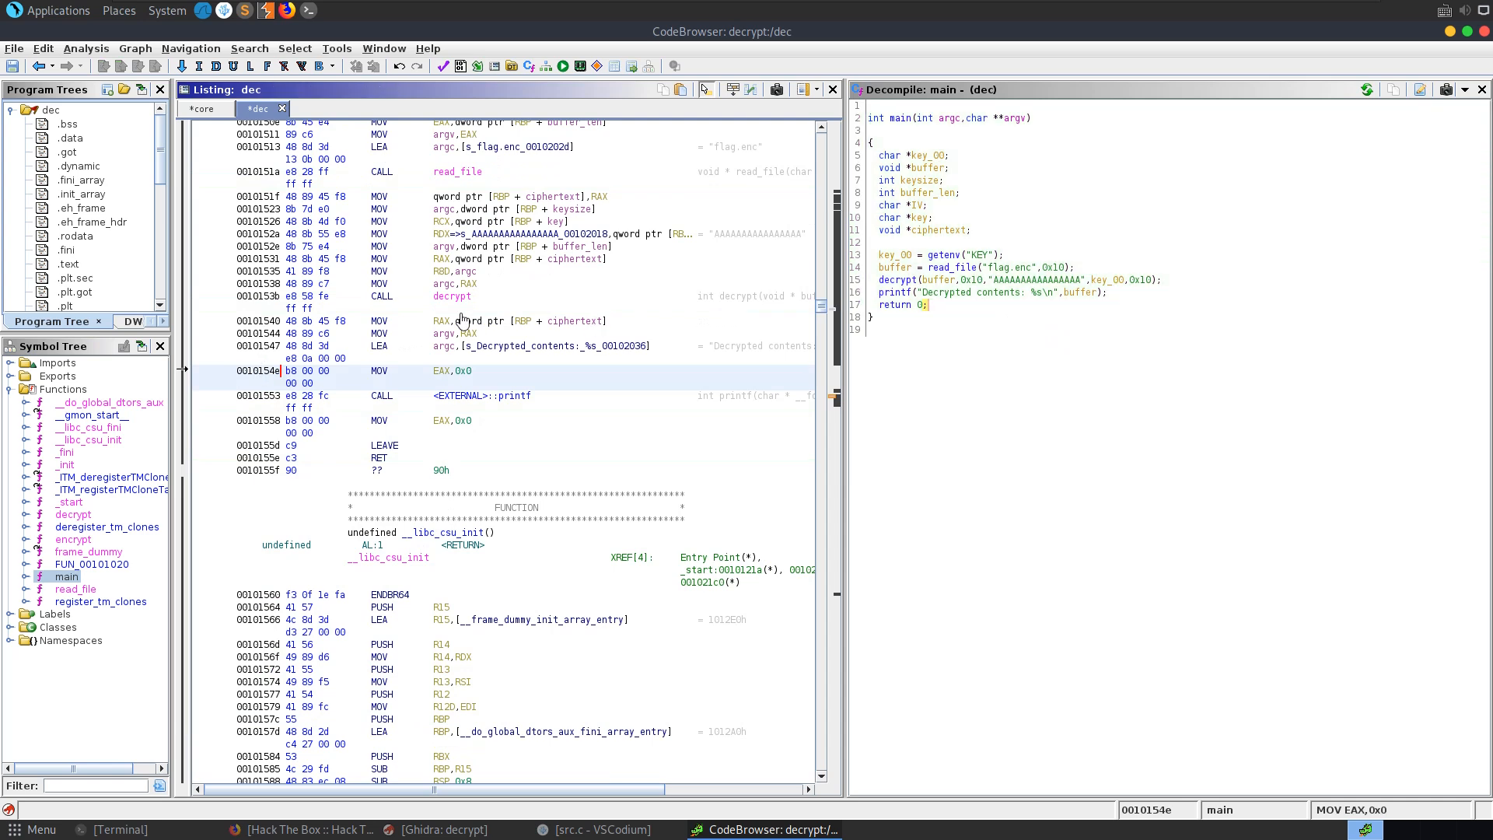
left_click(448, 258)
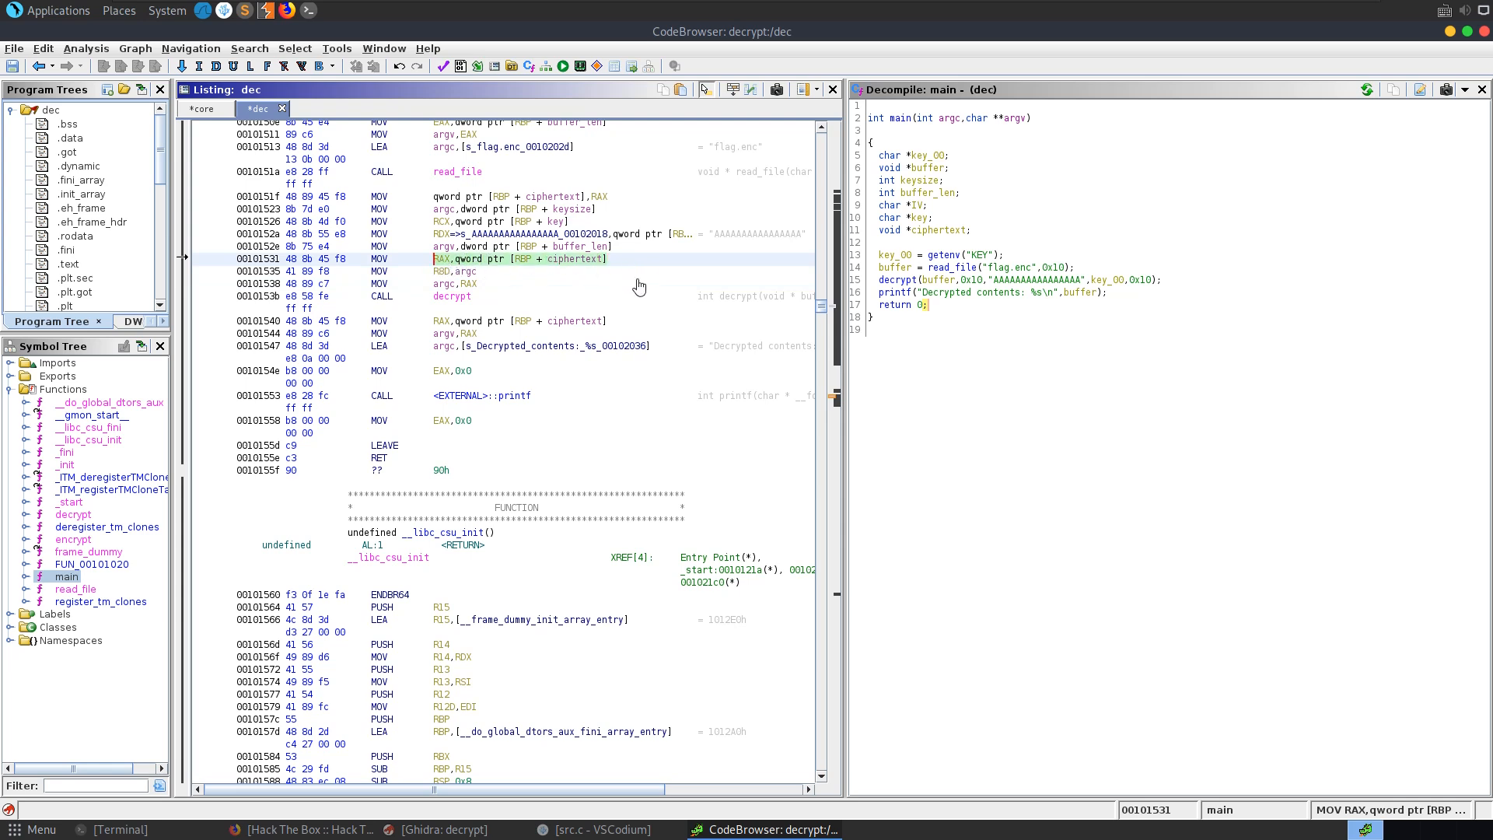
mouse_move(673, 276)
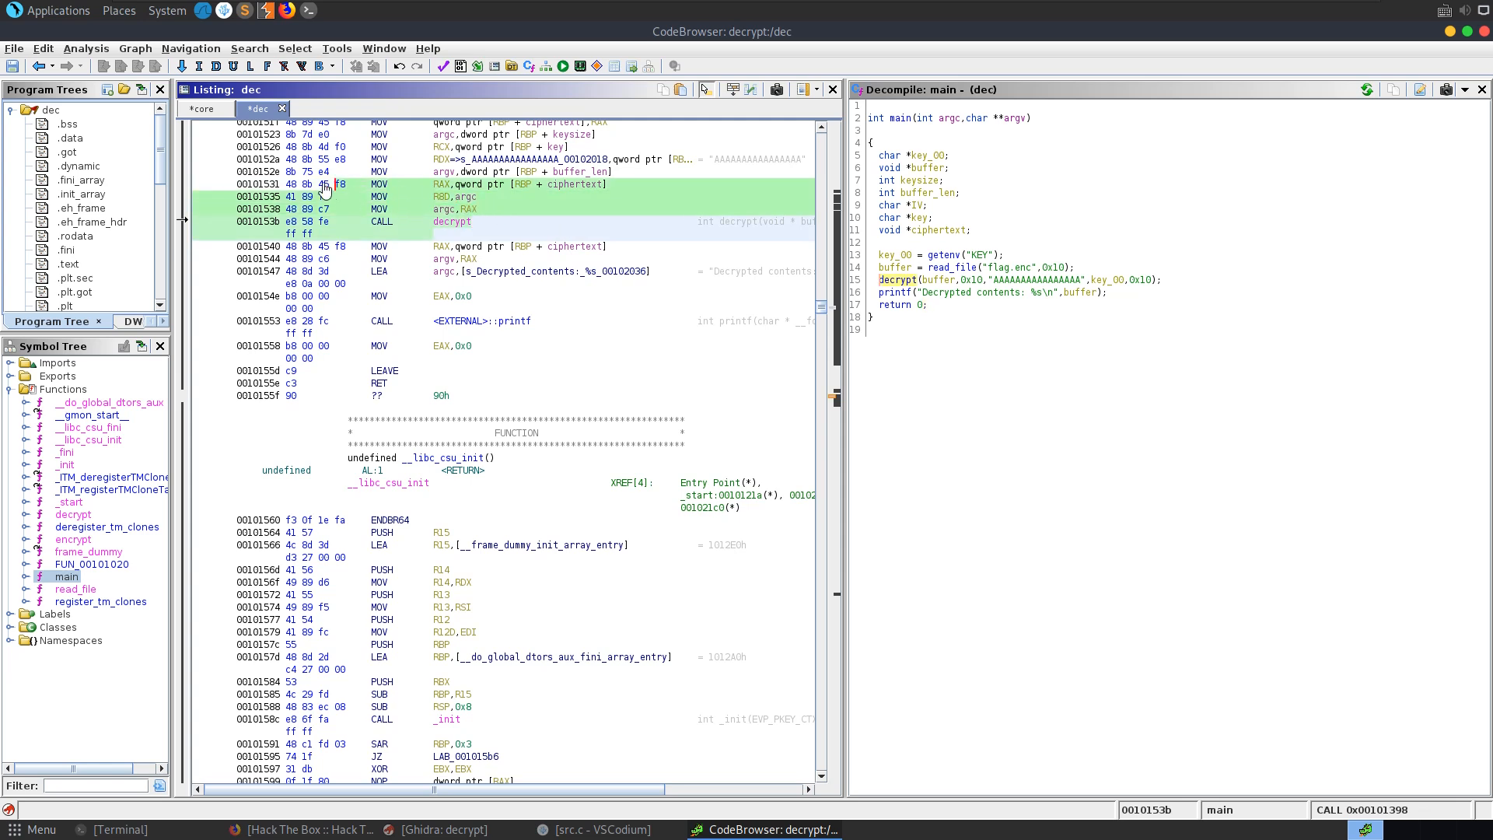
left_click(467, 220)
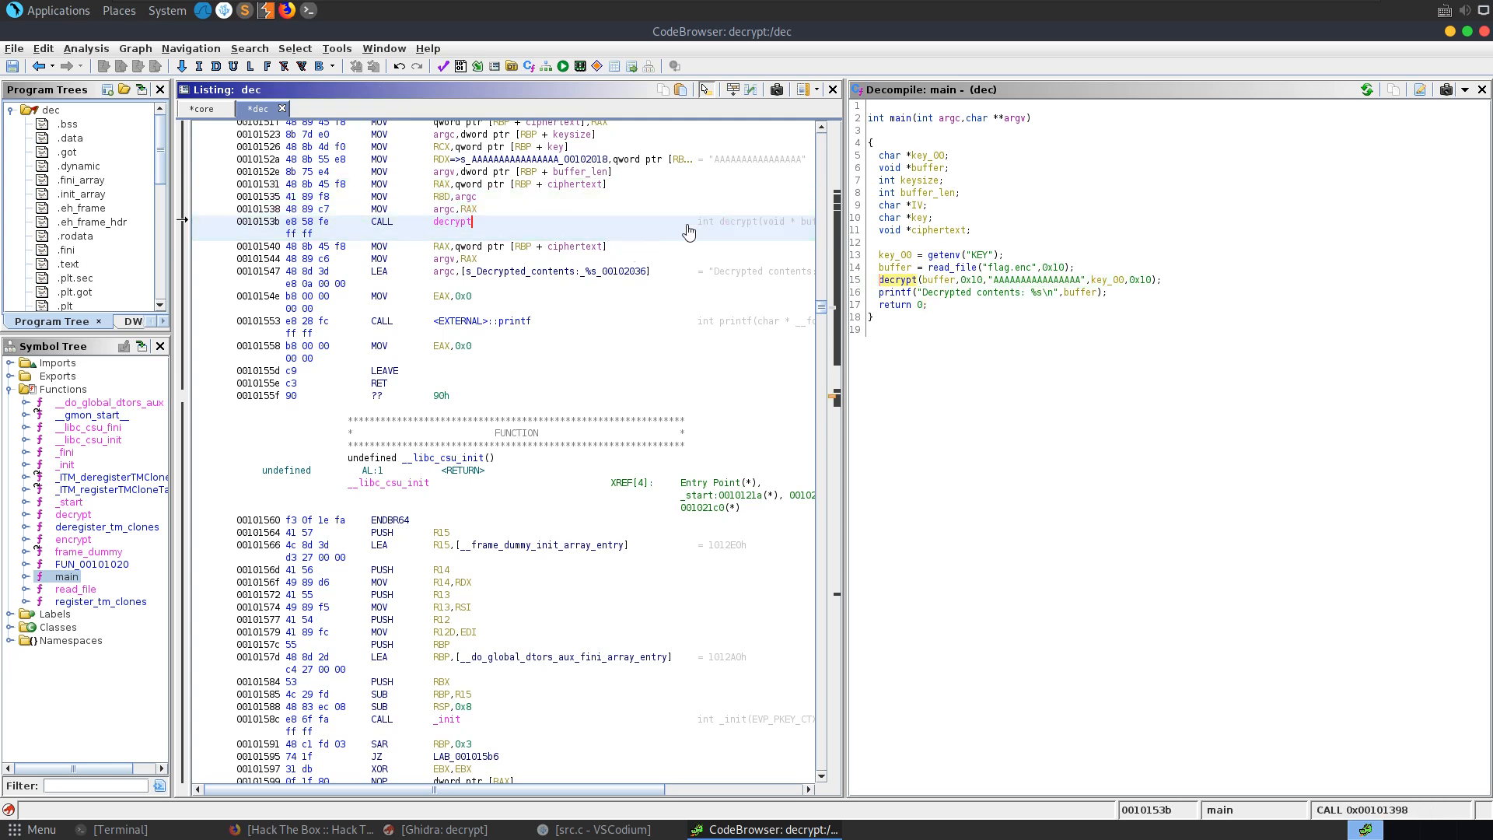
mouse_move(1185, 193)
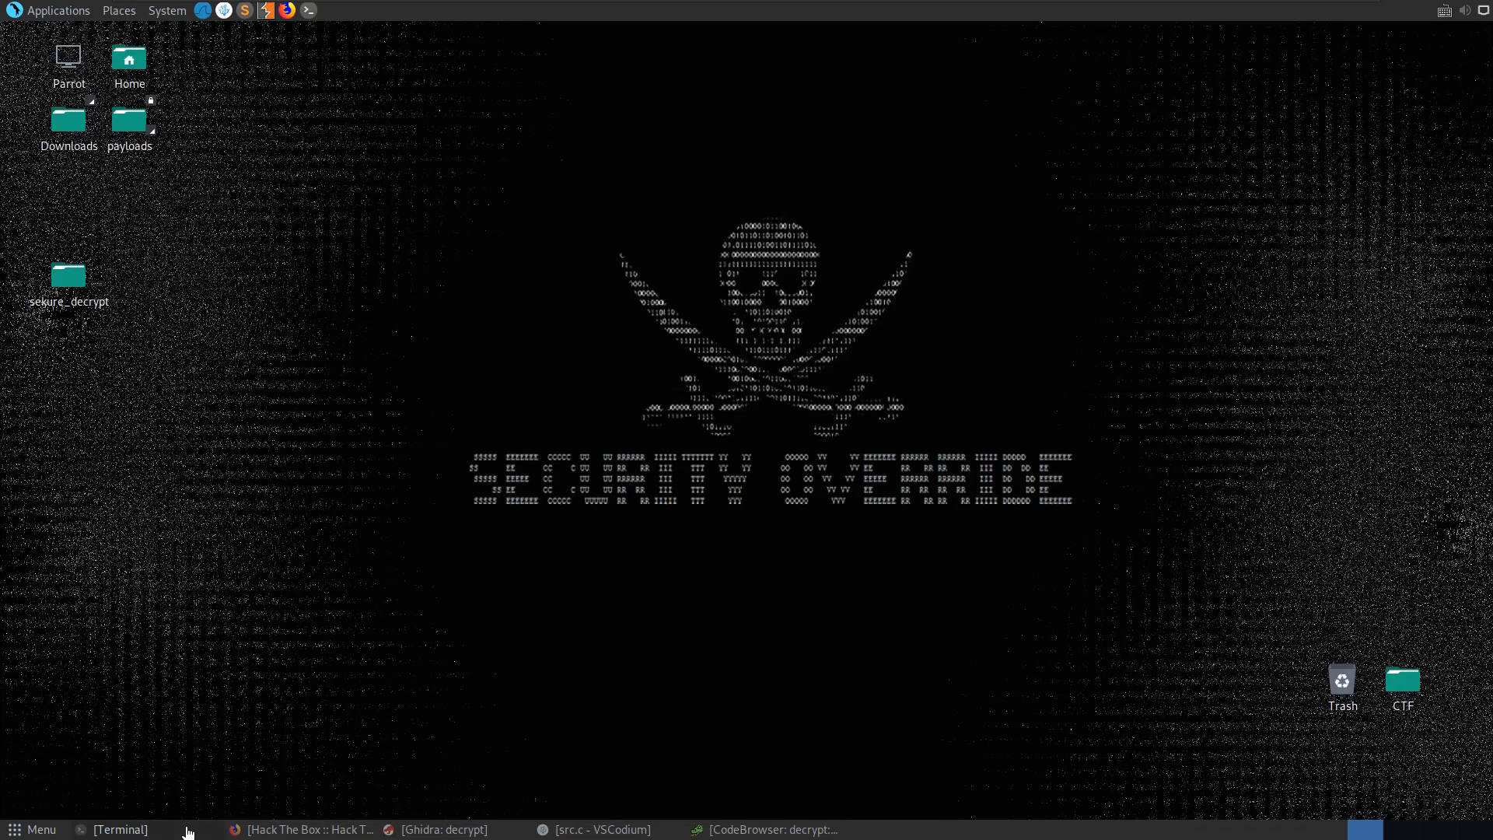
Load dec with the core dump in gdb-pwndbg and highlight the SIGABRT termination output.
left_click(118, 829)
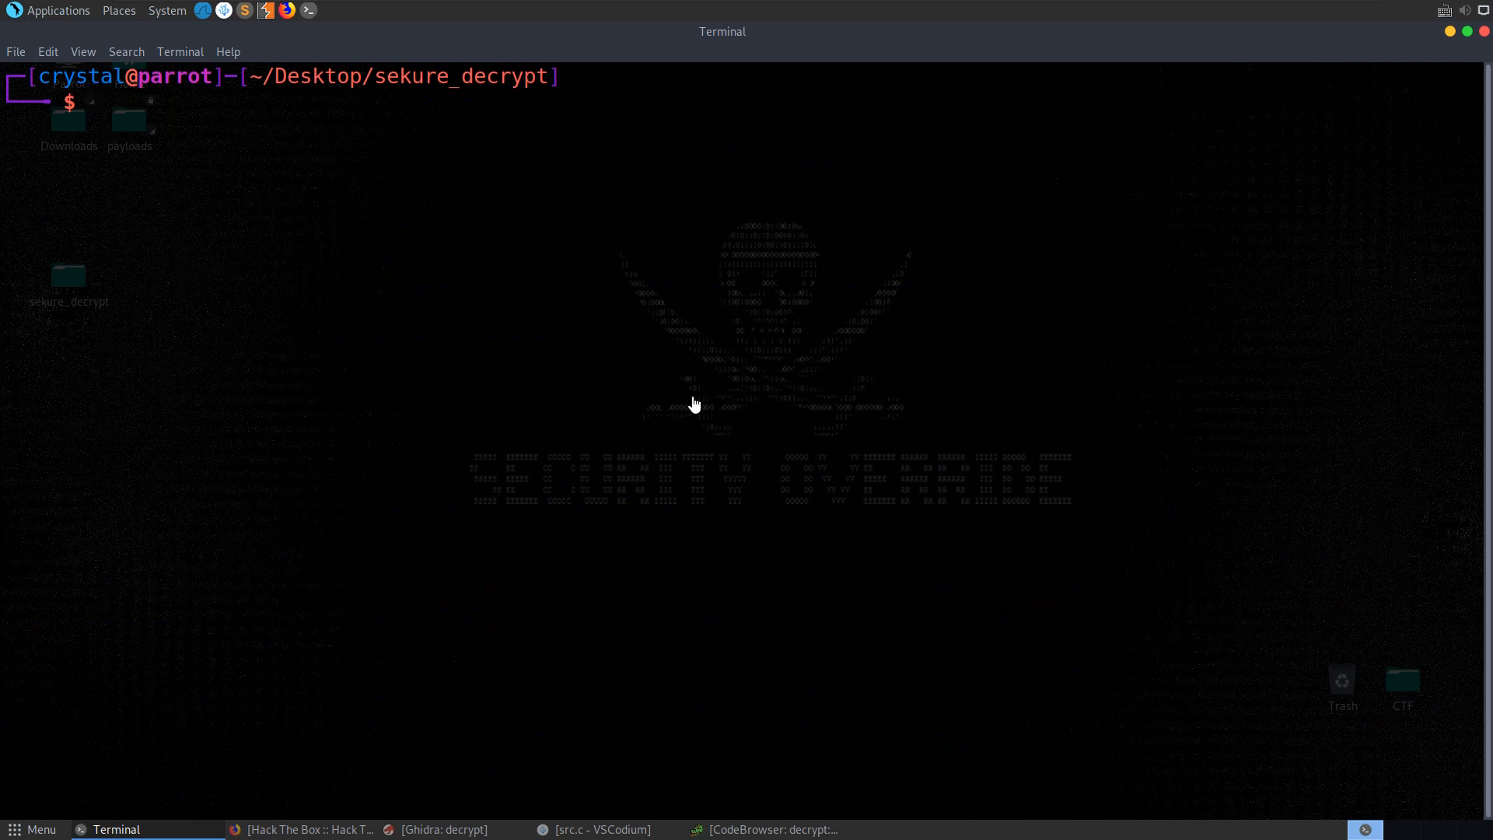
type("gdb-pwndbg")
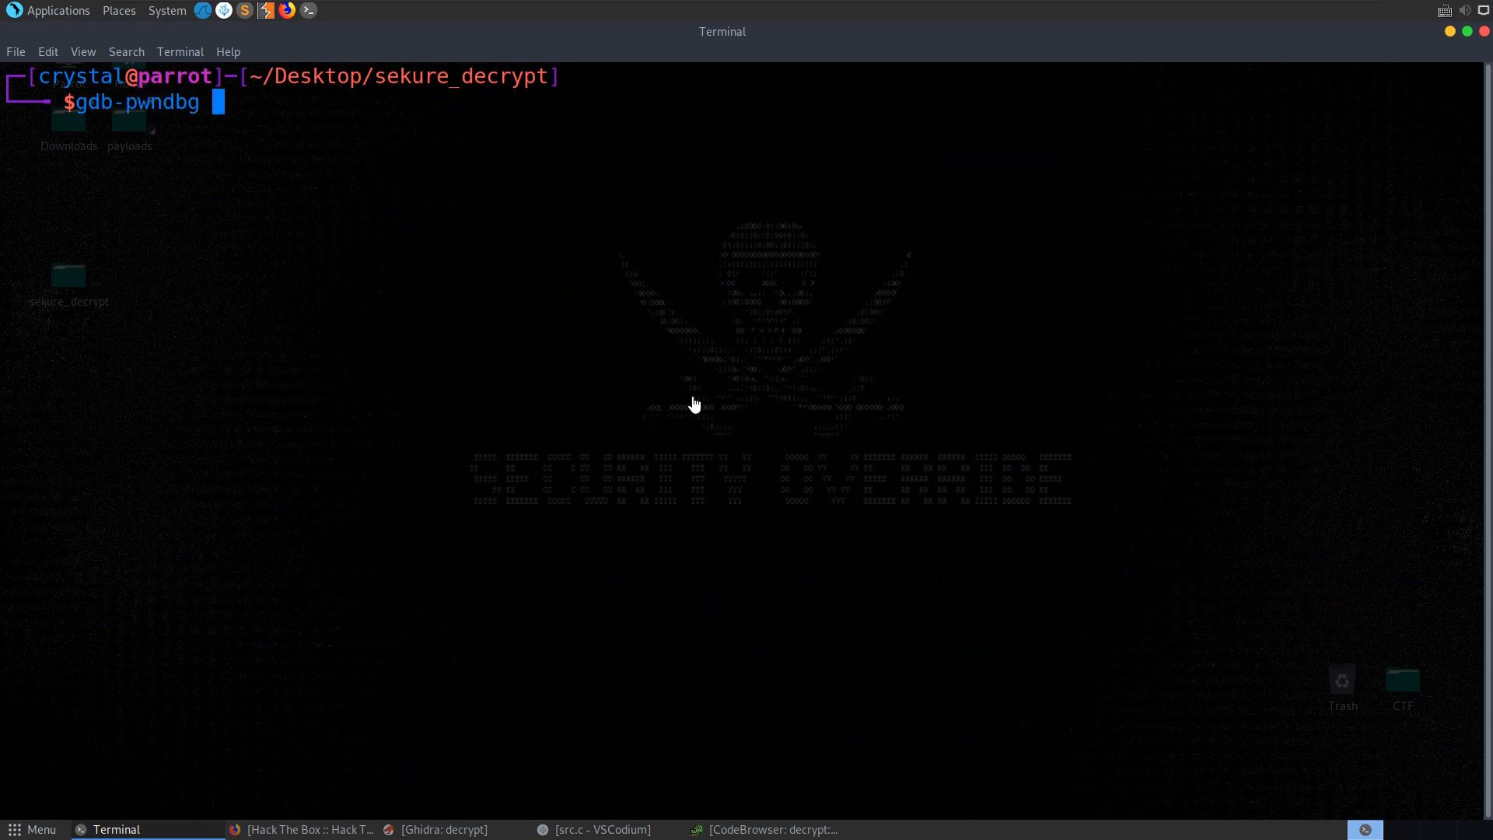
type("dec core")
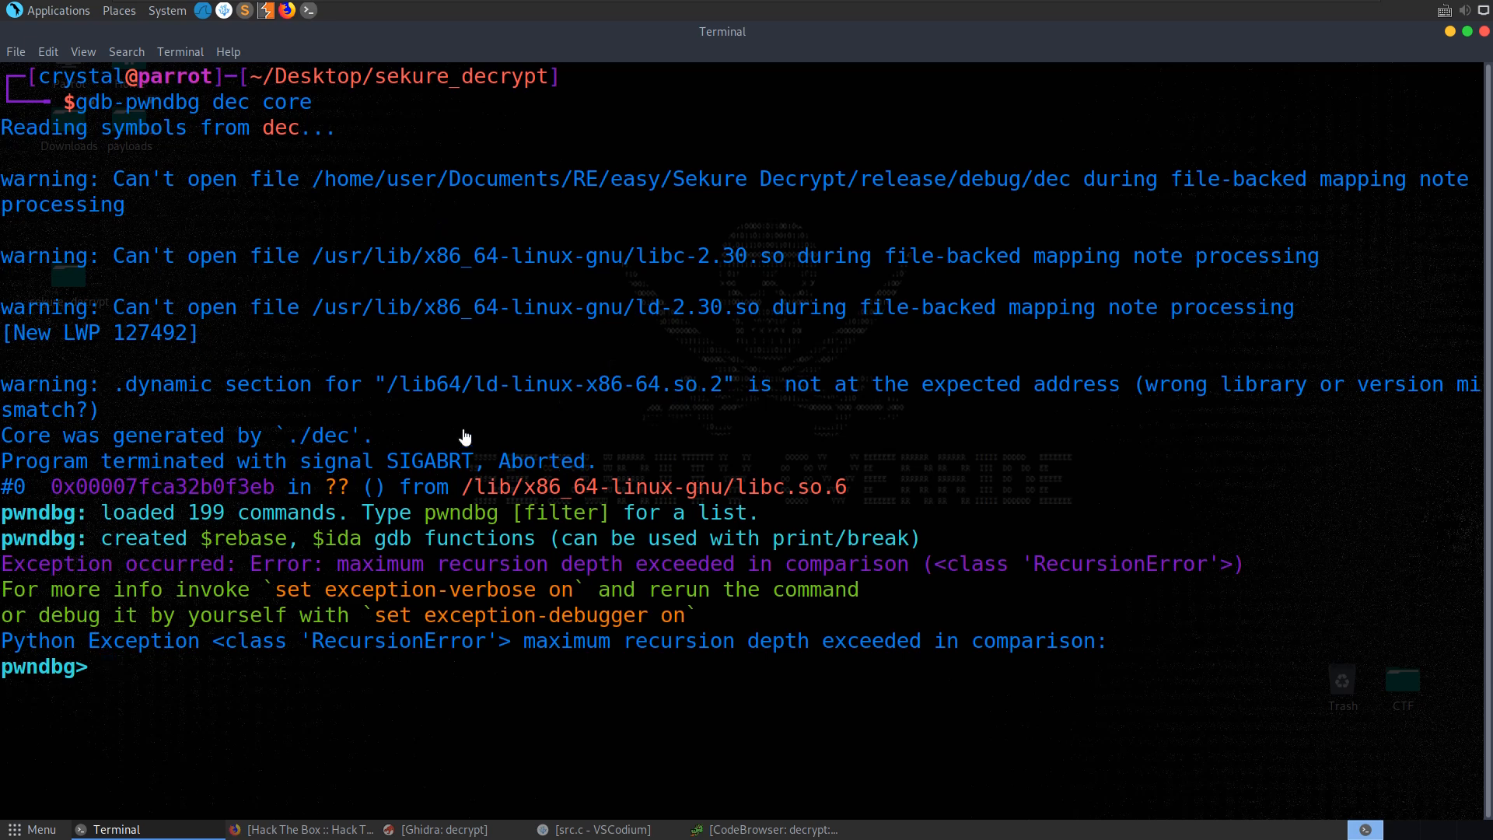
left_click_drag(9, 205, 452, 384)
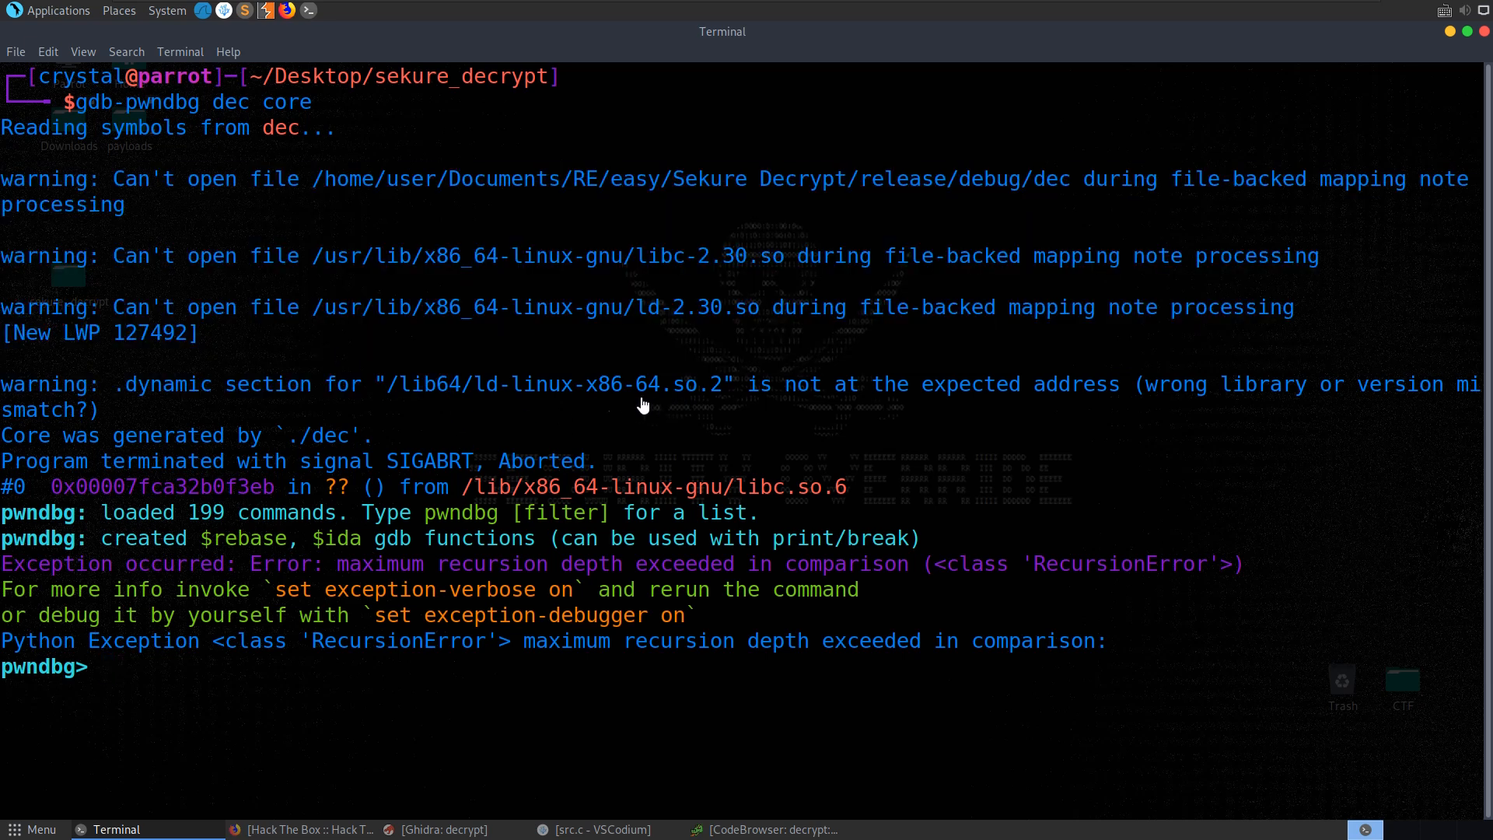
mouse_move(1153, 436)
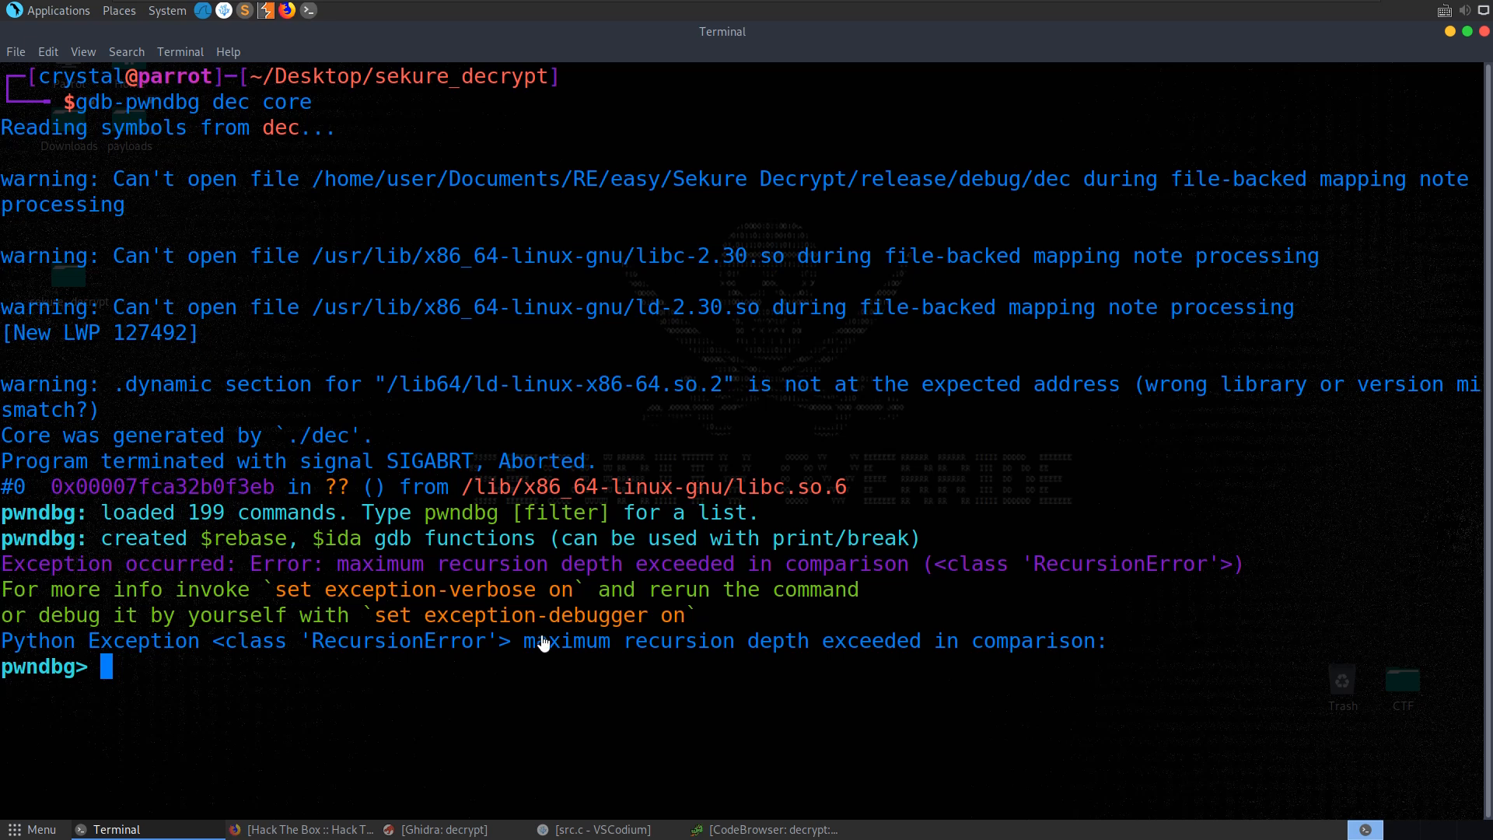
mouse_move(497, 672)
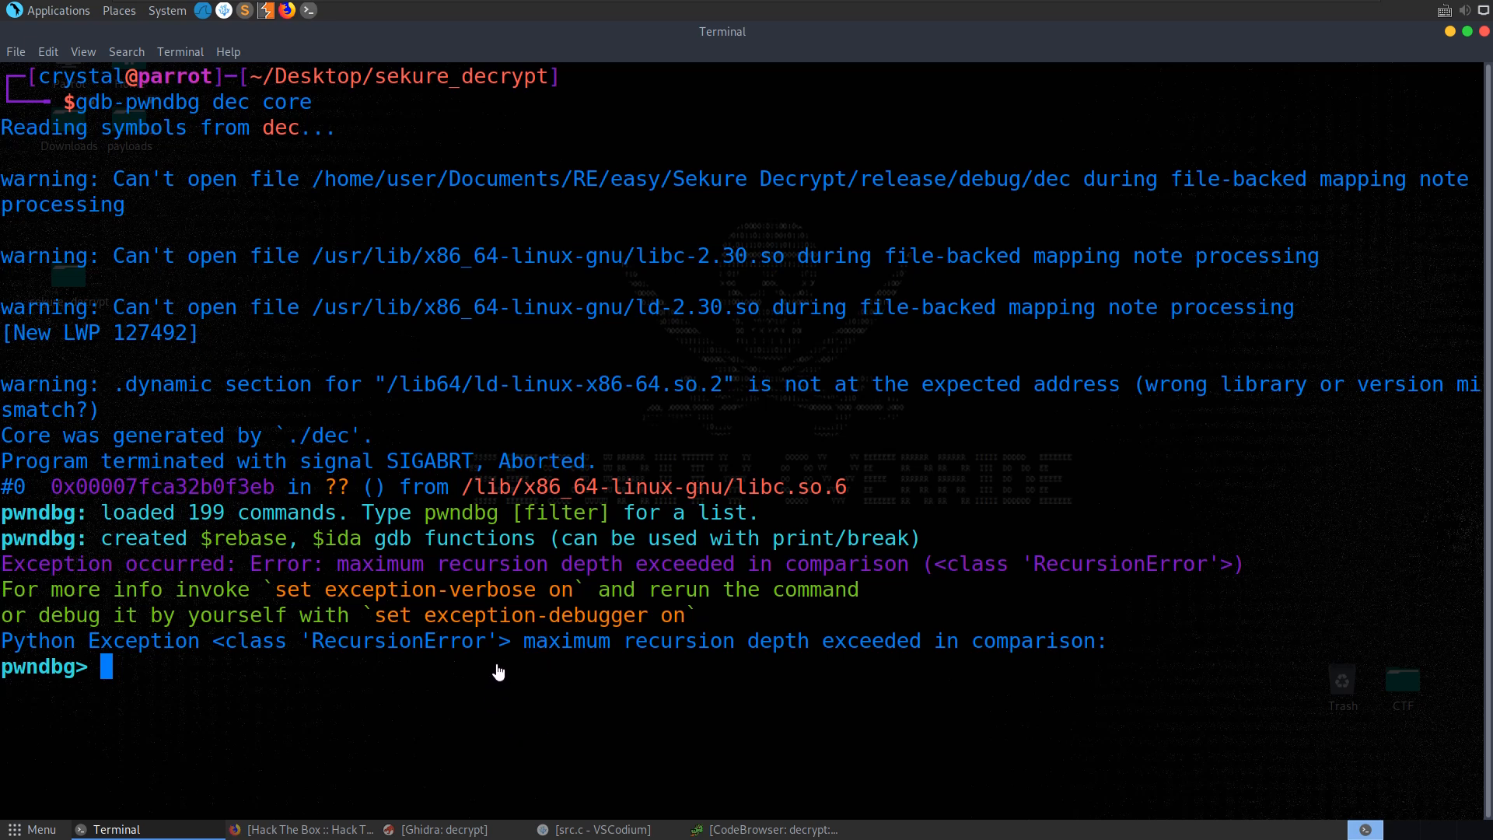
mouse_move(521, 650)
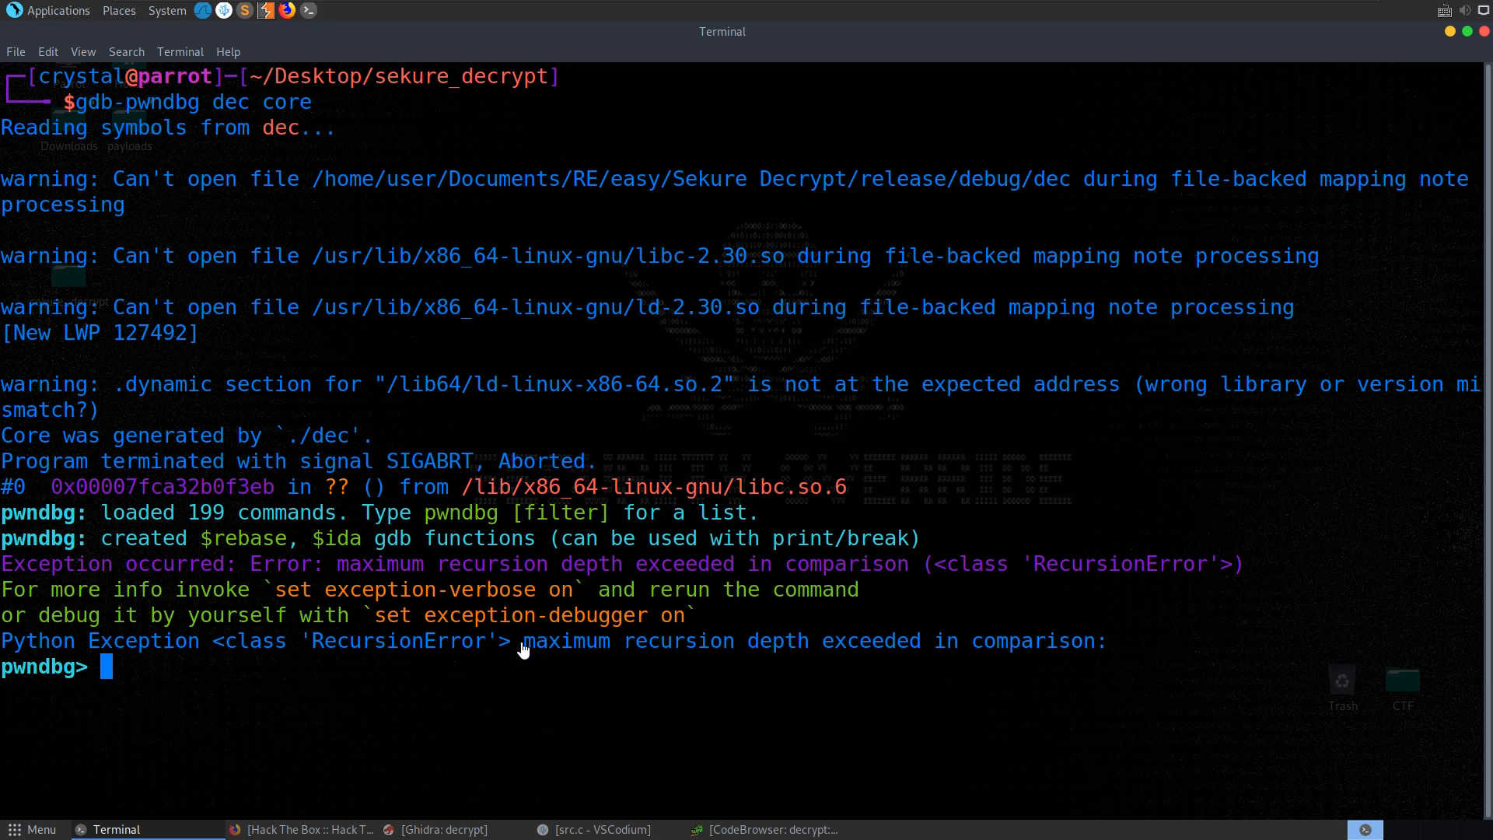
type("search -s")
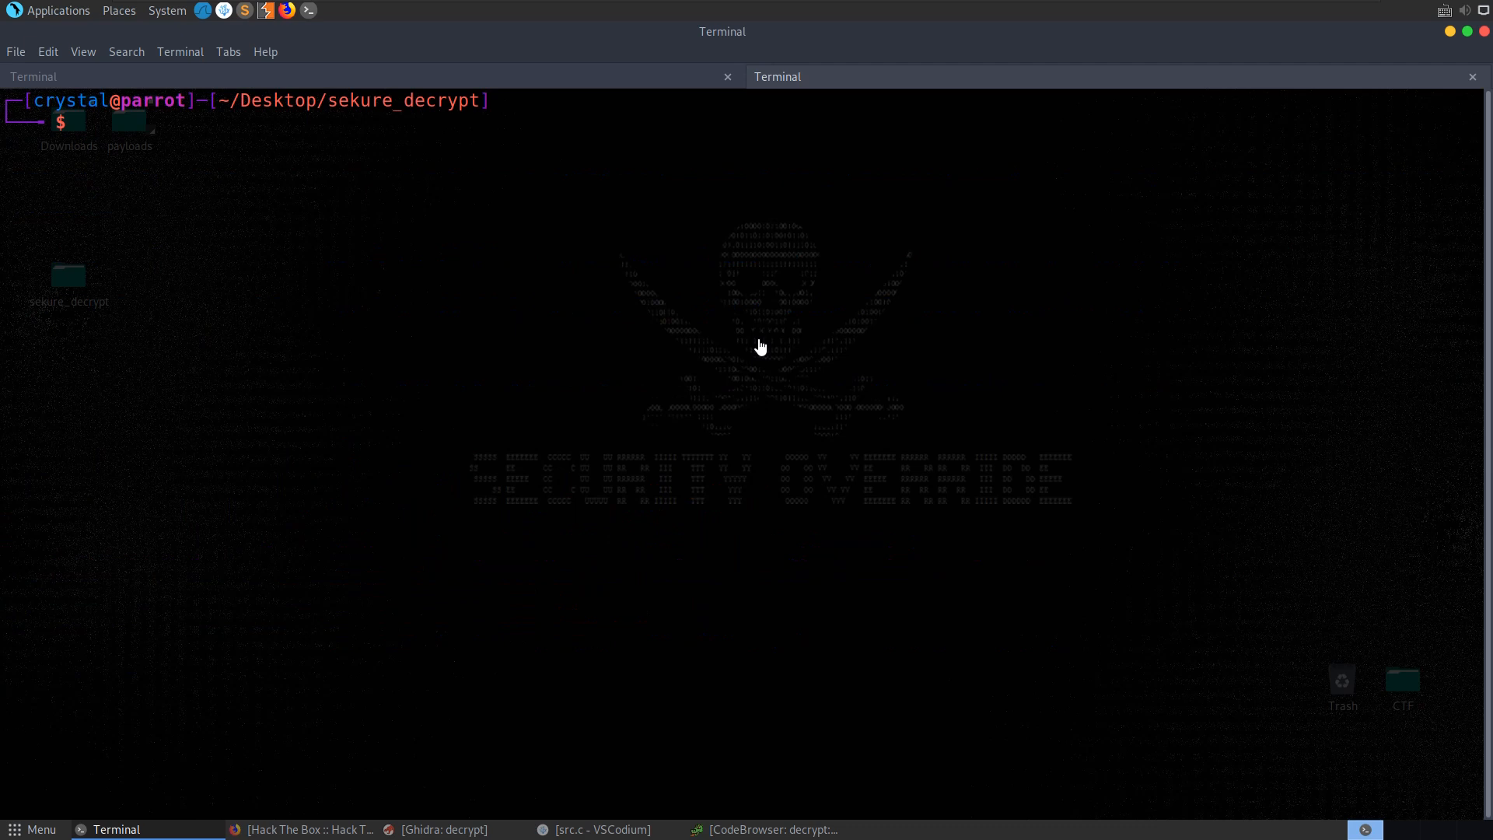
type("strings -n 10 d")
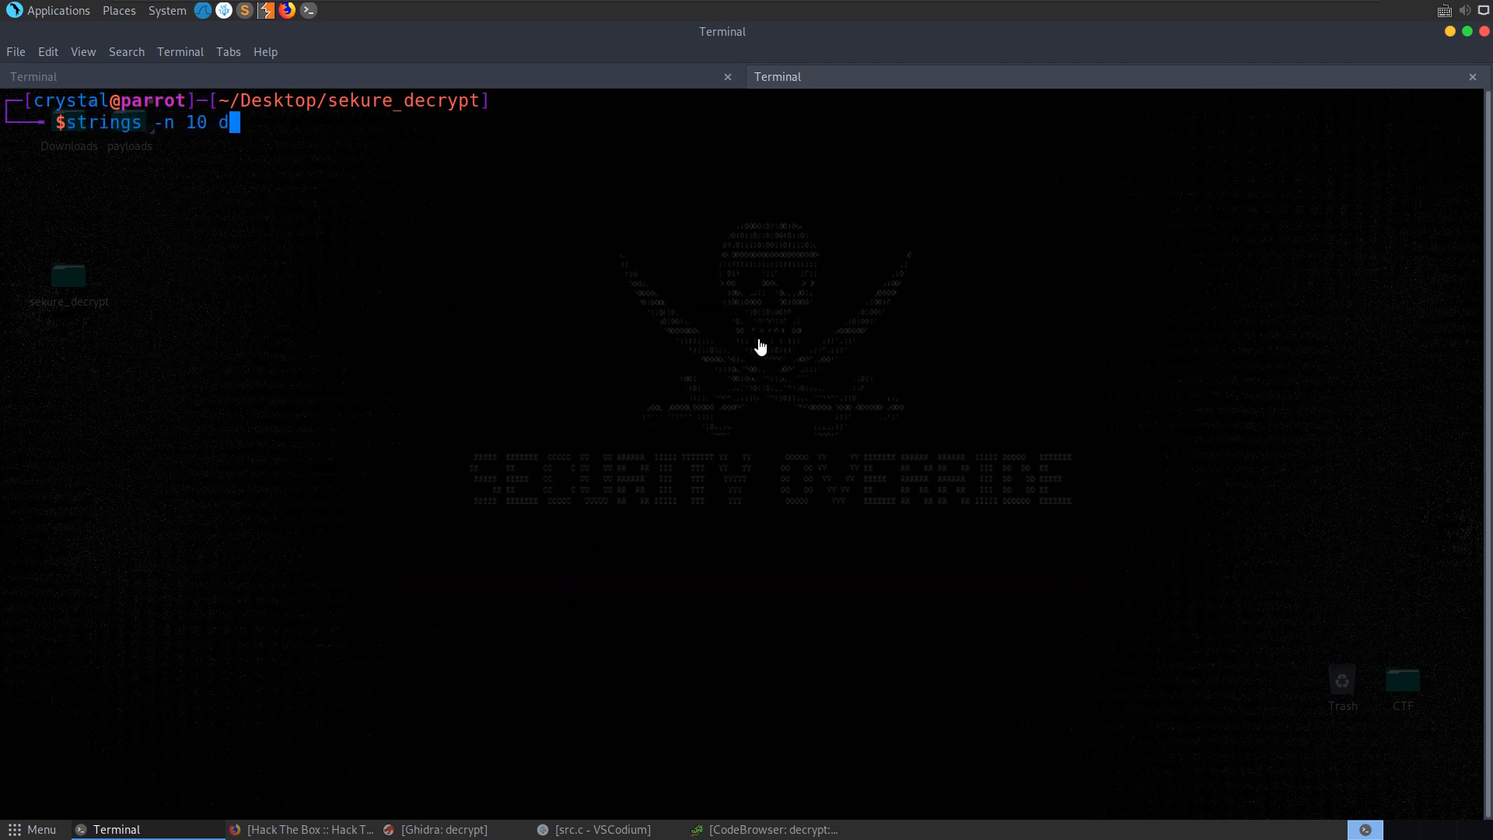
type("ore | grep KEY")
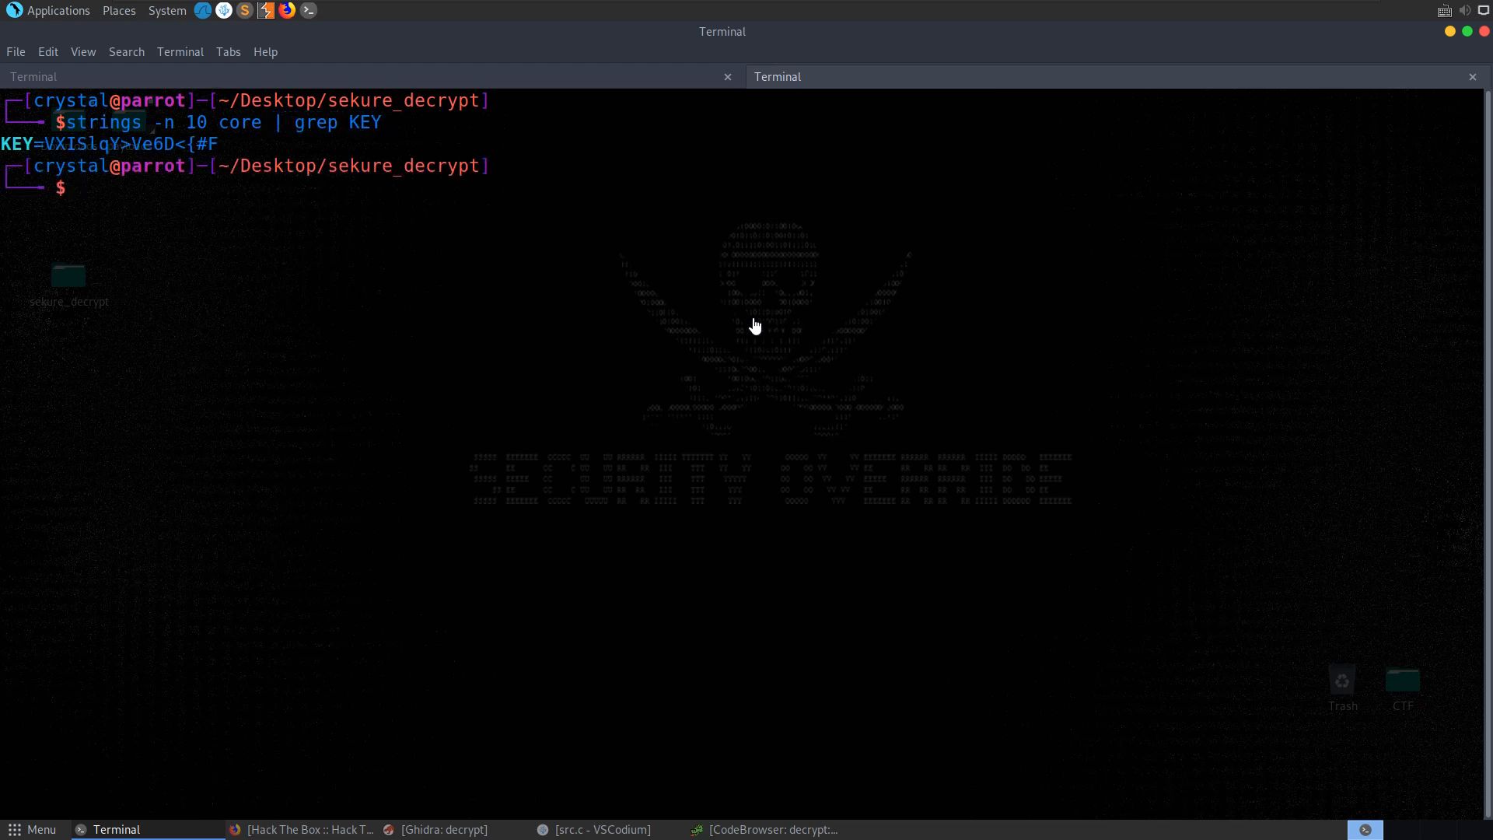
double_click(62, 143)
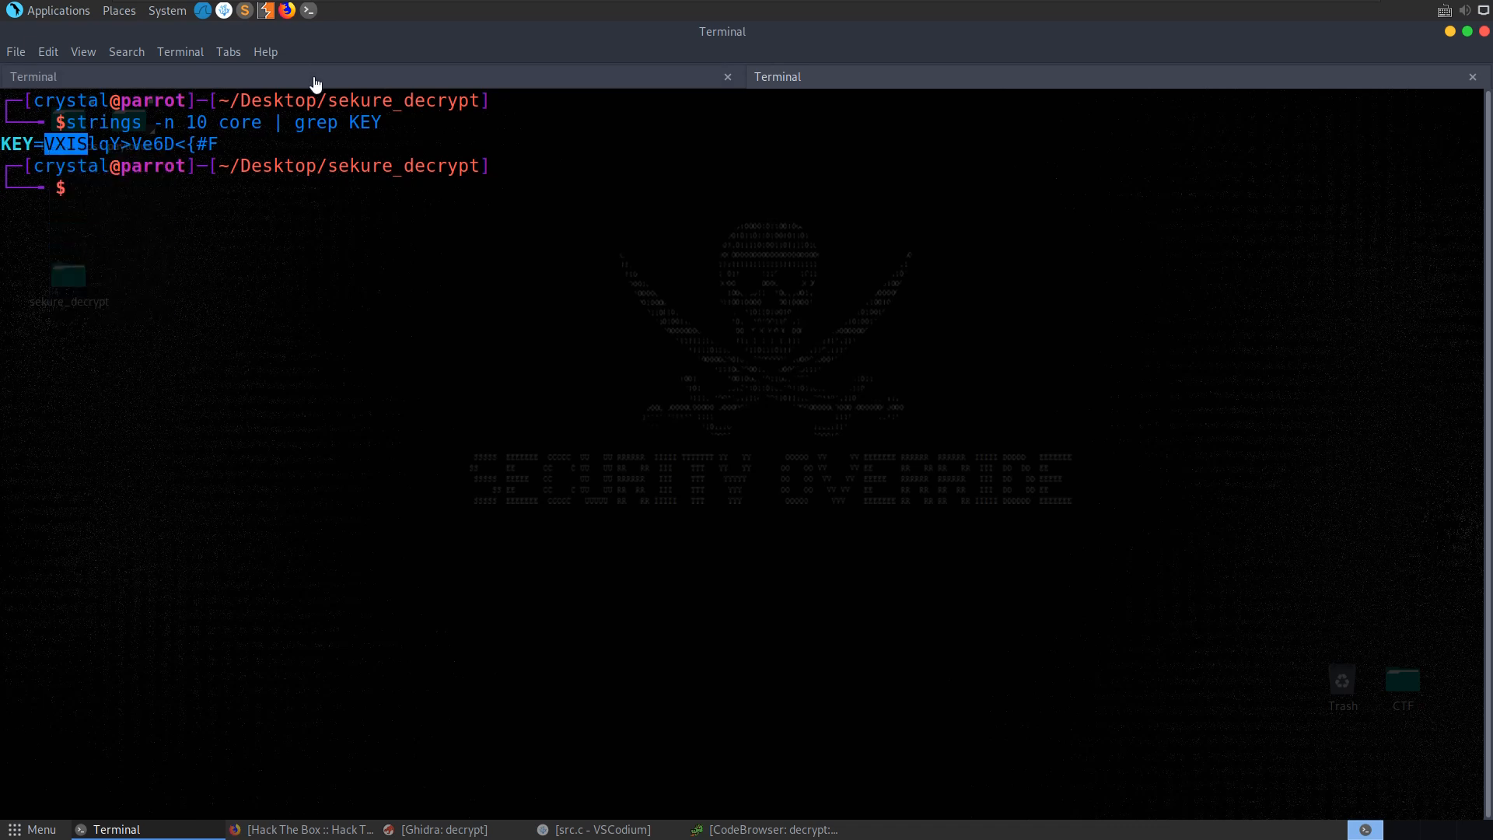
Reload dec core in gdb-pwndbg and try search -s for the key prefix and for "AAAA".
type("gdb-pwndbg dec core")
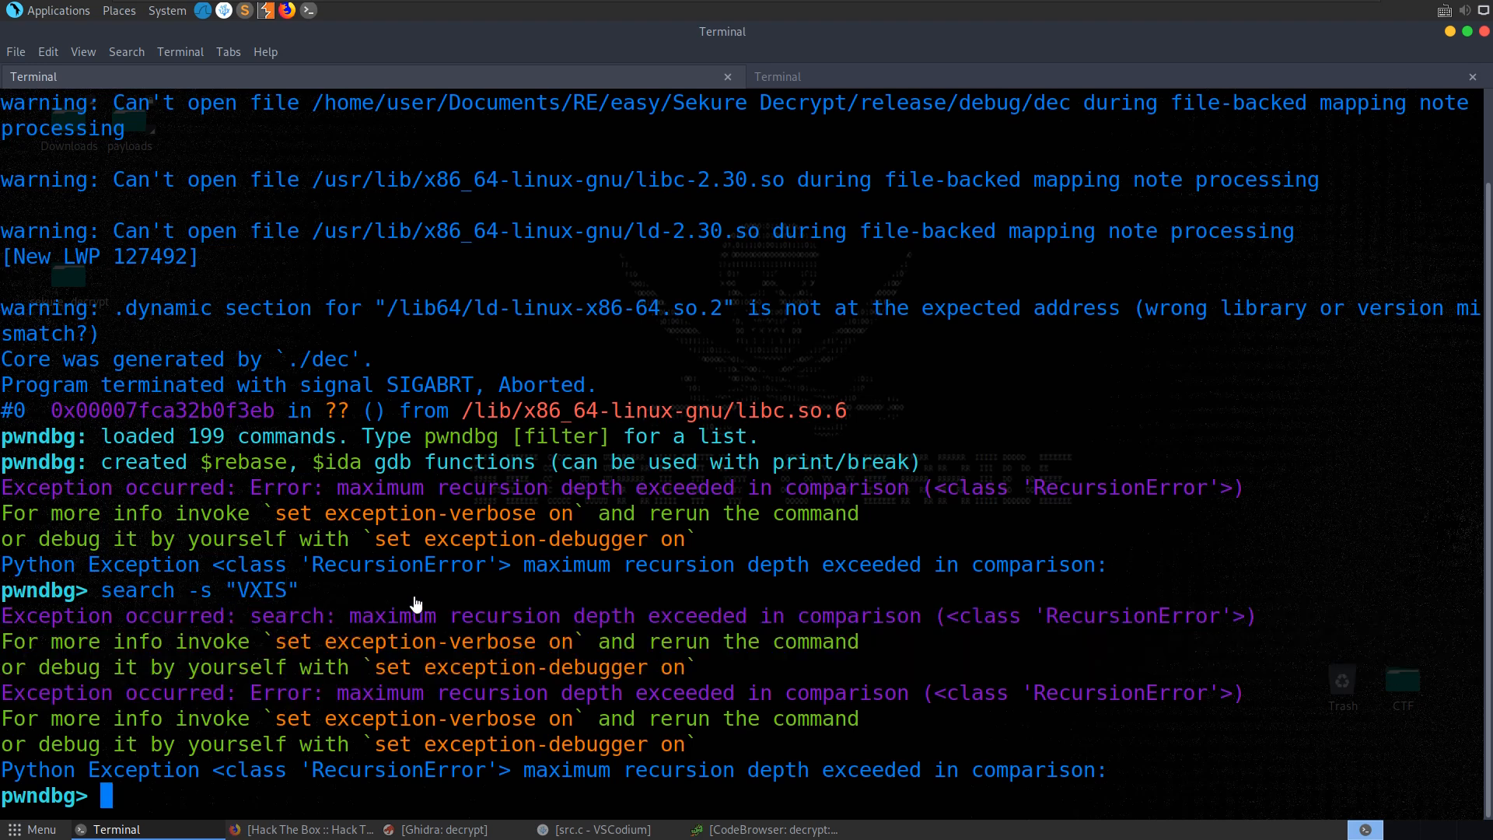
type("search -s \"A")
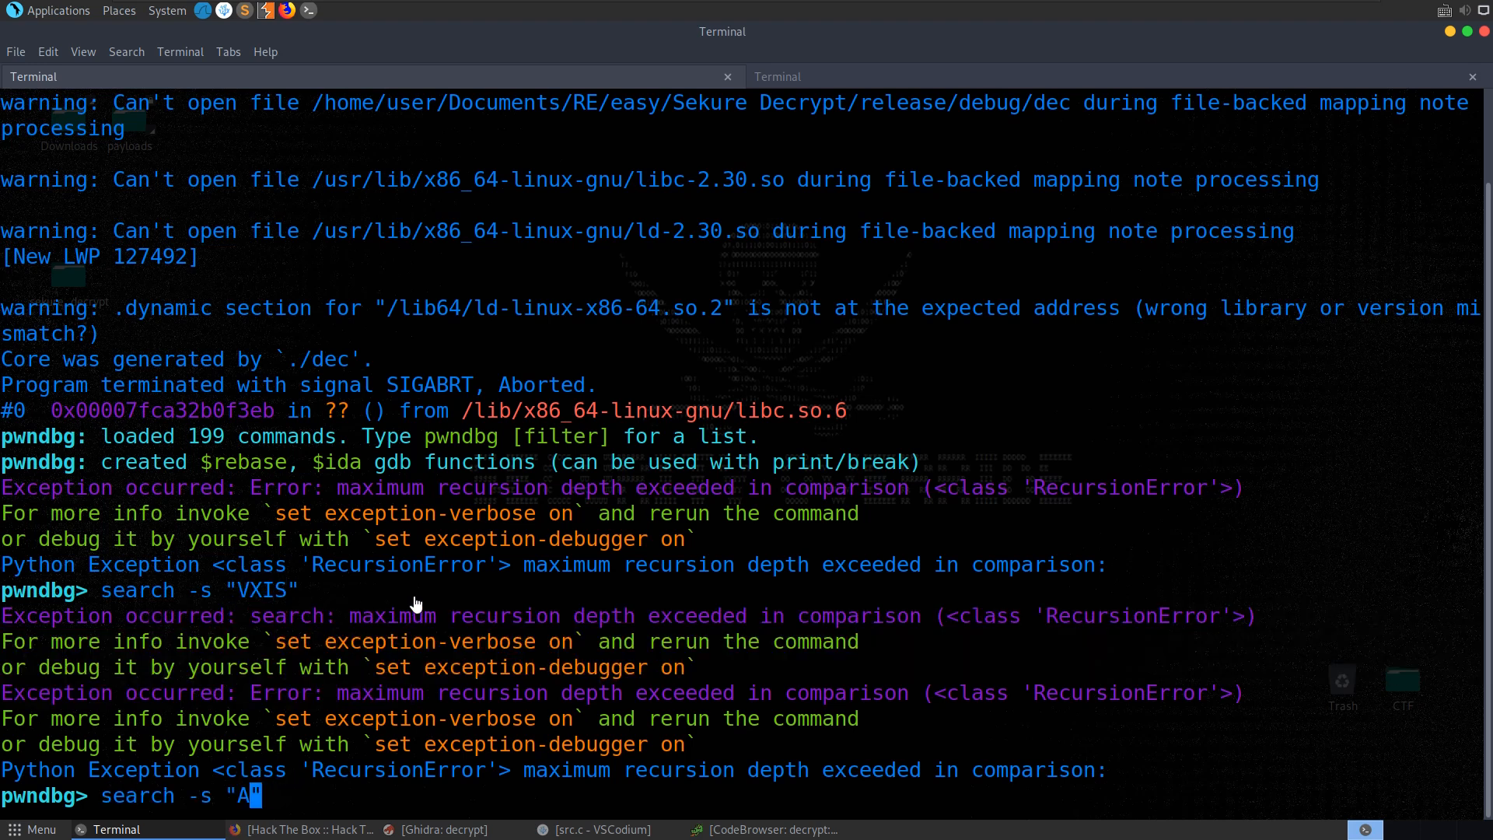
type("AAA")
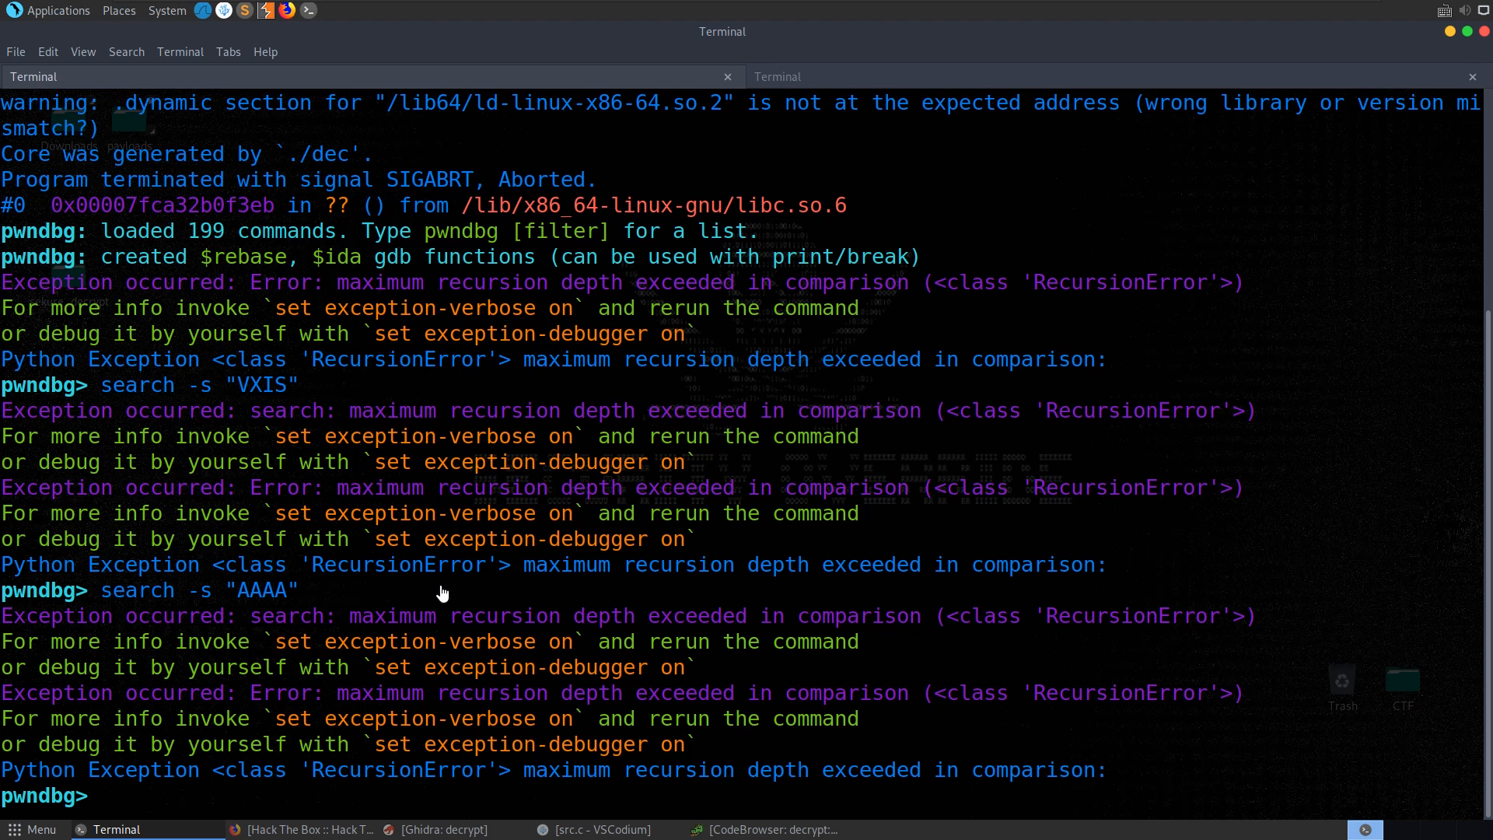
left_click_drag(4, 615, 695, 667)
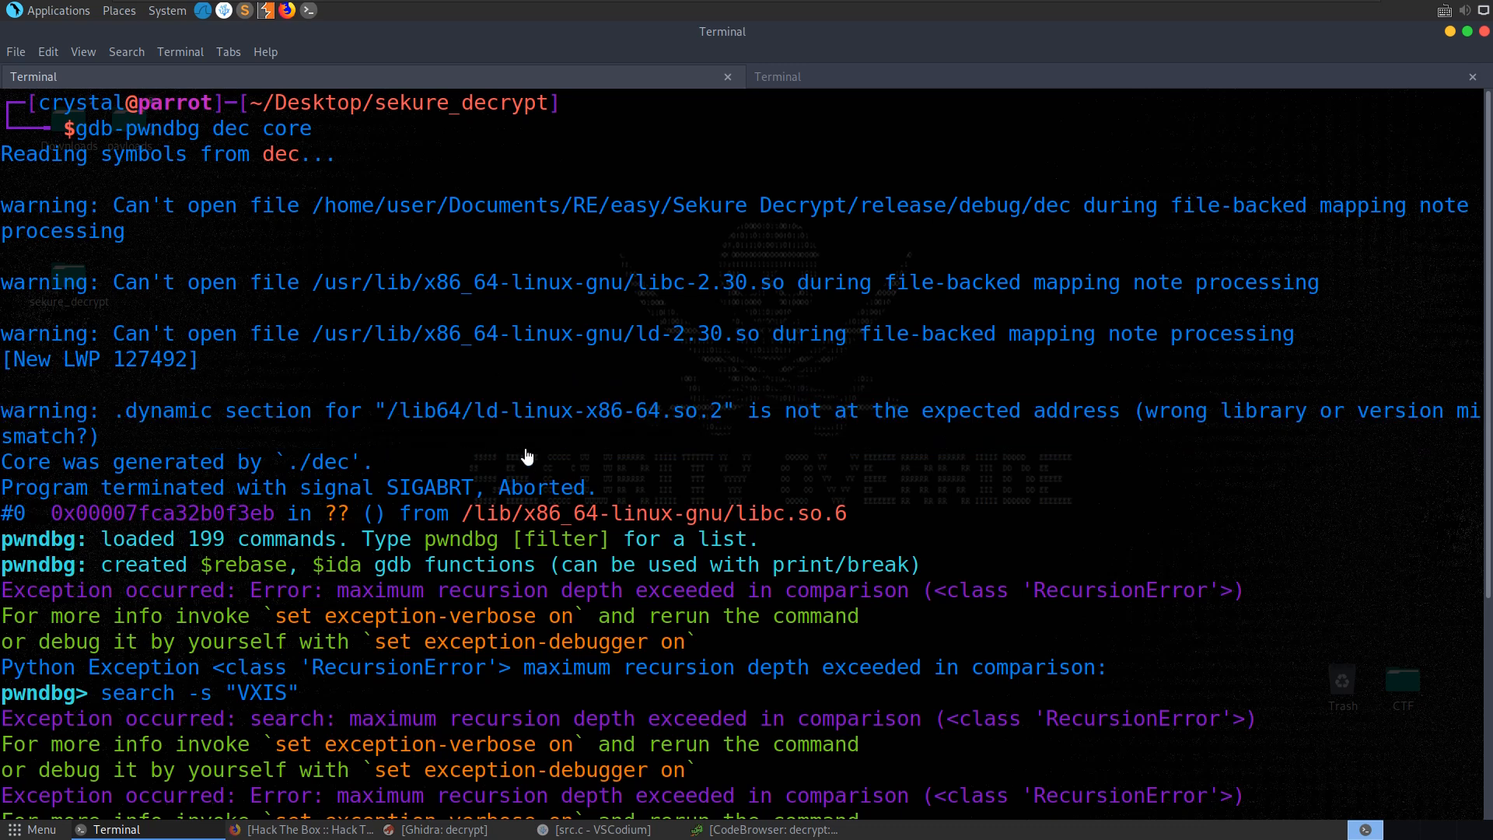
mouse_move(721, 493)
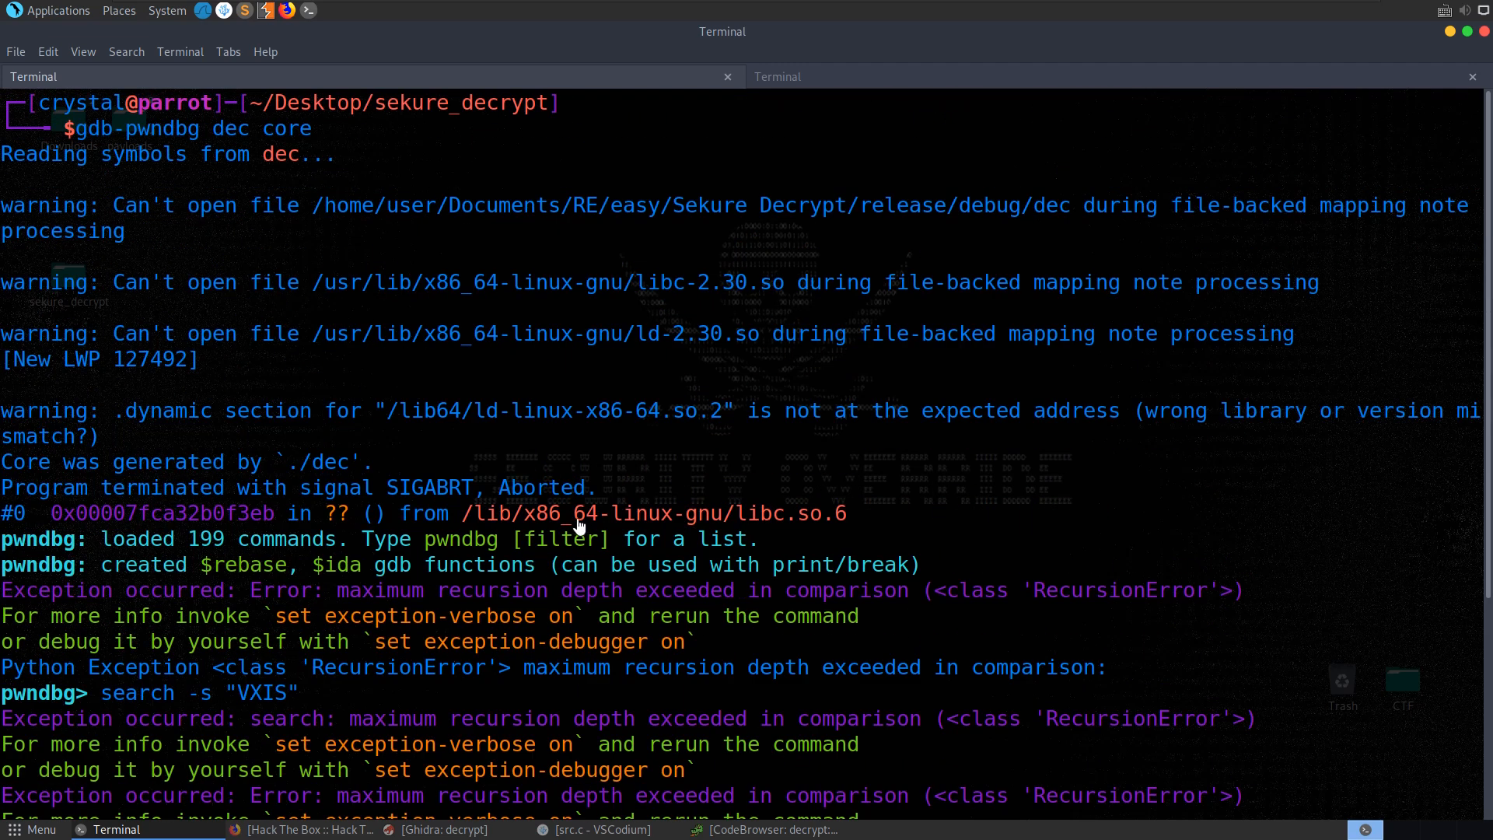
type("search -s \"AAAA\"")
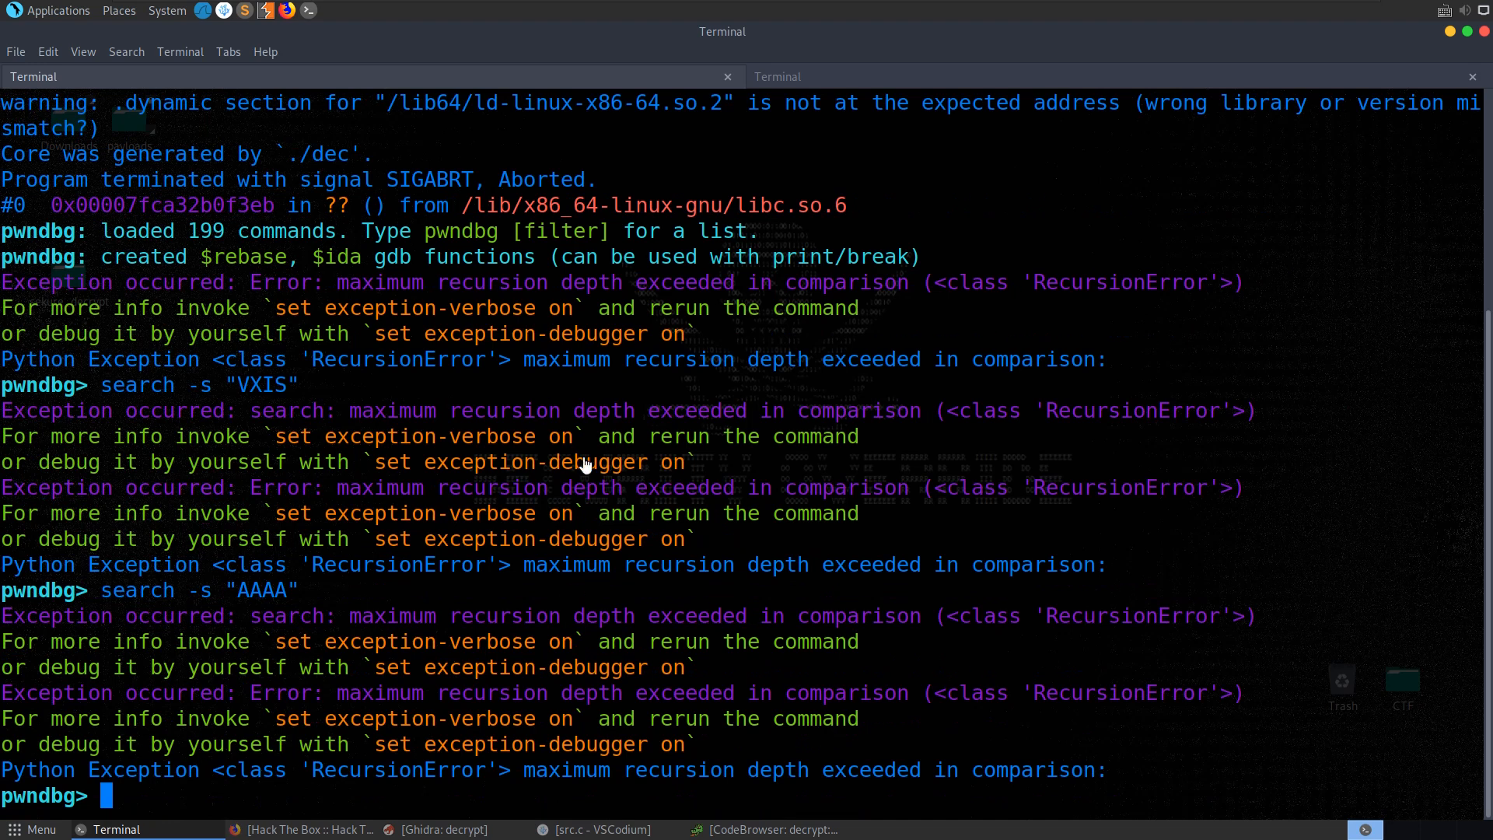
Run info stack, info registers and p/x $rip, reading the instruction pointer 0x7fca32b0f3eb.
type("info stack")
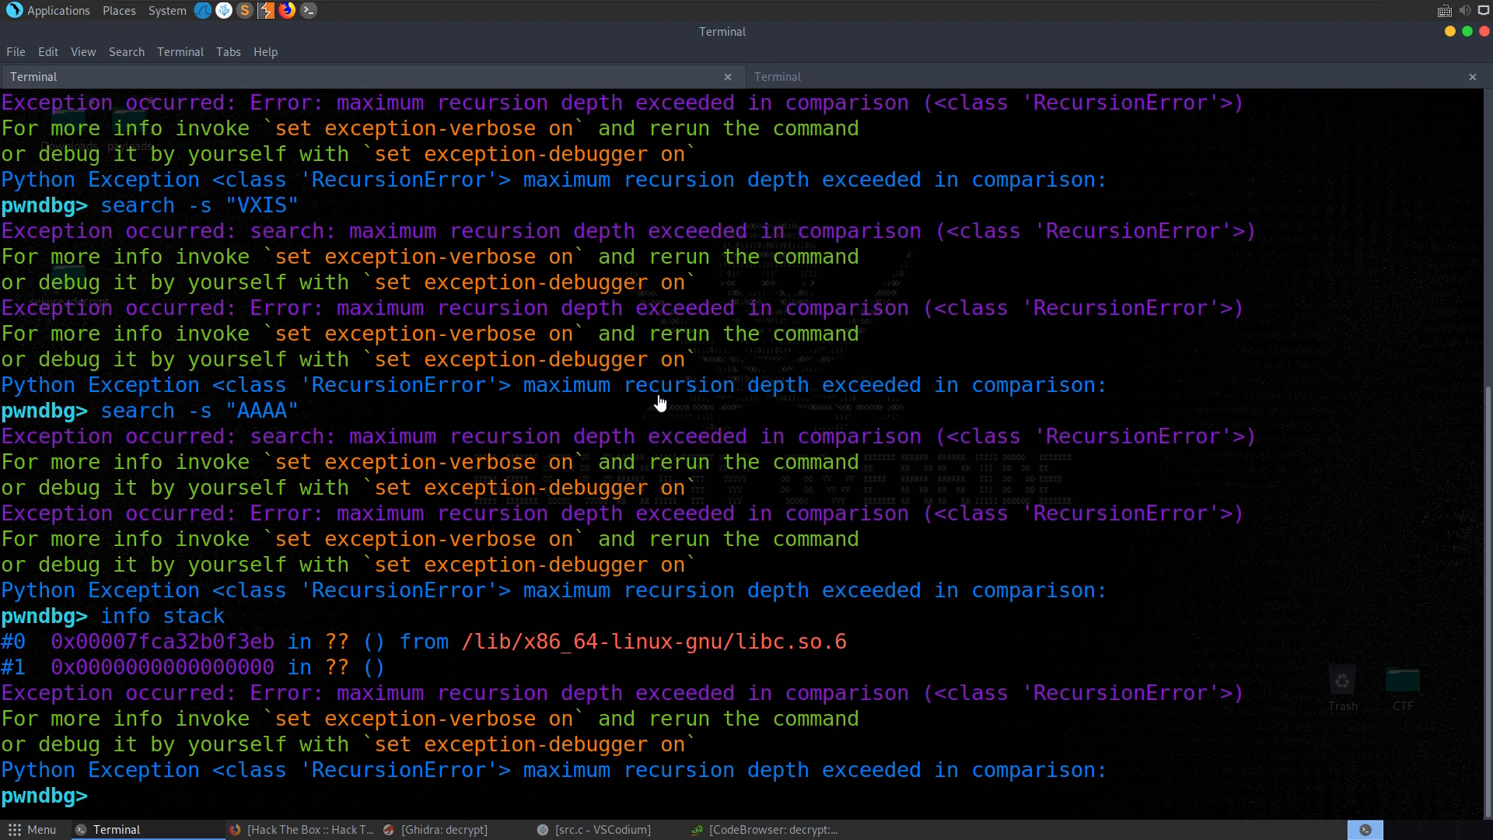
type("i")
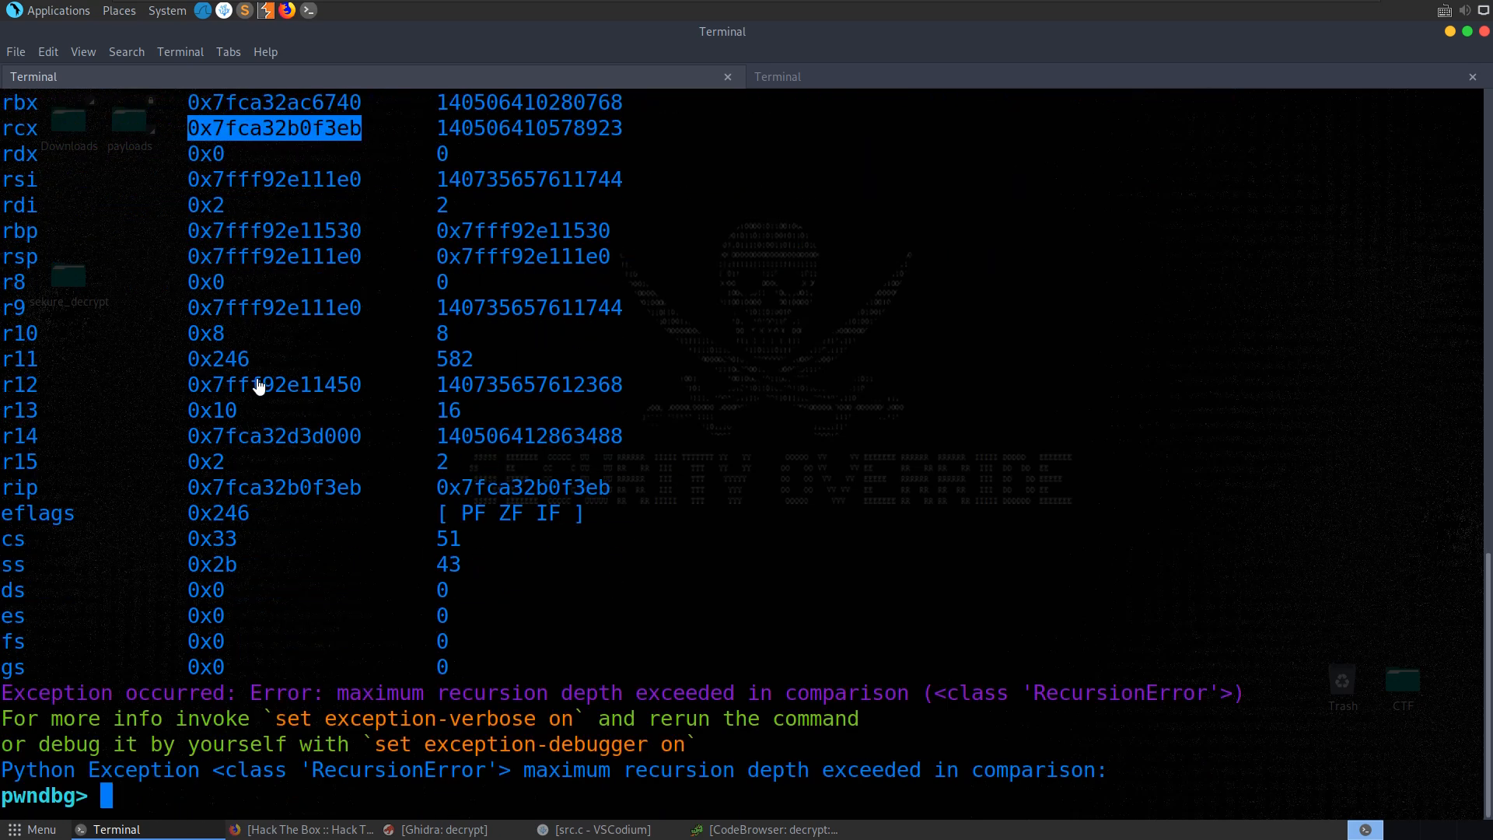
type("p")
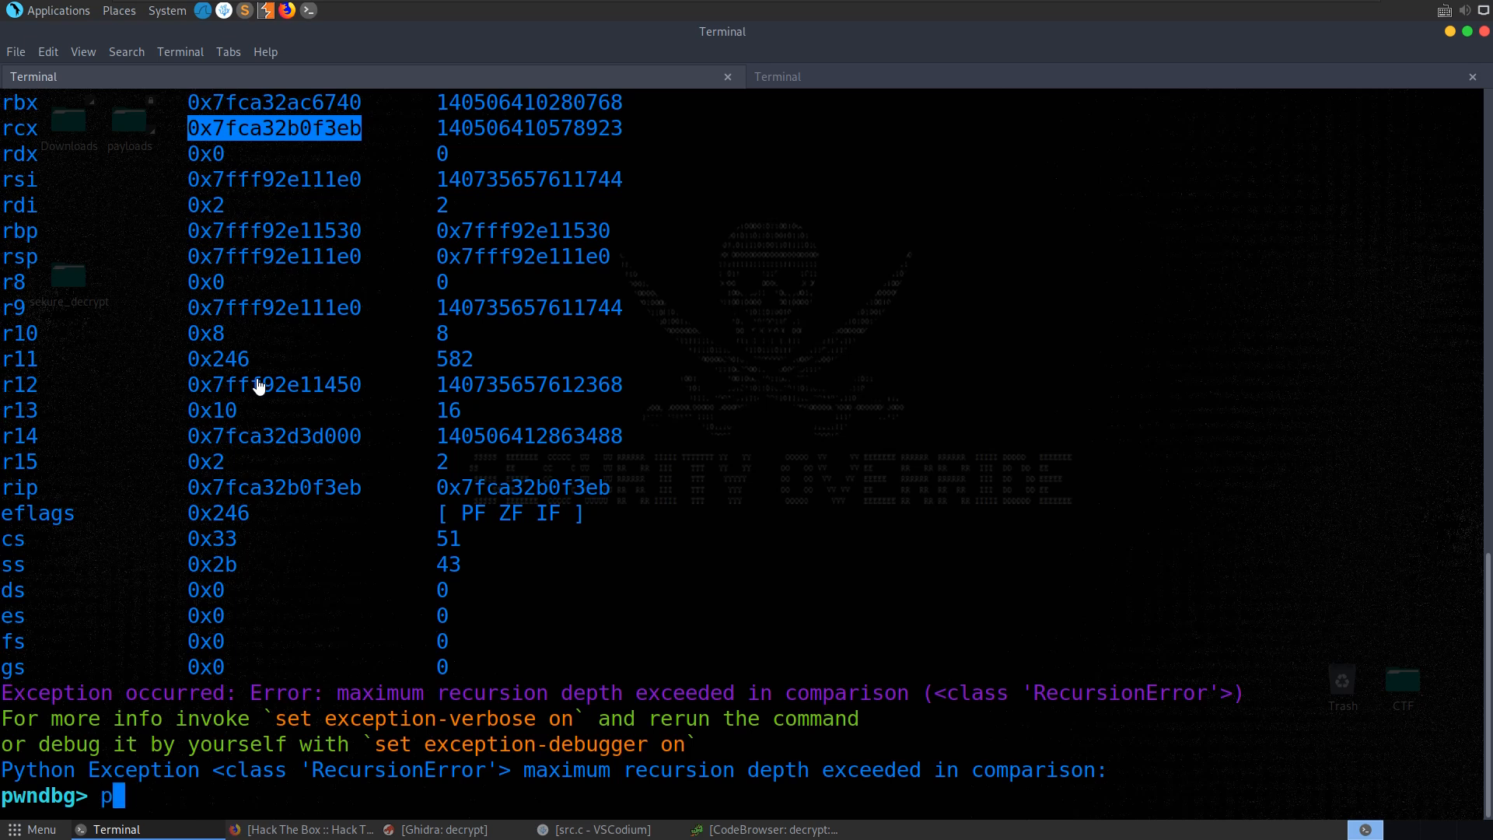
type("/x $rip")
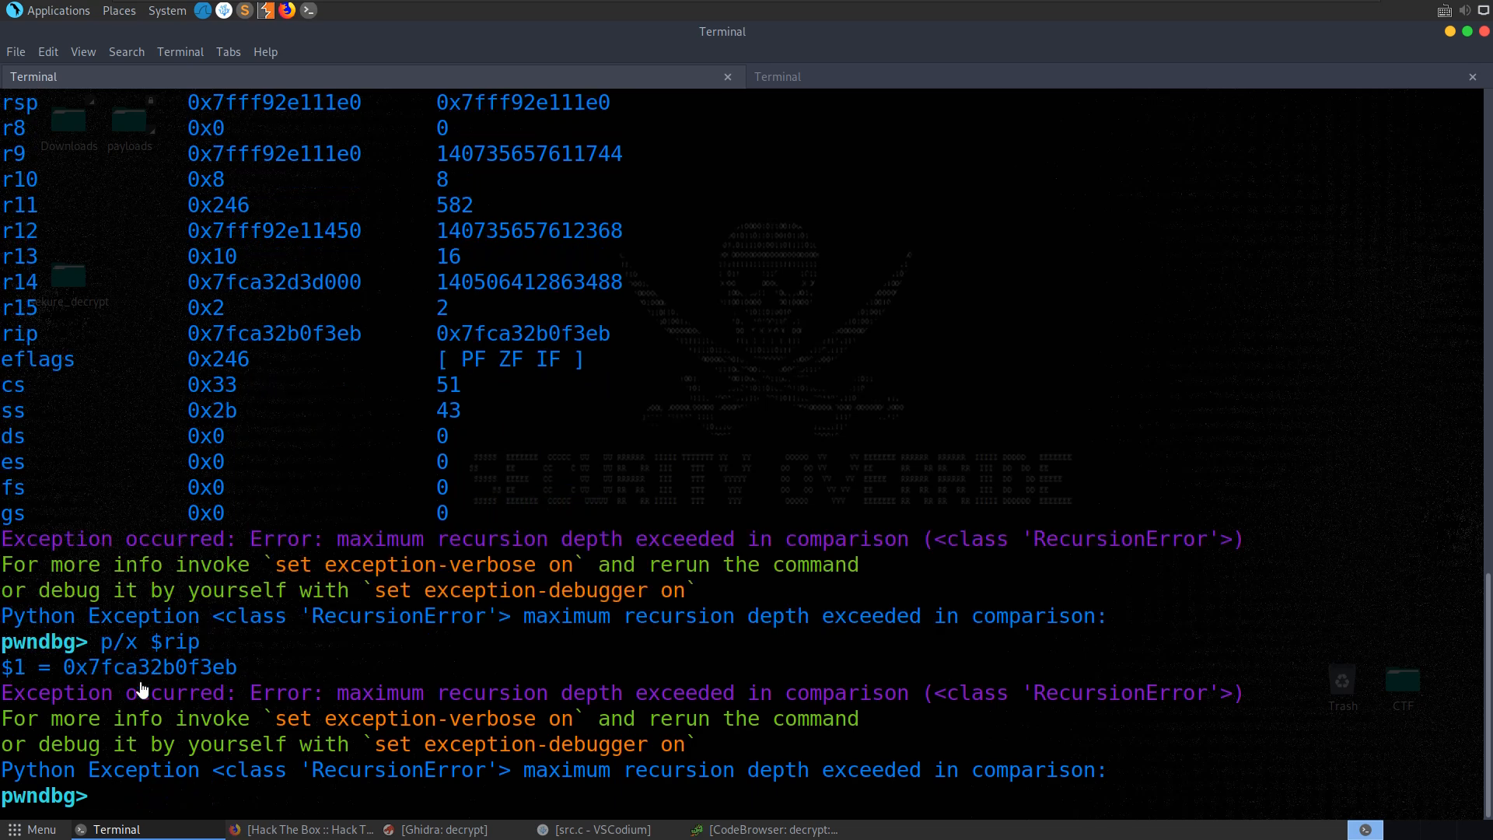
double_click(150, 667)
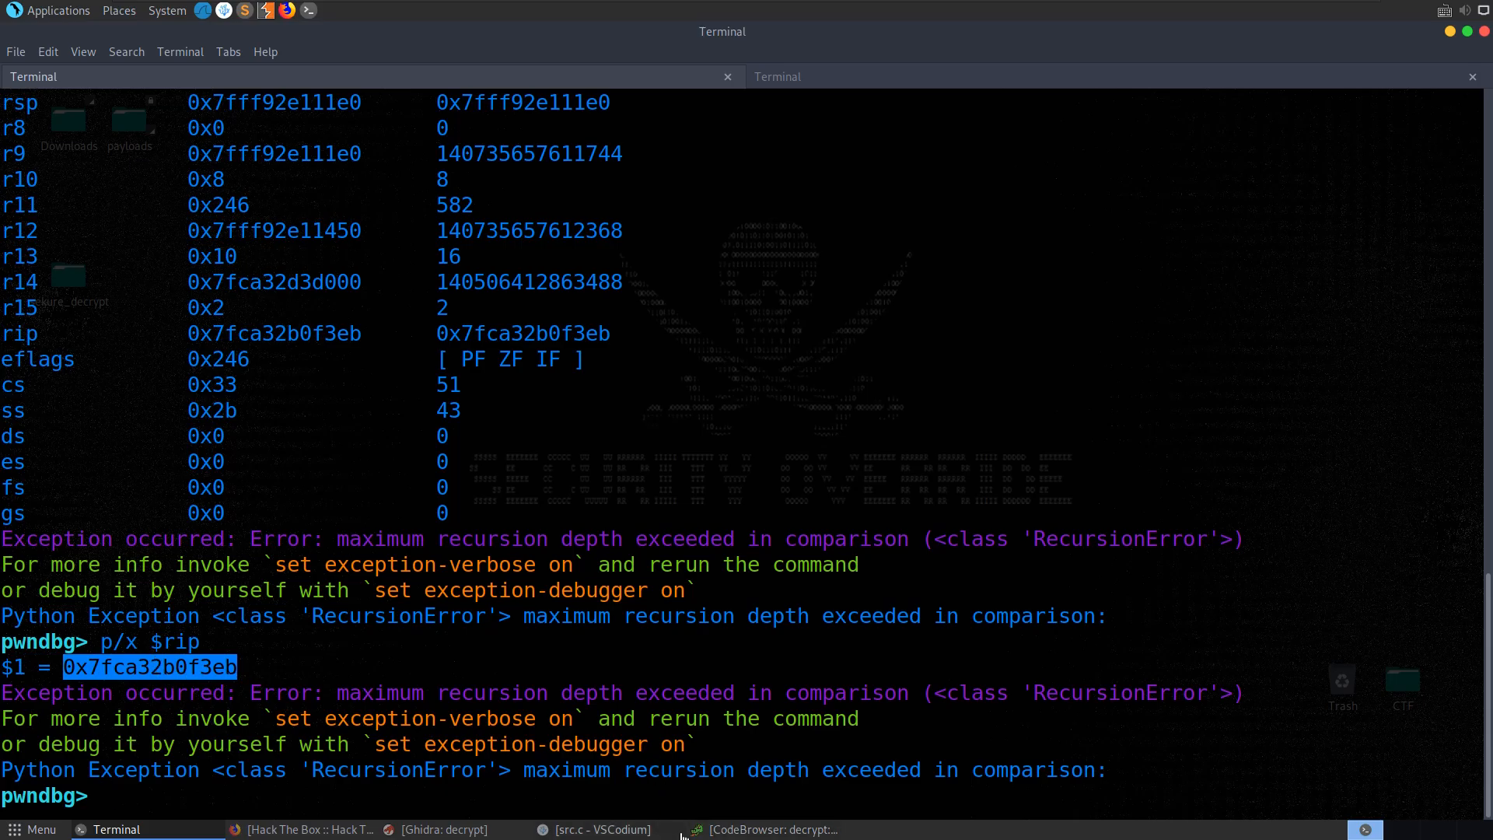
left_click(762, 829)
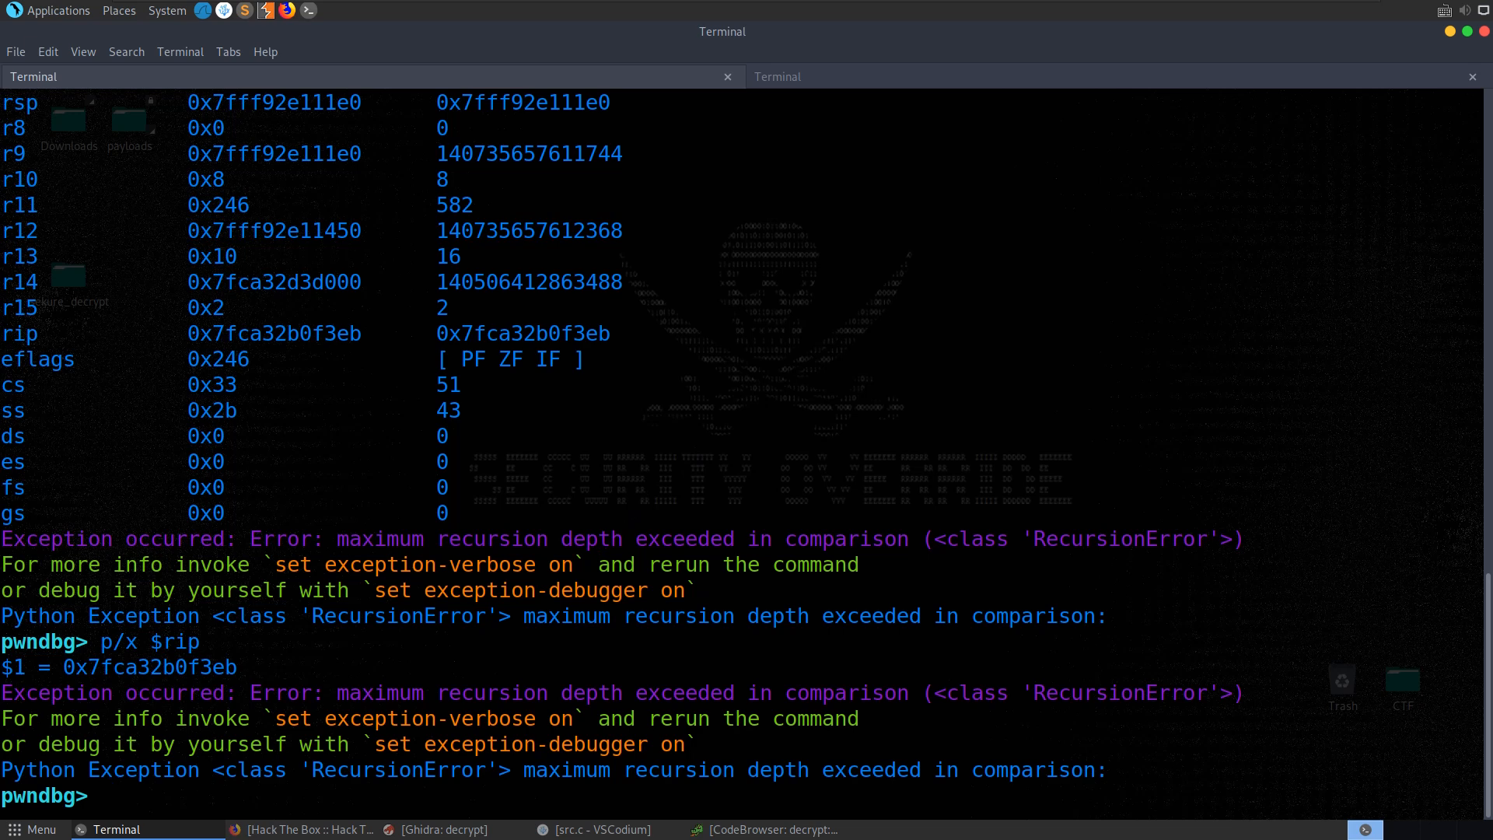
Run info proc mapping in pwndbg and scroll through the dec, libc, libmcrypt and ld mappings.
type("info proc mapping")
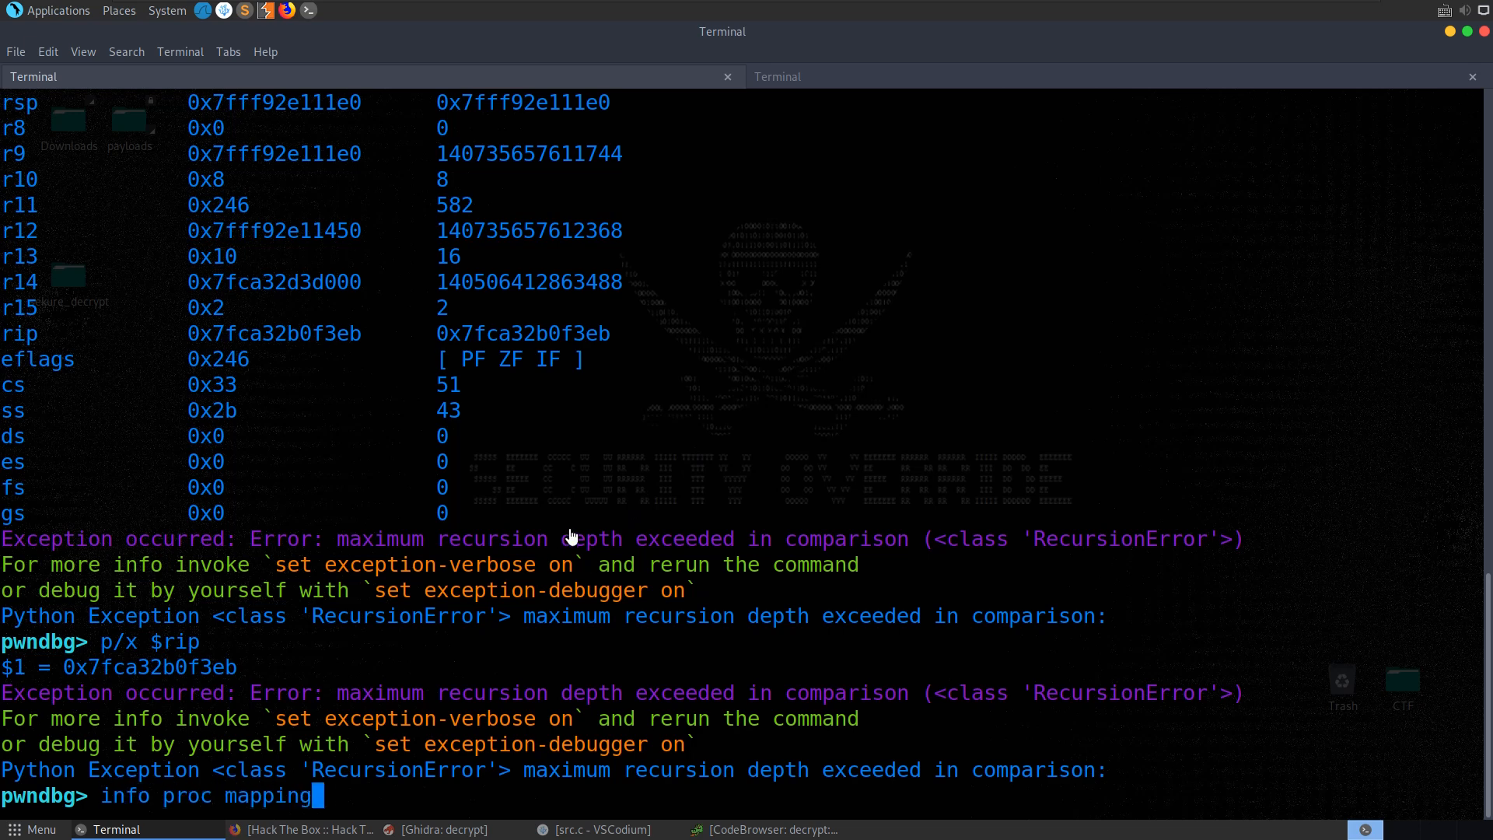
key("Return")
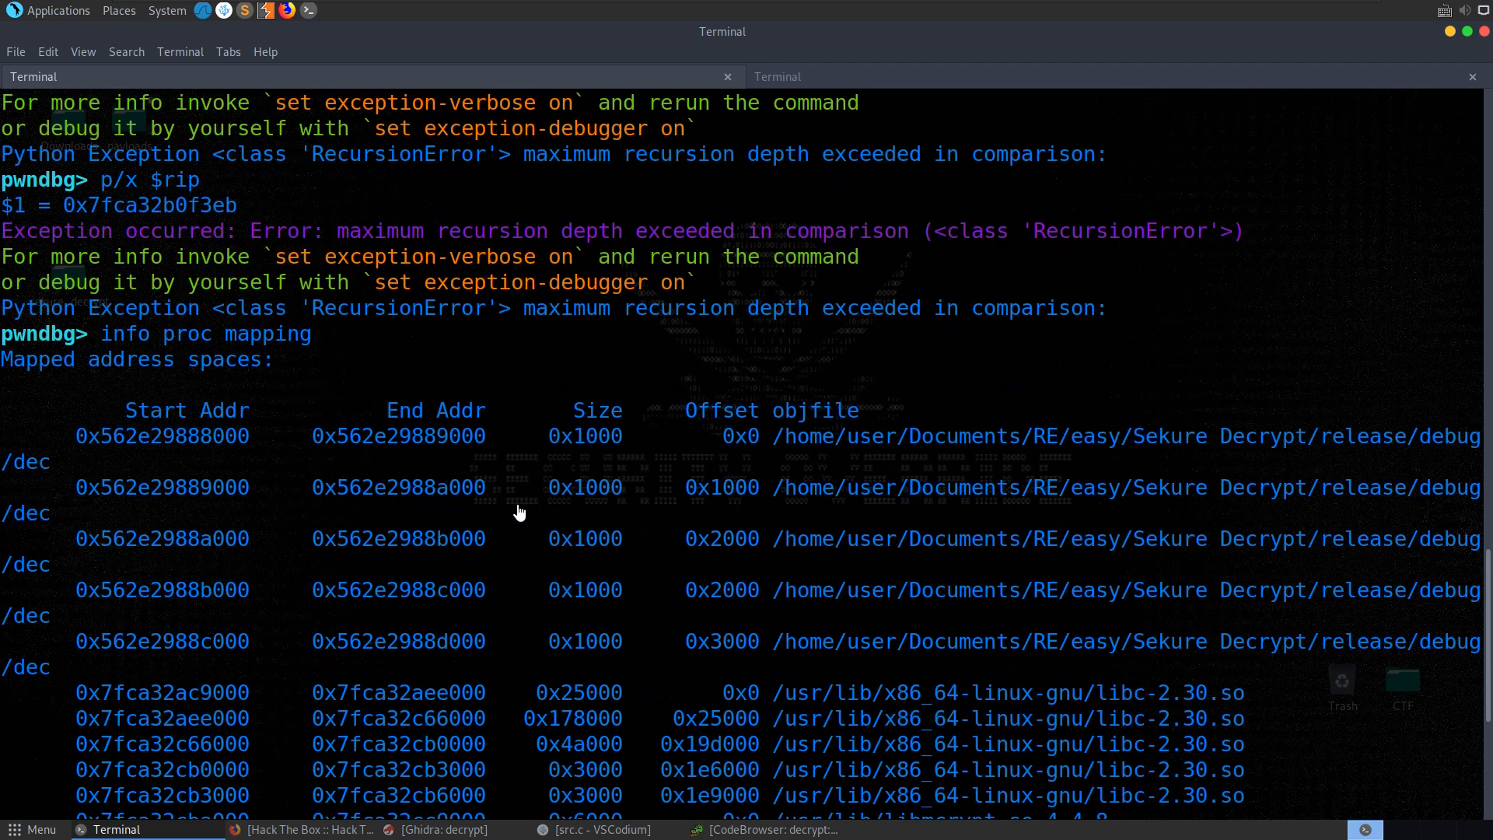
scroll("down", 3)
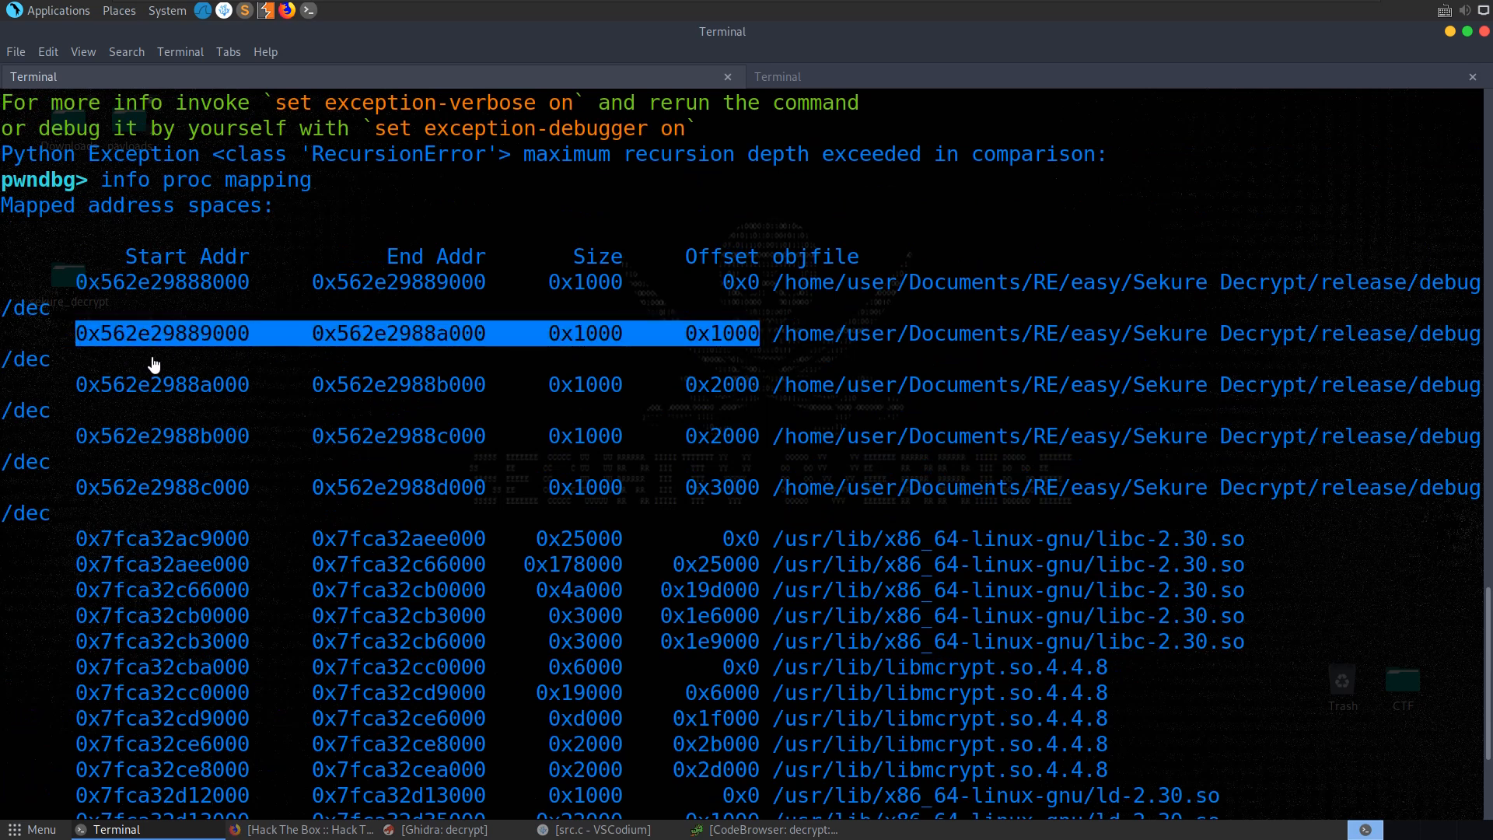
scroll("down", 3)
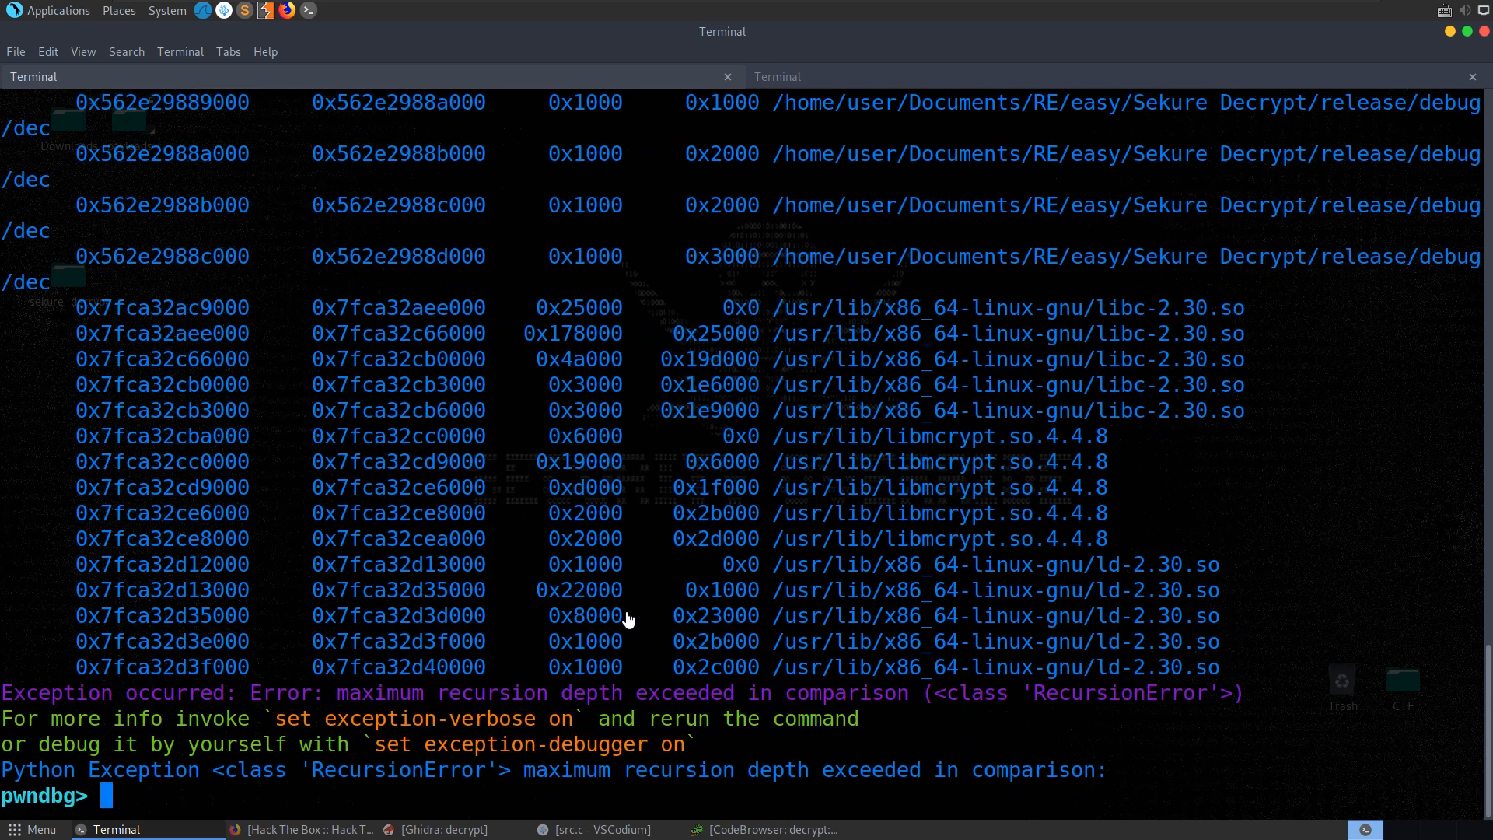
Start info stack, check the malloc call in read_file in src.c, then return to the debugger.
type("info stac")
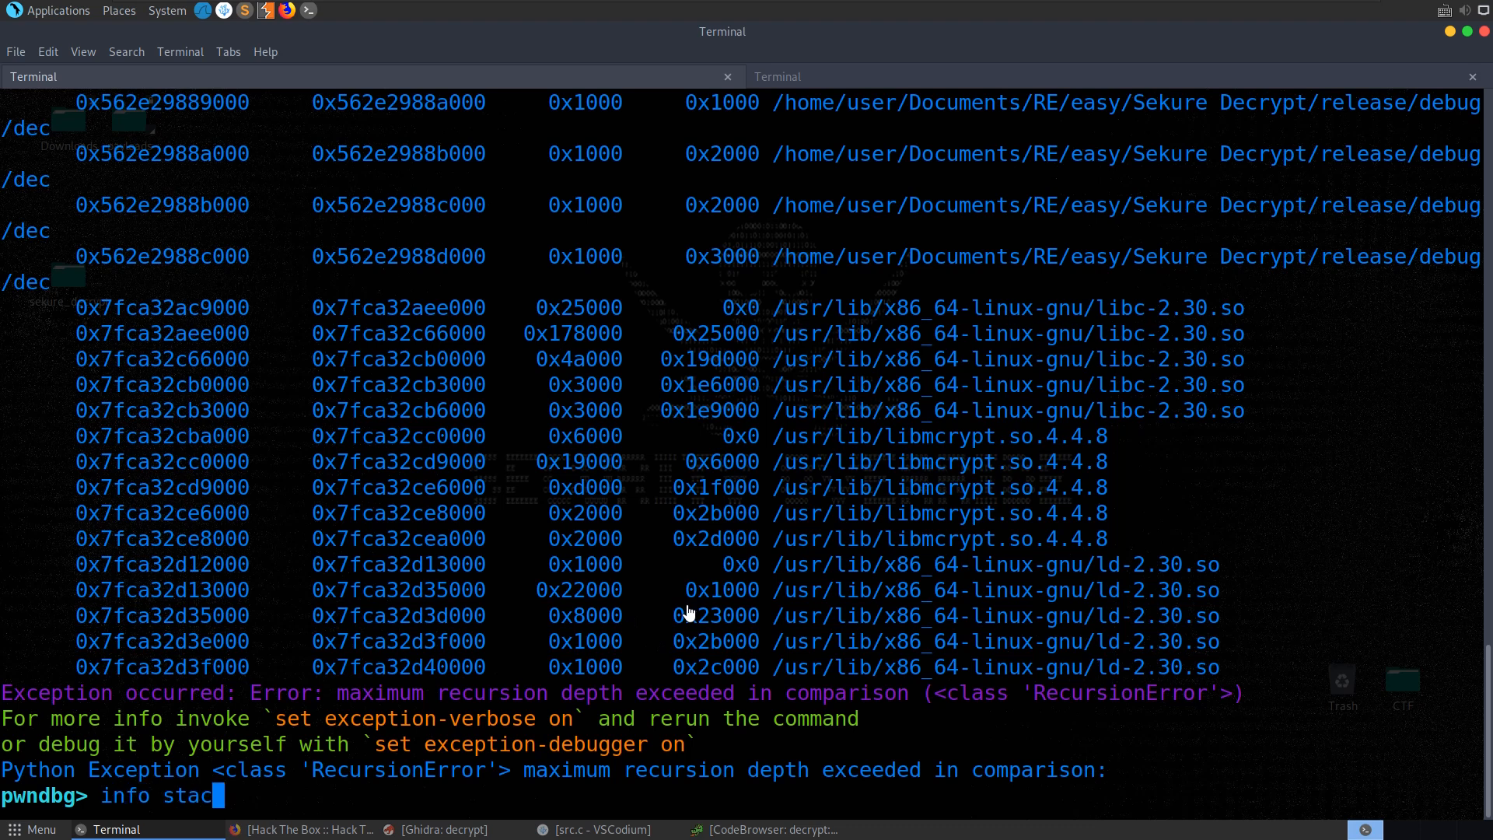
left_click(767, 829)
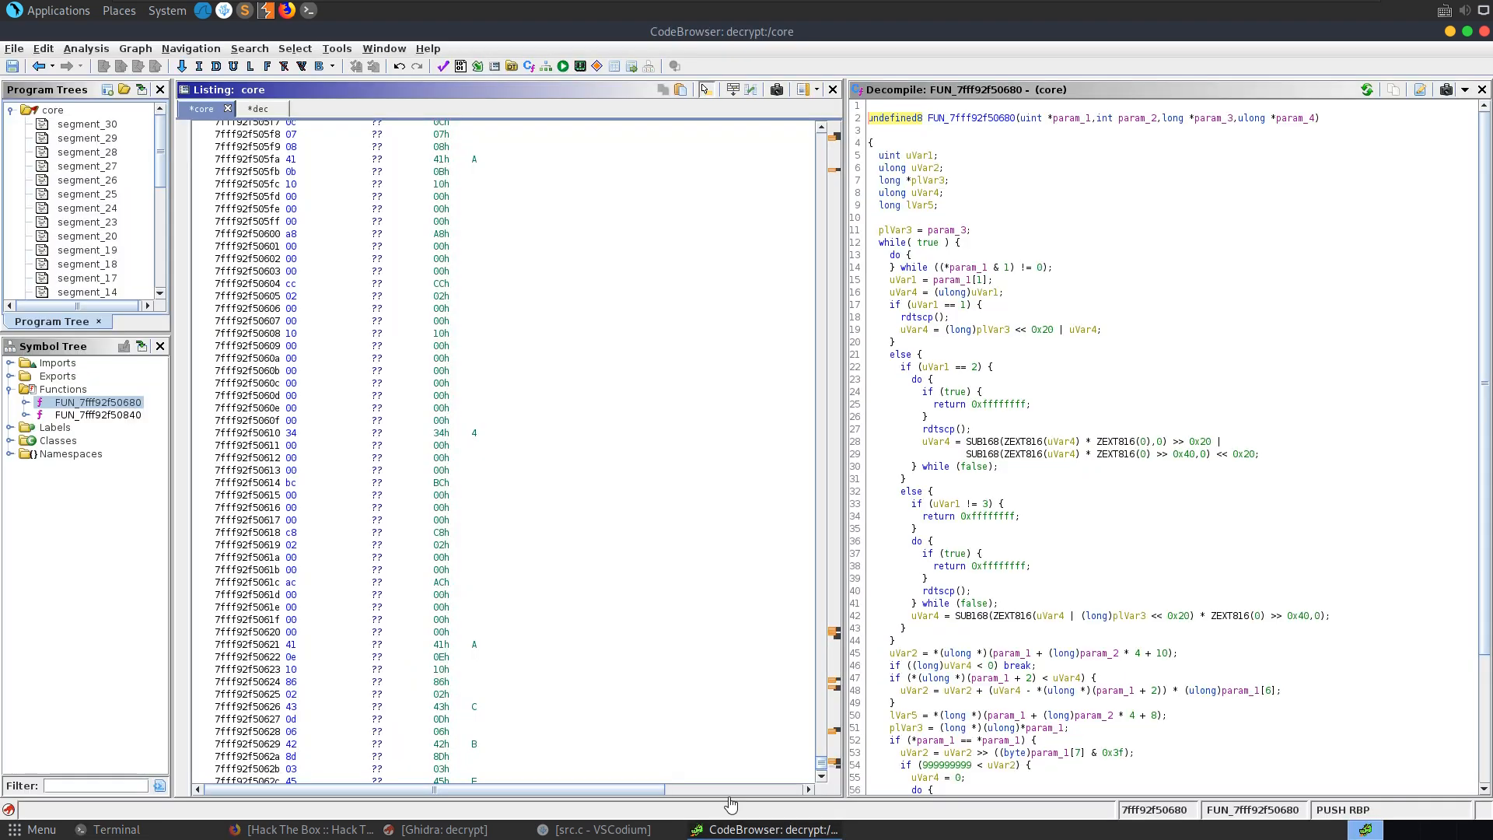
left_click(597, 829)
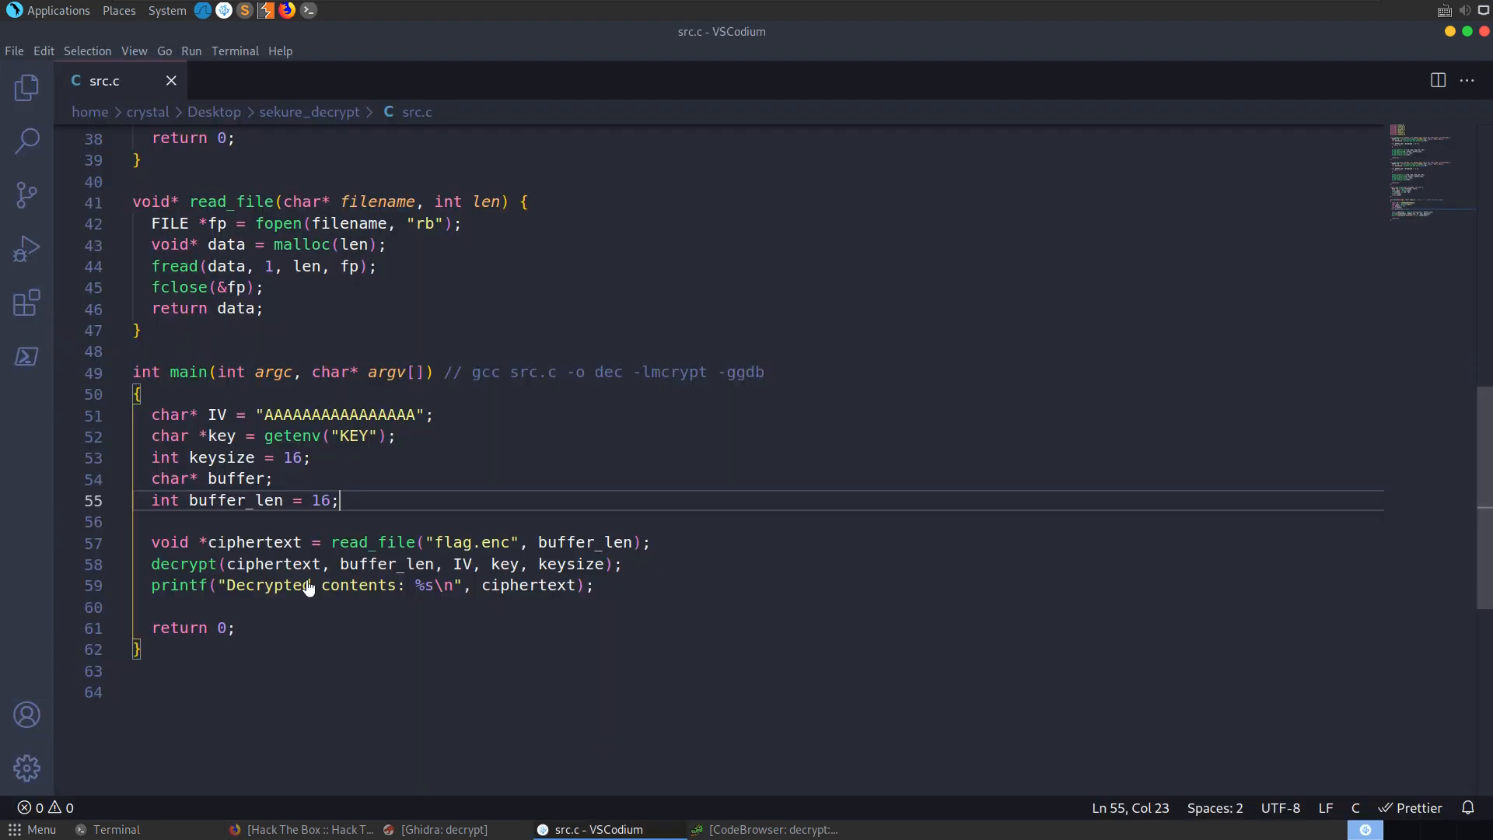
mouse_move(382, 244)
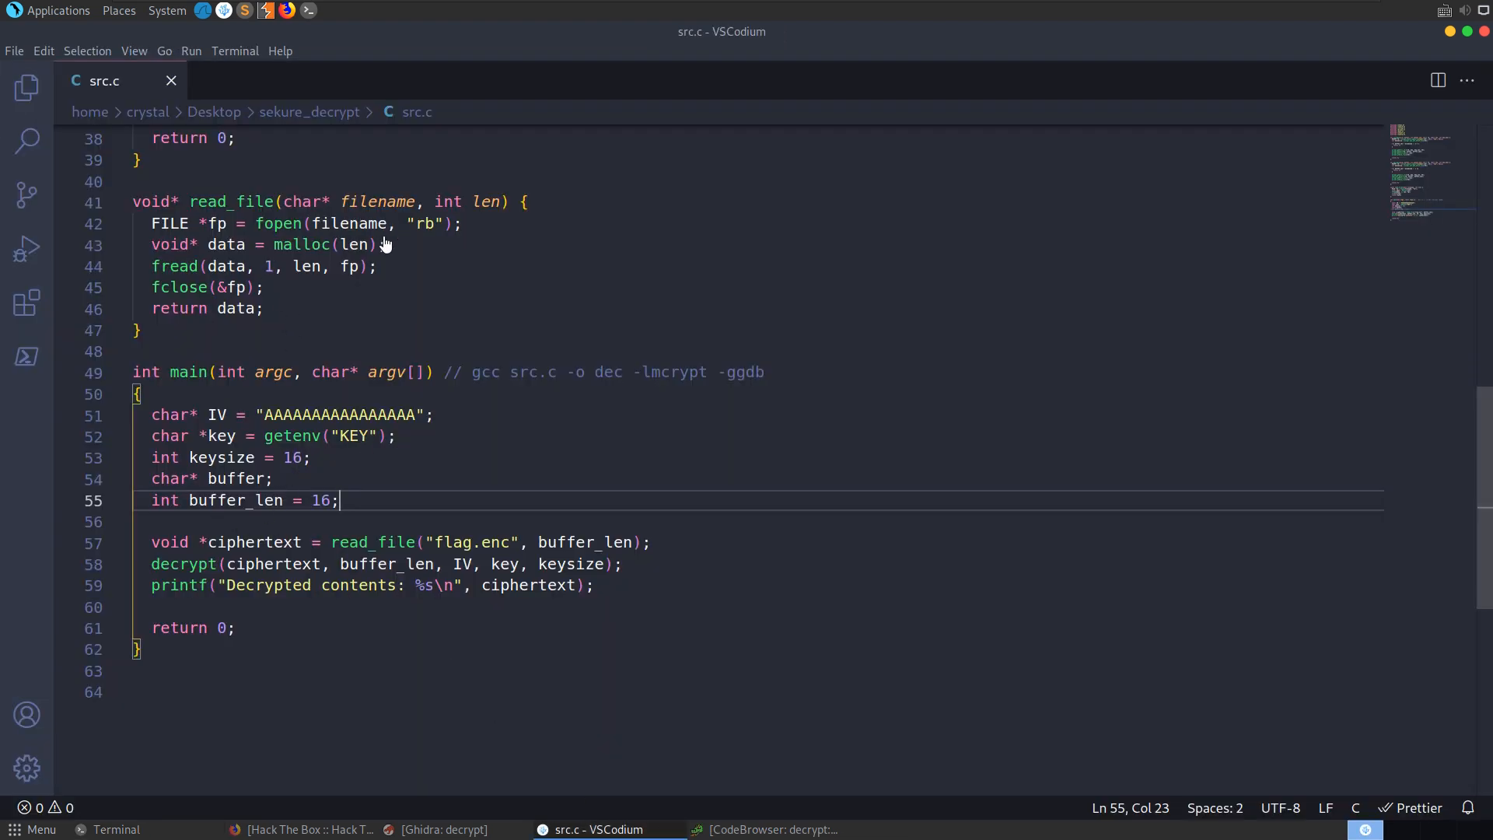
double_click(324, 244)
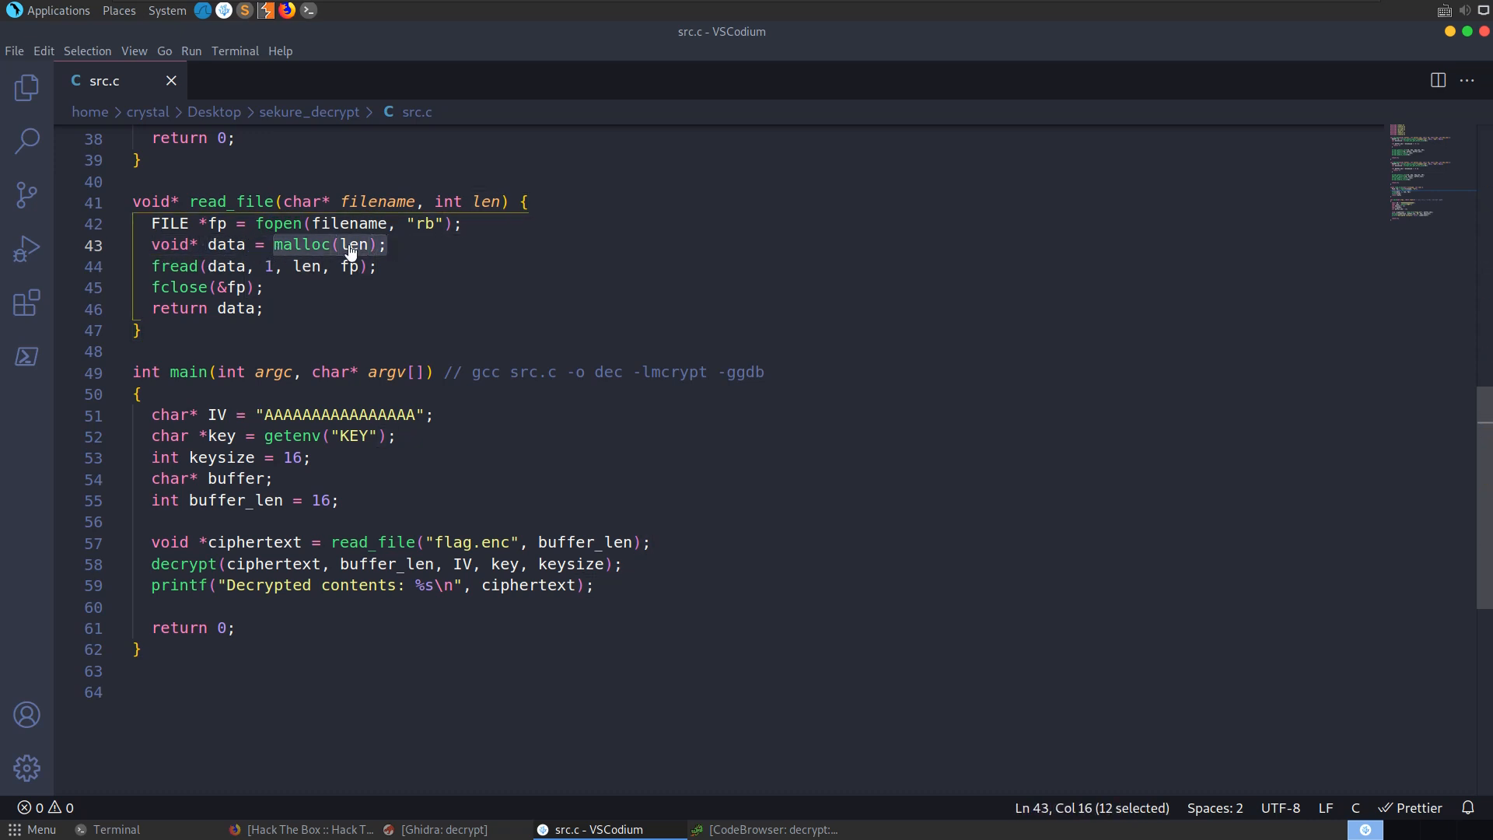
left_click(116, 829)
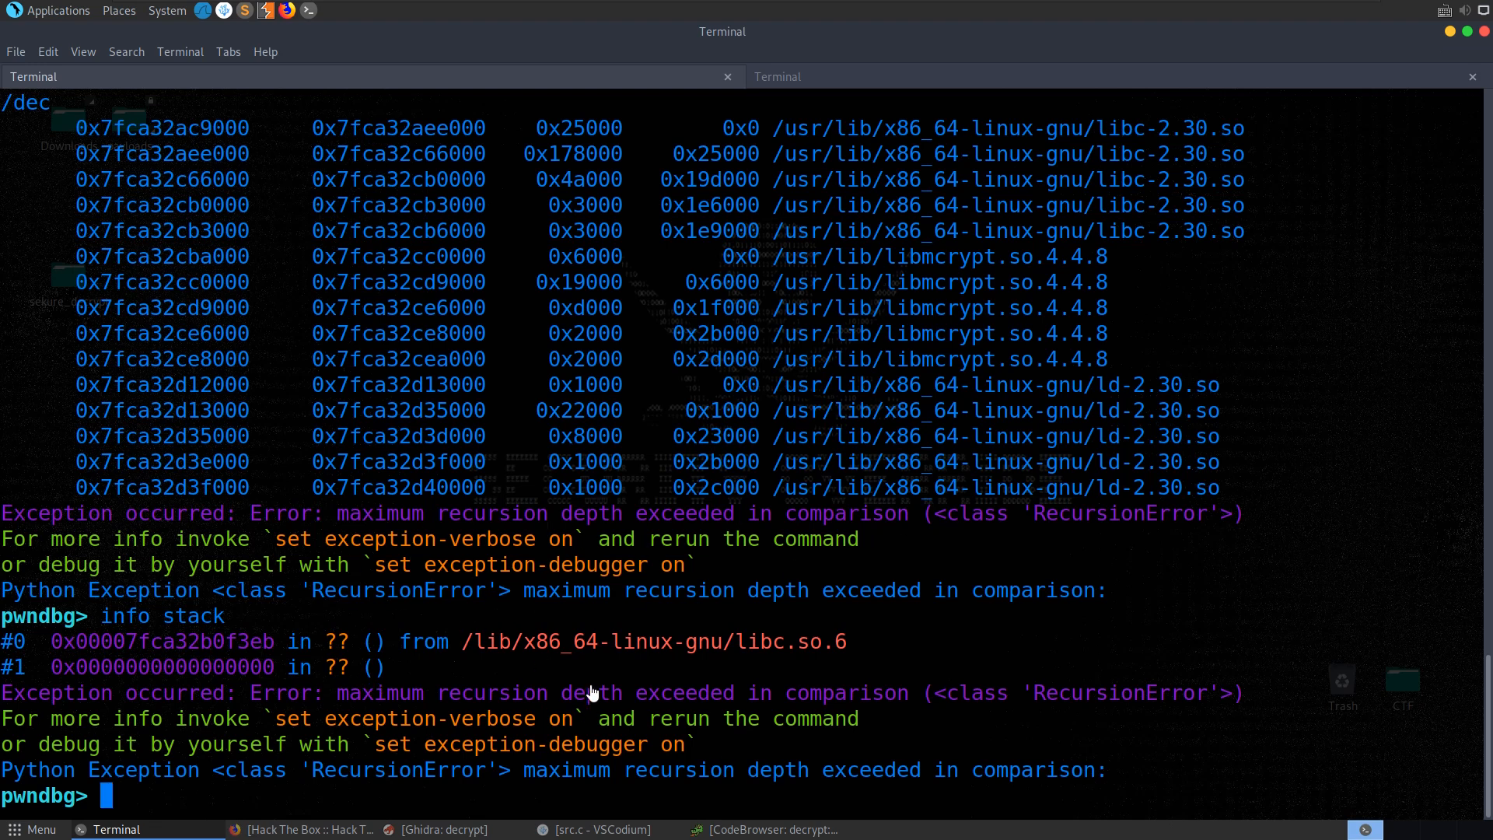
mouse_move(726, 597)
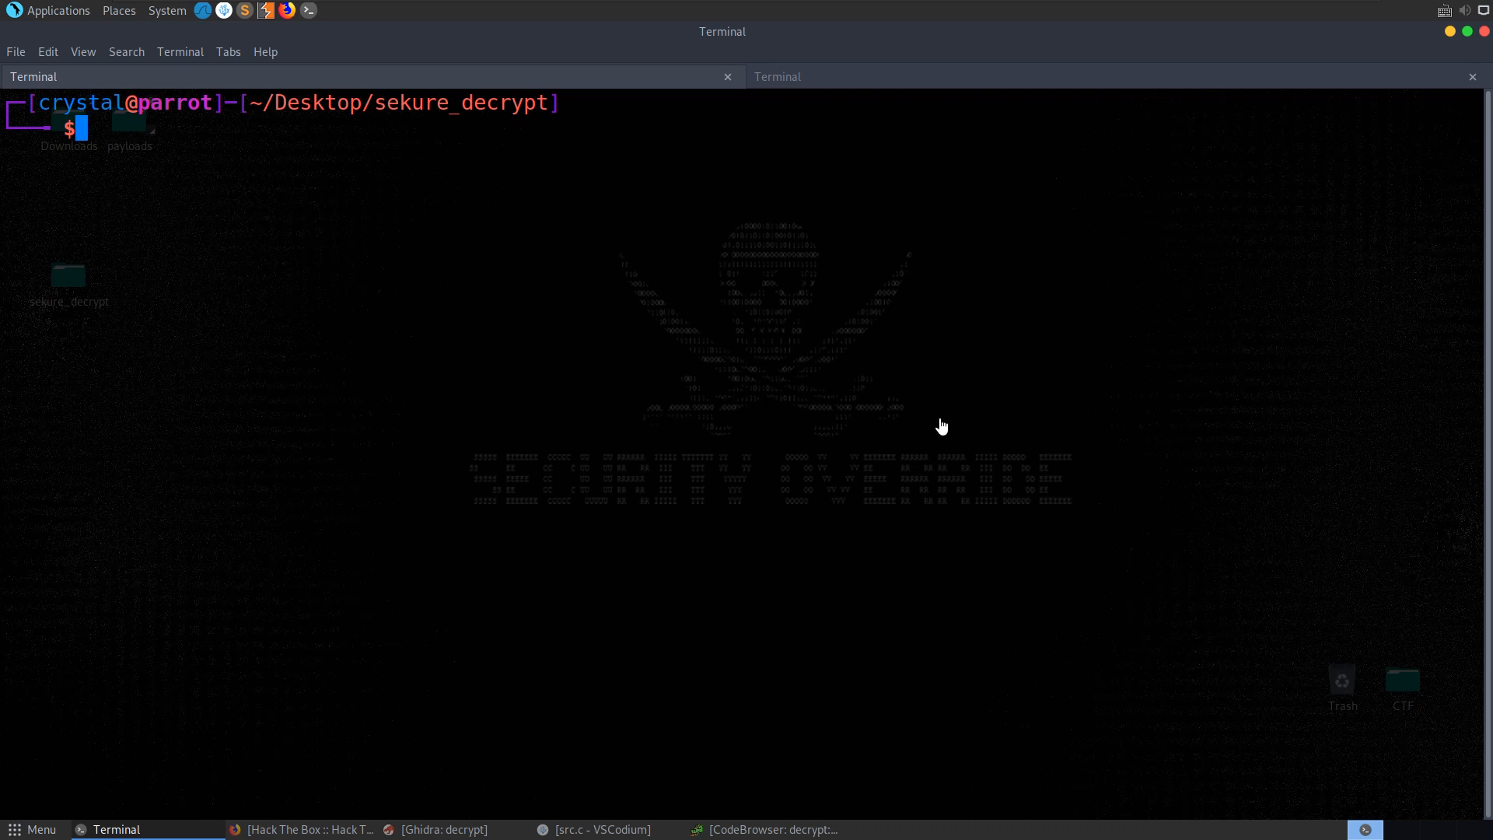
mouse_move(821, 528)
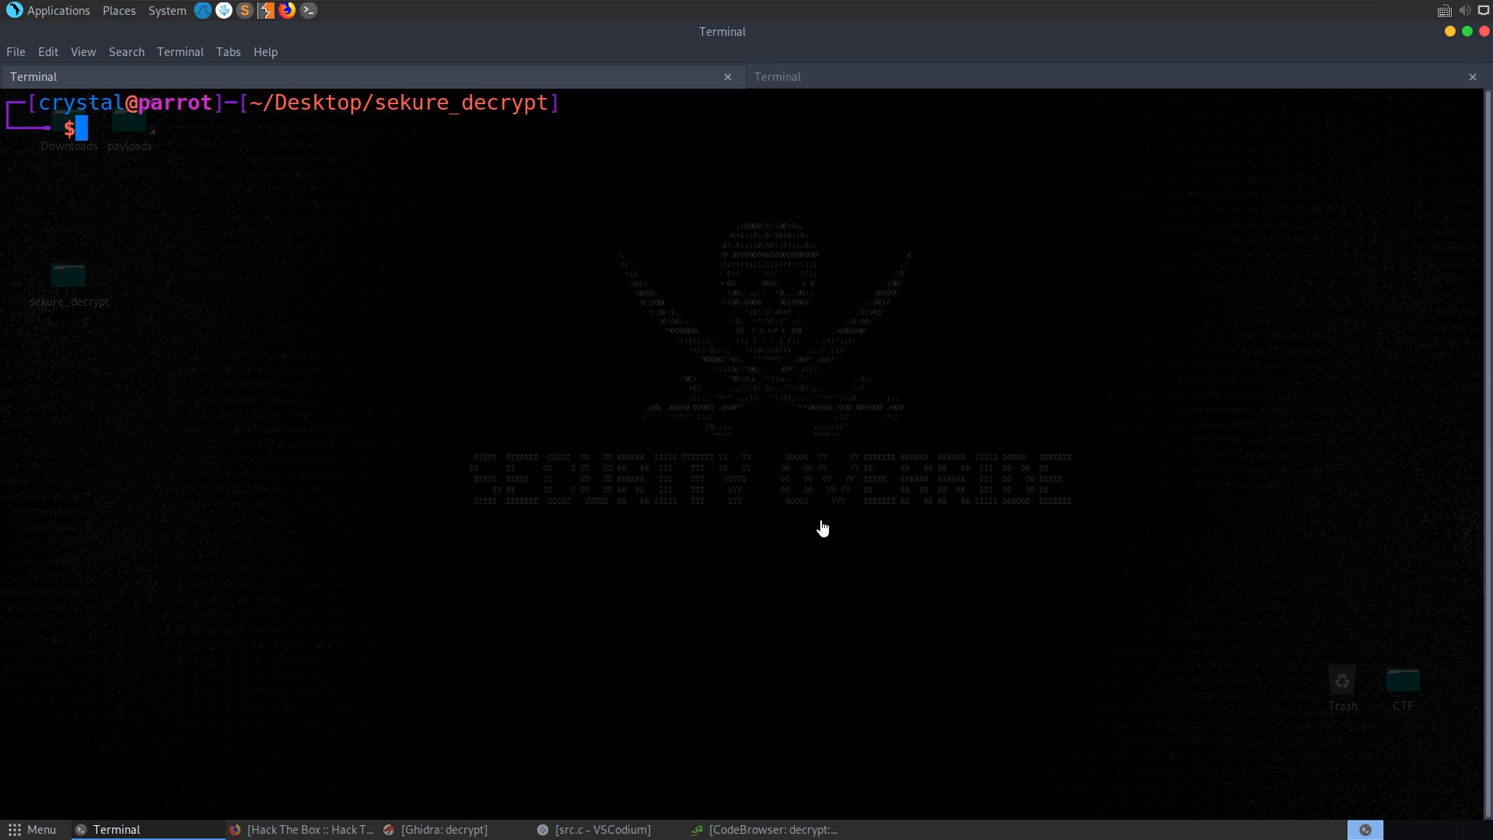
Launch codium exploit.py from the terminal to open the pwntools script.
type("codium exp")
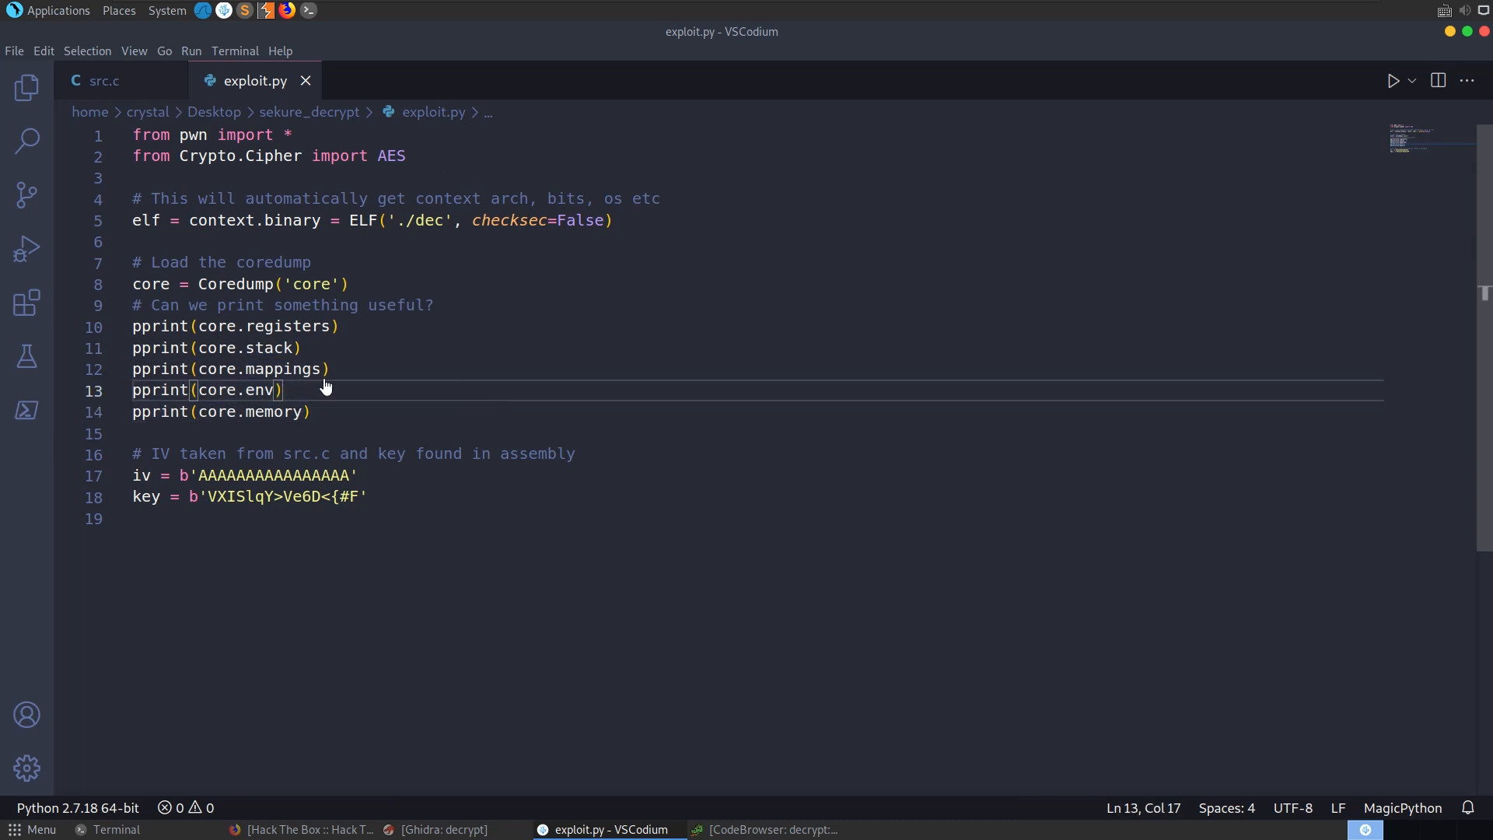
Run python exploit.py and inspect the printed registers and mapping start address 0x7fca32cea000.
left_click(113, 829)
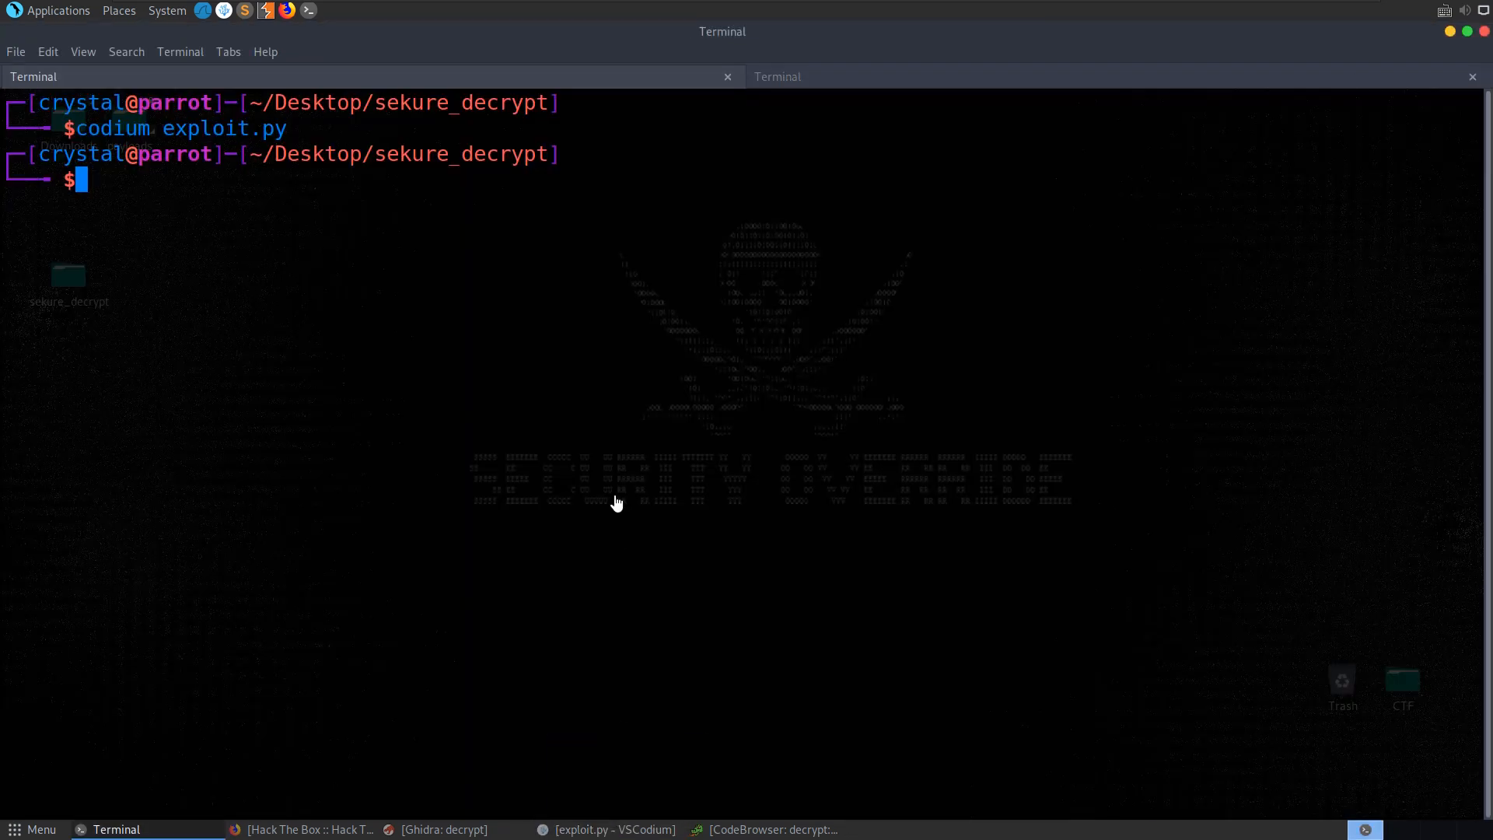
type("python exploit.py")
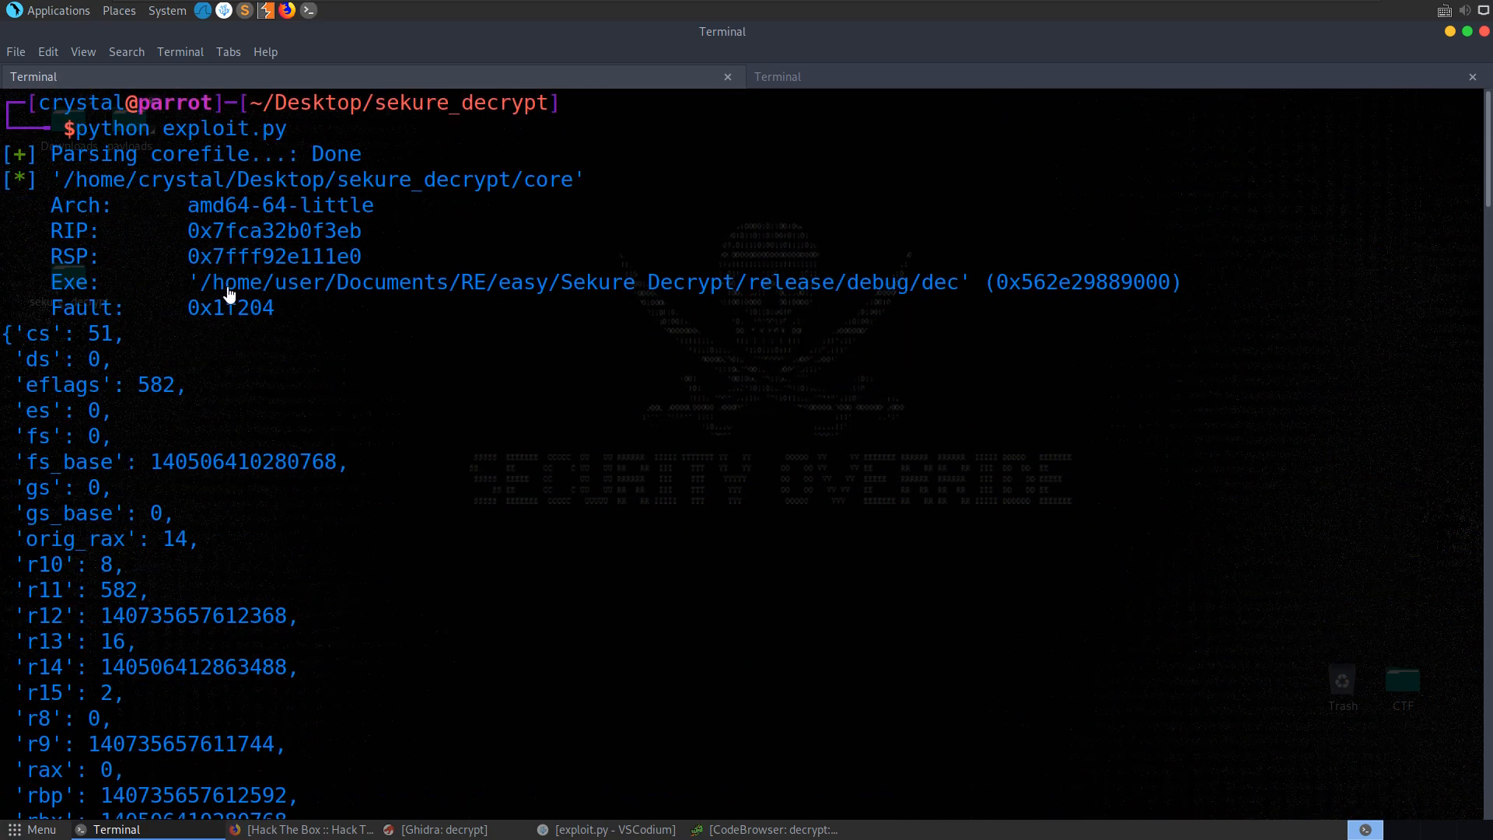
scroll("down", 3)
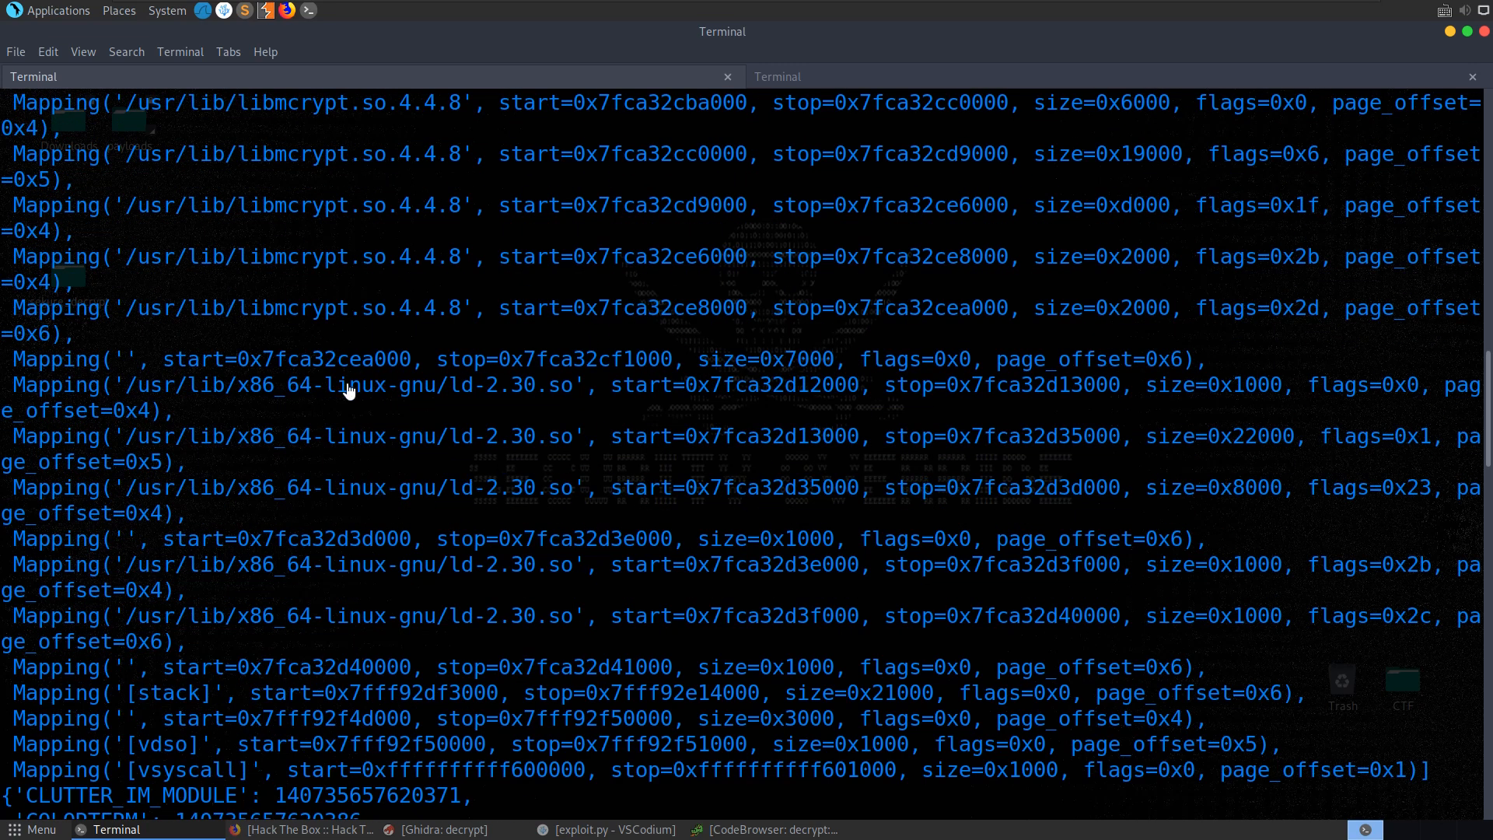
mouse_move(409, 371)
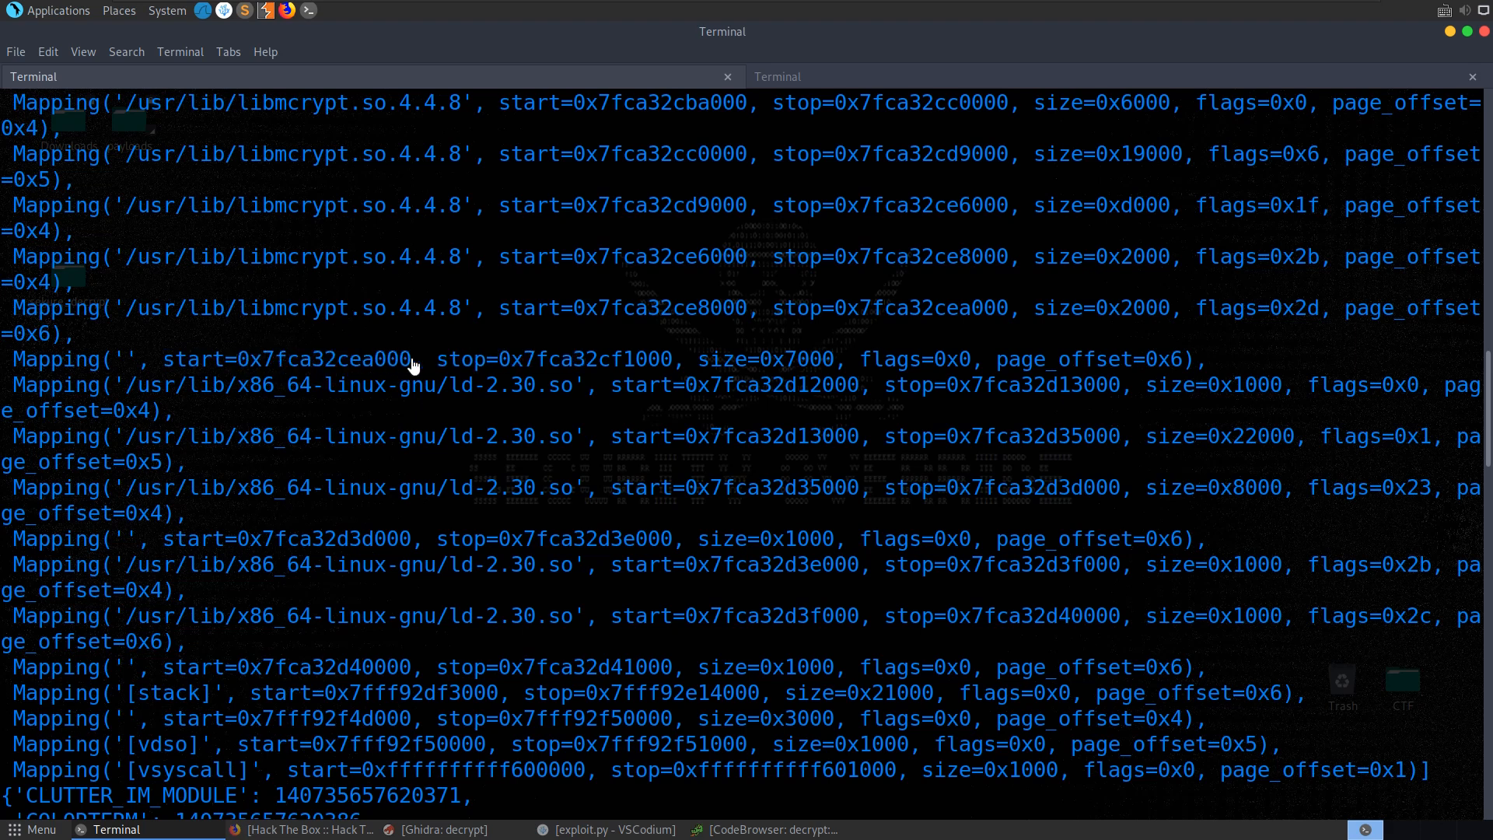
mouse_move(440, 359)
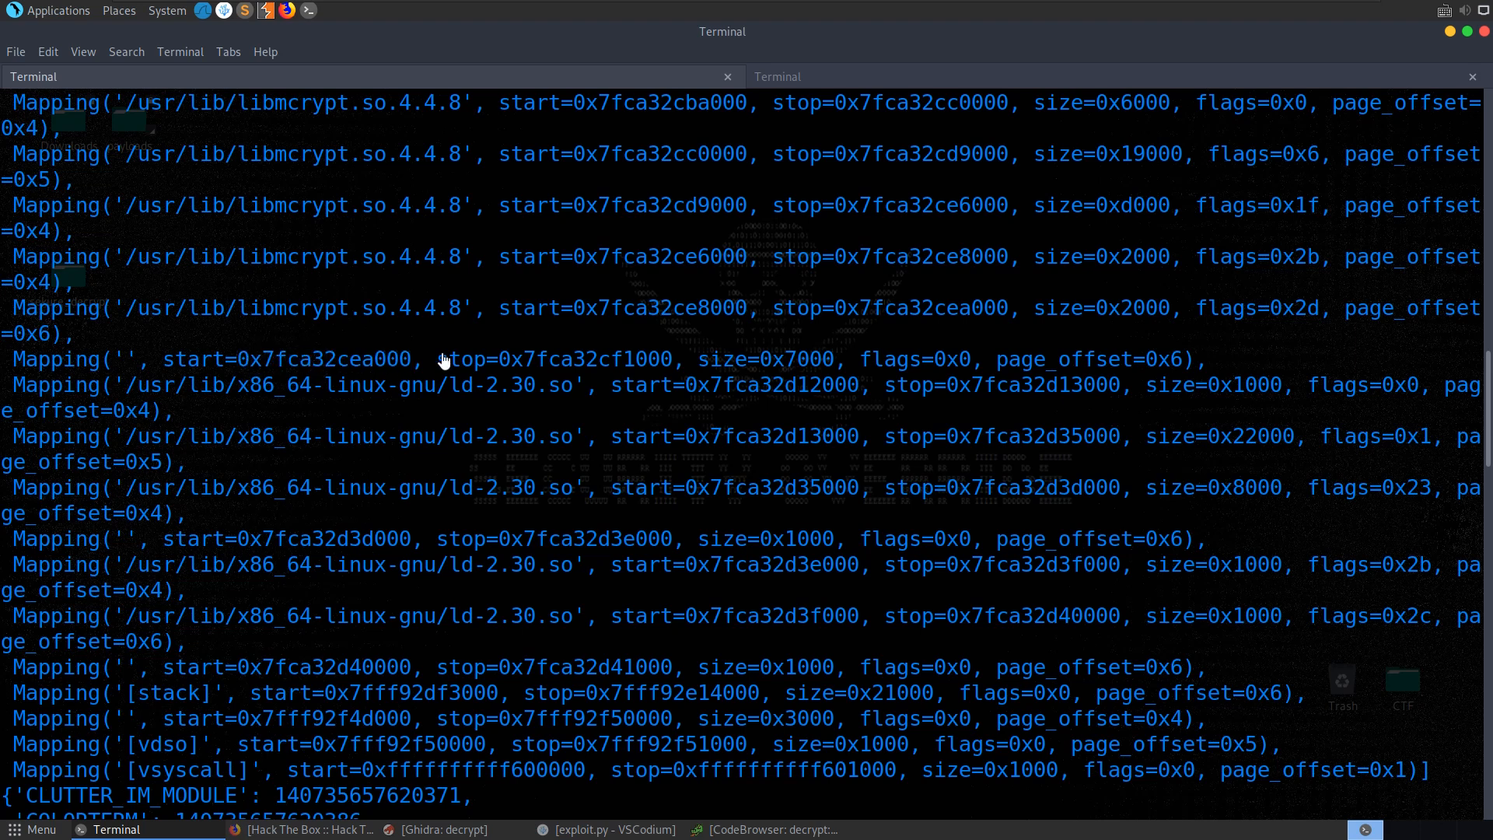
double_click(324, 359)
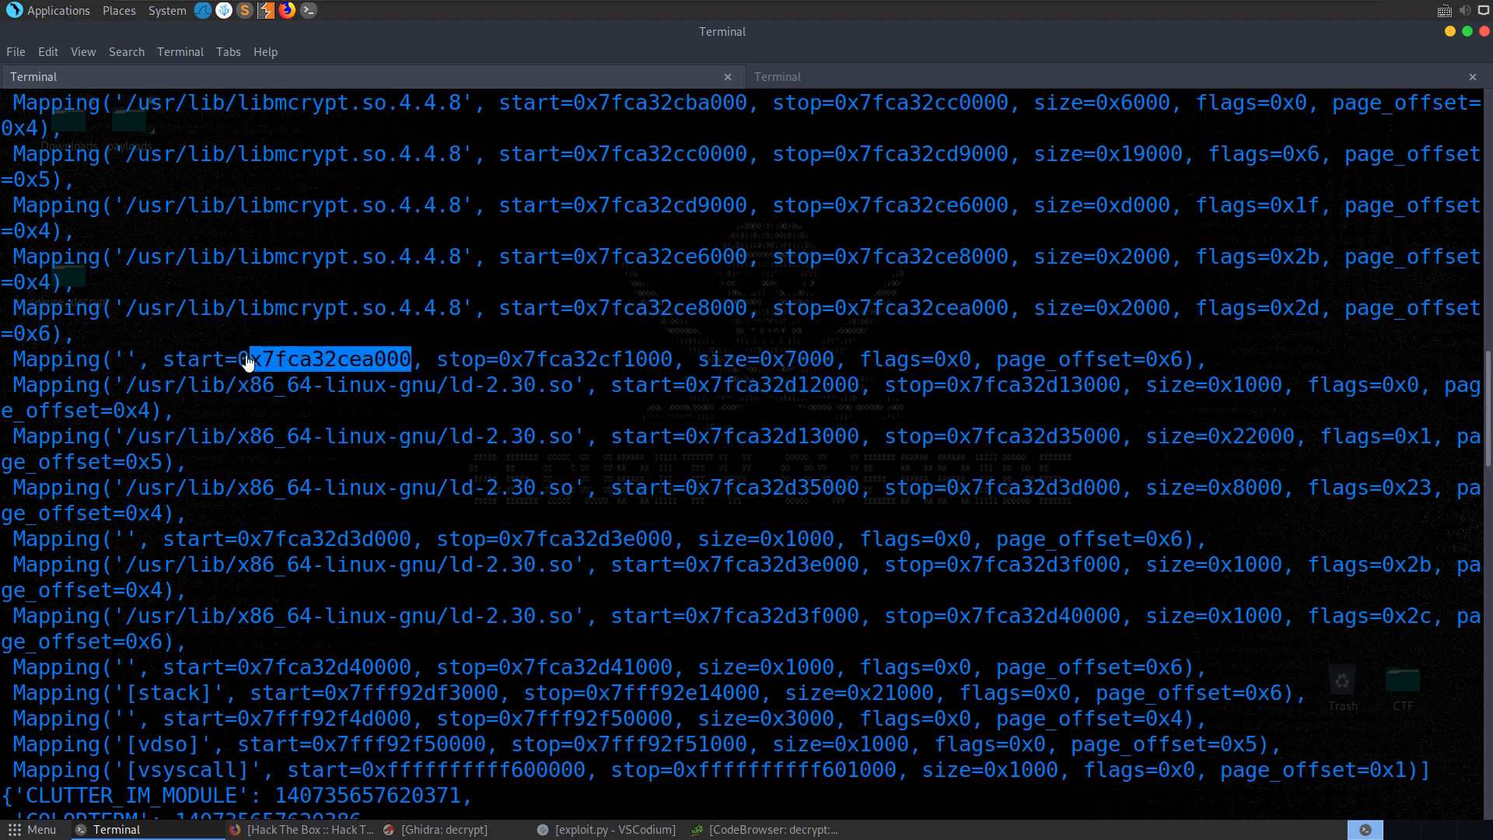
double_click(682, 308)
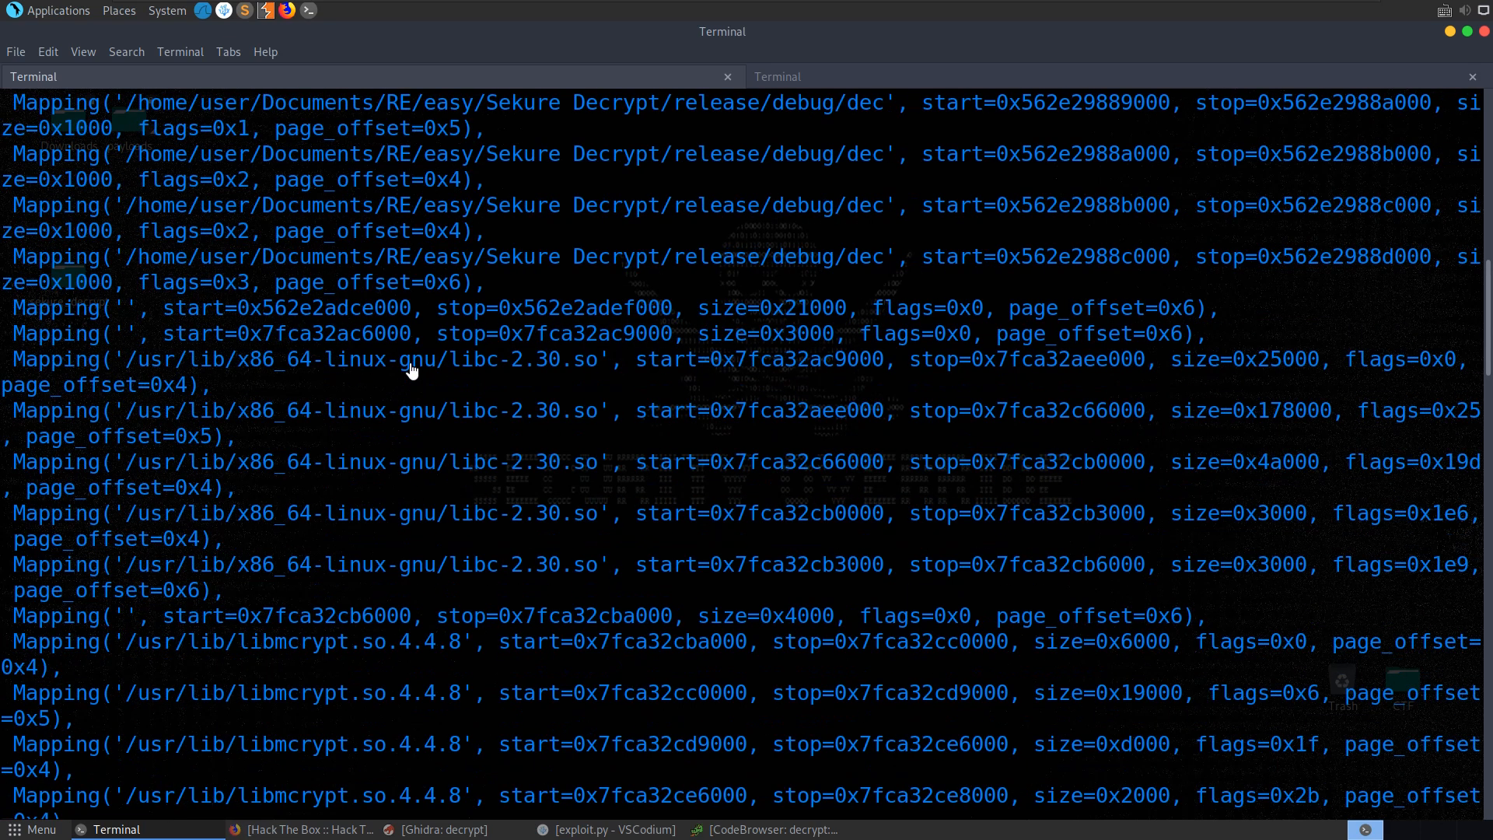
mouse_move(911, 465)
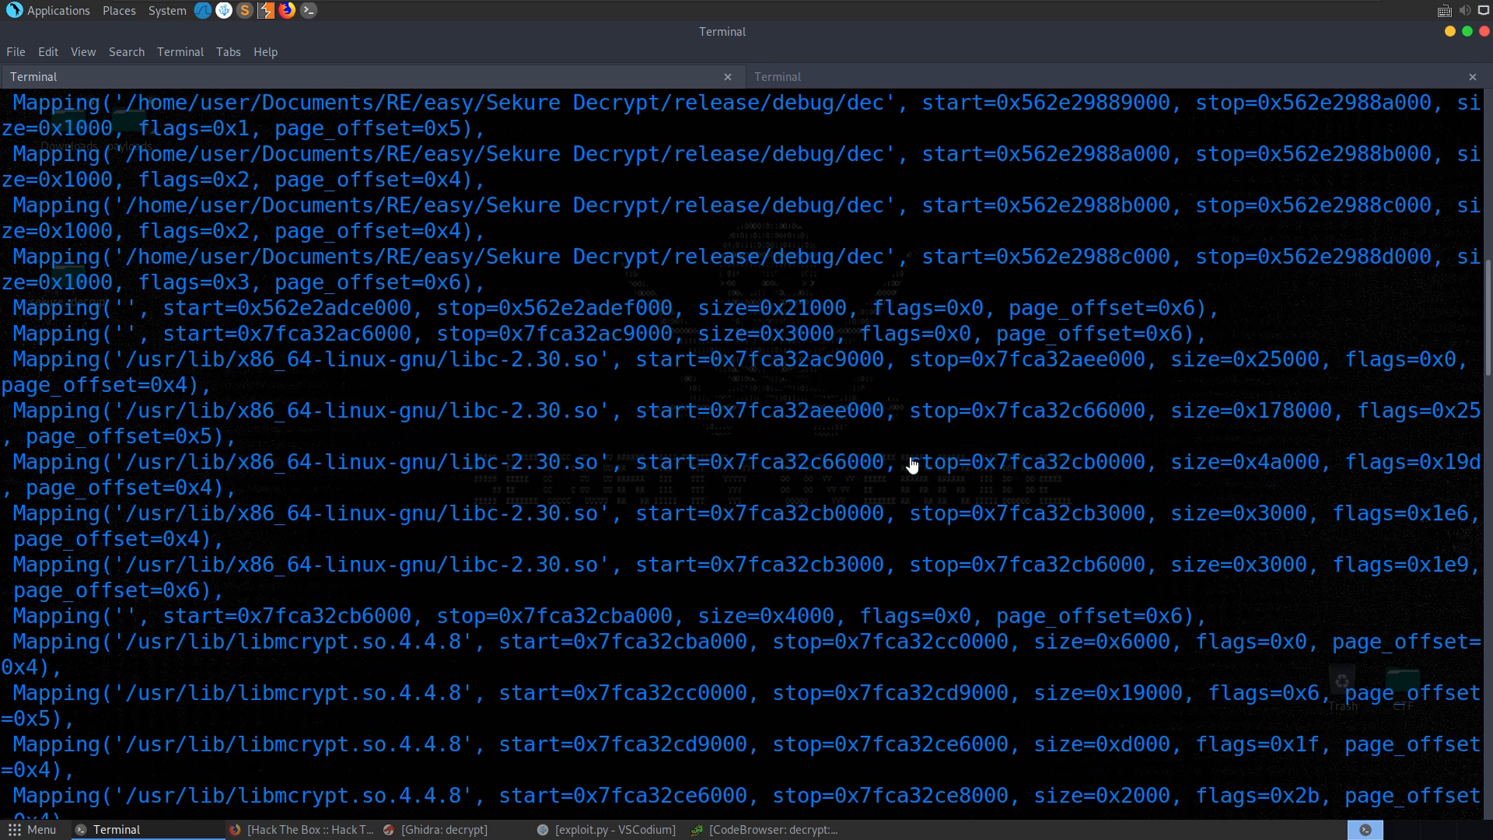
scroll("down", 3)
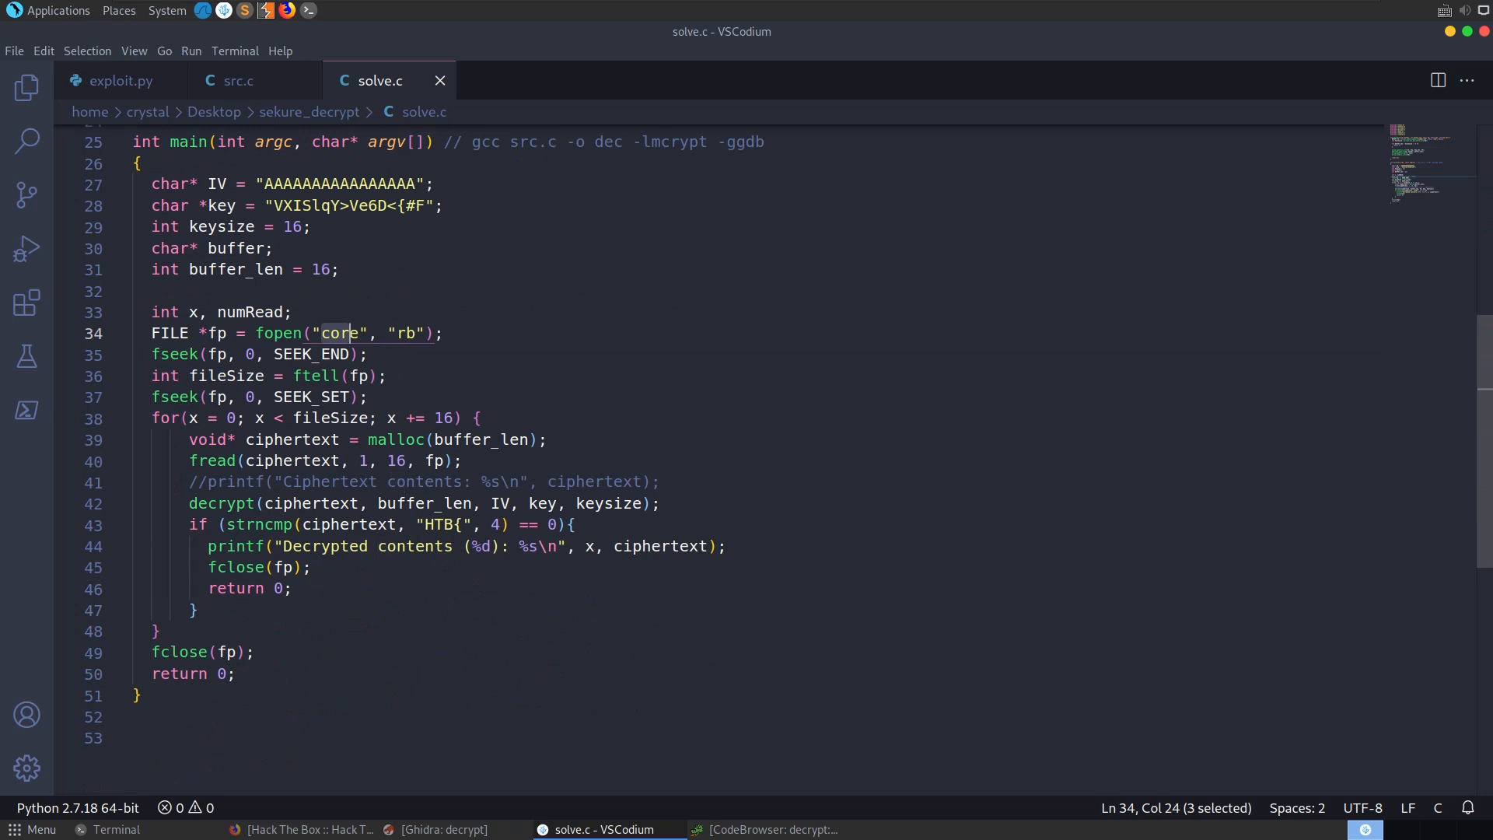
Review main() in solve.c and select the commented-out ciphertext printf on line 41.
left_click(370, 355)
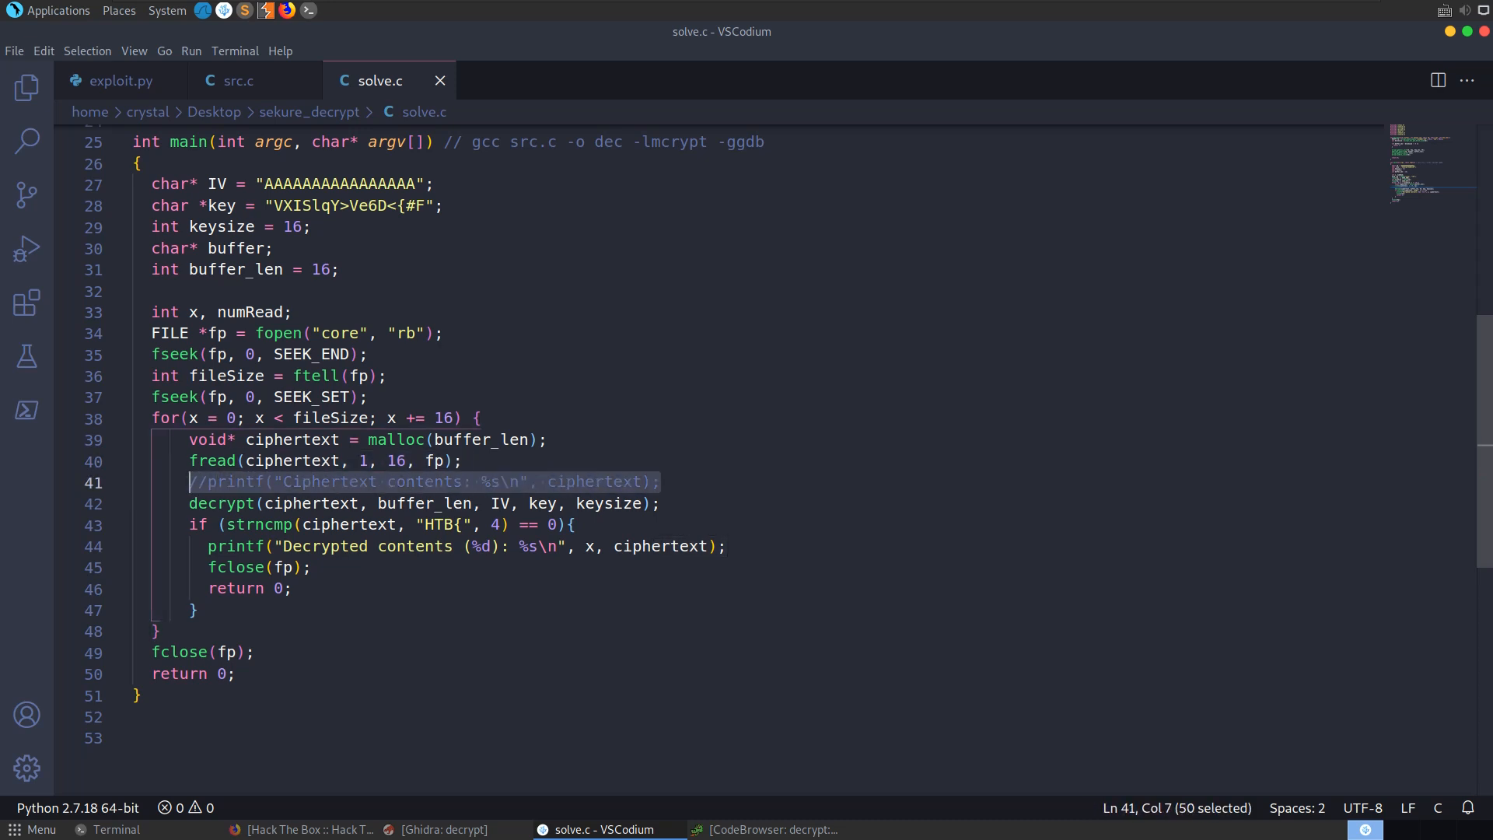
double_click(435, 524)
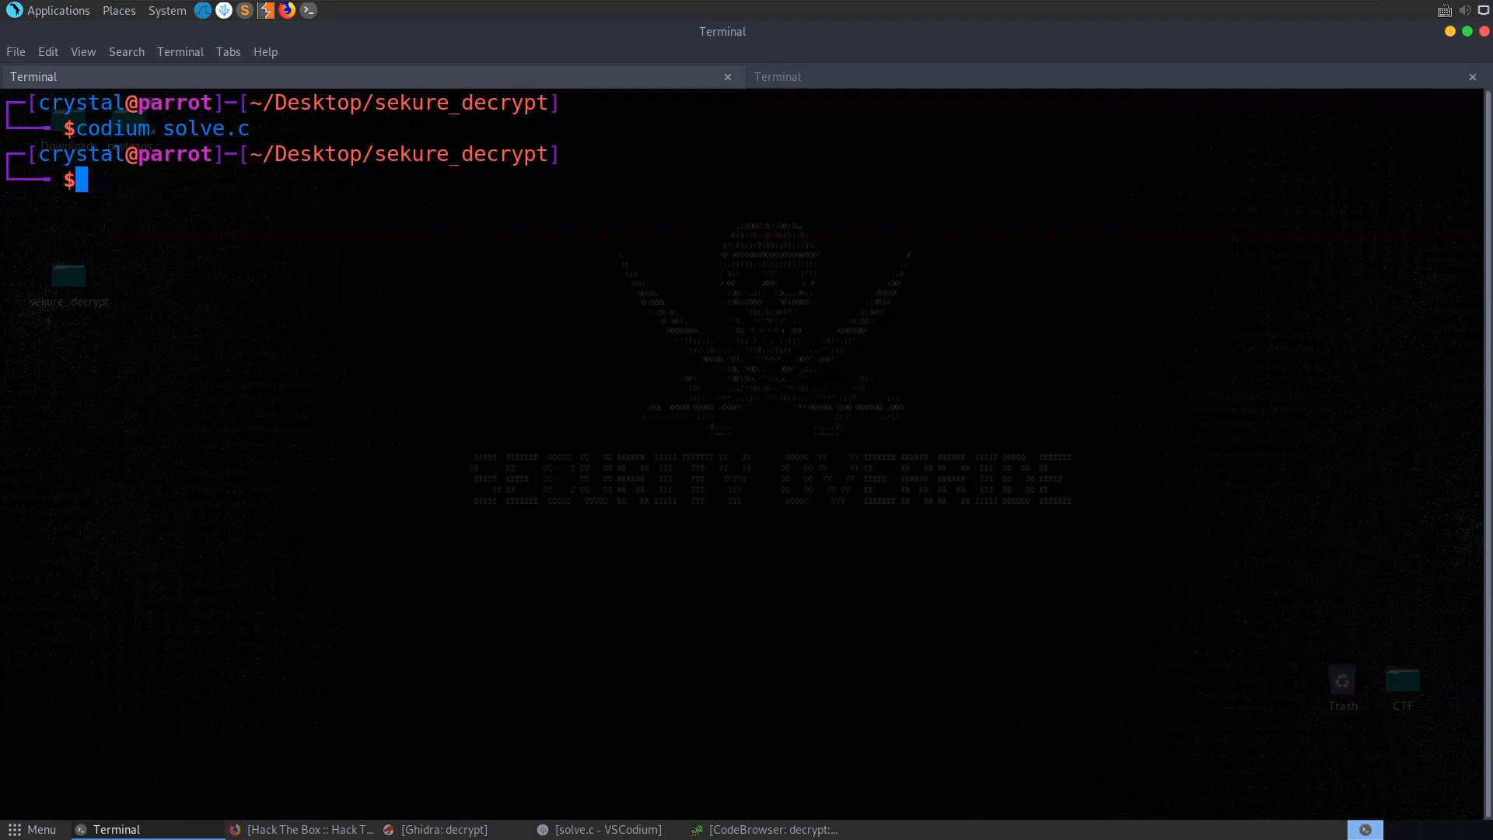
Install libmcrypt-dev with sudo apt-get install.
type("sudo apt-get i")
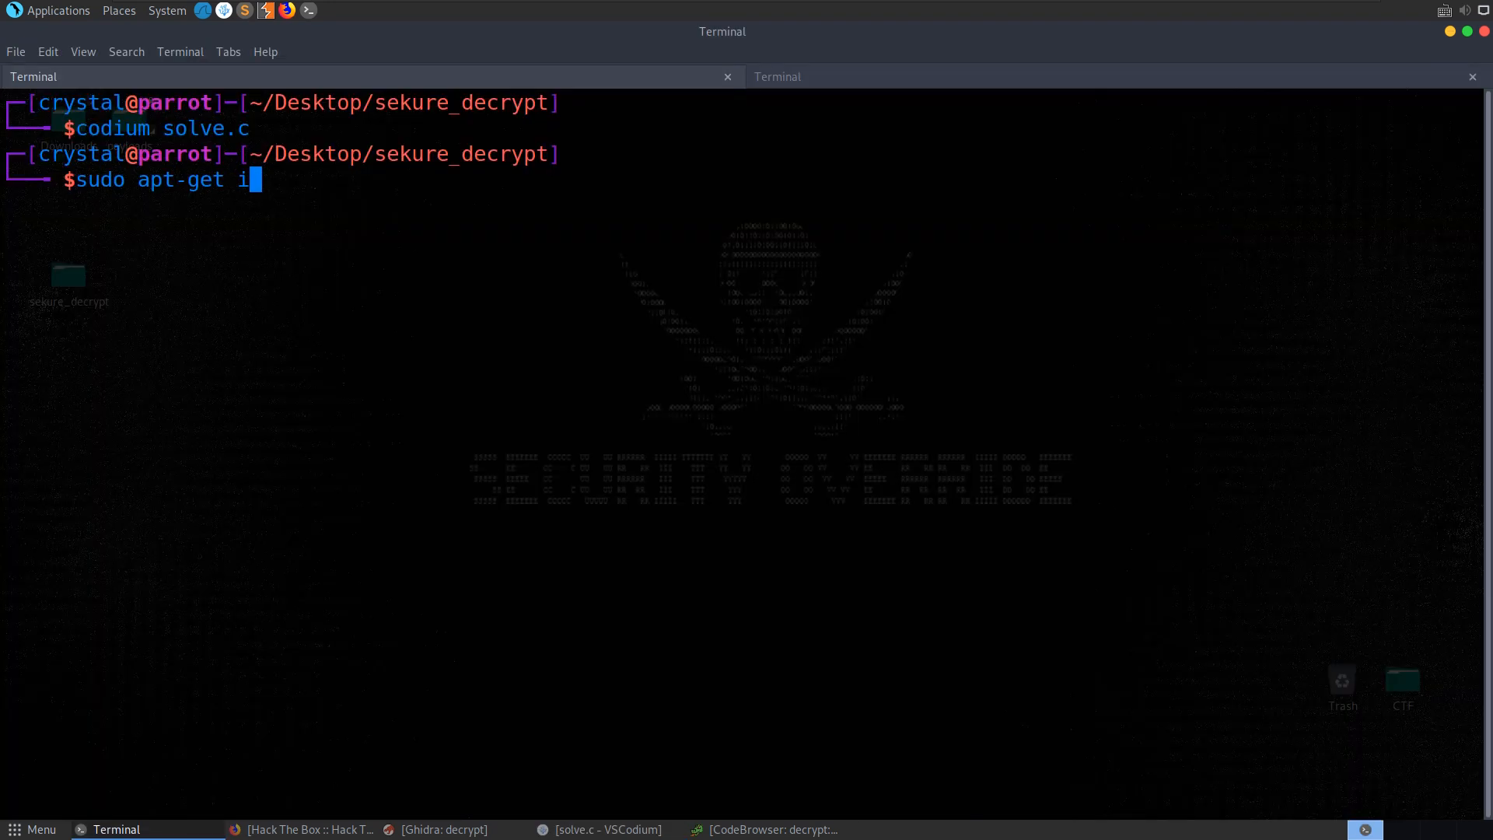
type("nstall li")
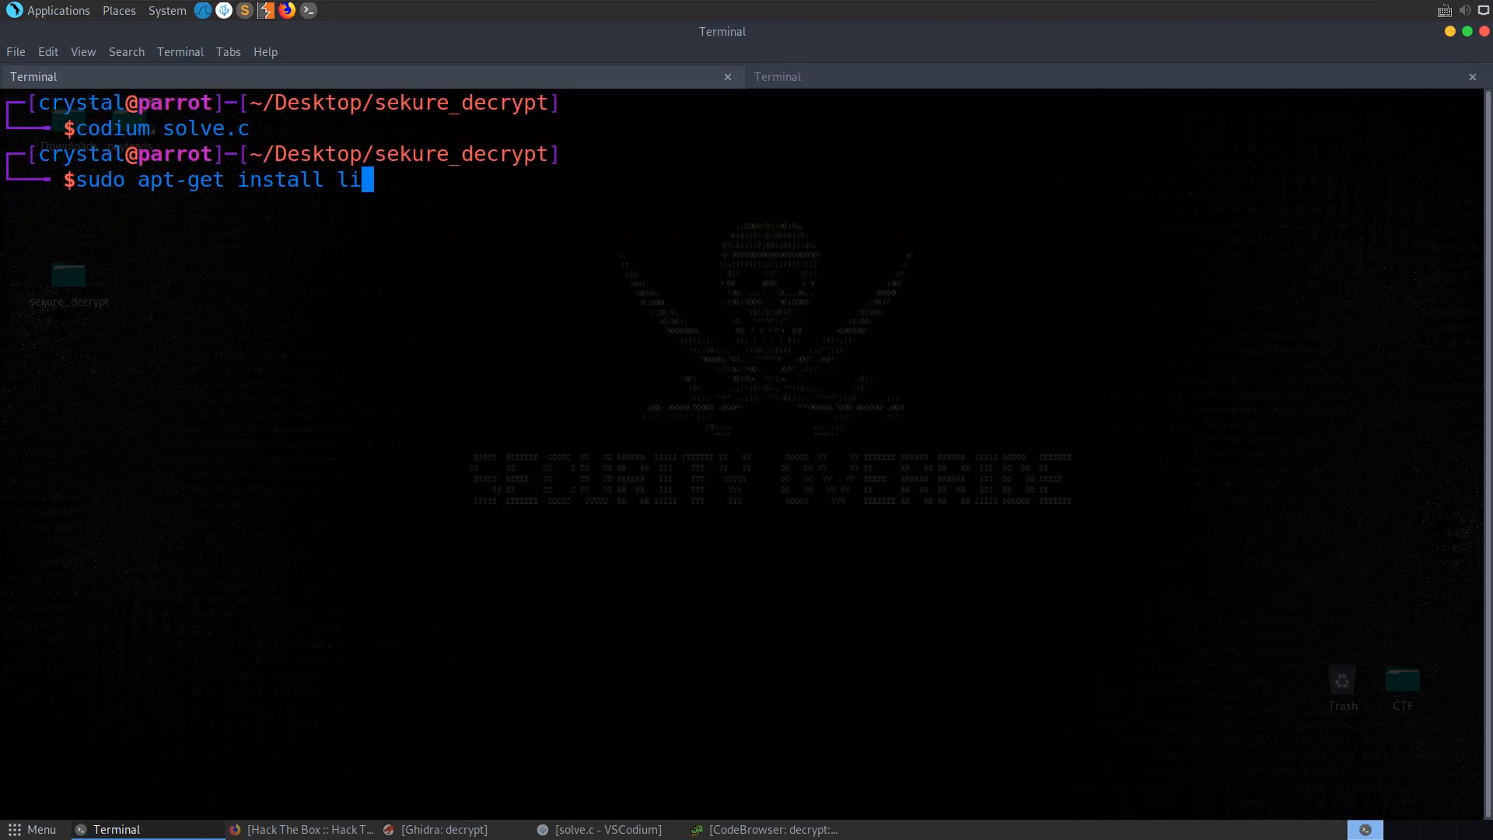
type("bm")
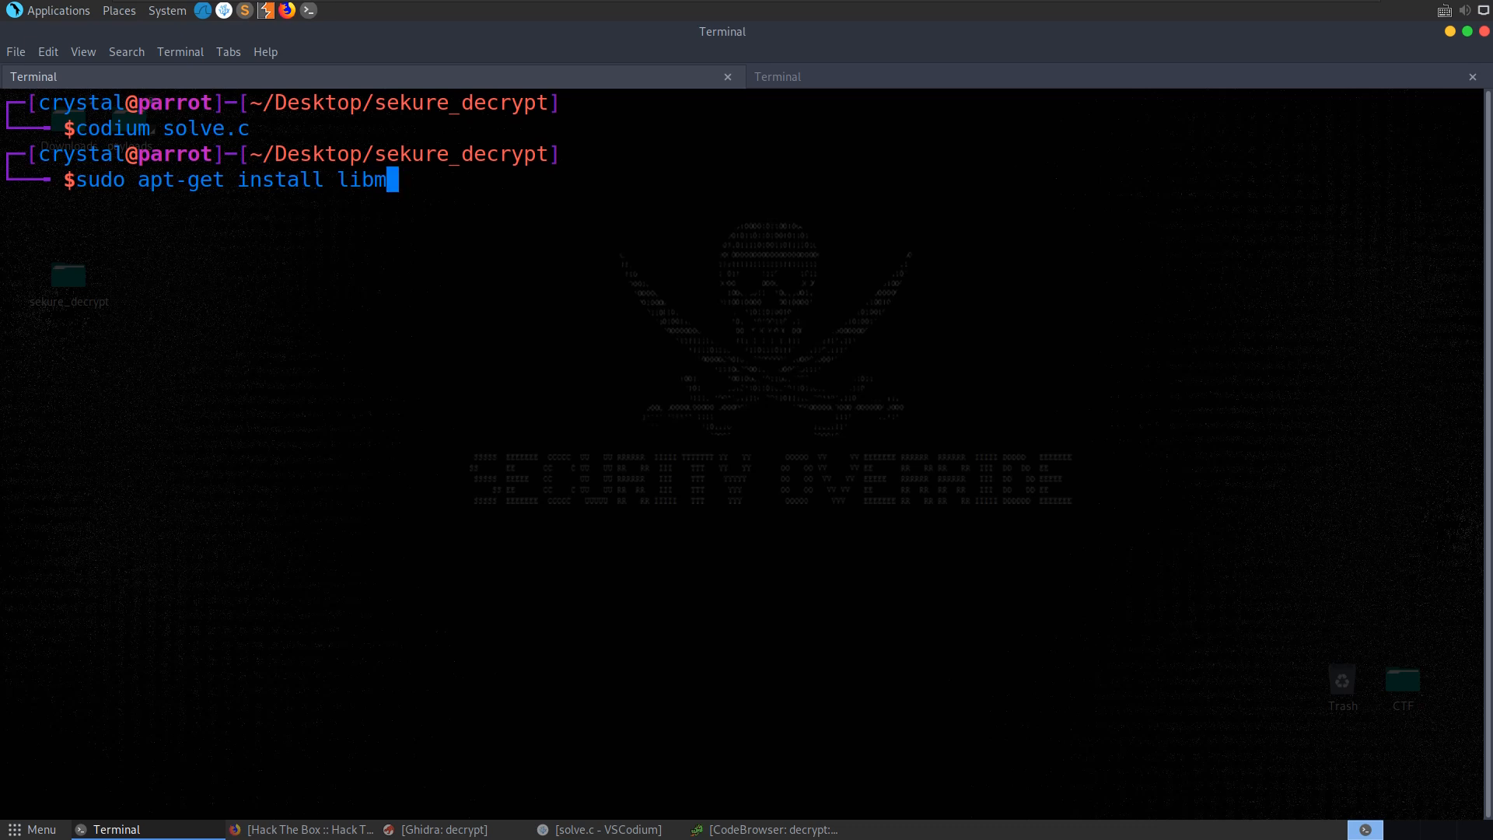
type("crypt-dev")
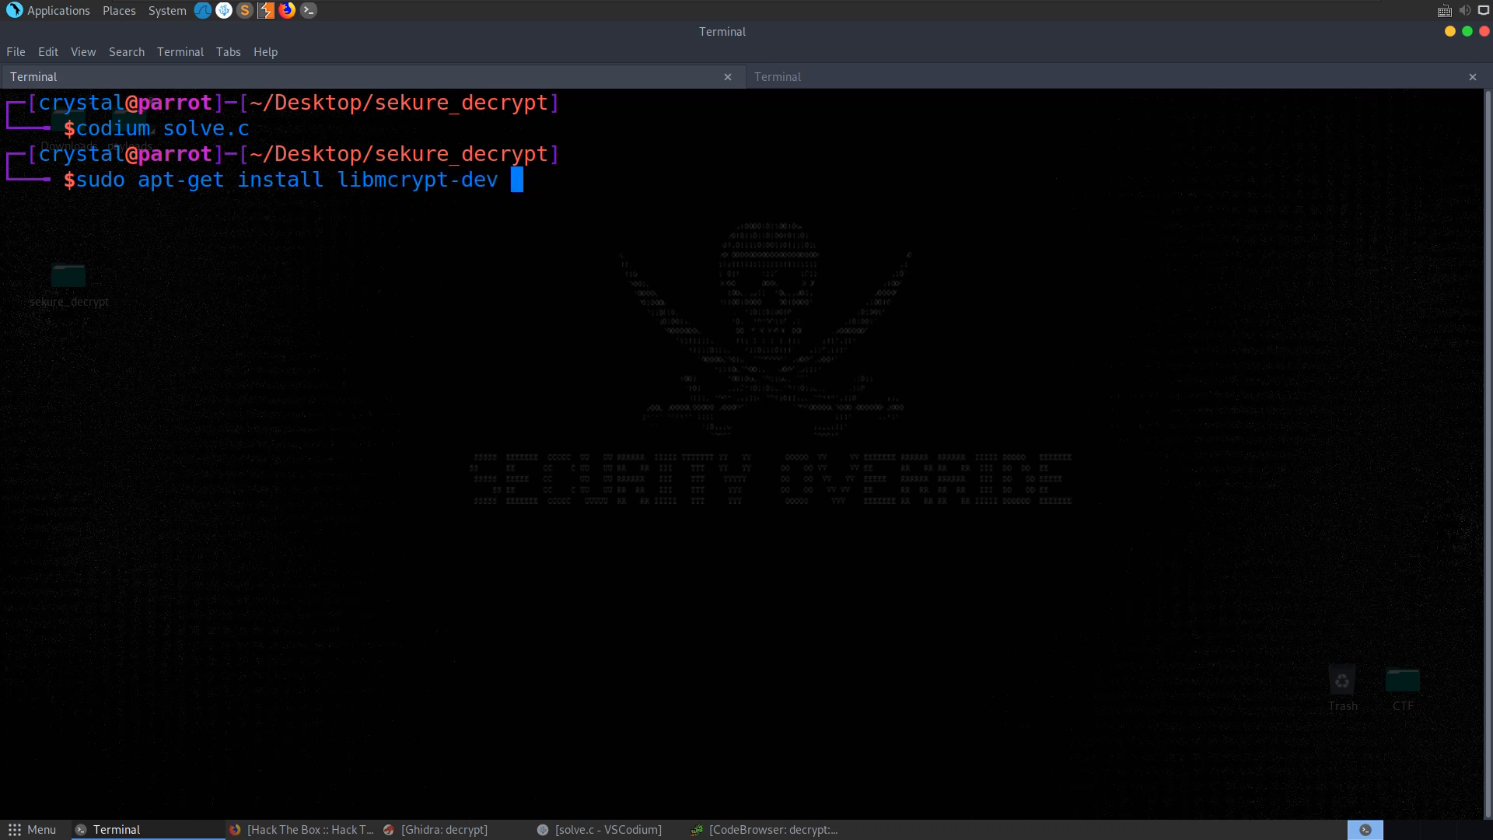
key("ctrl+l")
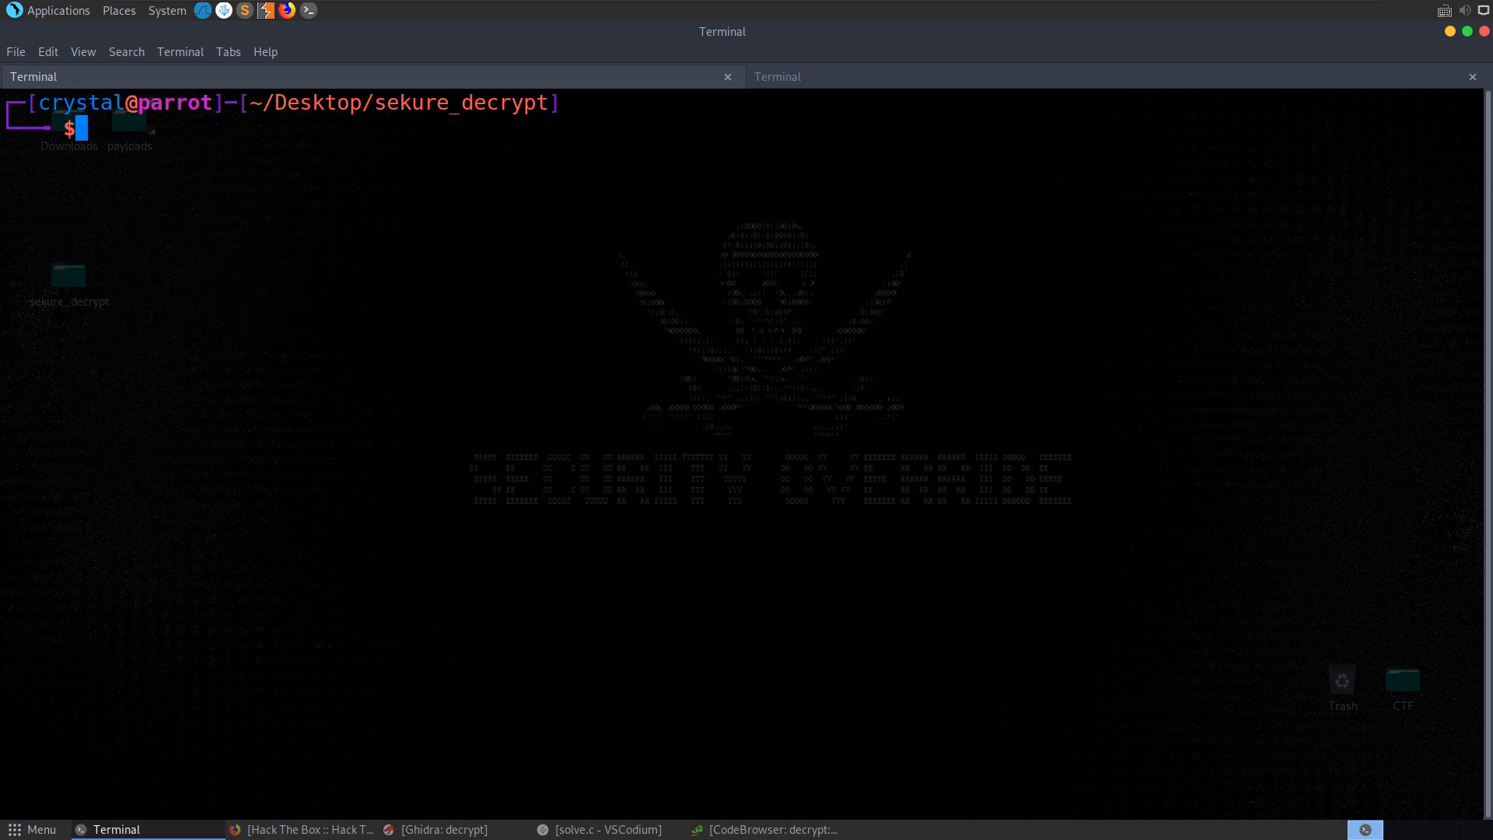
type("gcc src.c -o dec -lmcrypt -ggdb")
type("chm")
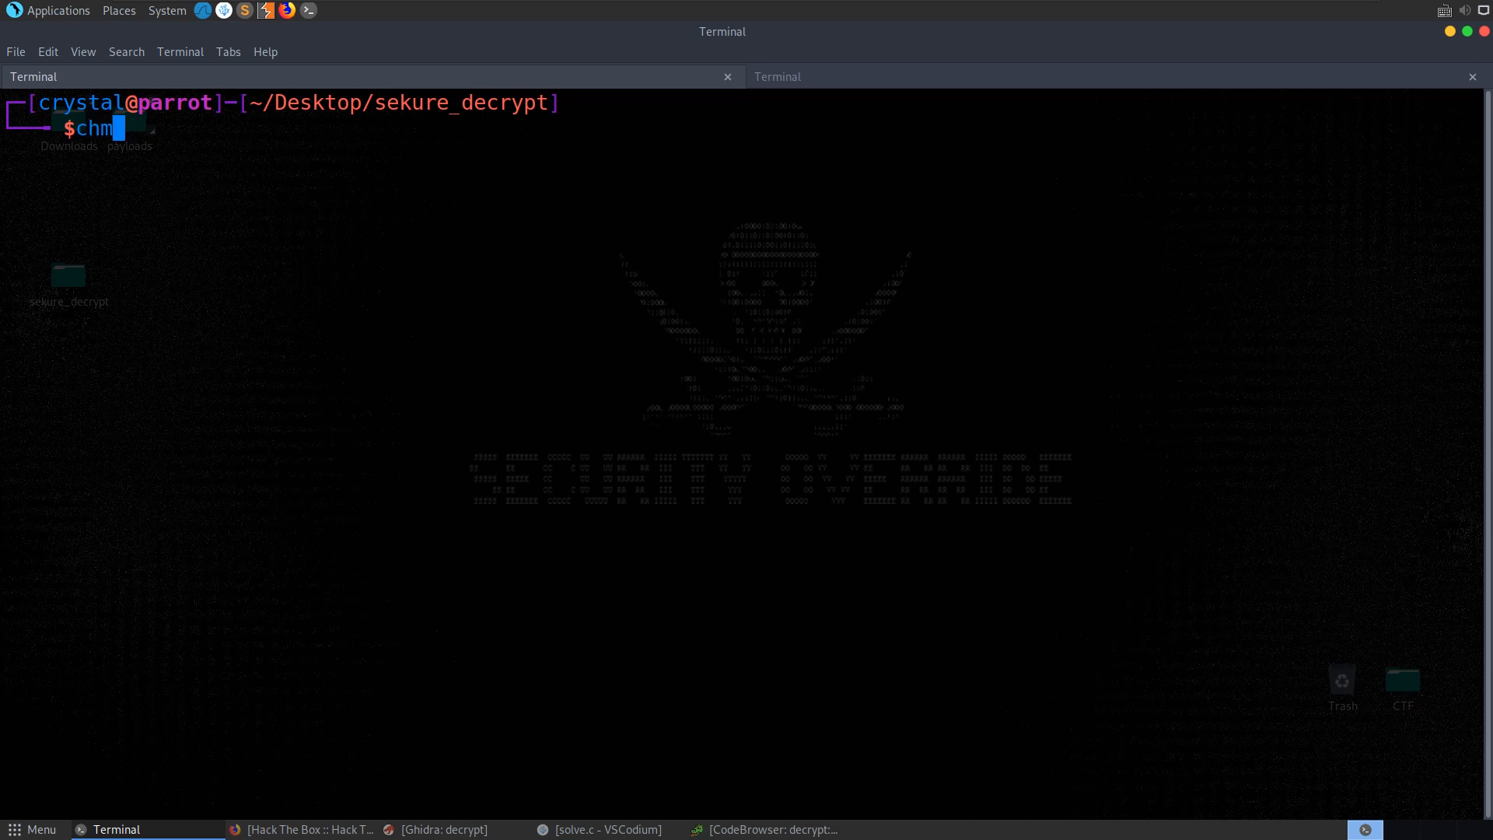
type("od +x solve")
type("./solve")
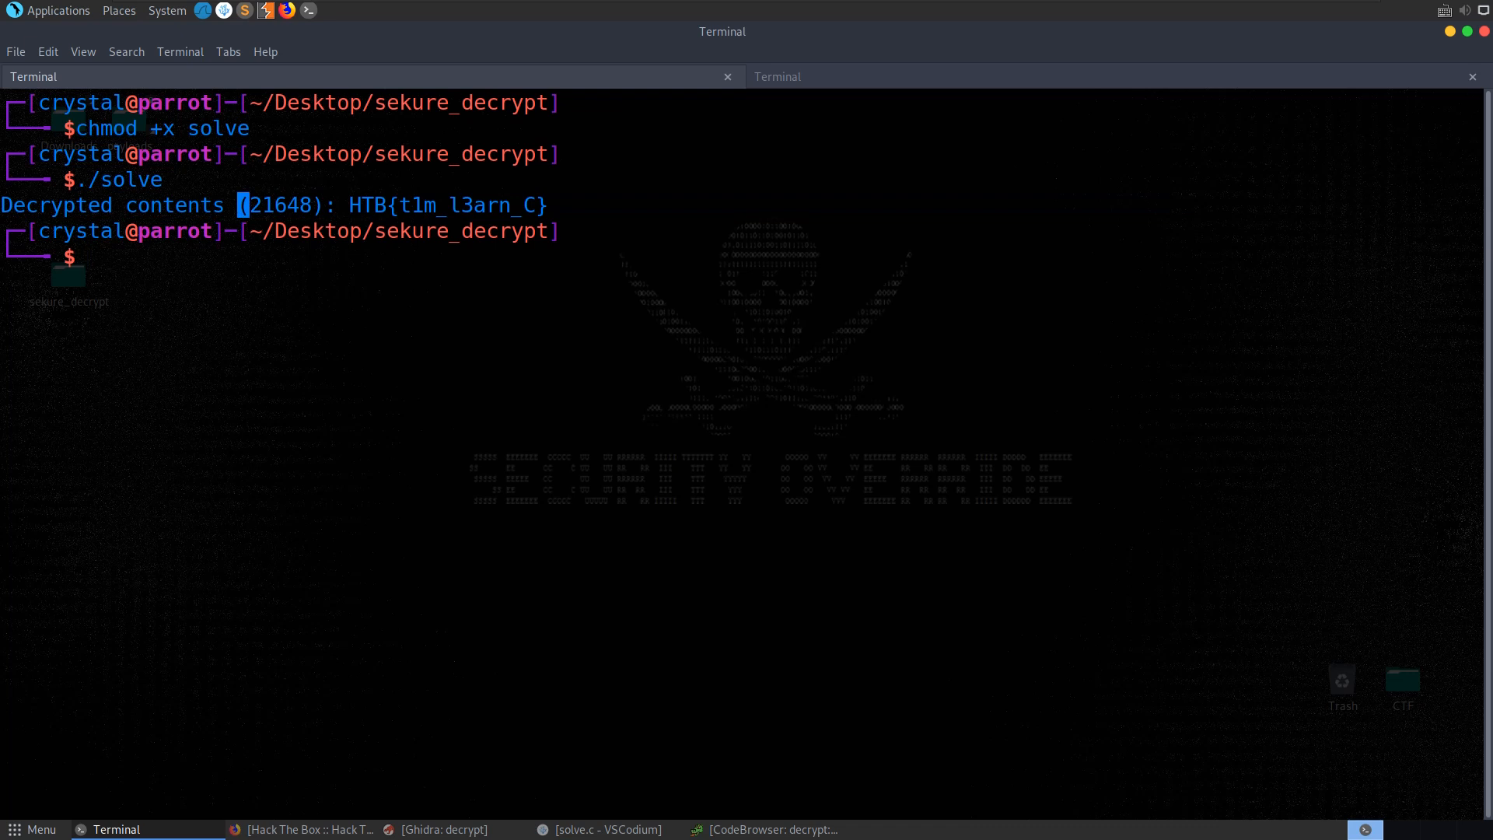
double_click(280, 205)
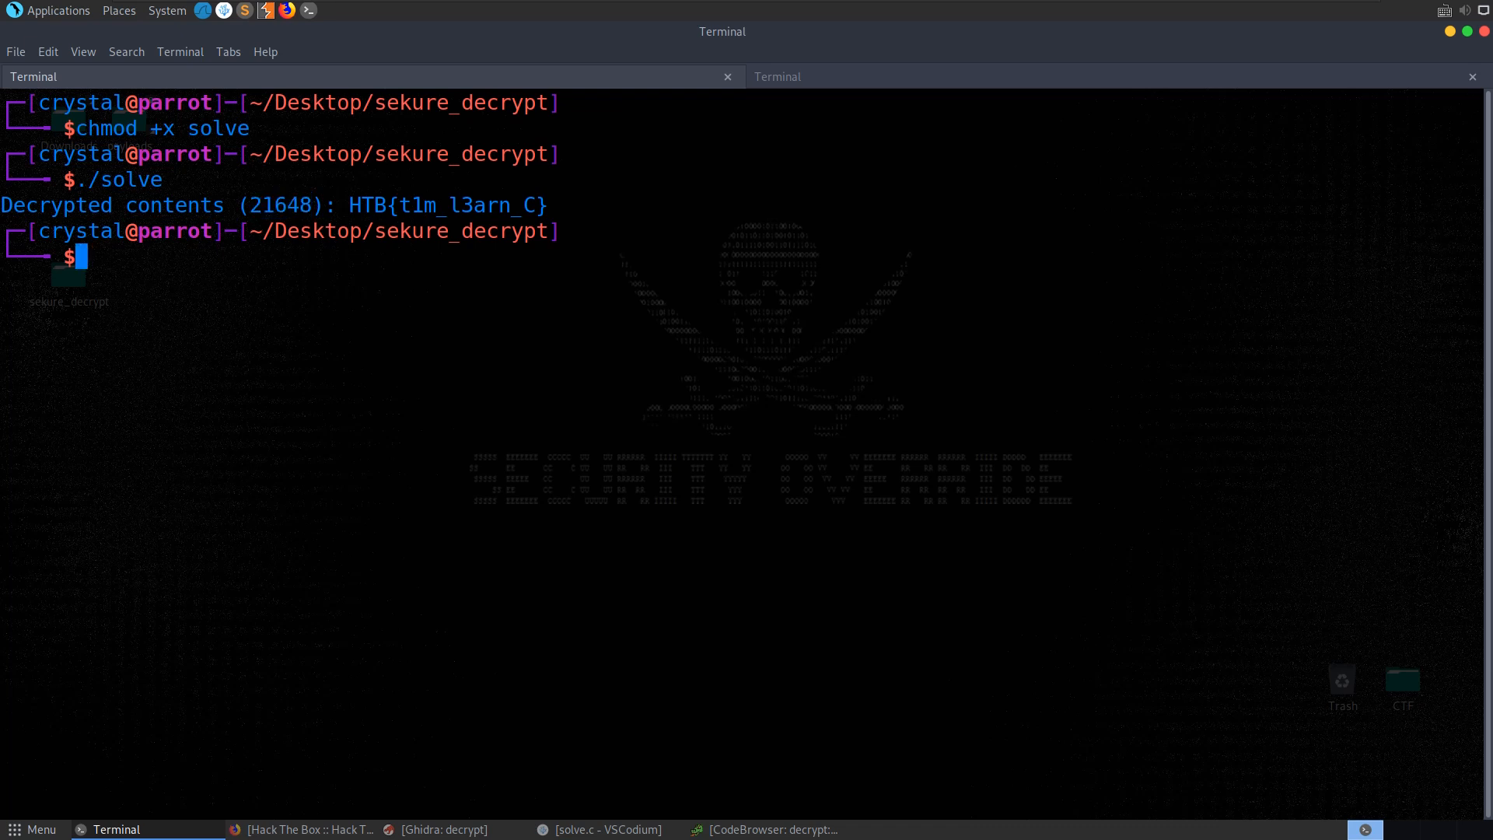
left_click(767, 829)
type("./solve")
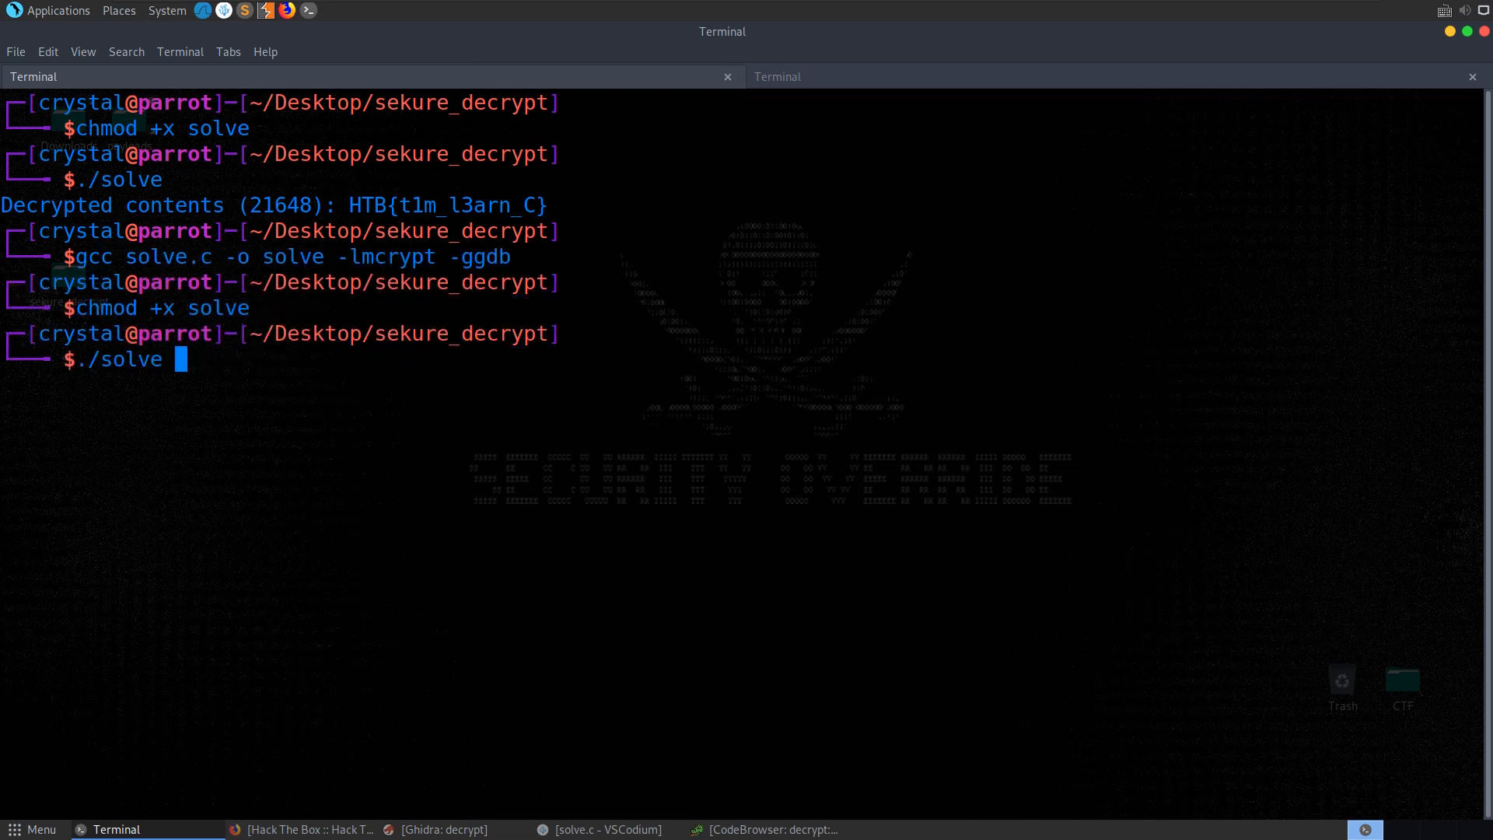
Rerun the rebuilt solver so each ciphertext block prints before the HTB flag.
key("Return")
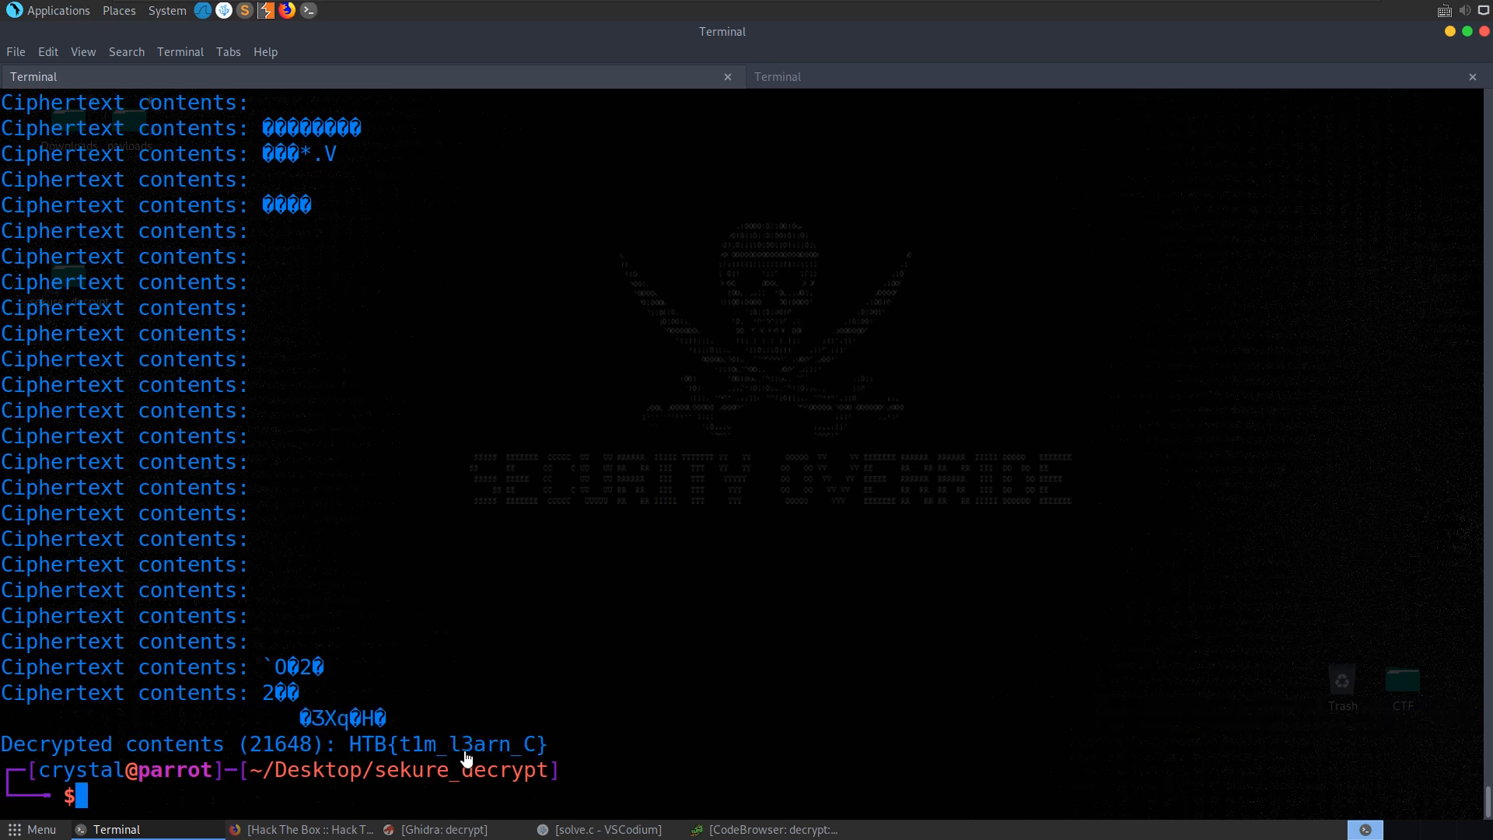
mouse_move(540, 712)
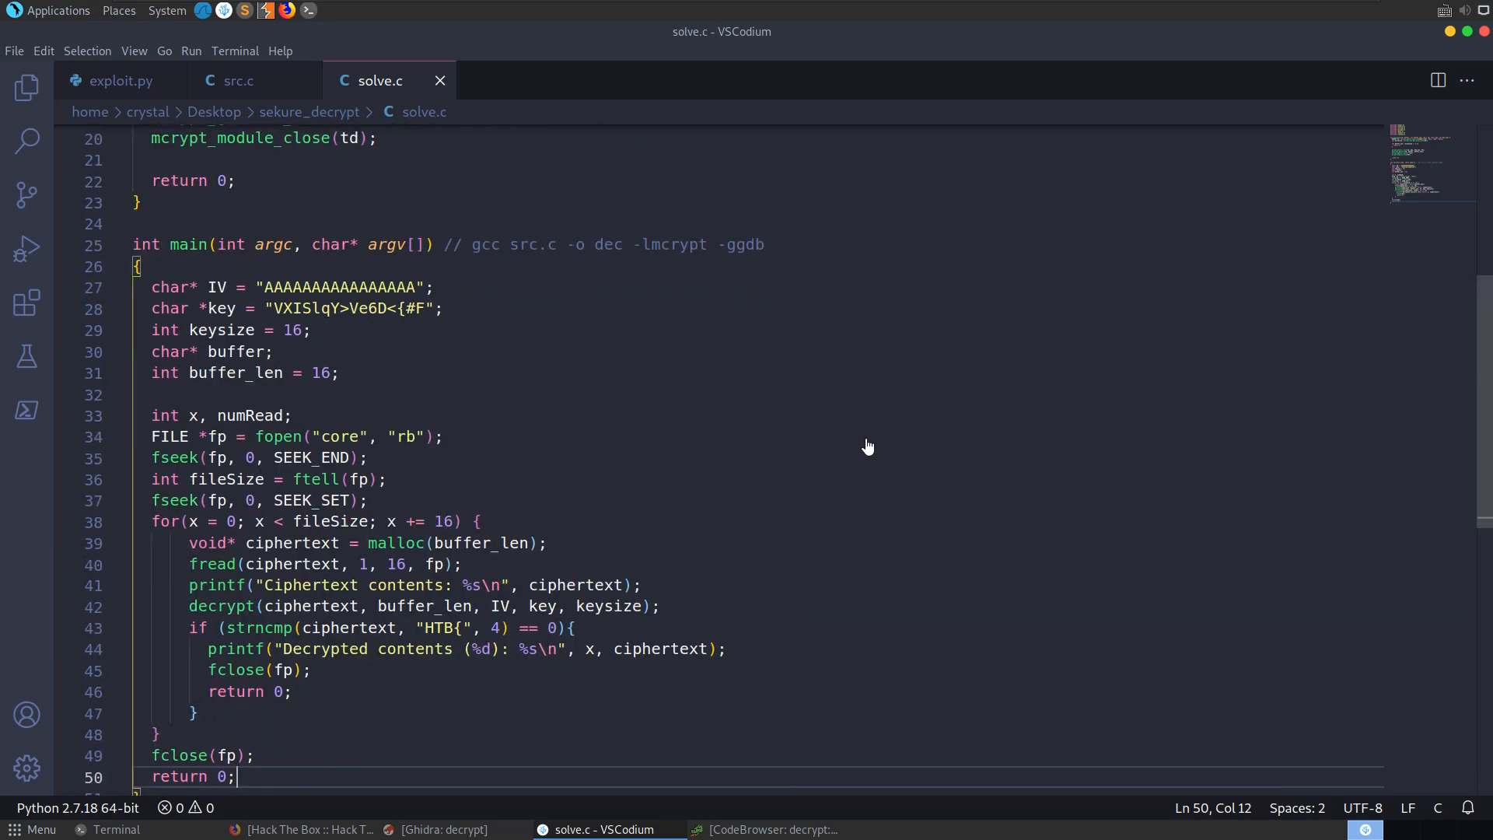
mouse_move(860, 444)
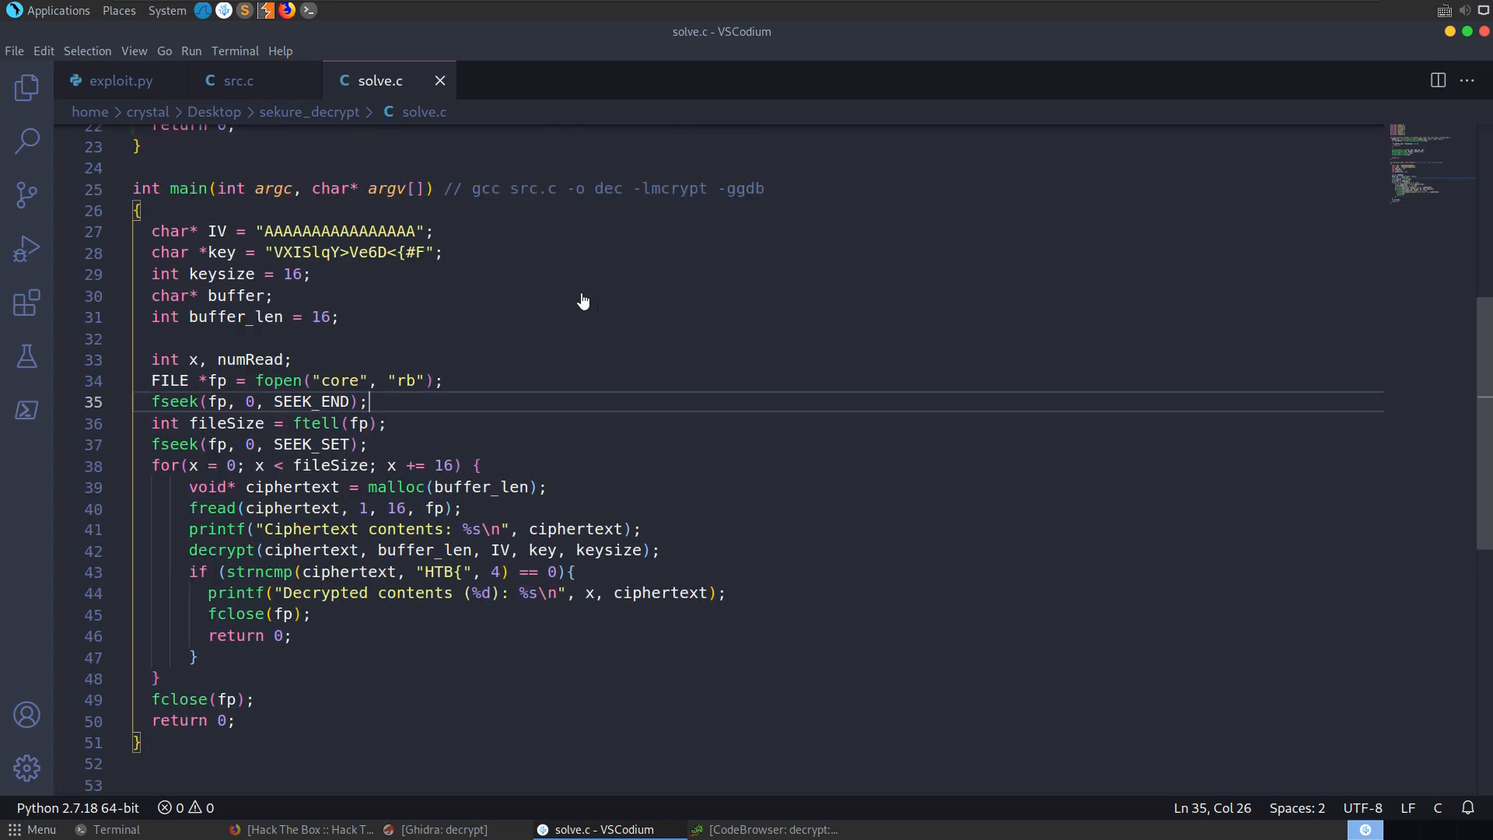
mouse_move(723, 468)
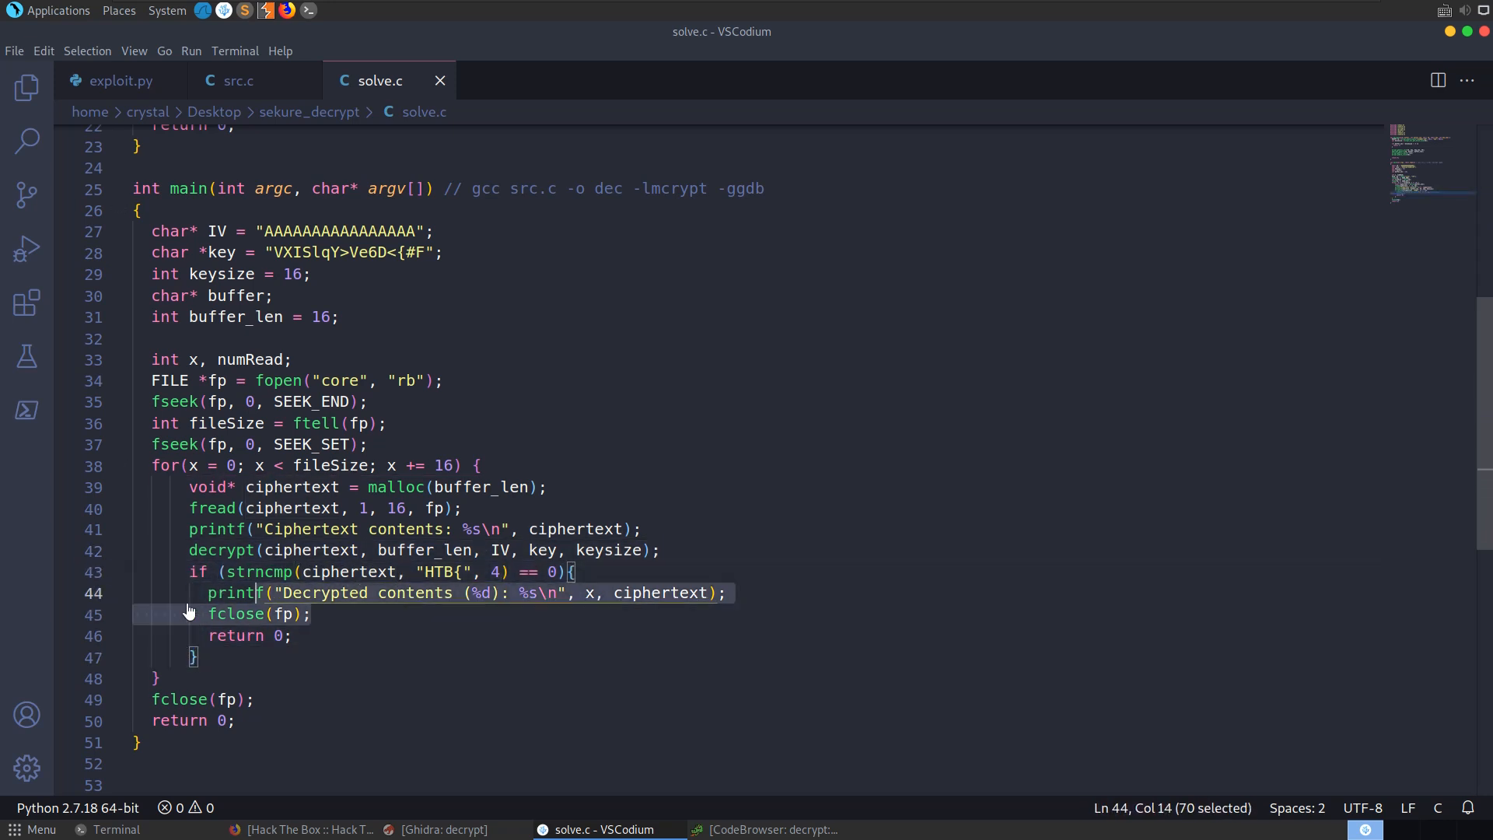
Deselect the print and close lines in solve.c's HTB{ match branch.
left_click(291, 634)
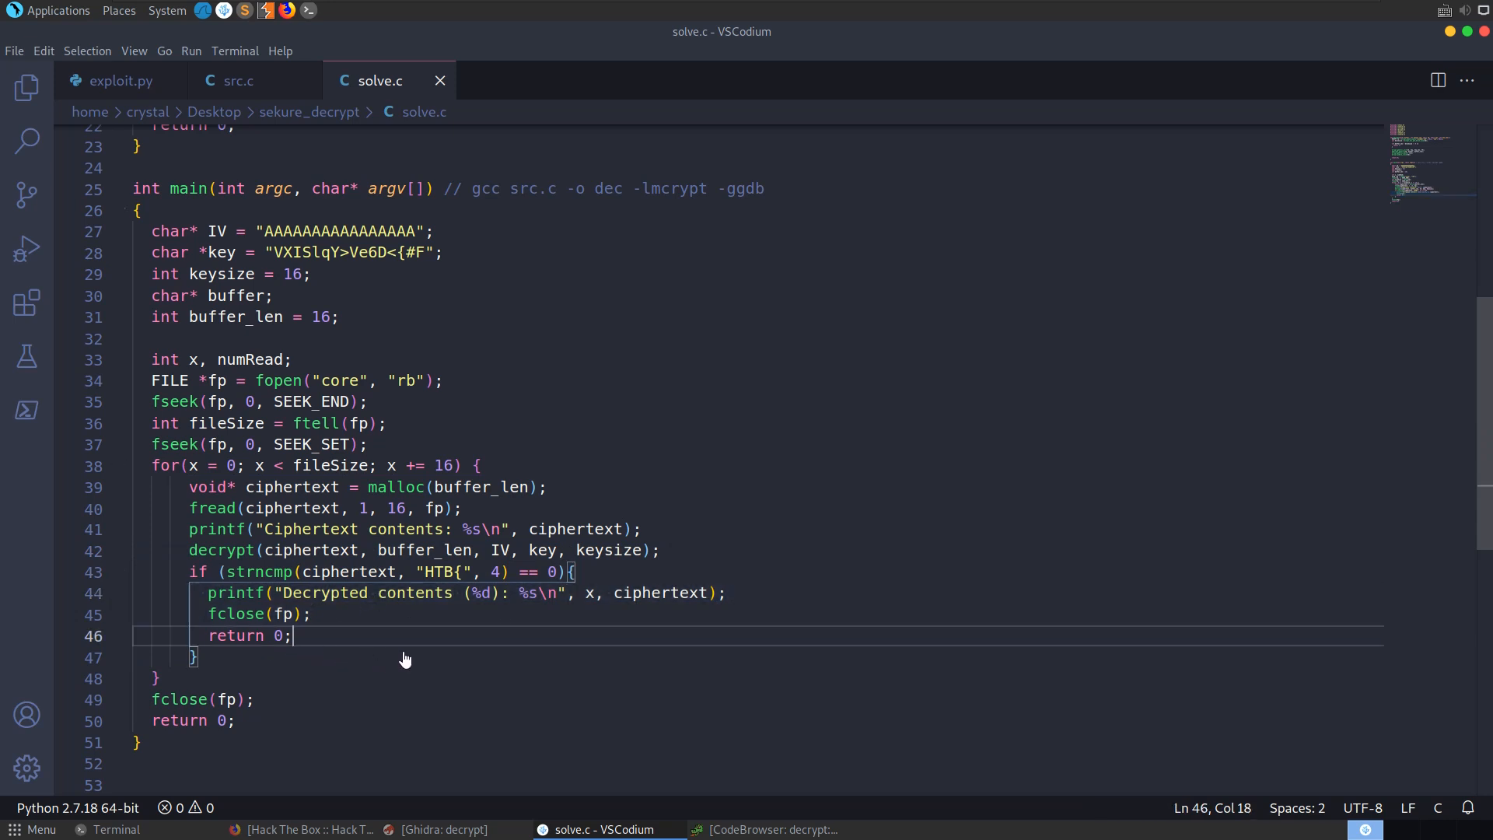
mouse_move(545, 647)
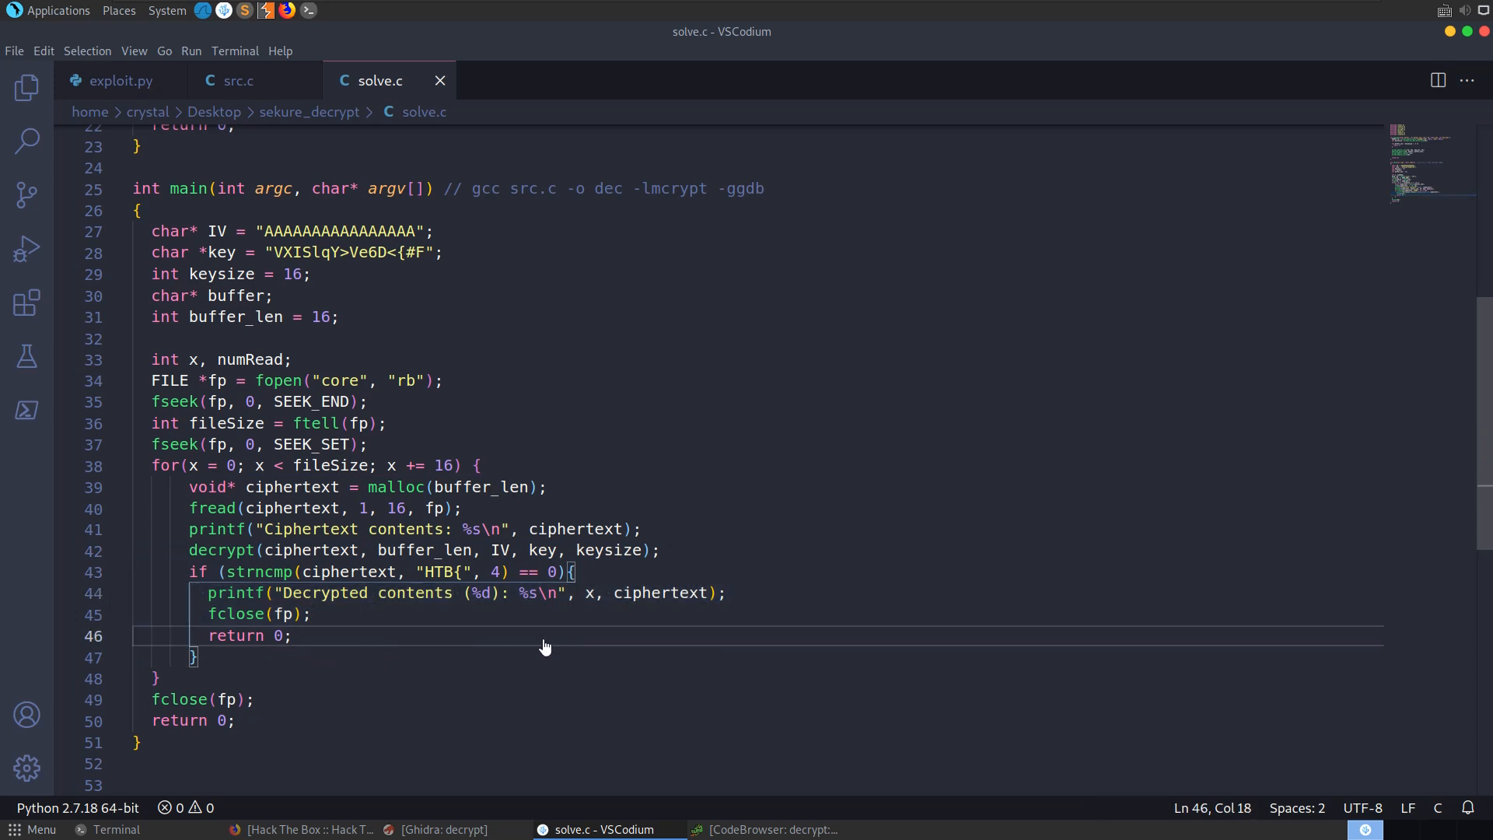